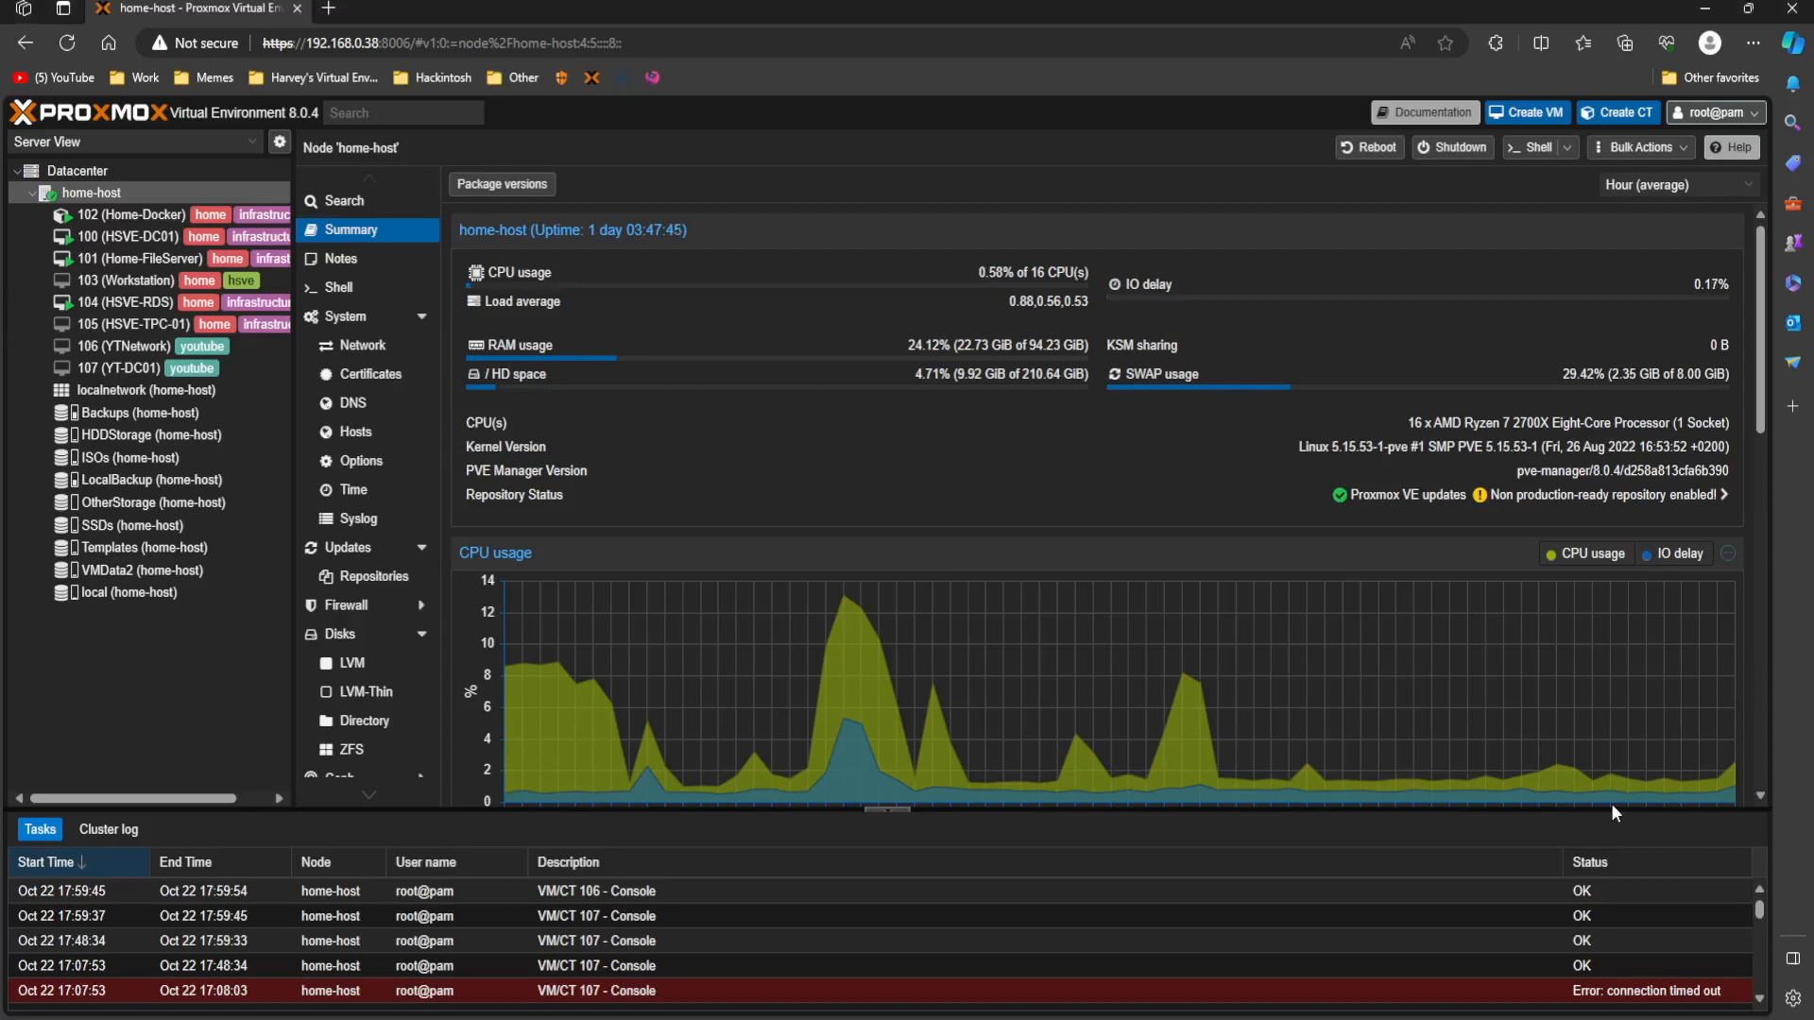
{"action": "mouse_move", "coordinate": [1427, 564]}
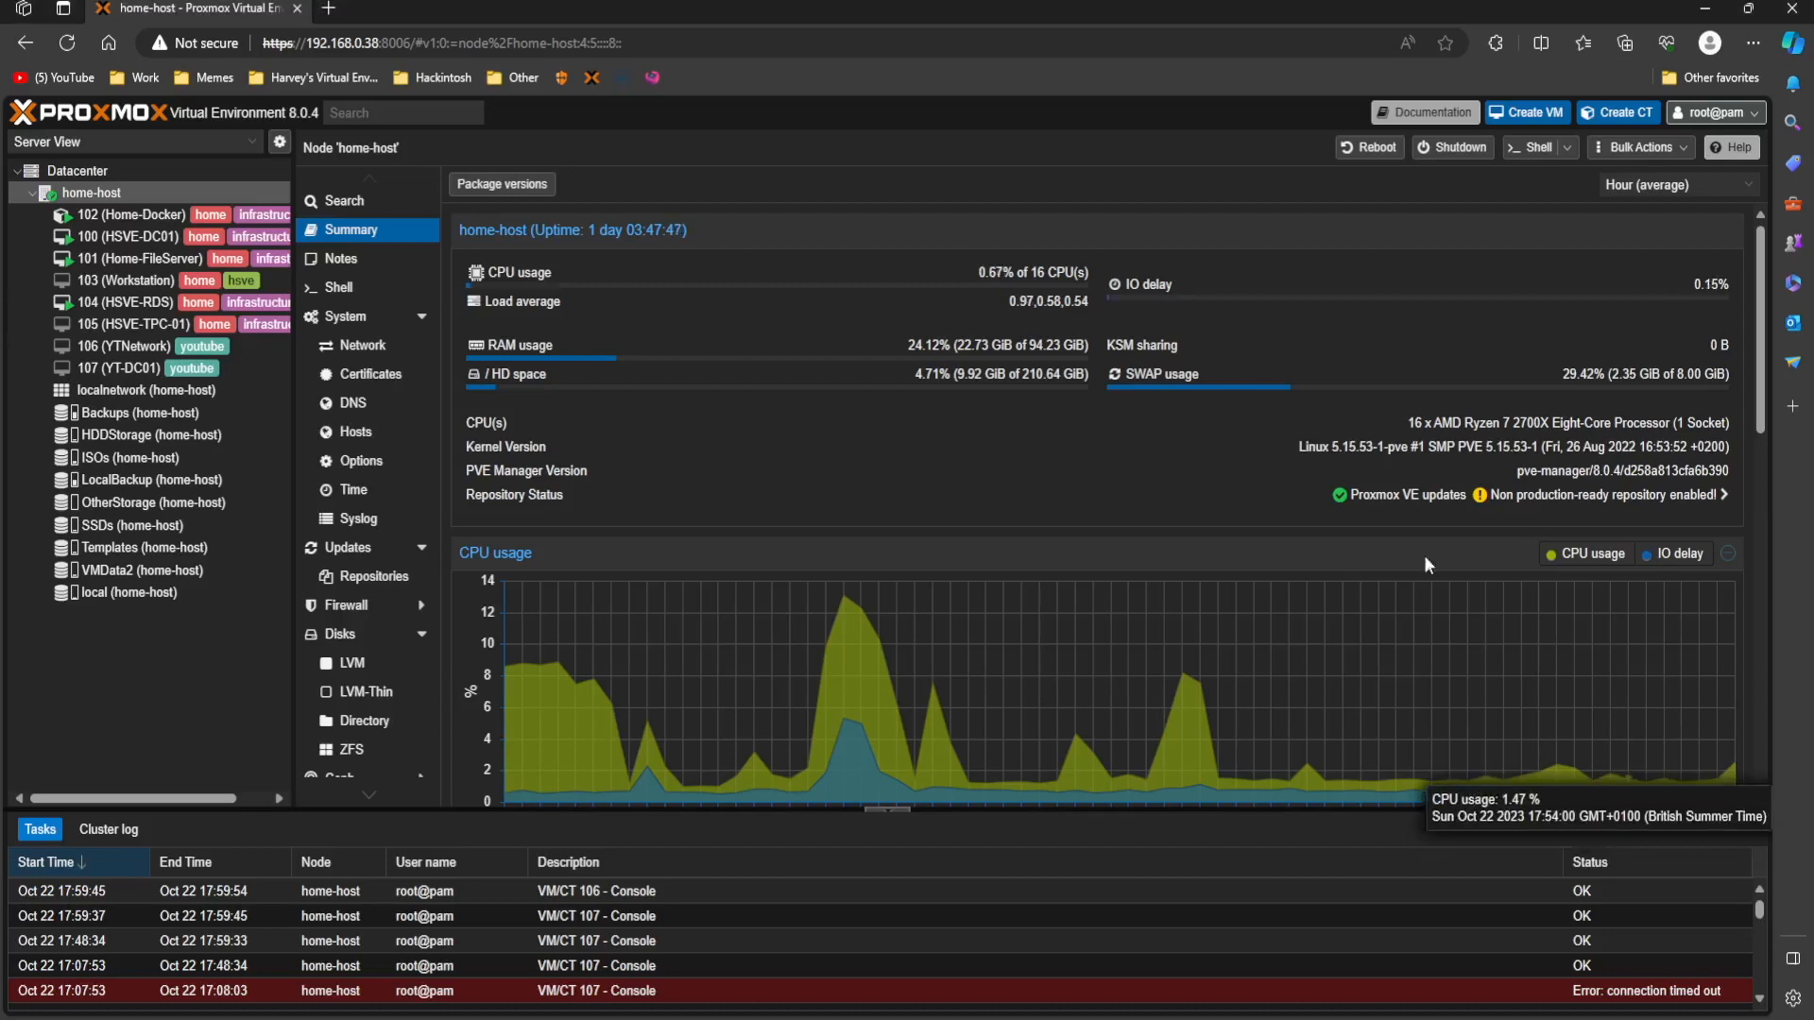
Bring up the downloadable container template list for the ISOs storage on the host.
{"action": "left_click", "coordinate": [126, 591]}
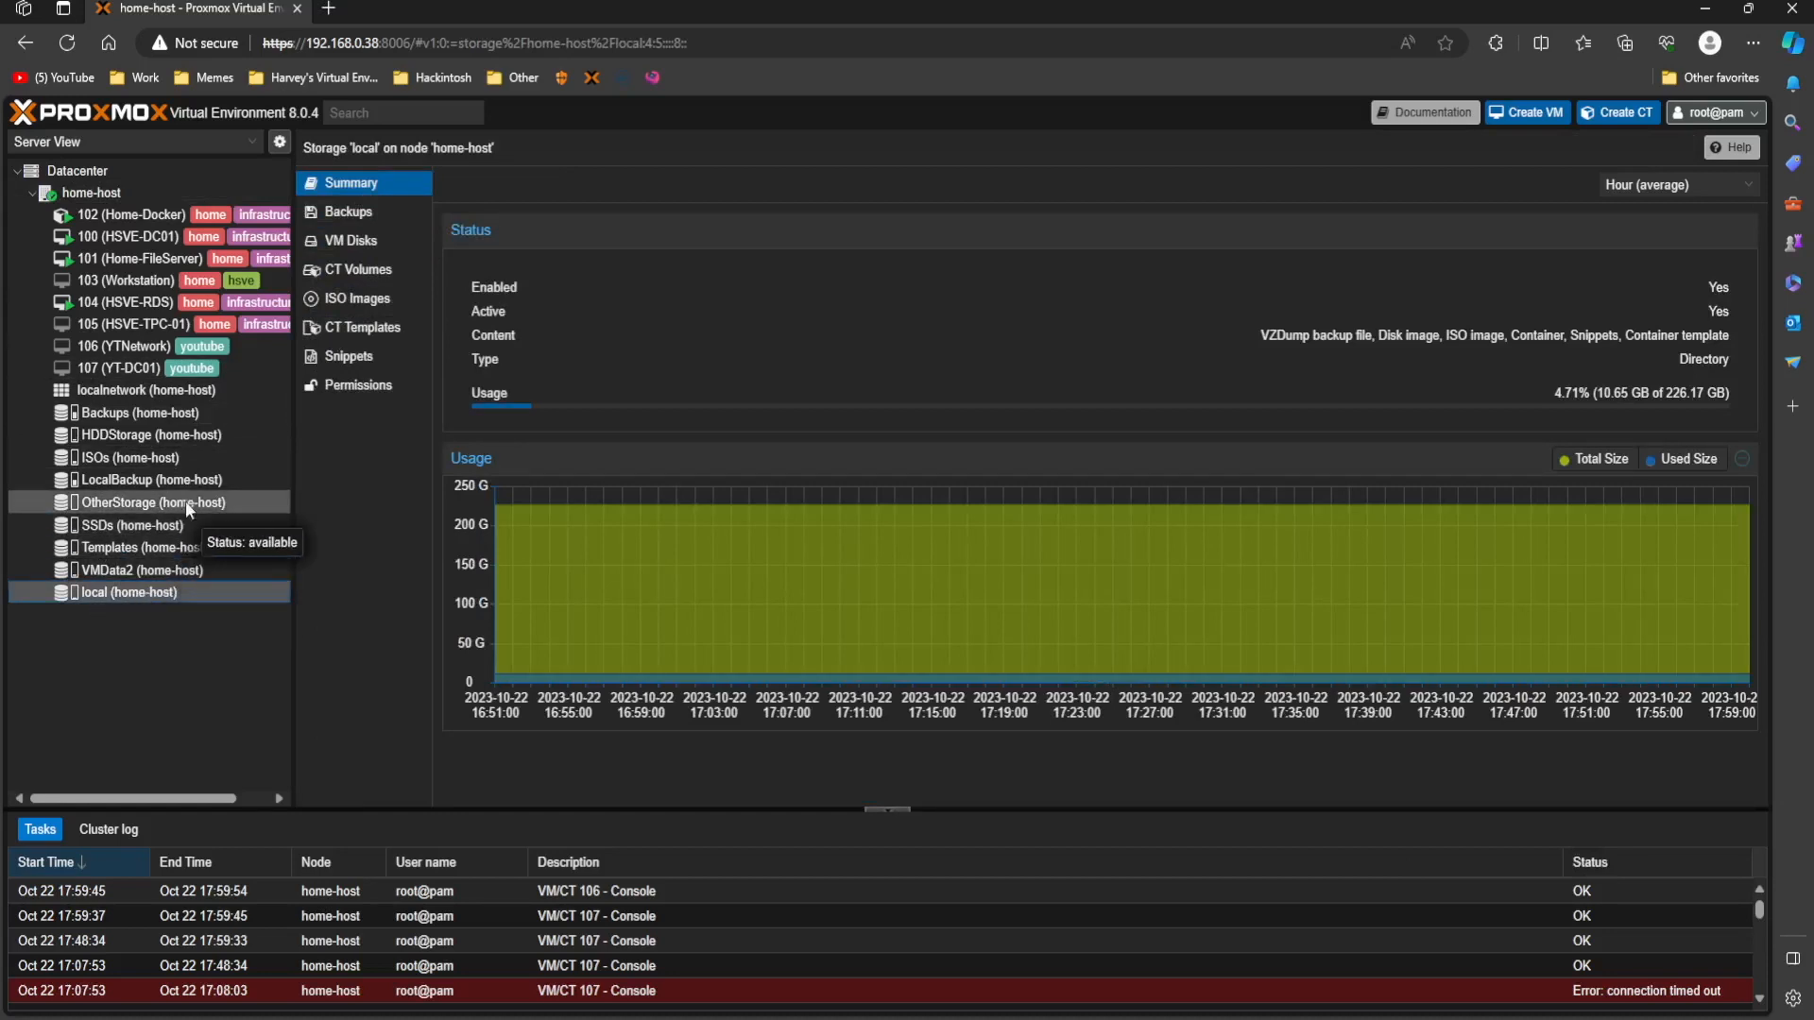
{"action": "left_click", "coordinate": [138, 458]}
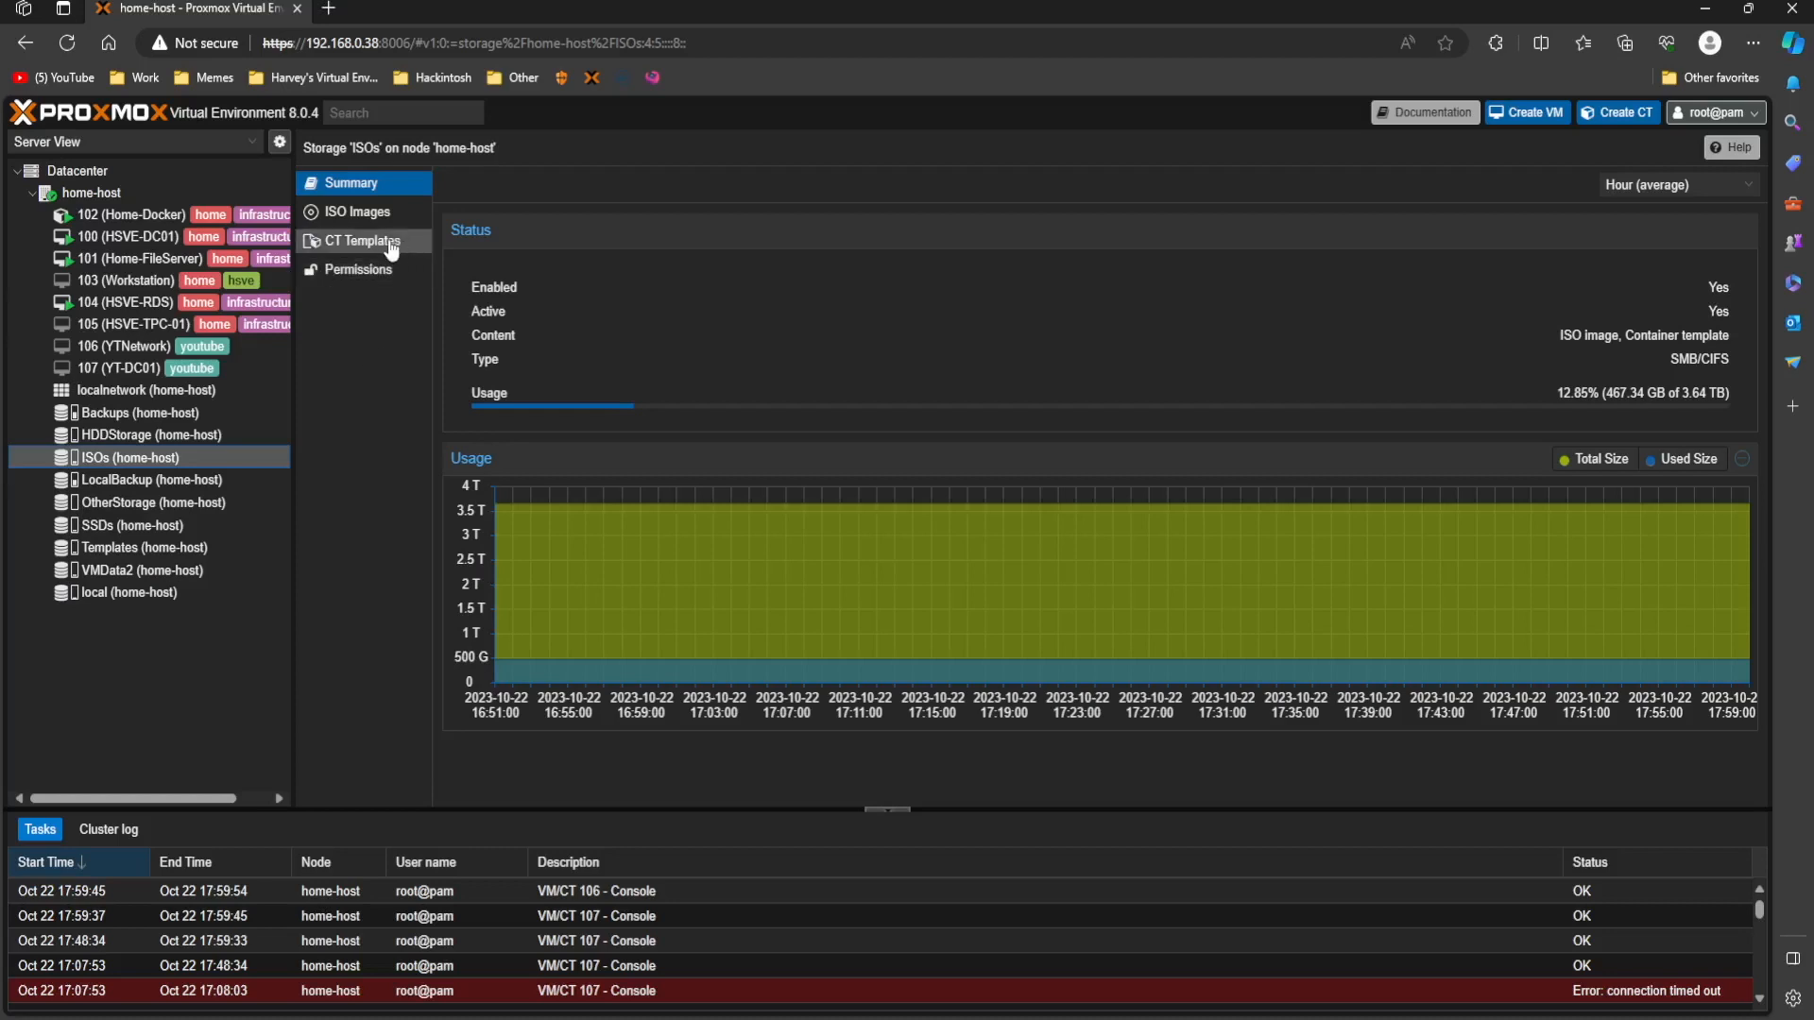
{"action": "left_click", "coordinate": [359, 240]}
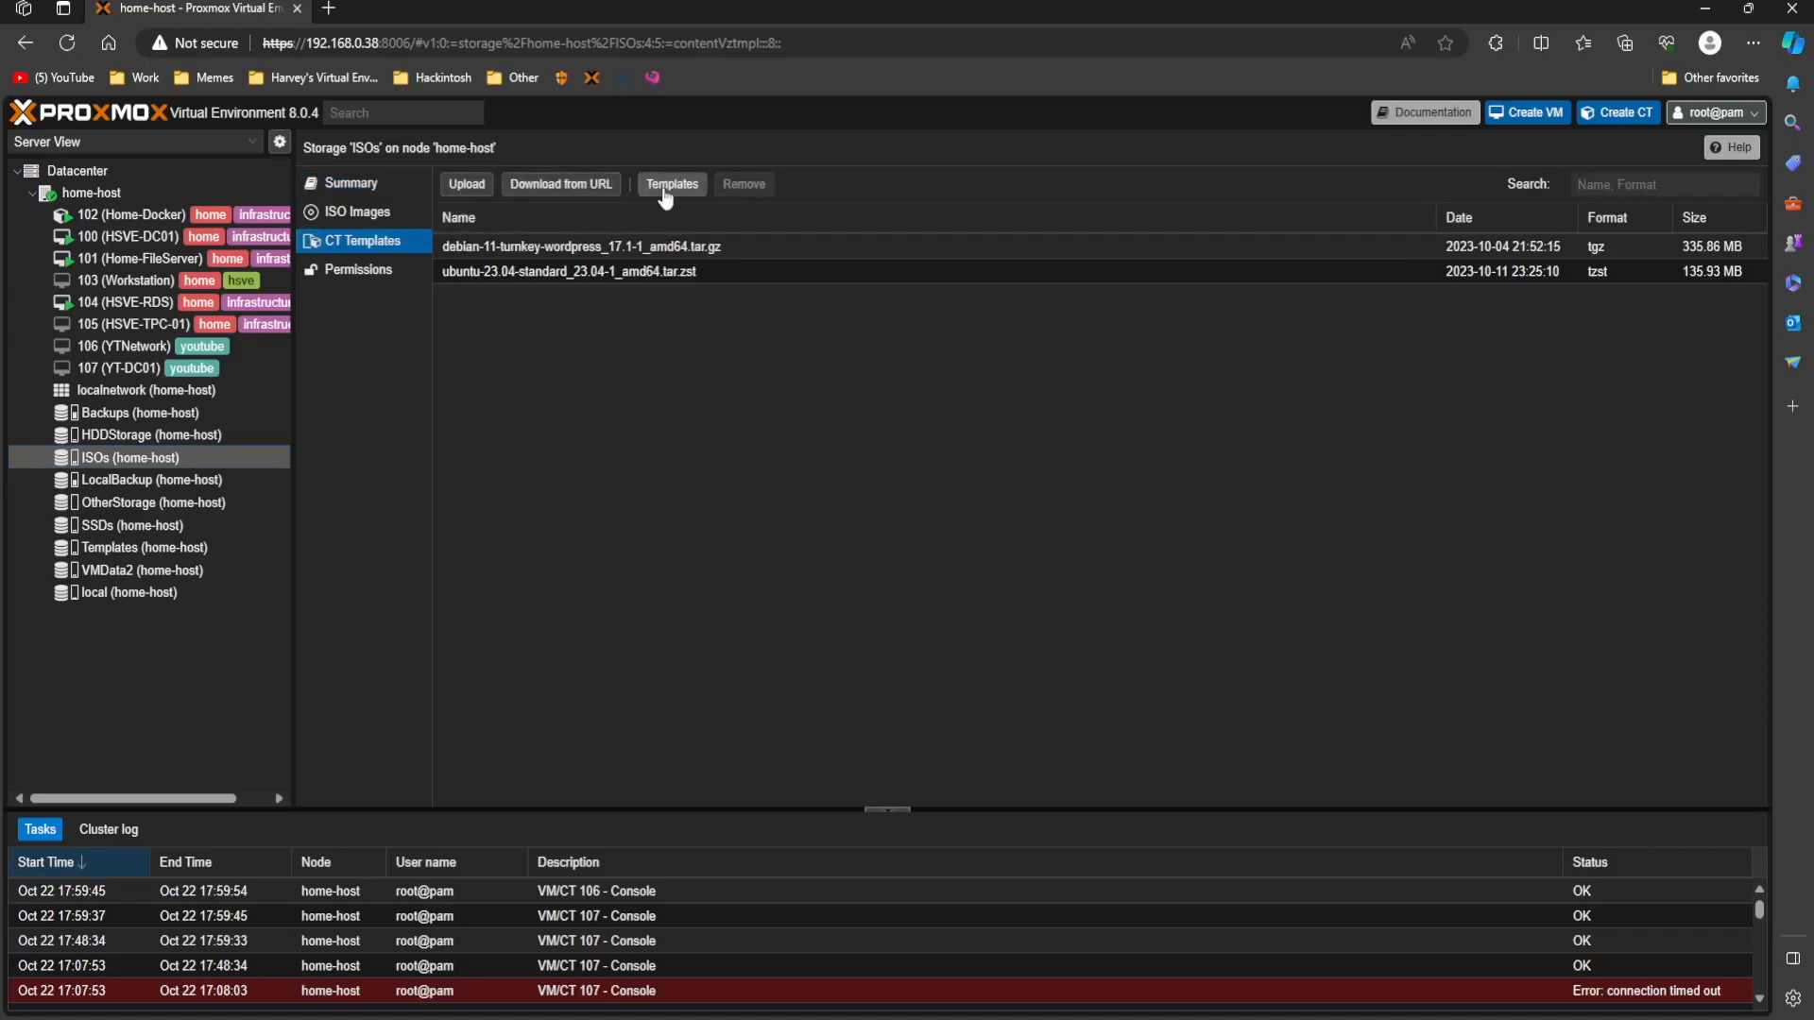
{"action": "left_click", "coordinate": [671, 183]}
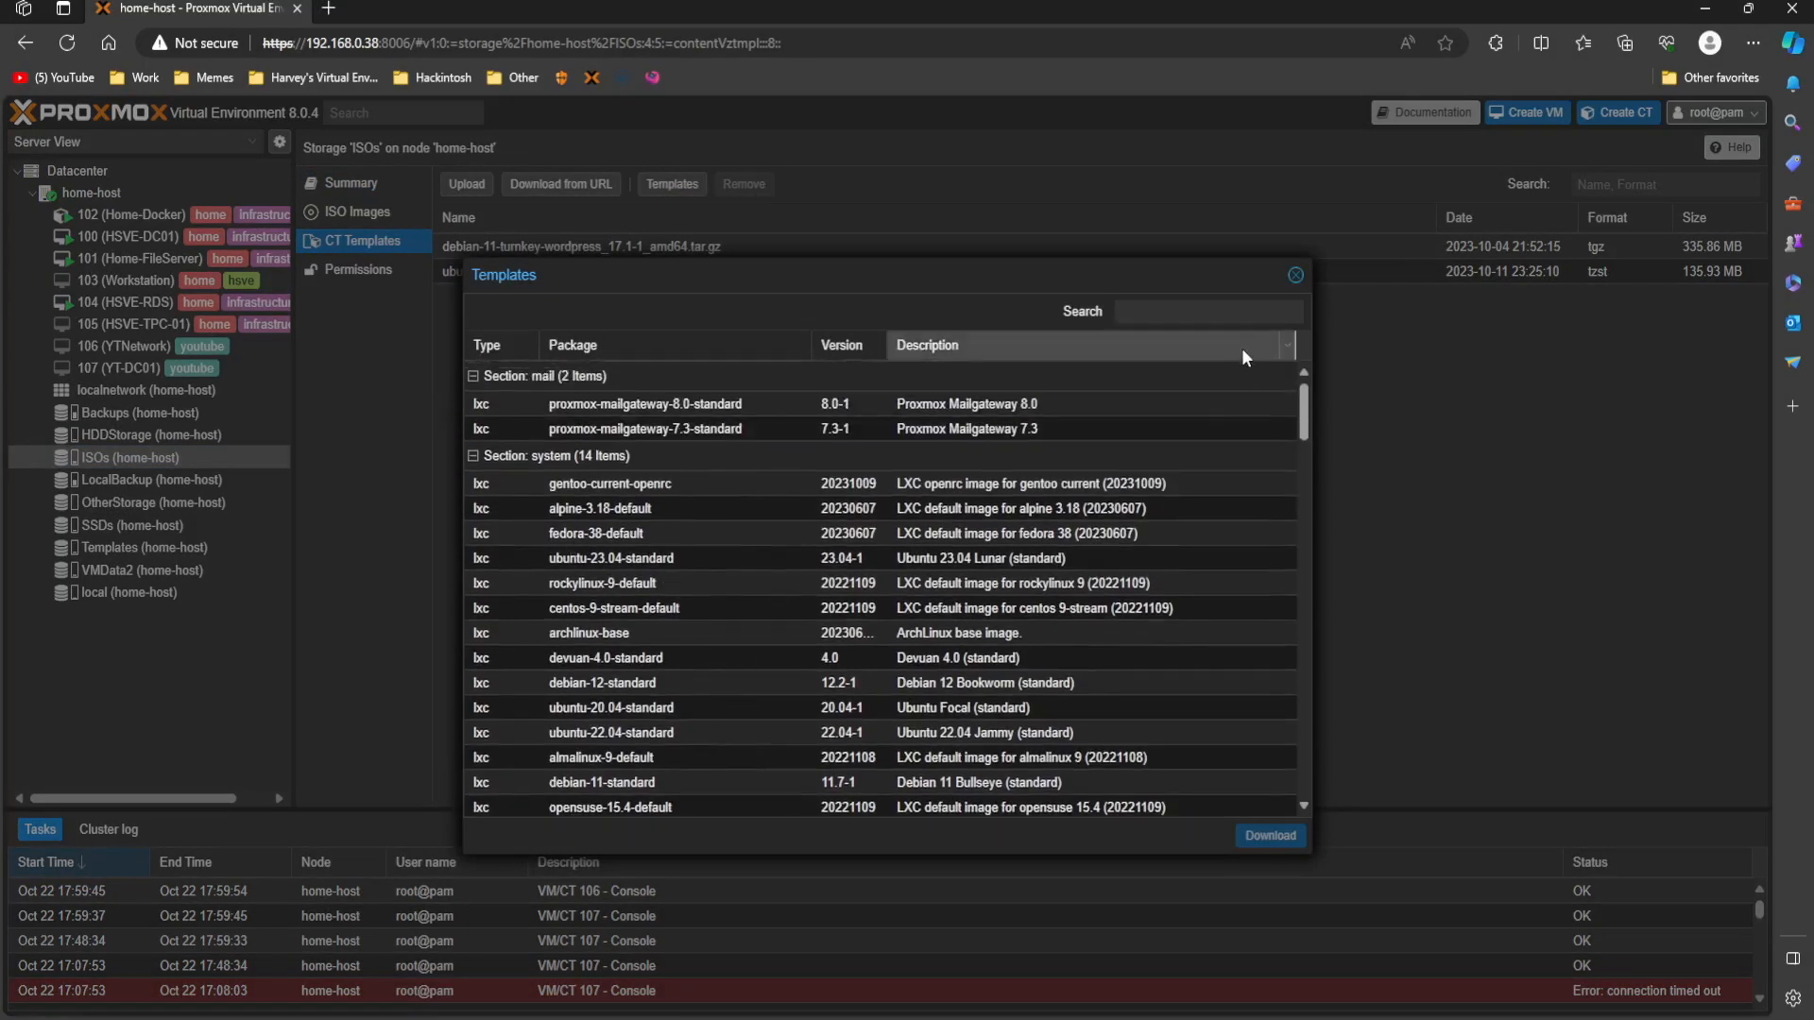
Download the ubuntu-23.04-standard template into ISOs storage and select it in the list.
{"action": "type", "text": "ubuntu"}
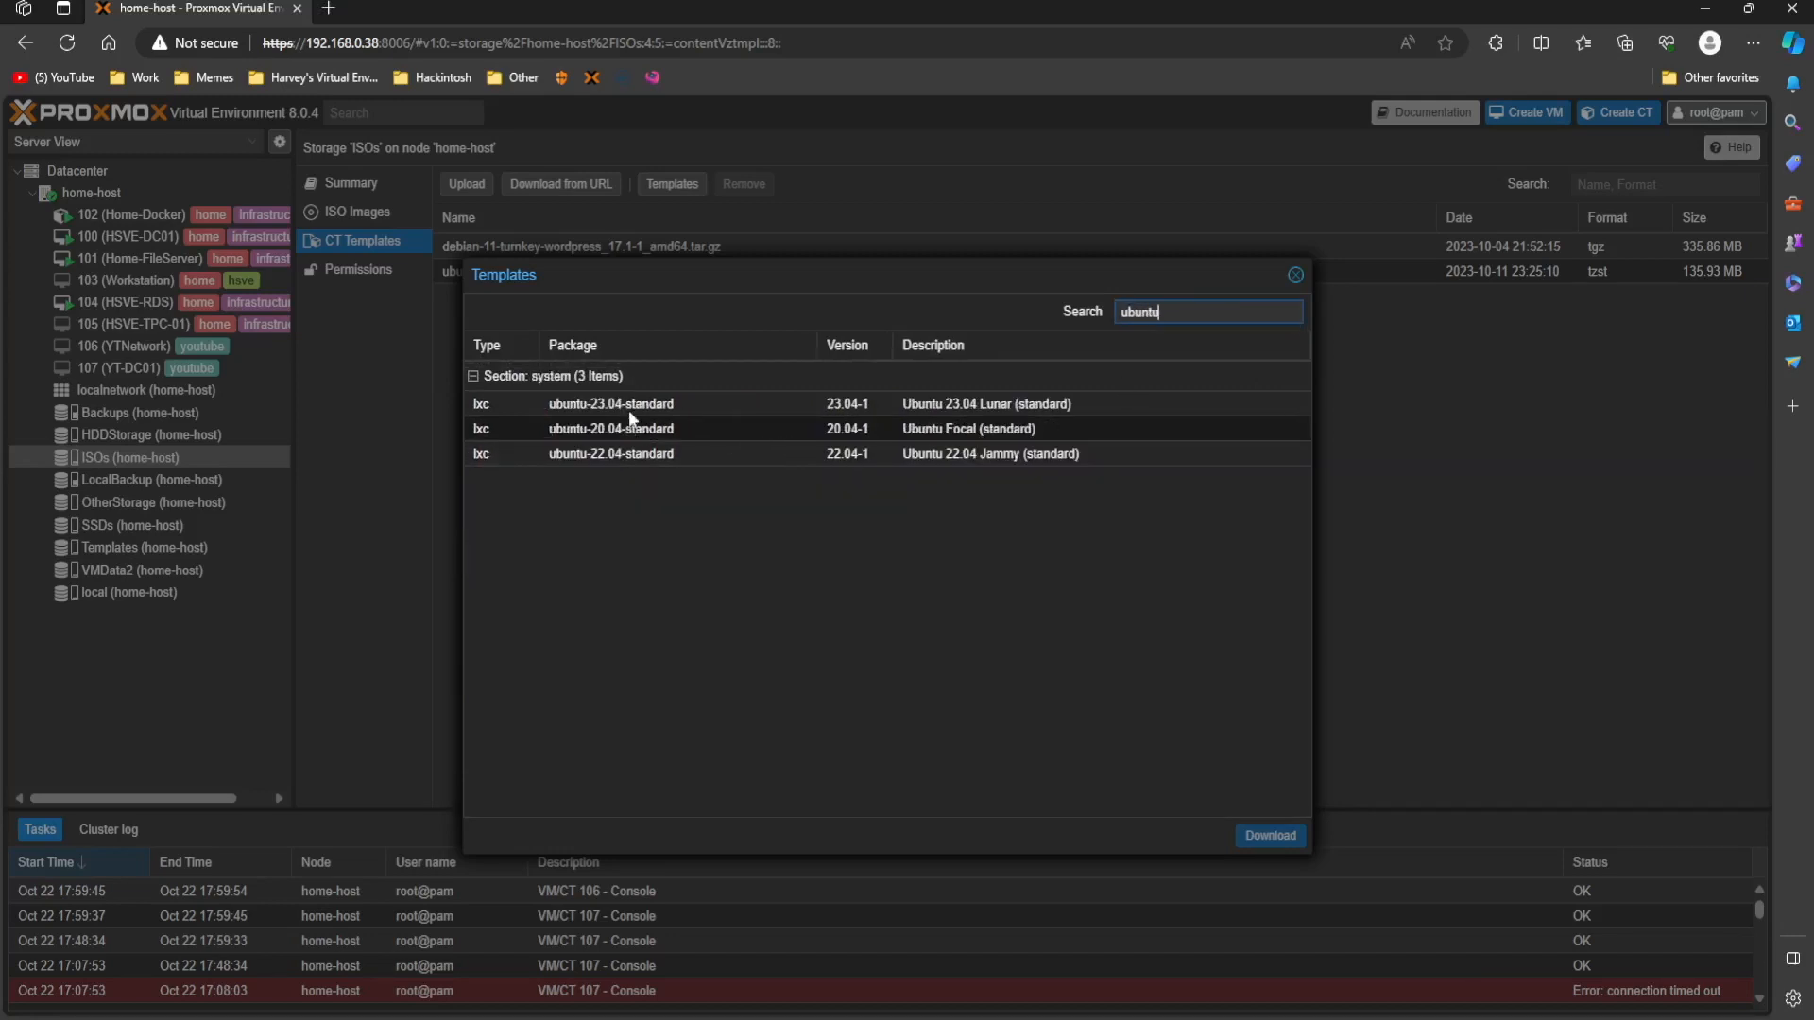
{"action": "left_click", "coordinate": [610, 404]}
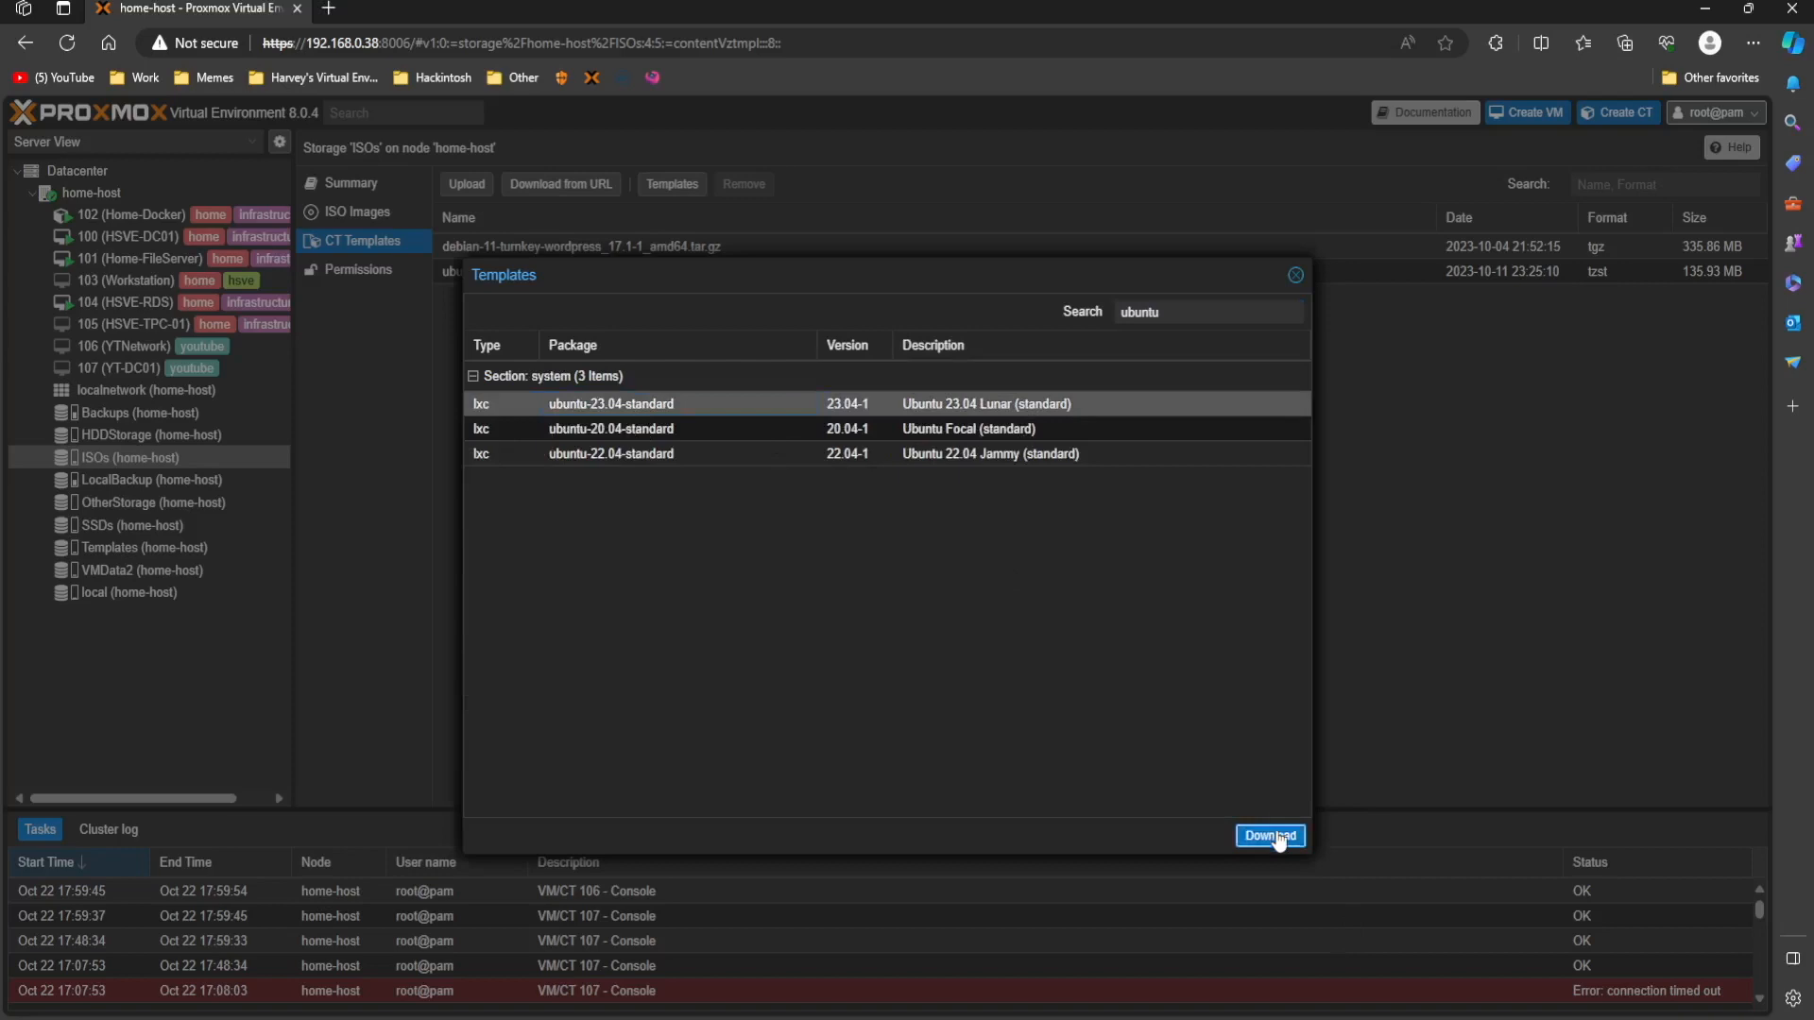
{"action": "left_click", "coordinate": [1270, 835]}
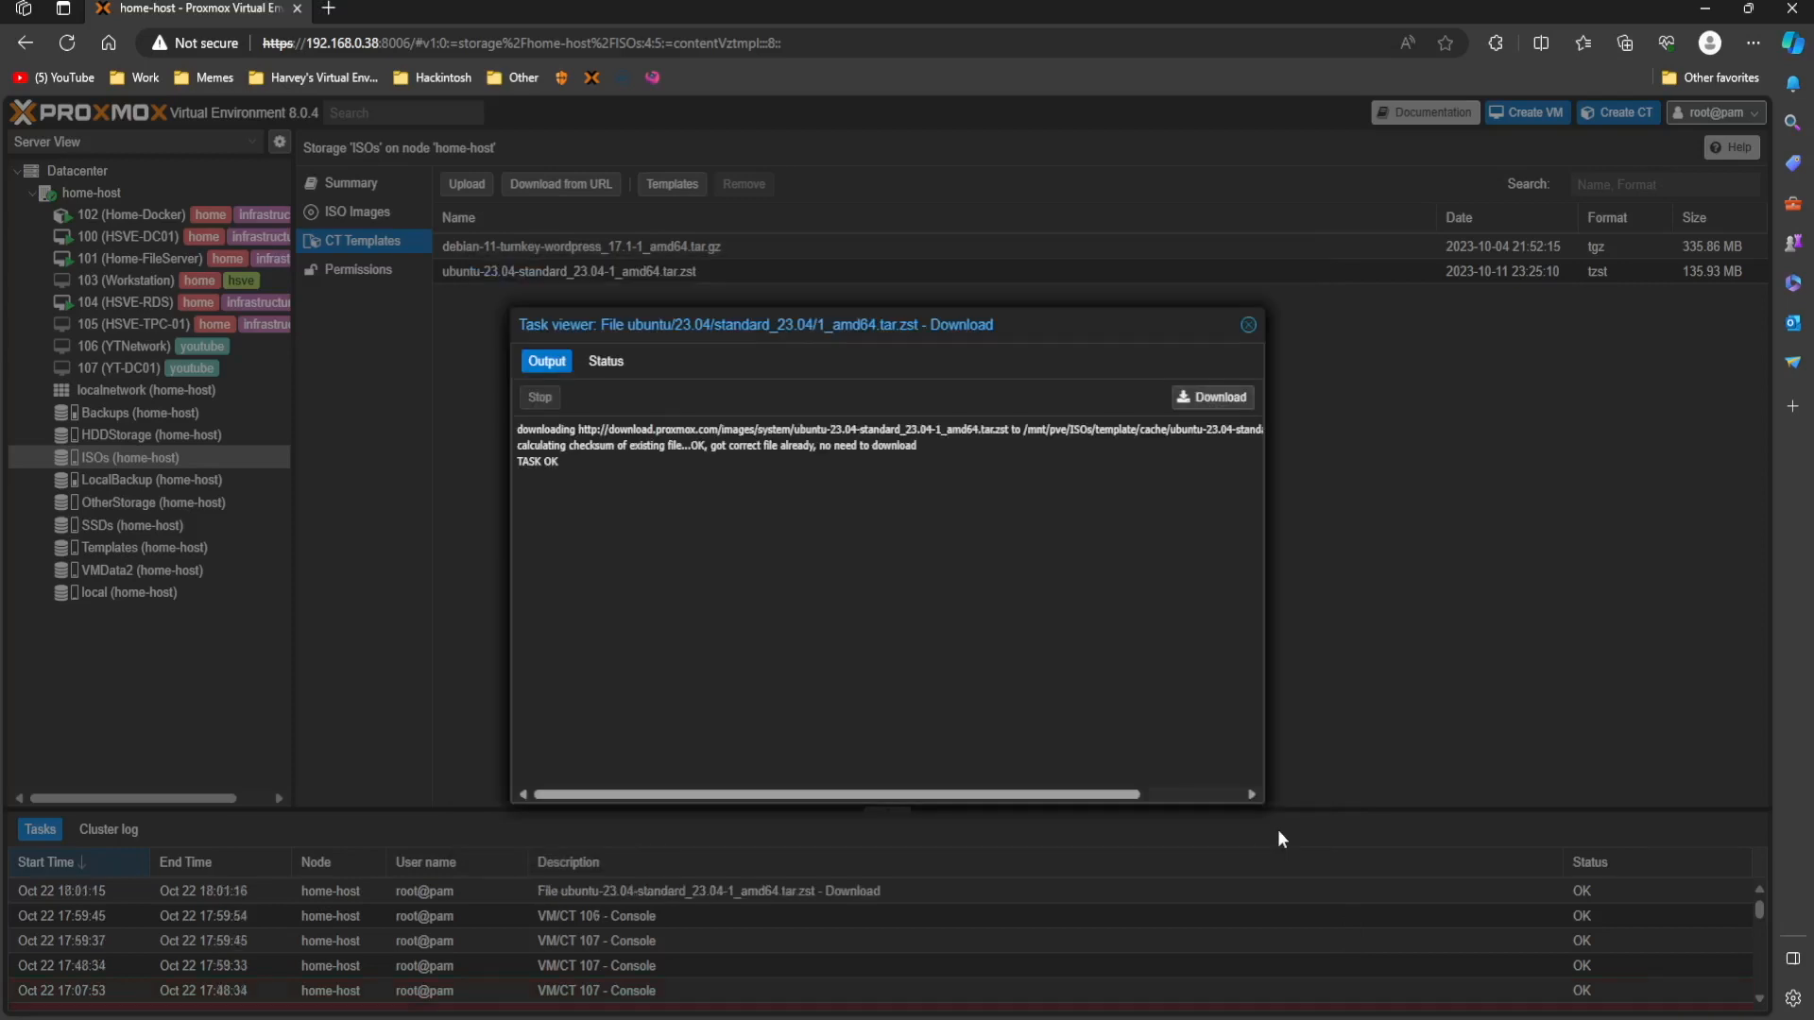
{"action": "left_click", "coordinate": [1249, 325]}
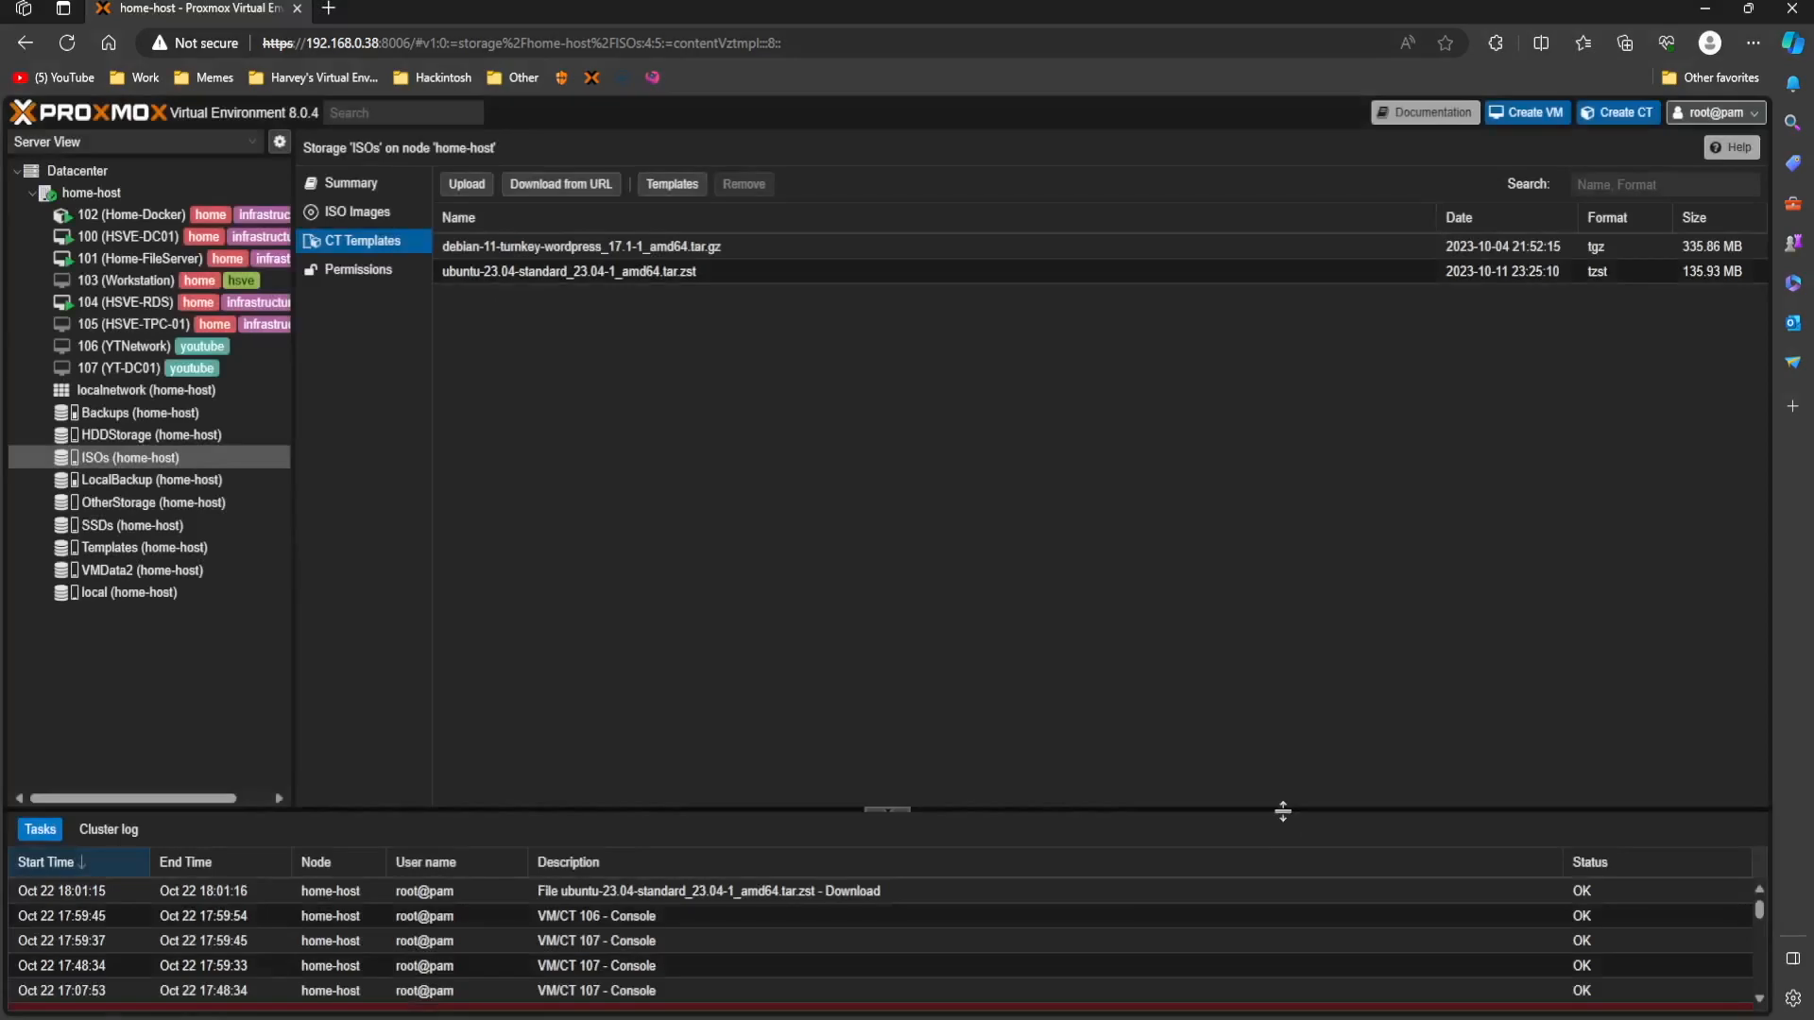
{"action": "left_click", "coordinate": [567, 271]}
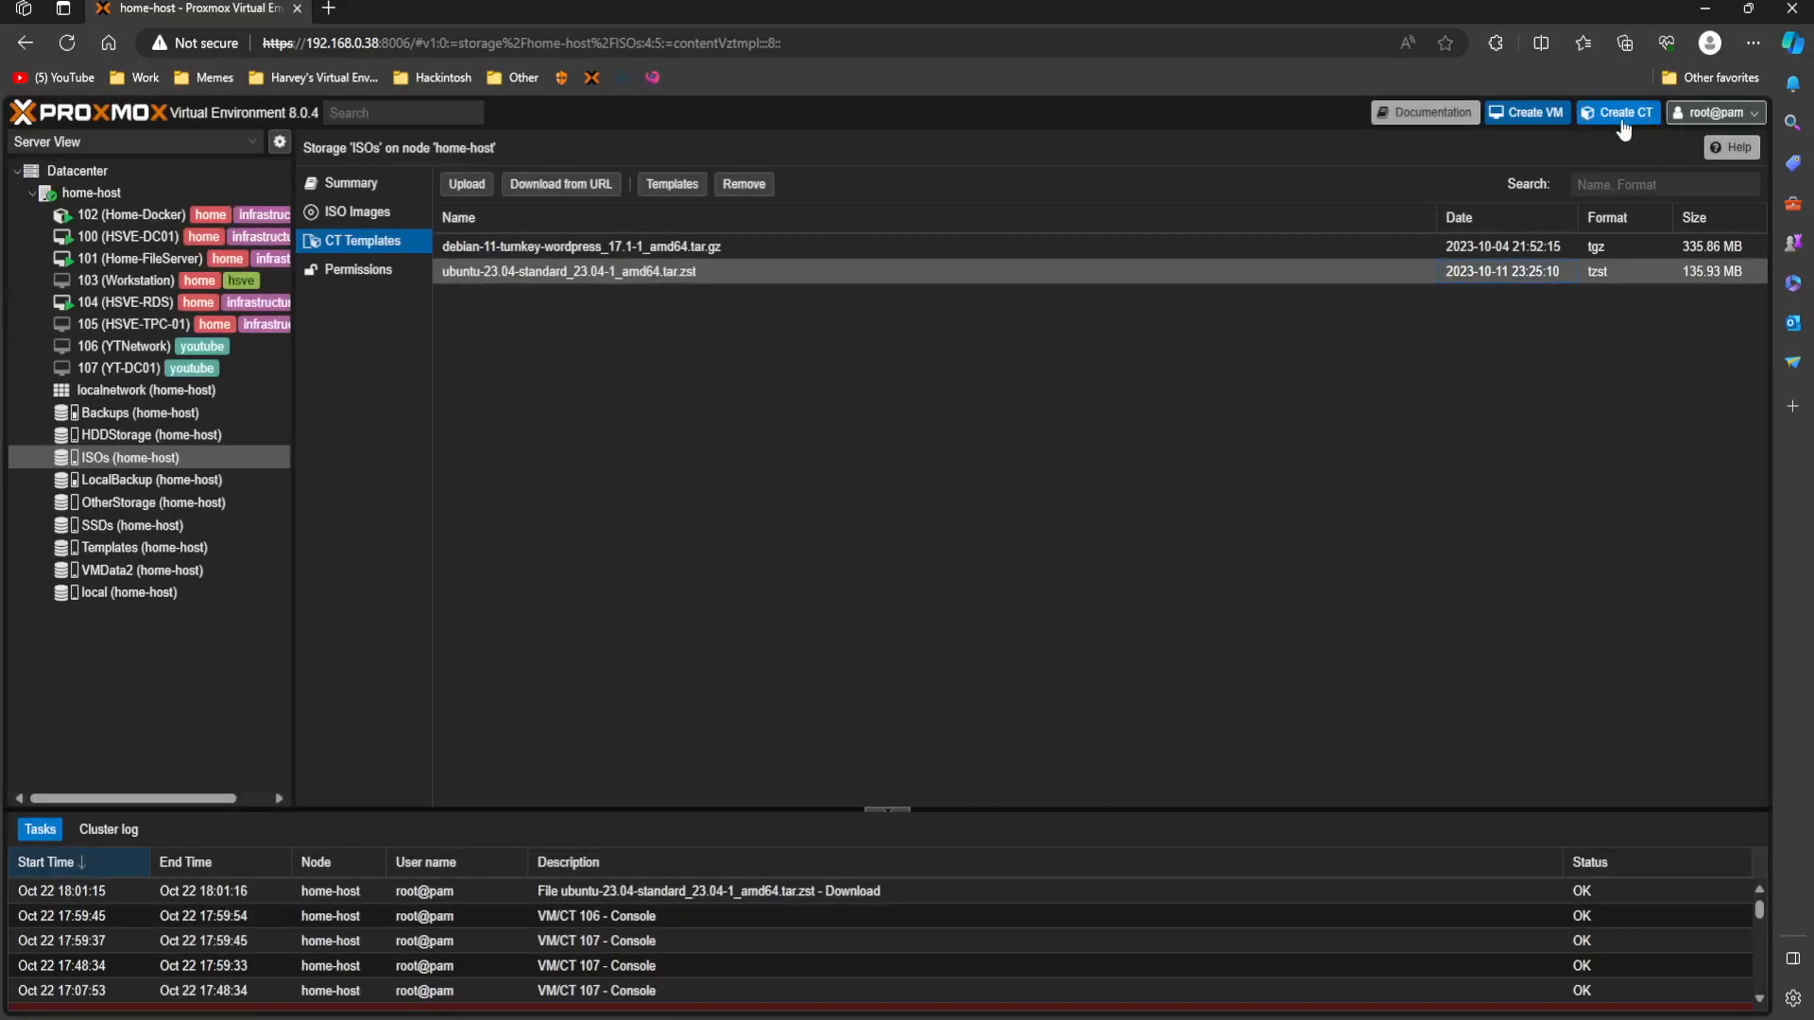
Start a new container with hostname YT-Docker and a root password.
{"action": "left_click", "coordinate": [1619, 111]}
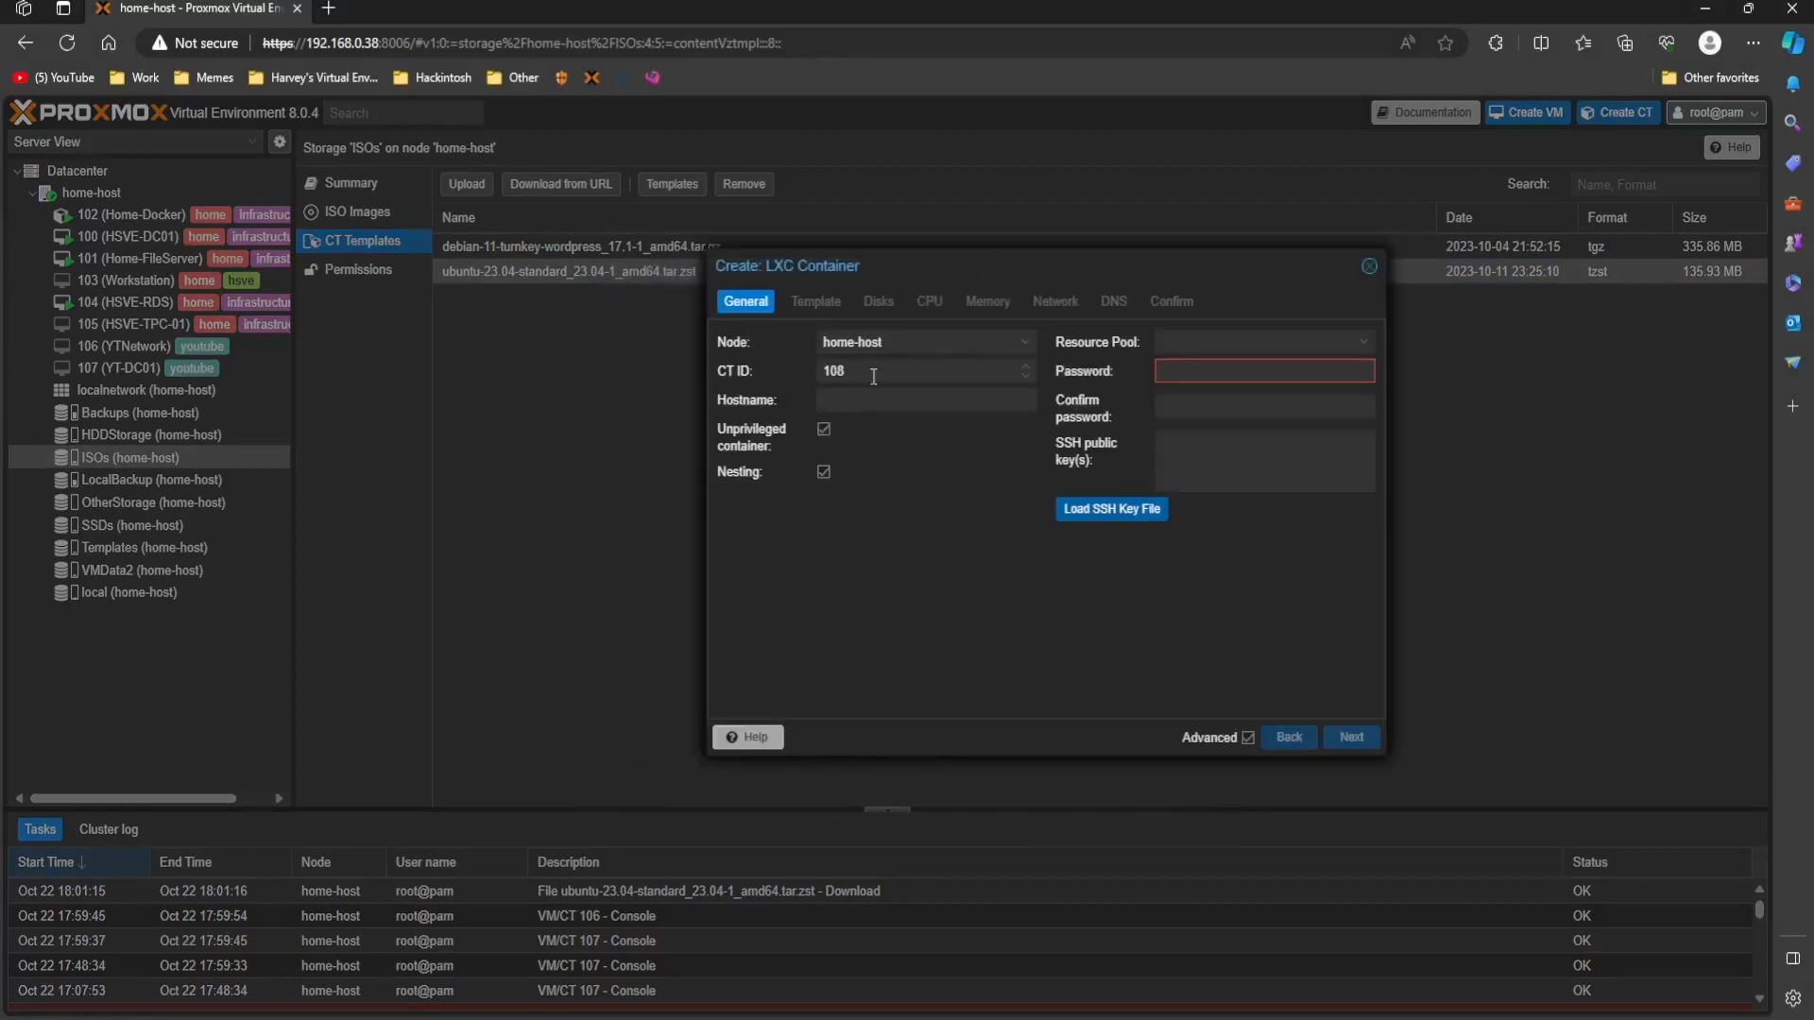
{"action": "left_click", "coordinate": [924, 399]}
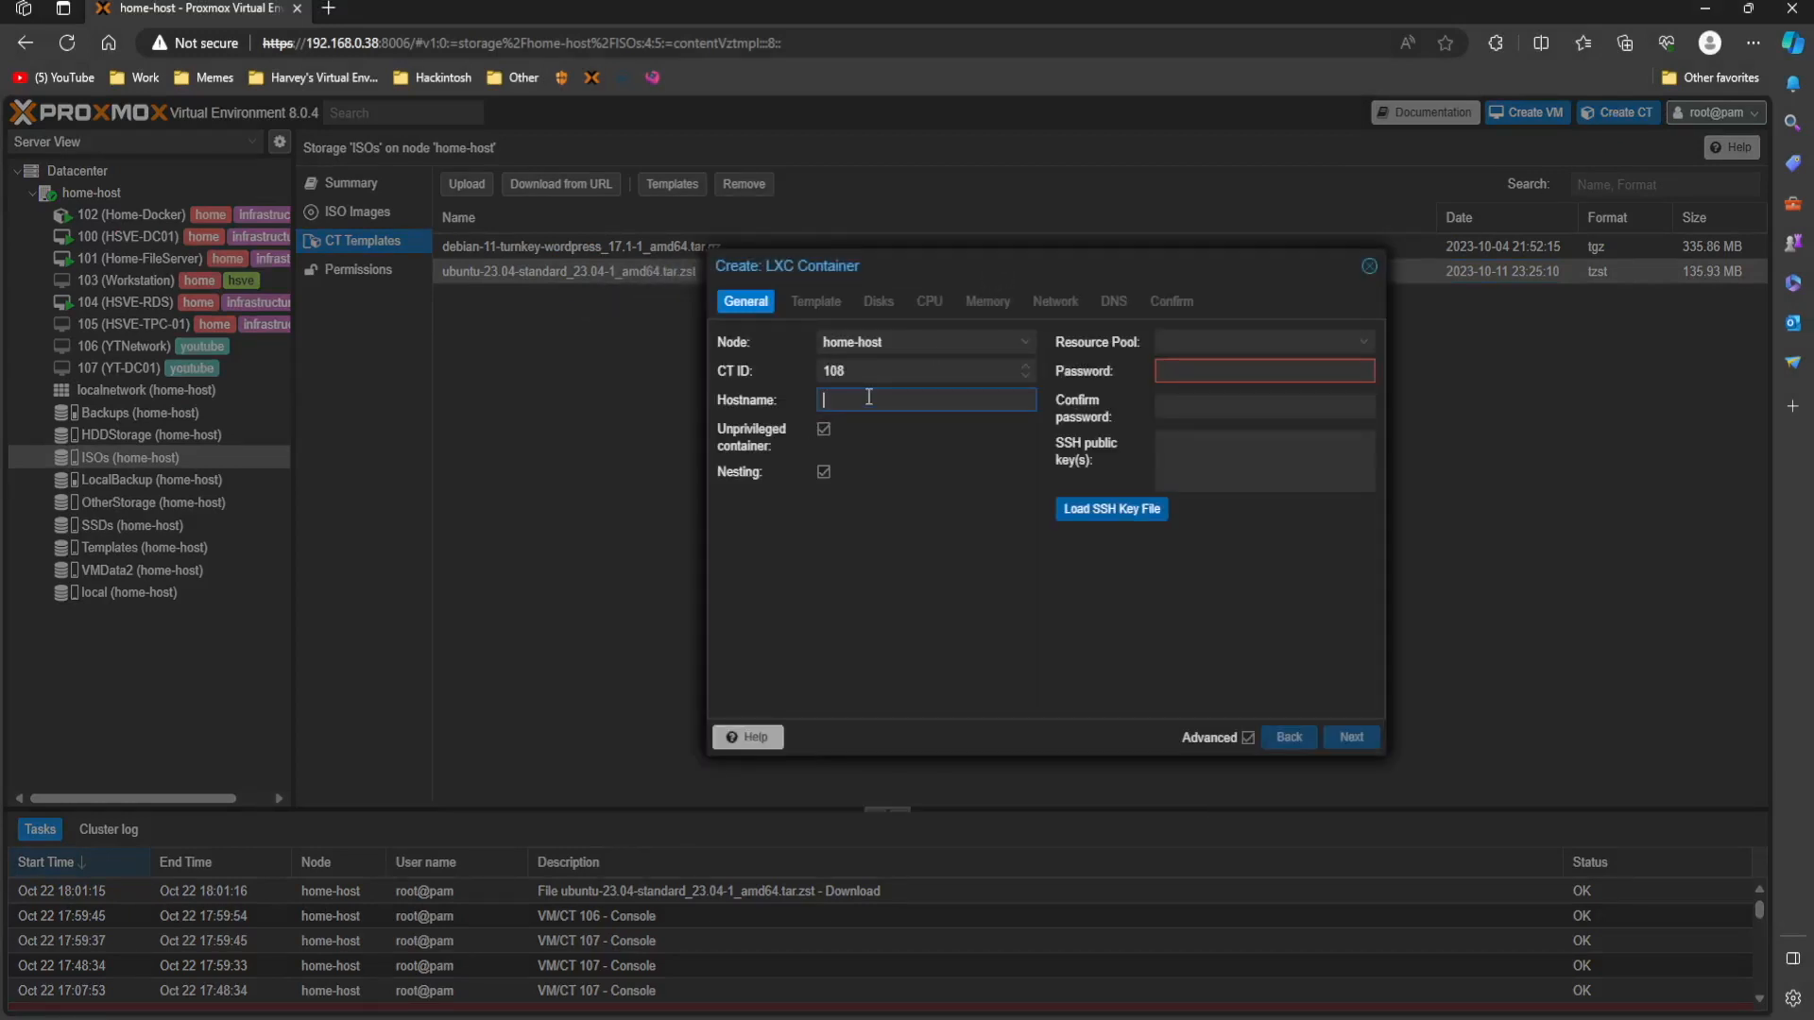
{"action": "type", "text": "YT-Docker"}
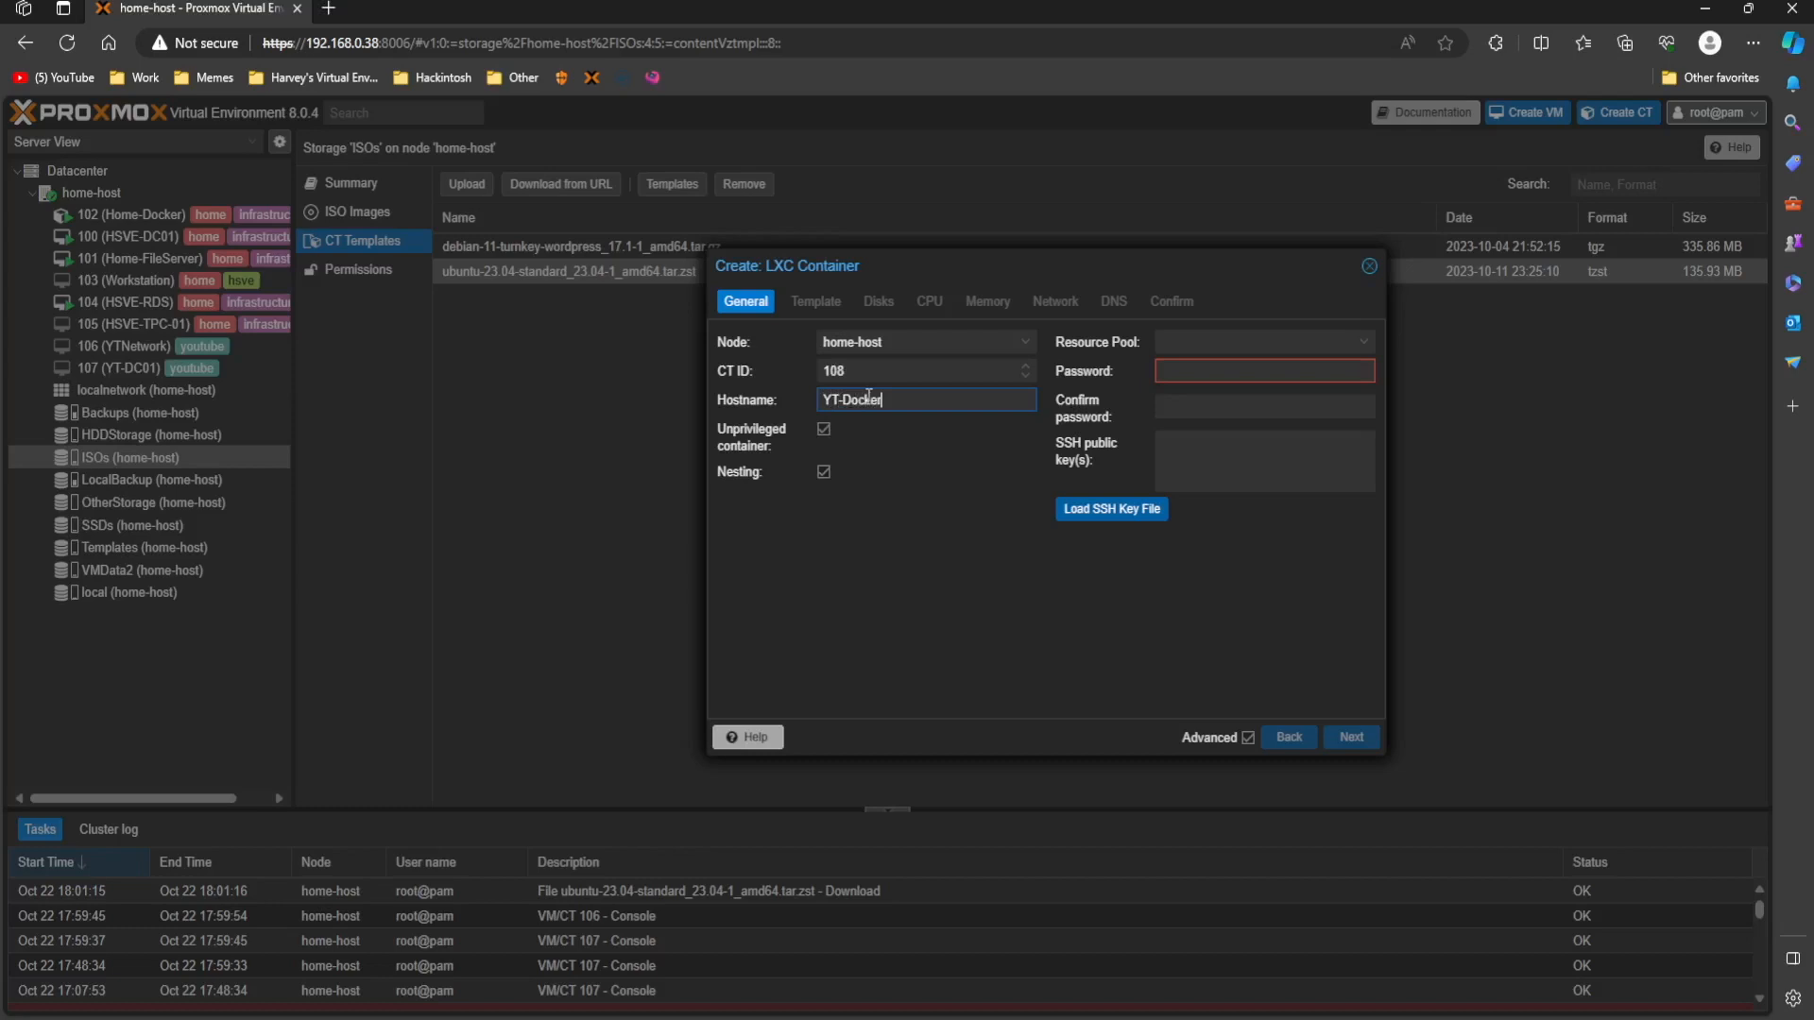
{"action": "left_click", "coordinate": [1263, 370]}
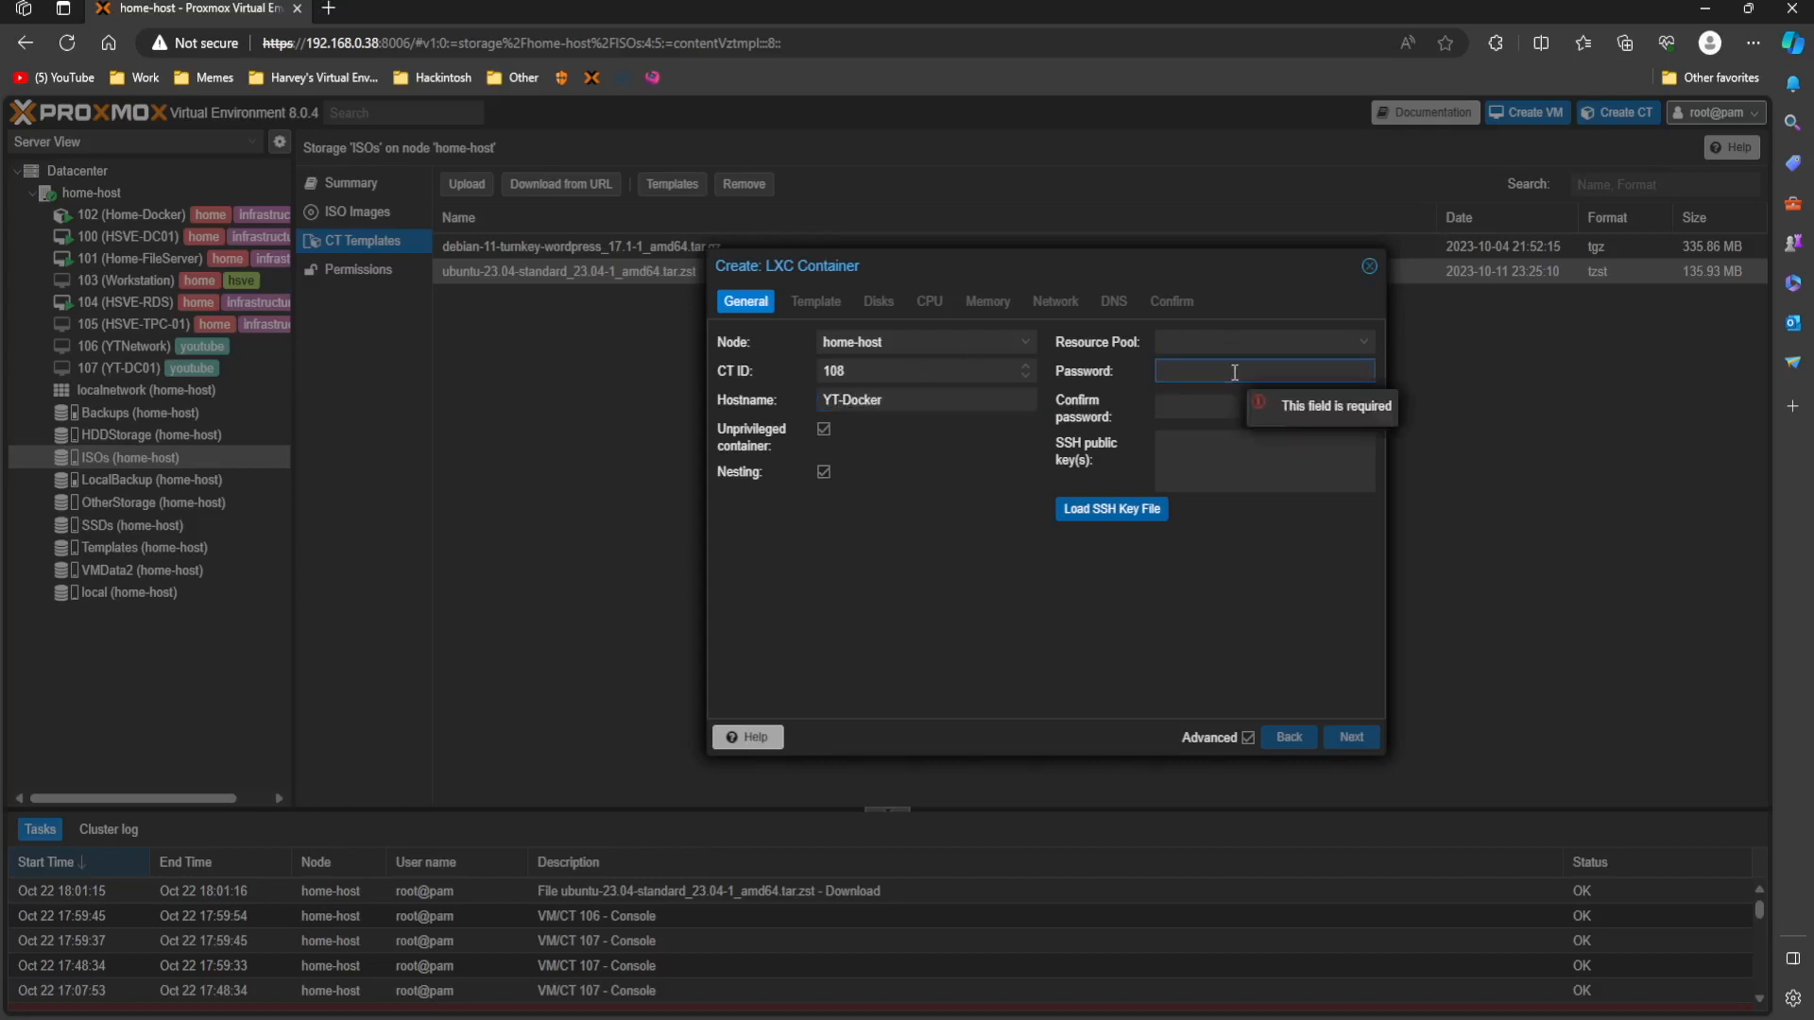
{"action": "type", "text": "password"}
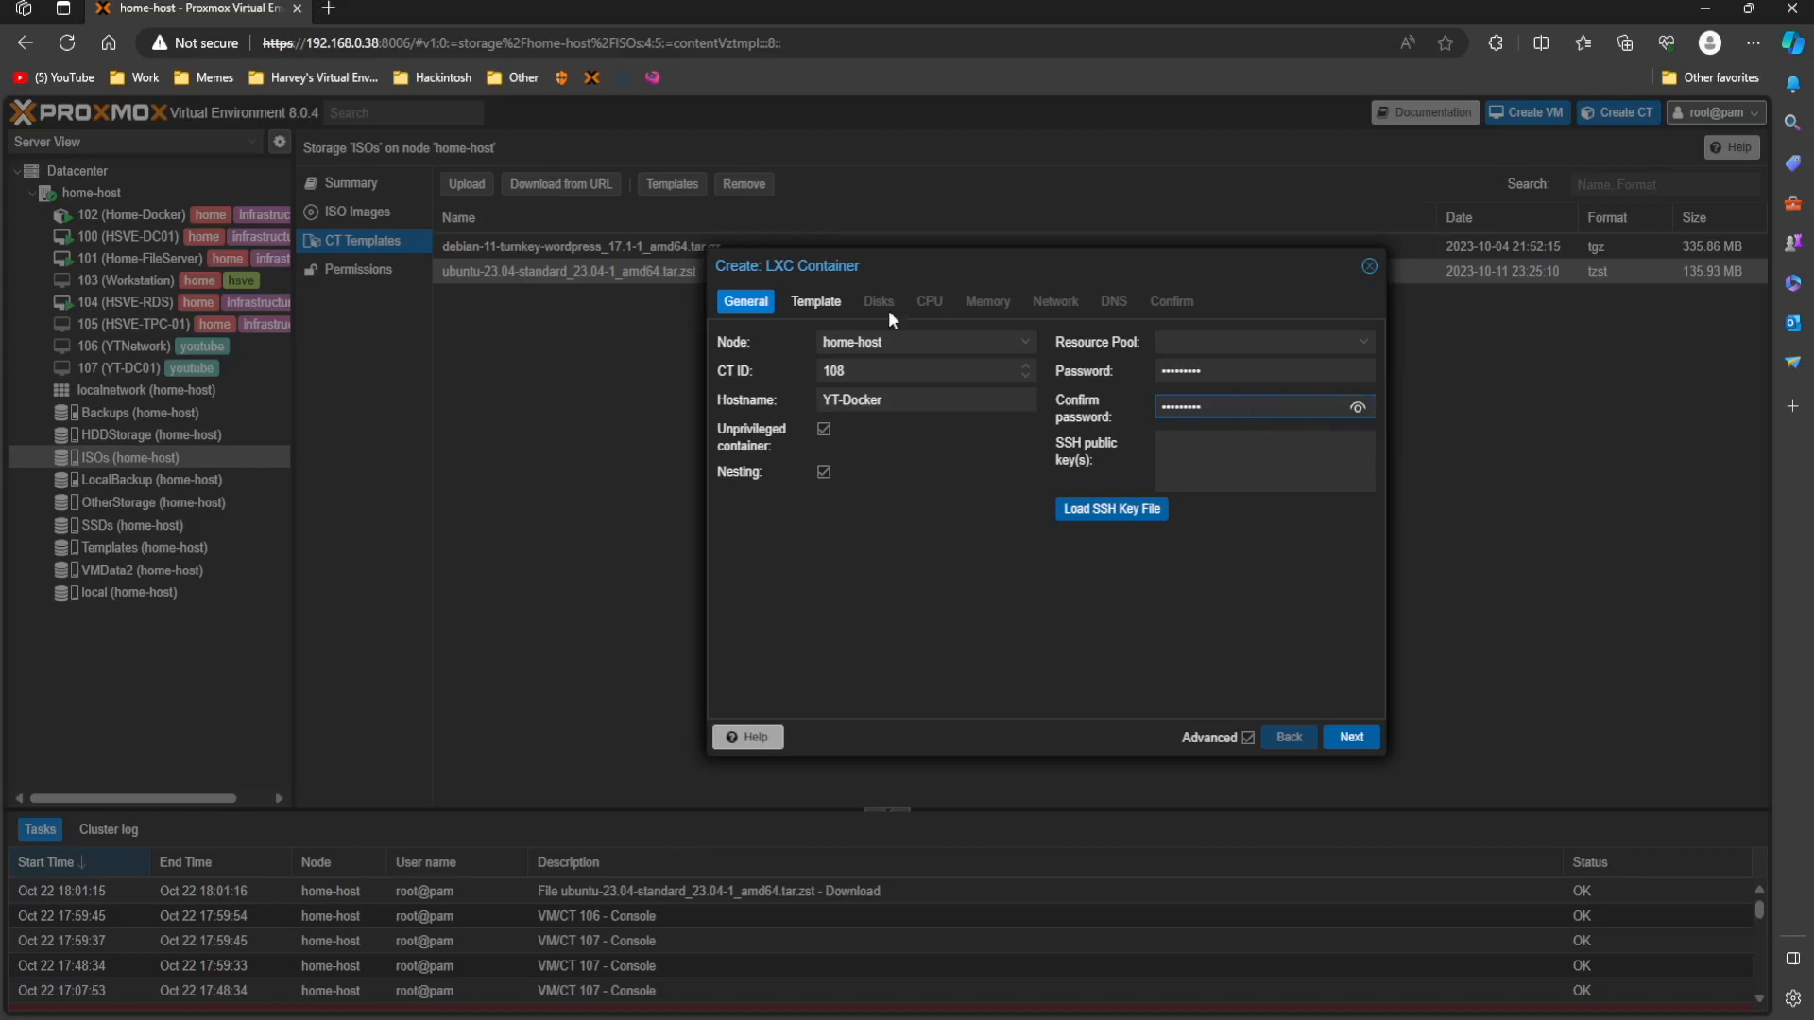
{"action": "left_click", "coordinate": [816, 301]}
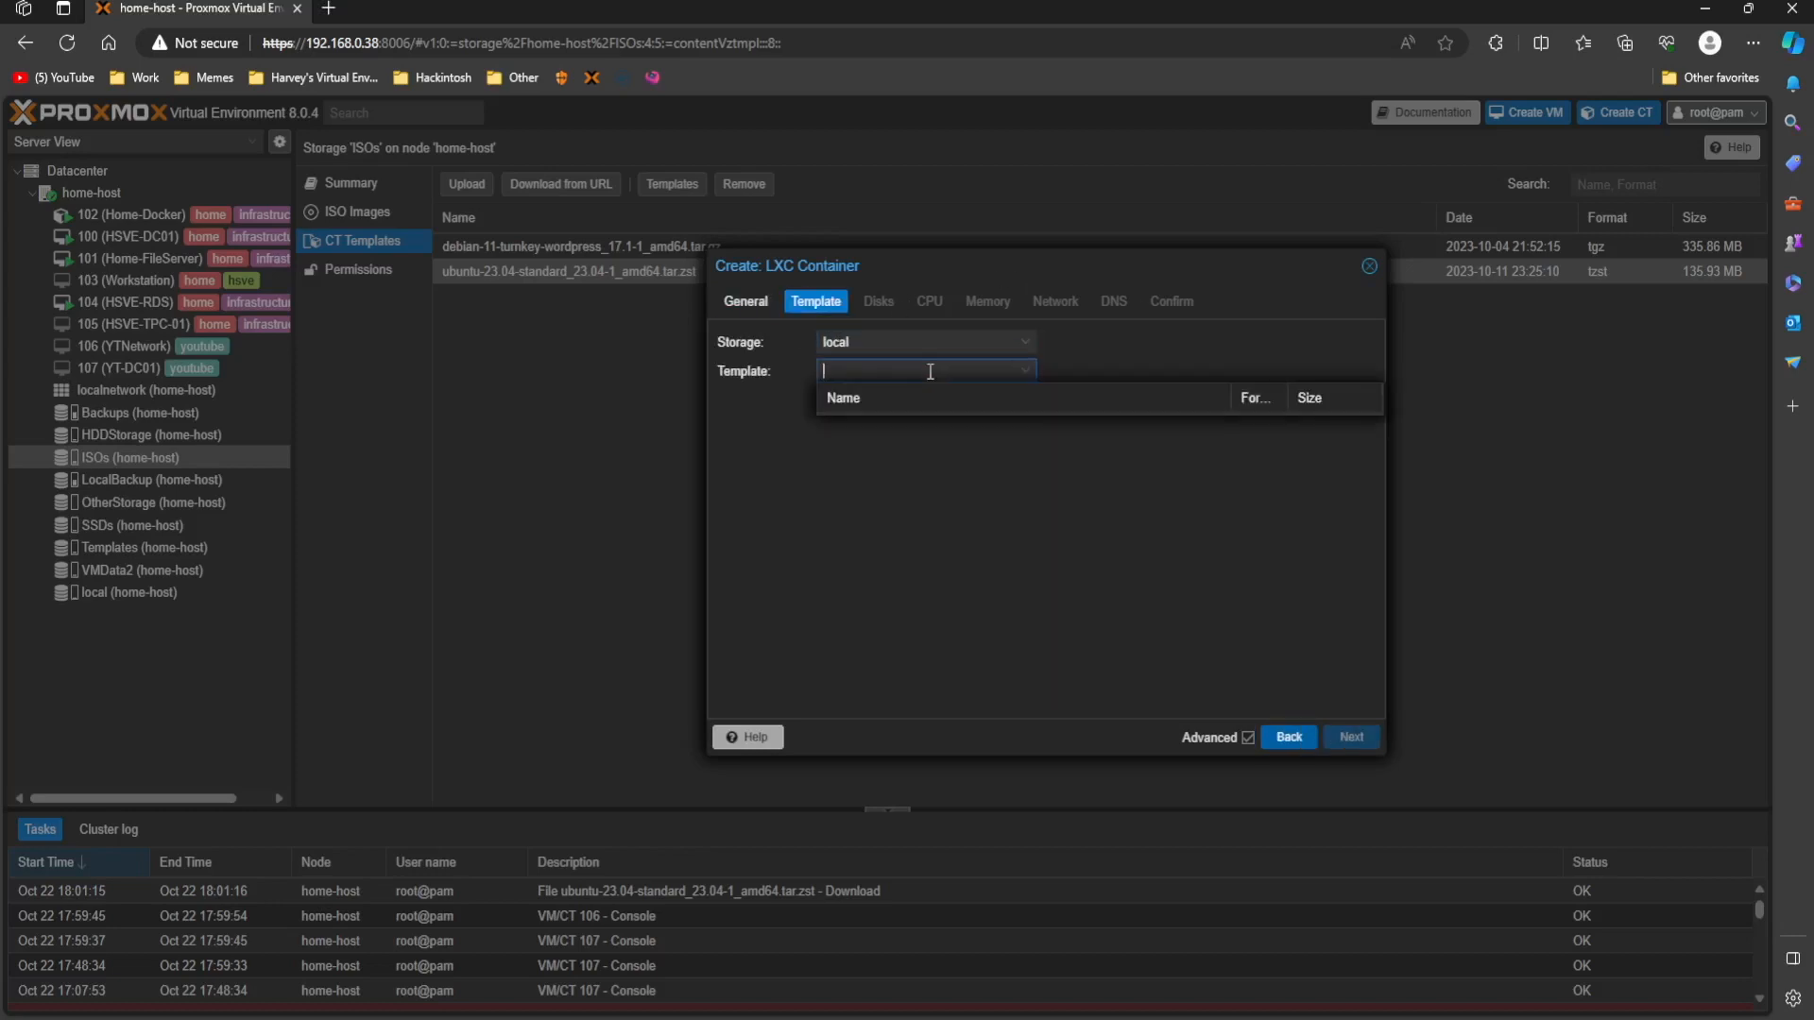
Use the Ubuntu 23.04 template from ISOs storage and place the root disk on SSDs storage.
{"action": "left_click", "coordinate": [924, 341]}
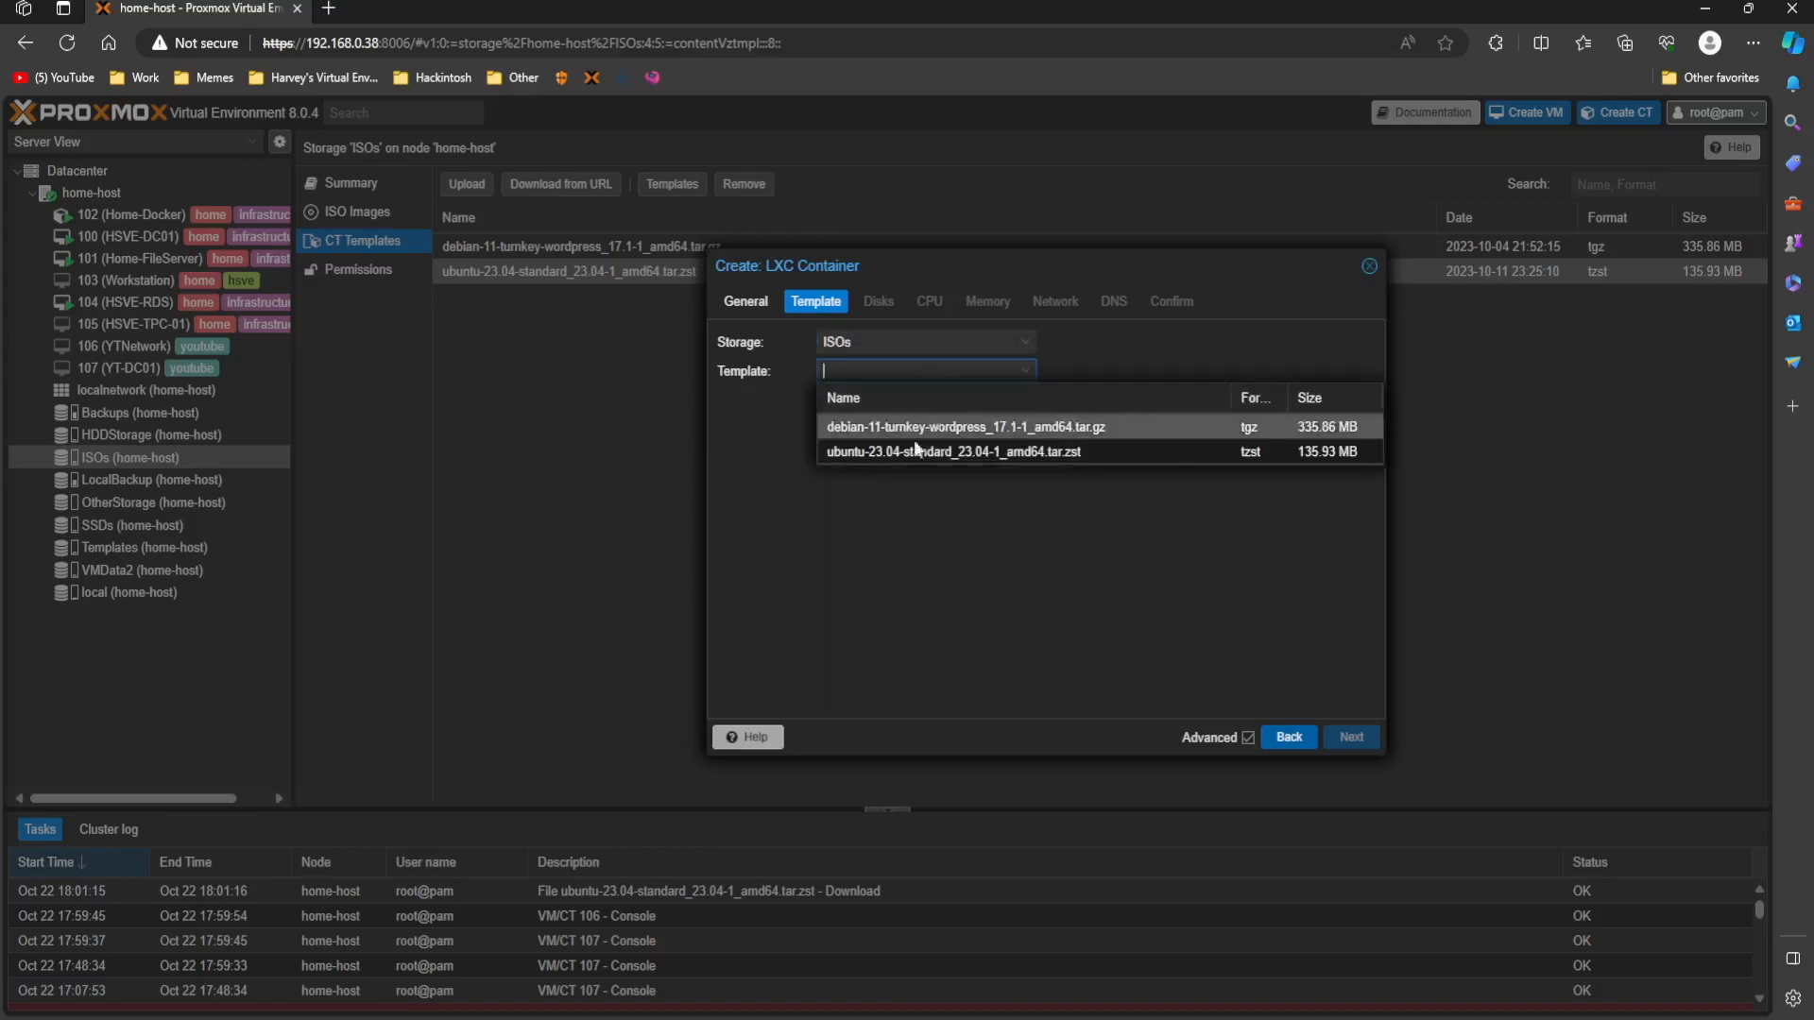
{"action": "left_click", "coordinate": [951, 452]}
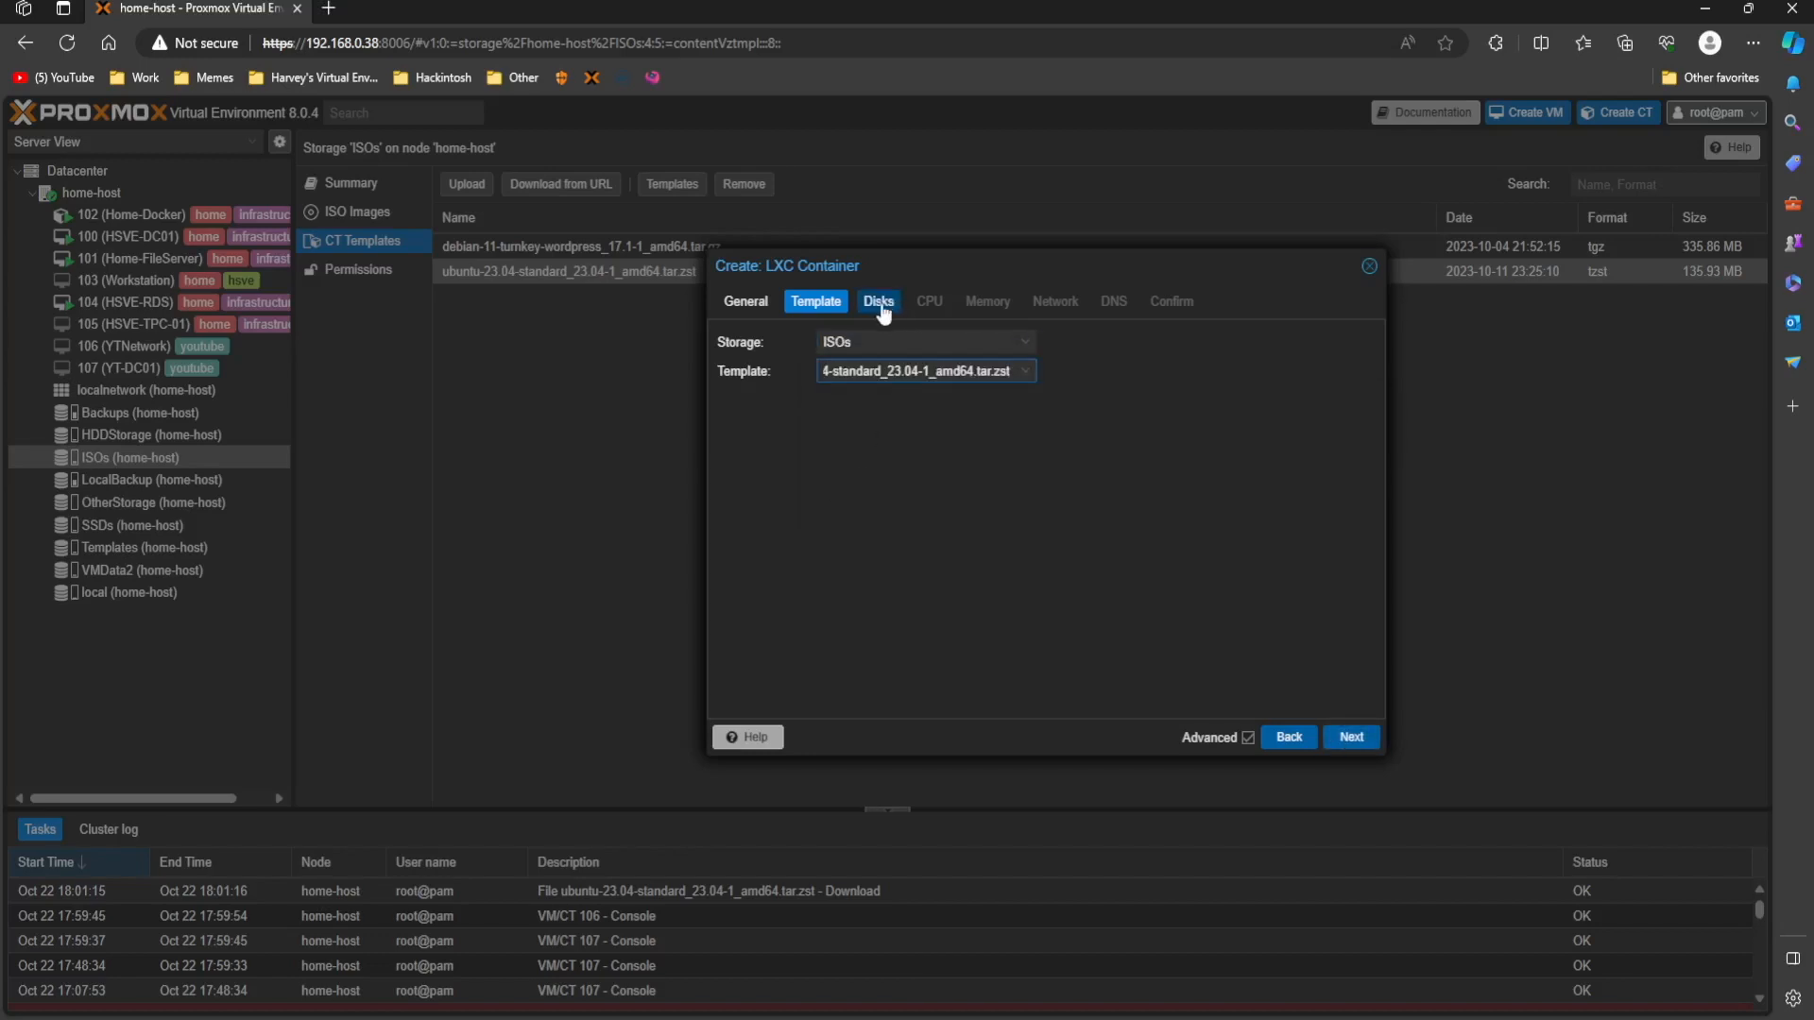
{"action": "left_click", "coordinate": [877, 300]}
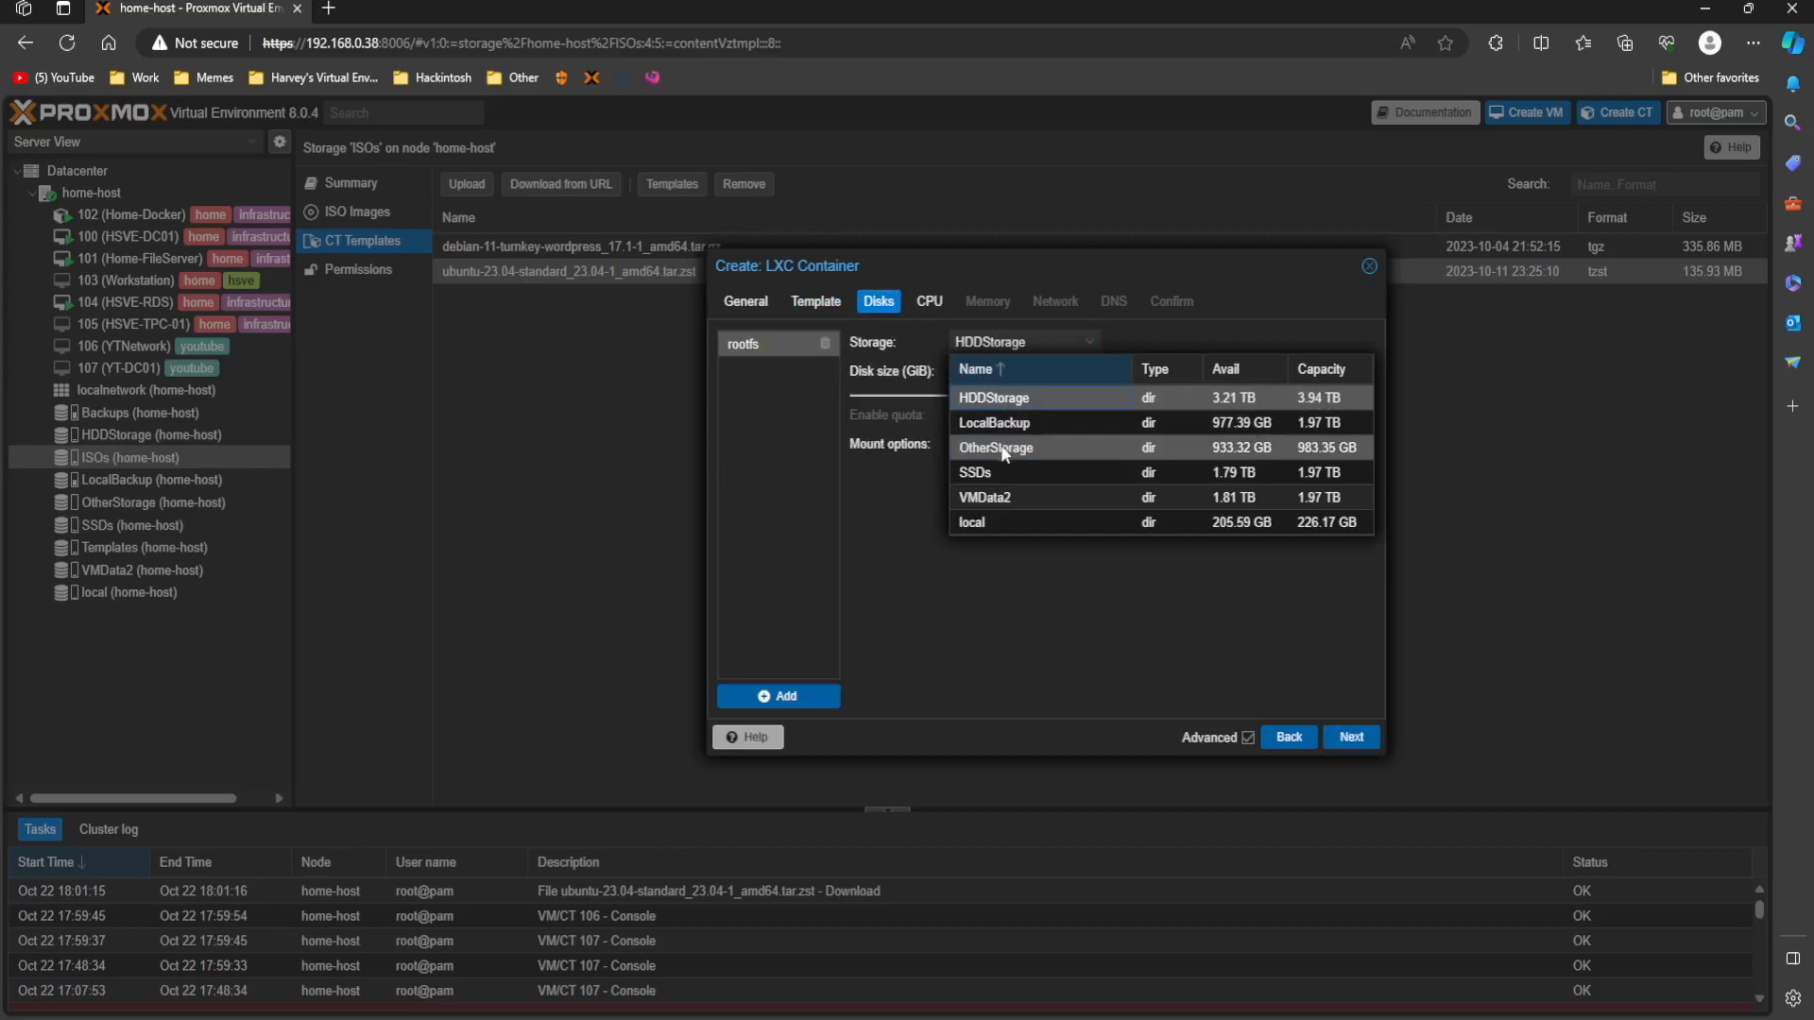
{"action": "left_click", "coordinate": [975, 472]}
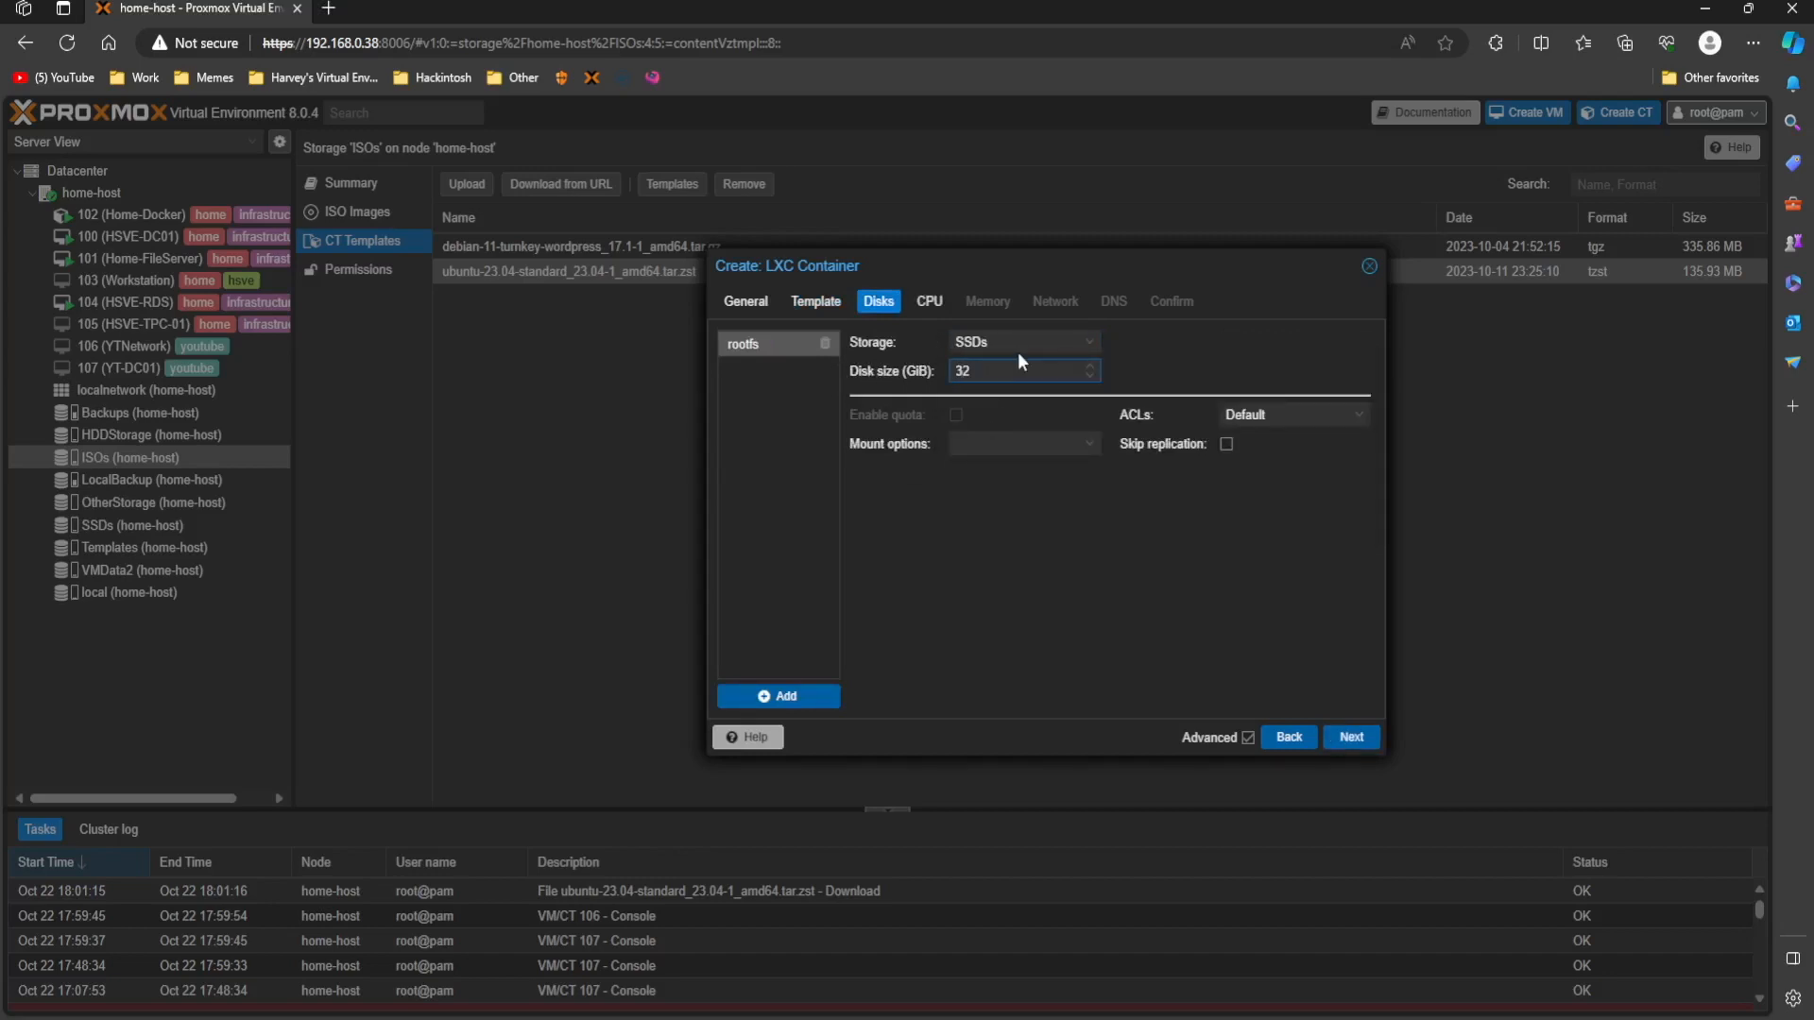
{"action": "left_click", "coordinate": [928, 301]}
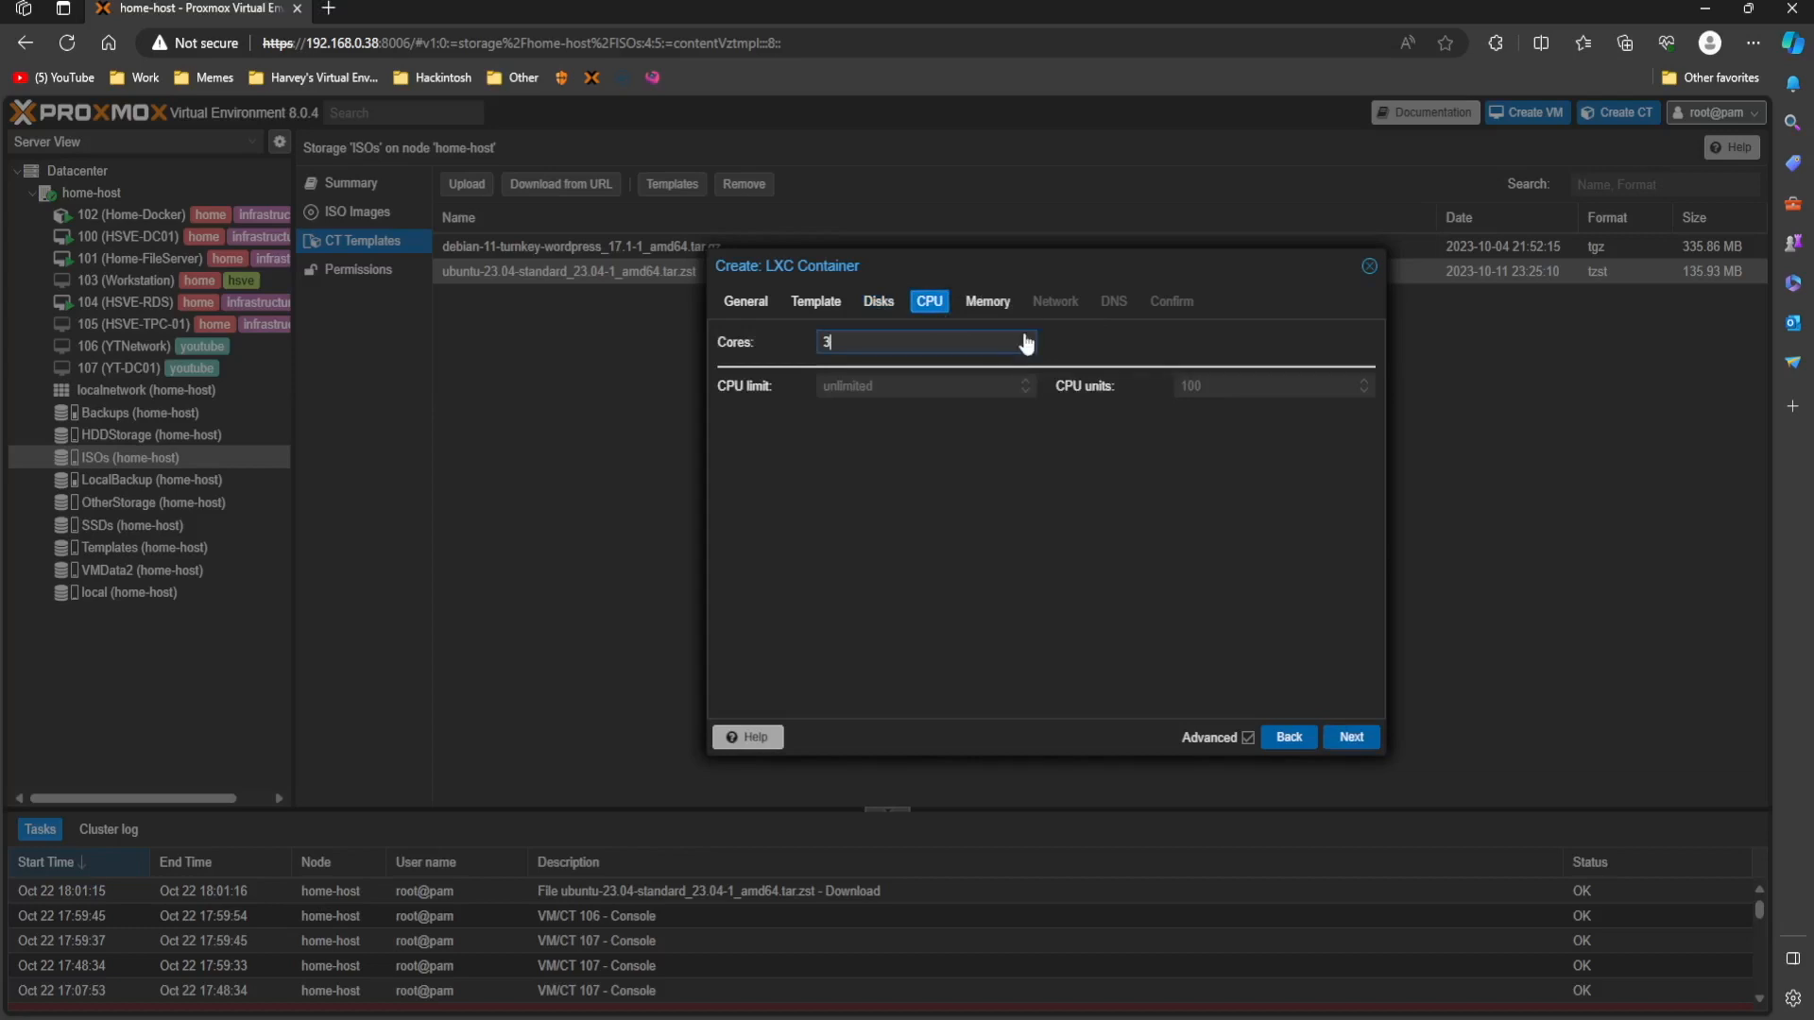
{"action": "left_click", "coordinate": [987, 300]}
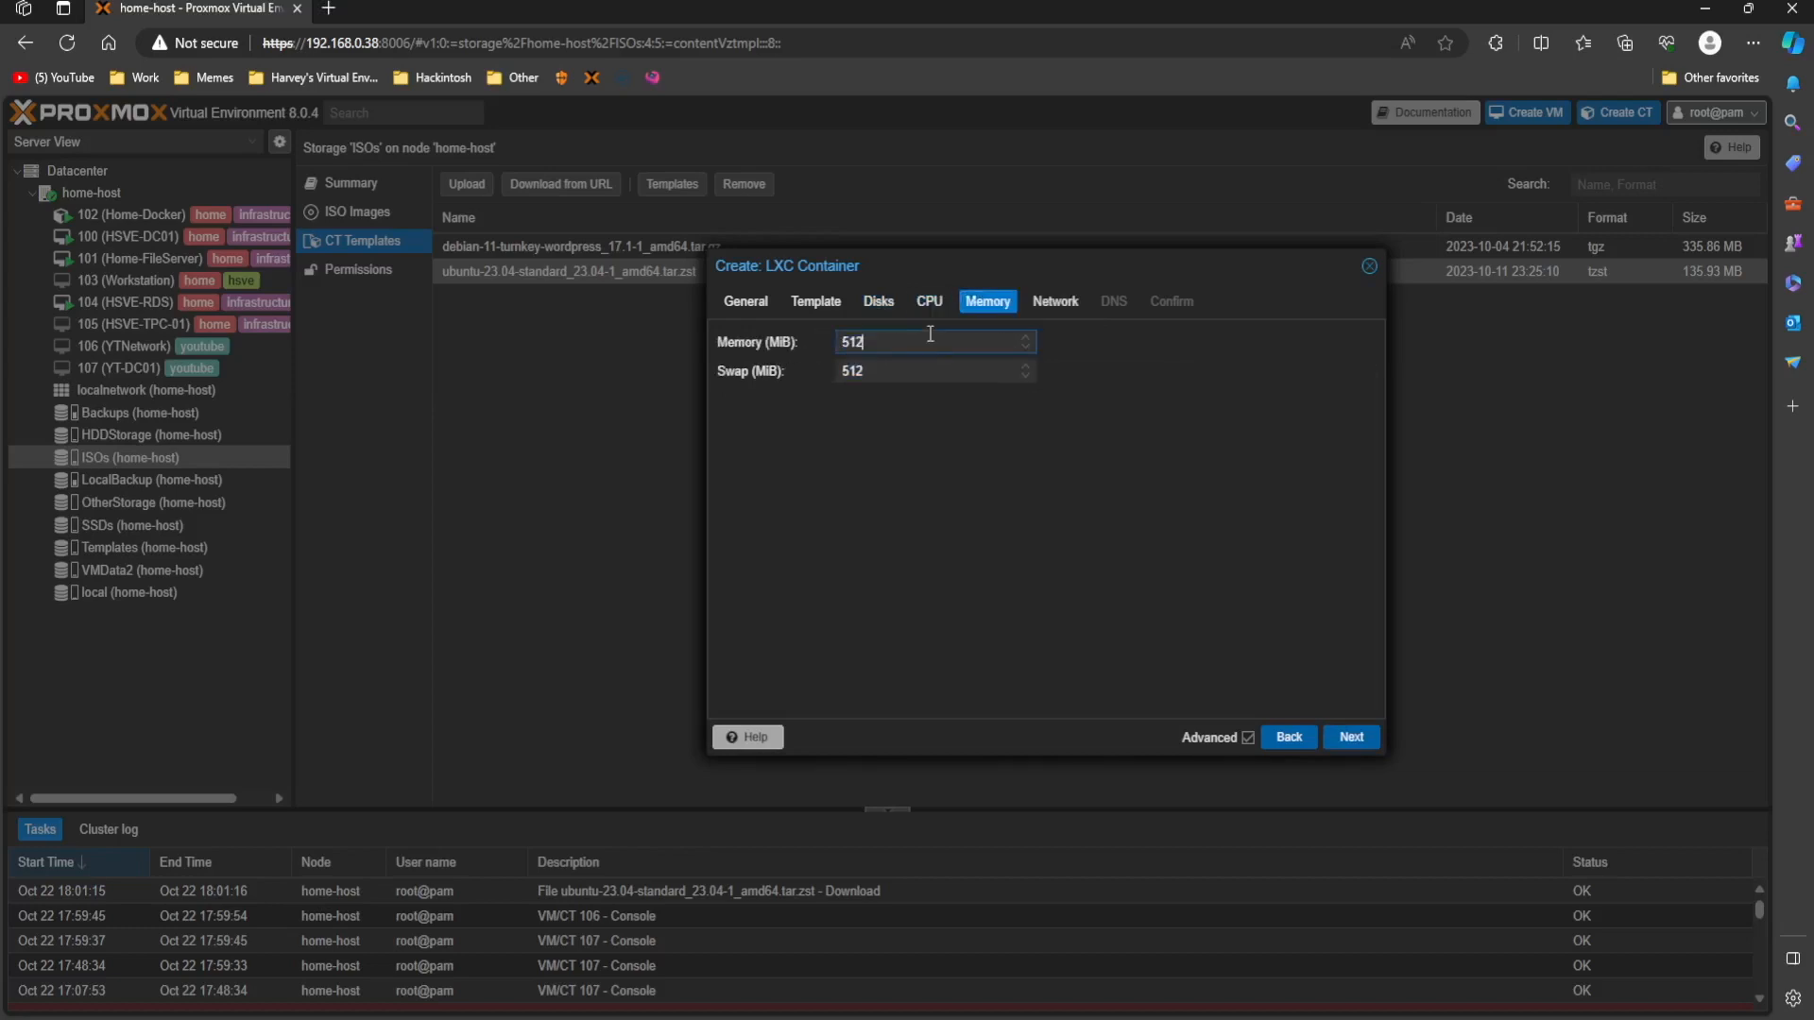
Give the container 4096 MB memory, 1024 MB swap and a DHCP IPv4 address.
{"action": "type", "text": "4096"}
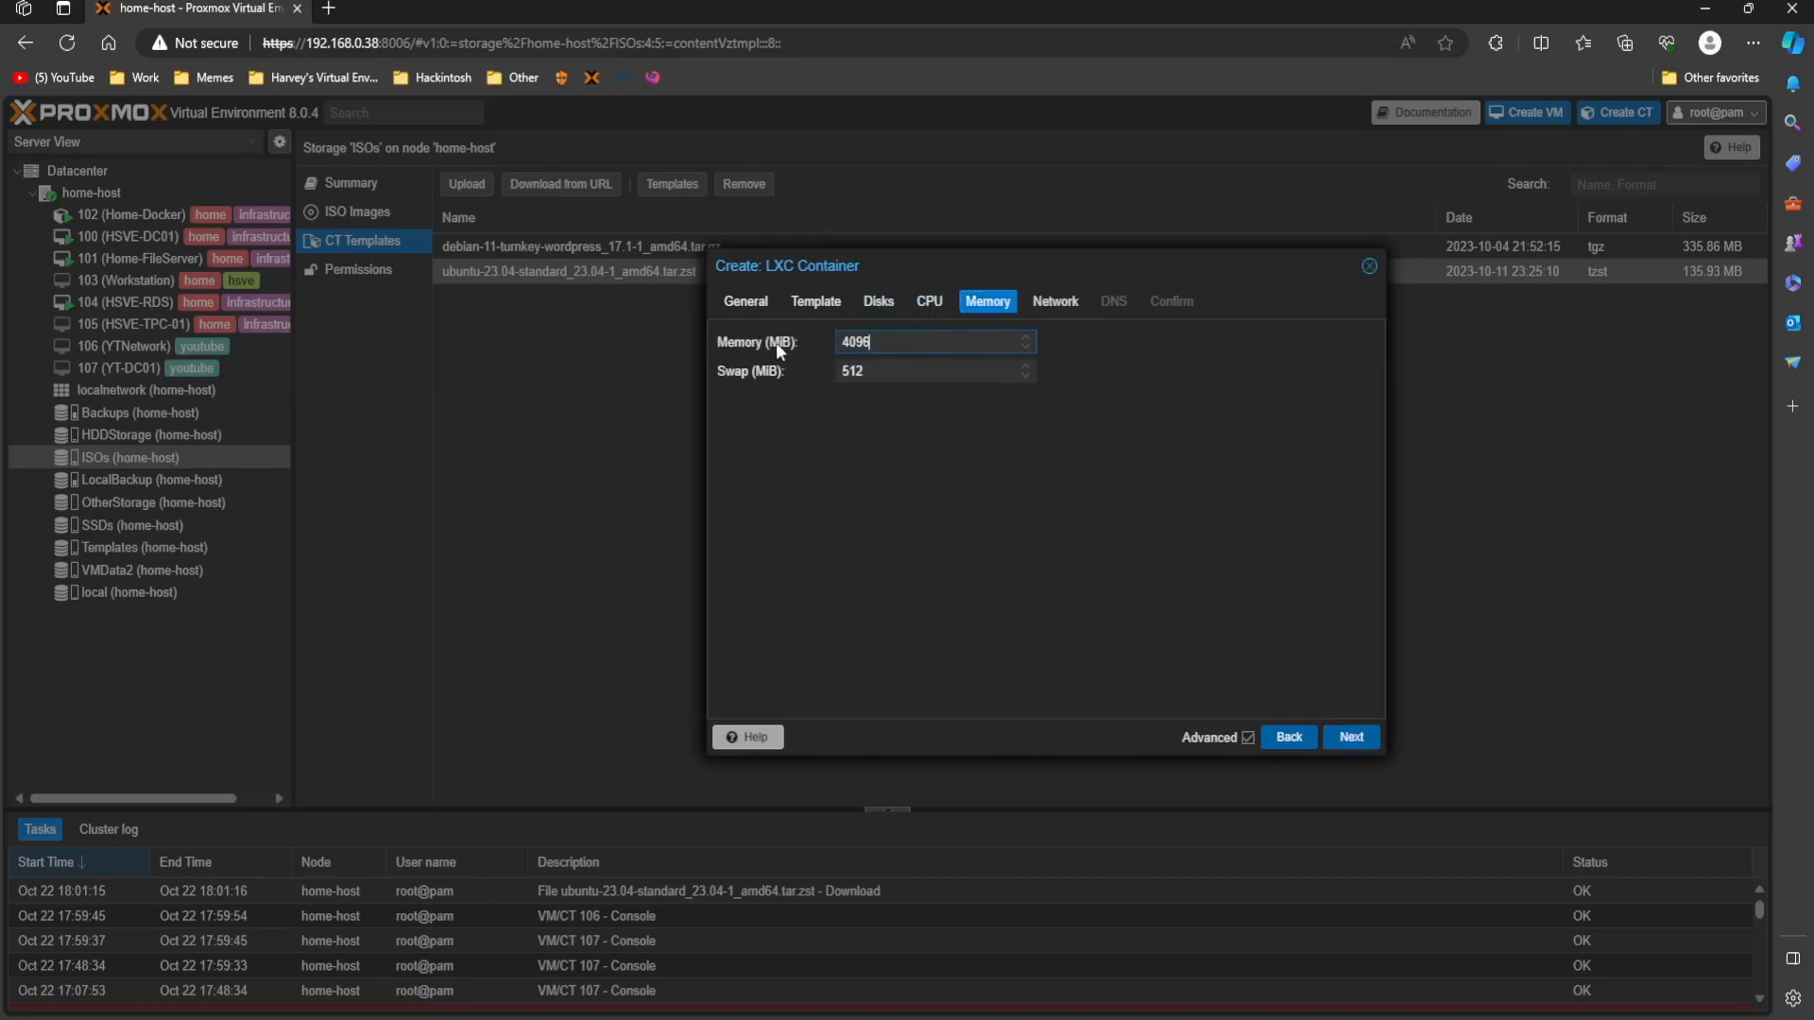
{"action": "type", "text": "1024"}
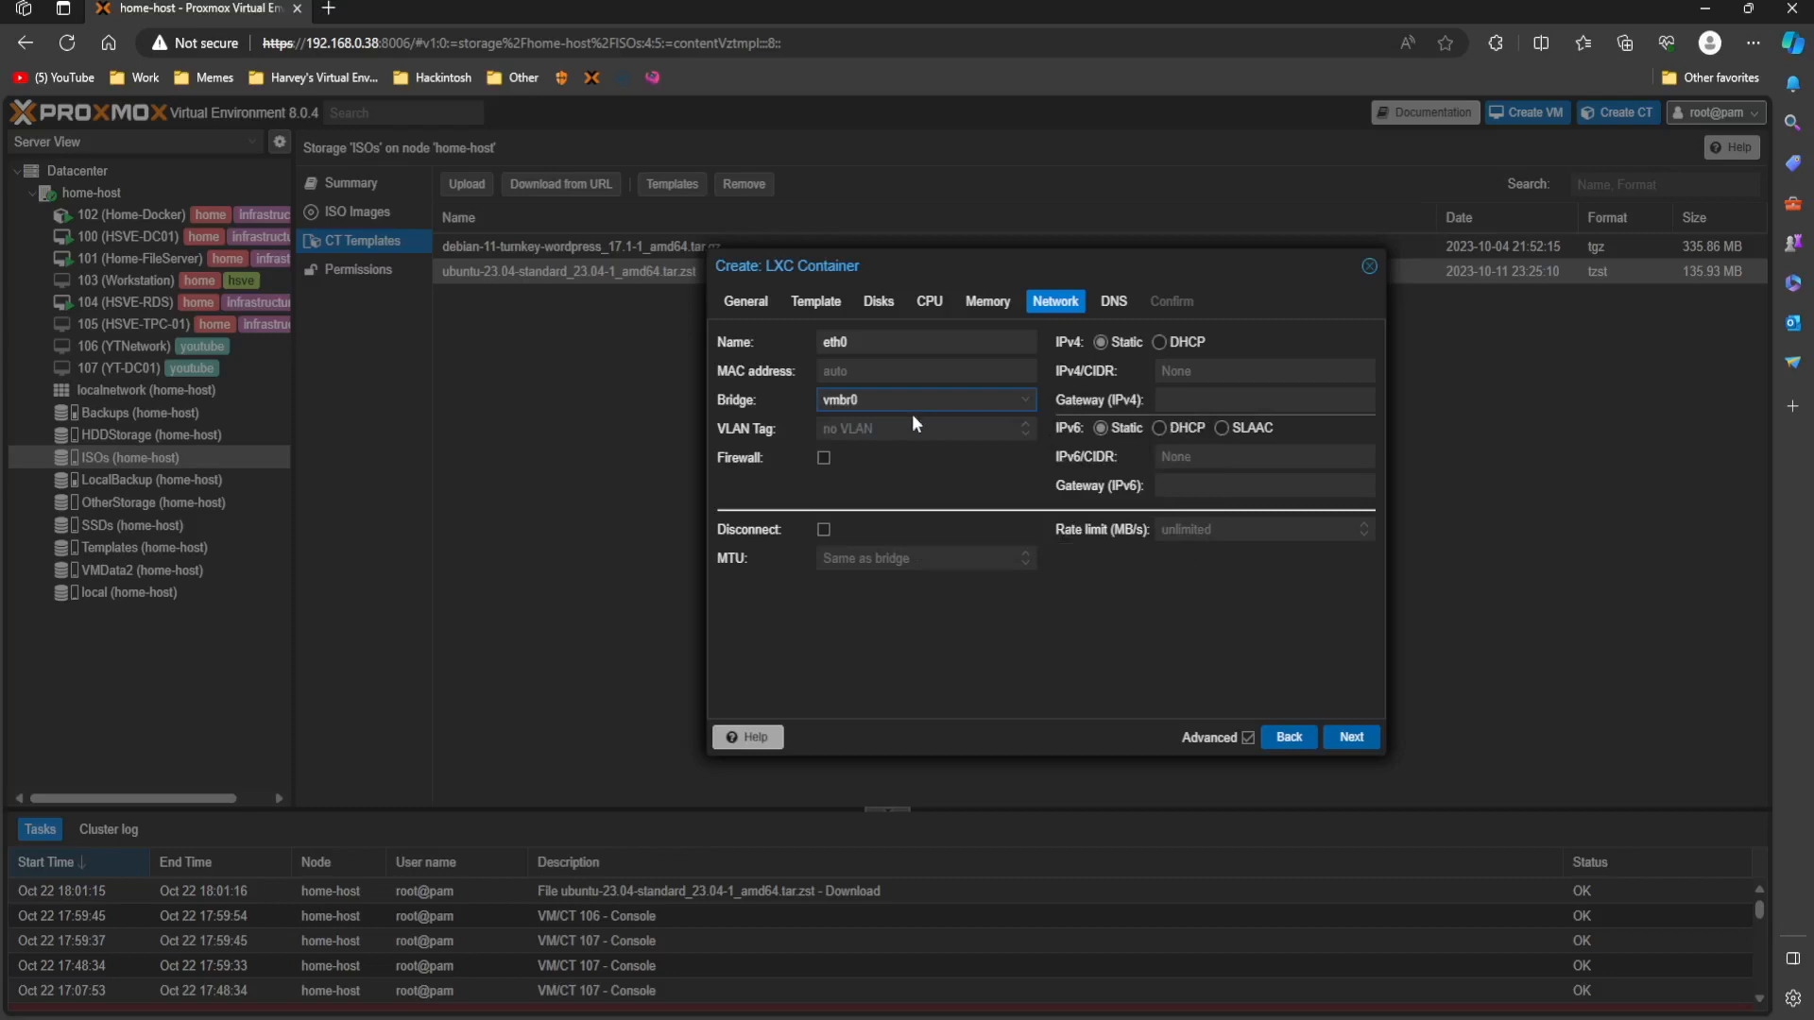
{"action": "left_click", "coordinate": [1158, 341]}
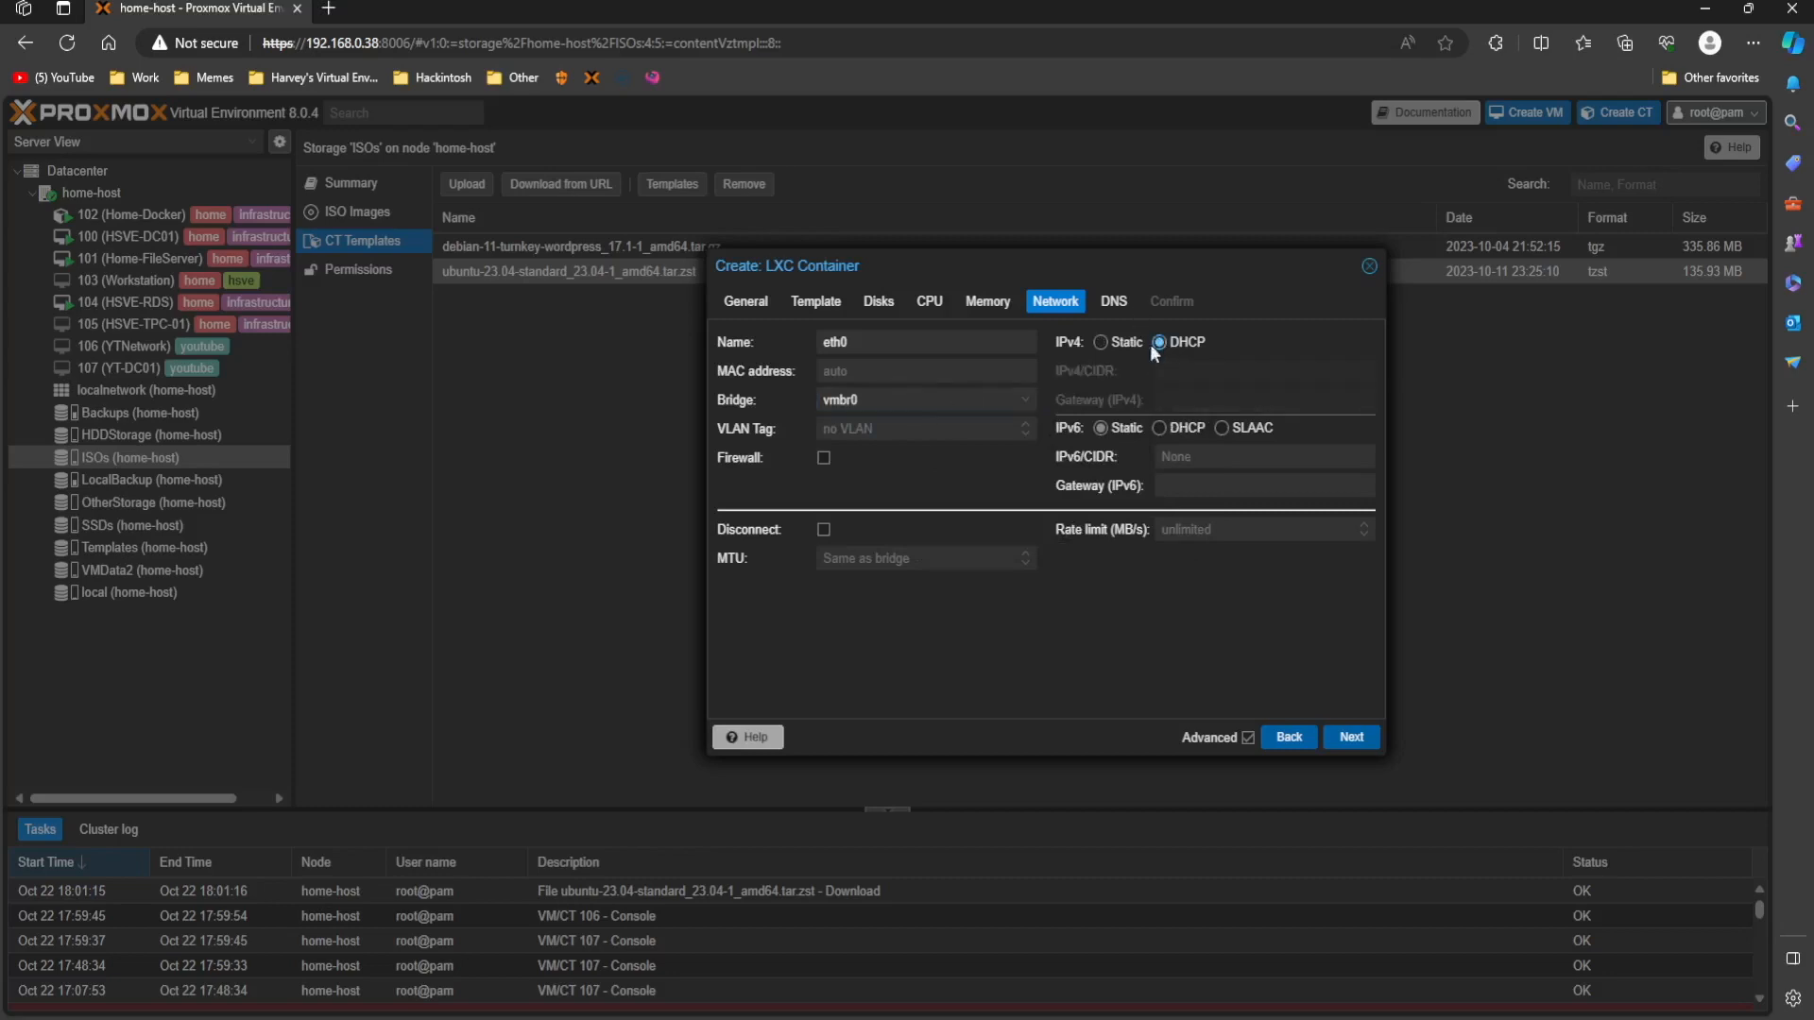
{"action": "mouse_move", "coordinate": [1162, 353]}
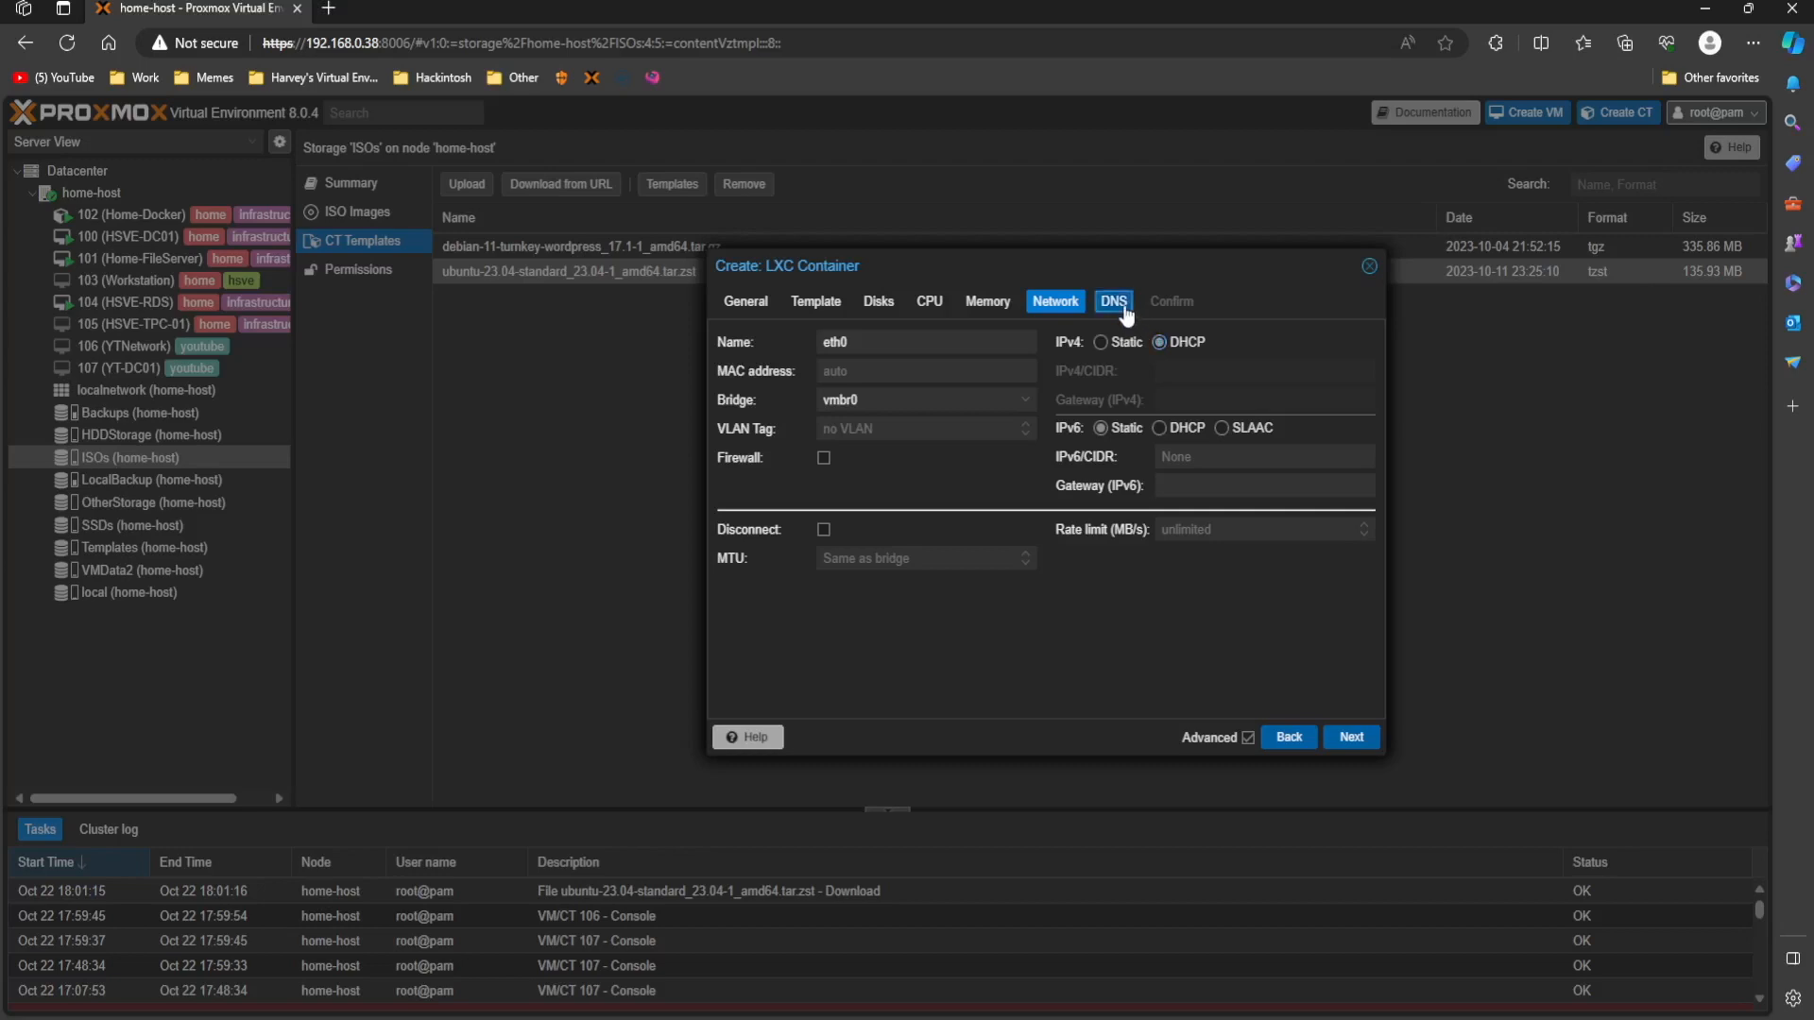
Set DNS servers 1.1.1.1 and 8.8.8.8 and reach the YT-Docker settings summary.
{"action": "left_click", "coordinate": [1110, 300]}
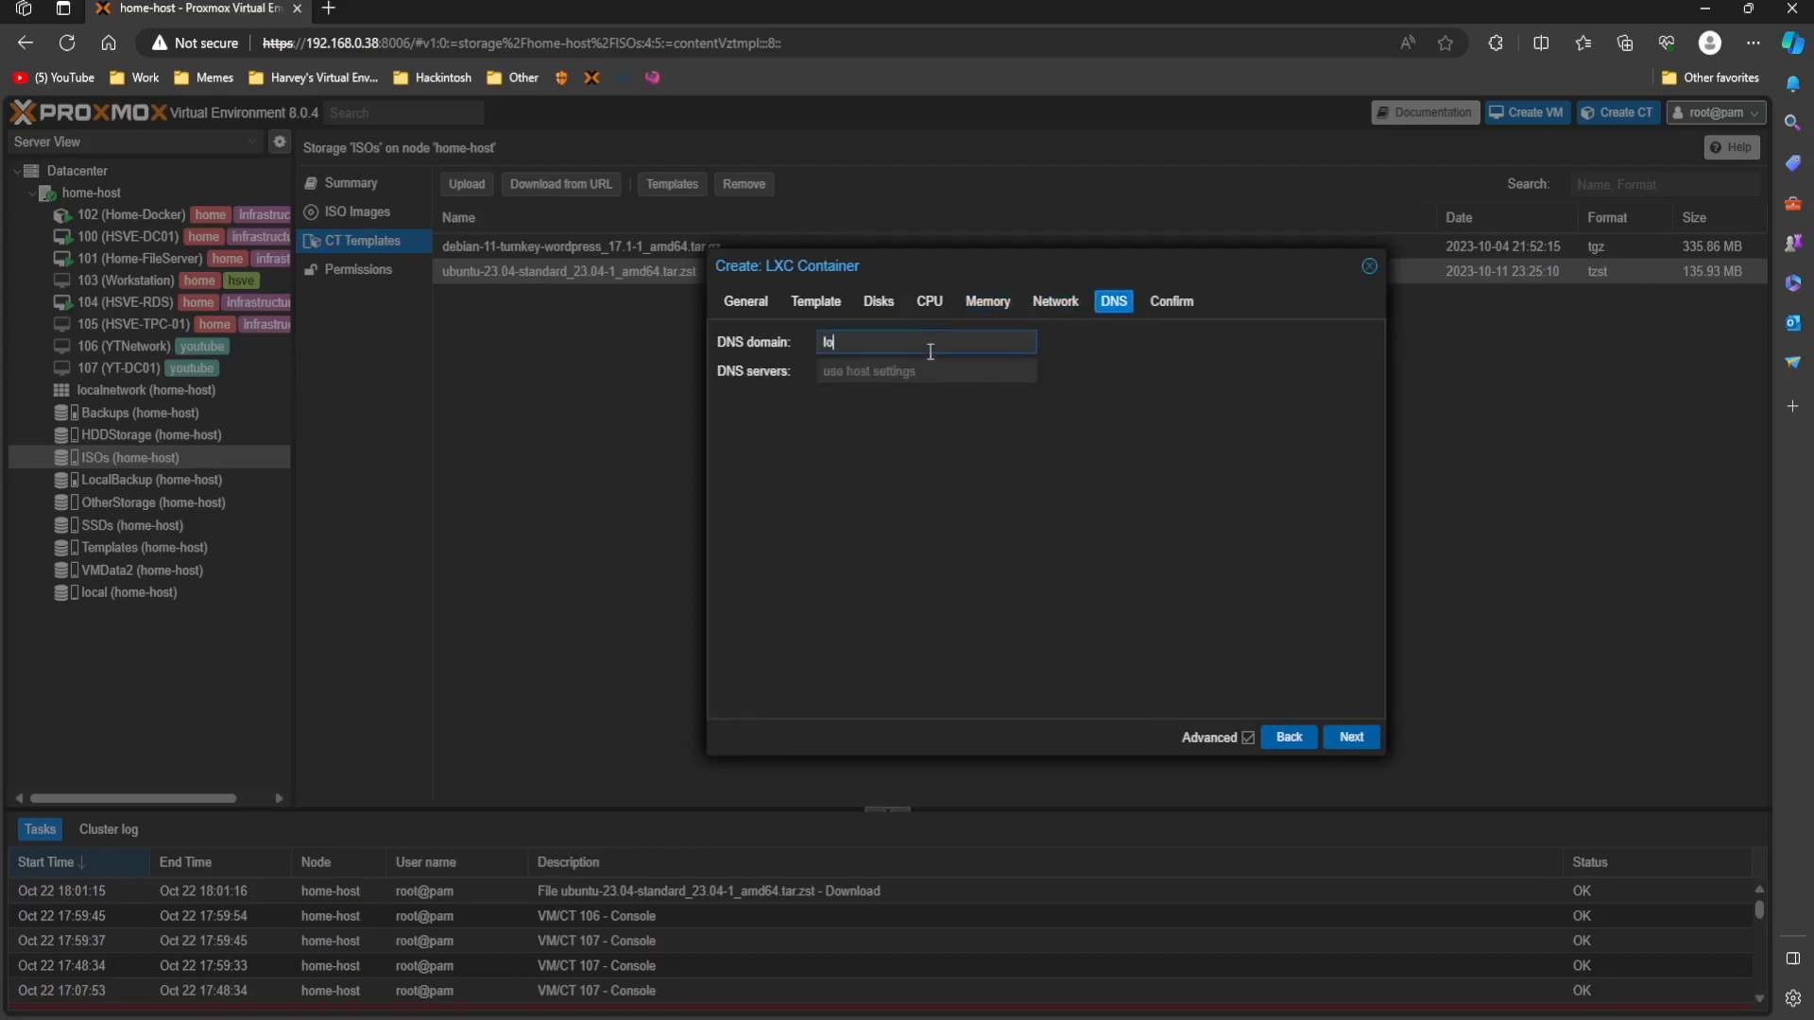
{"action": "type", "text": "1.1.1.1"}
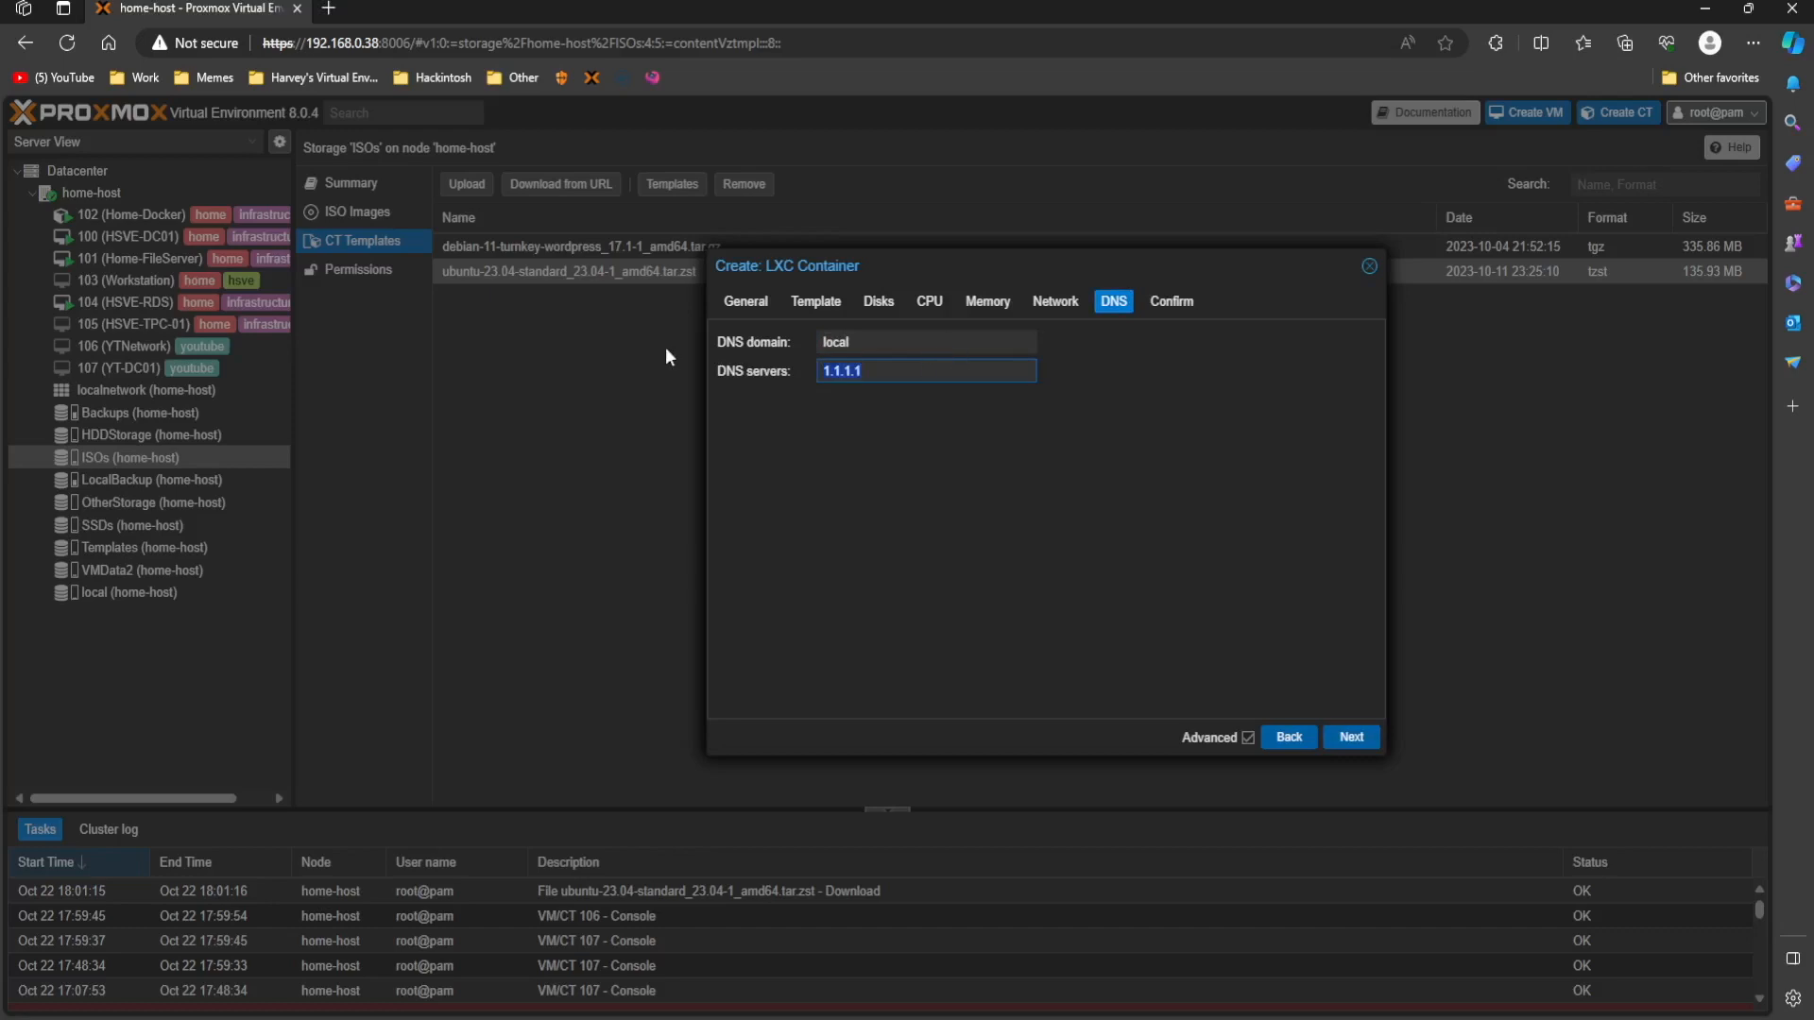
{"action": "type", "text": "8.8.8.8"}
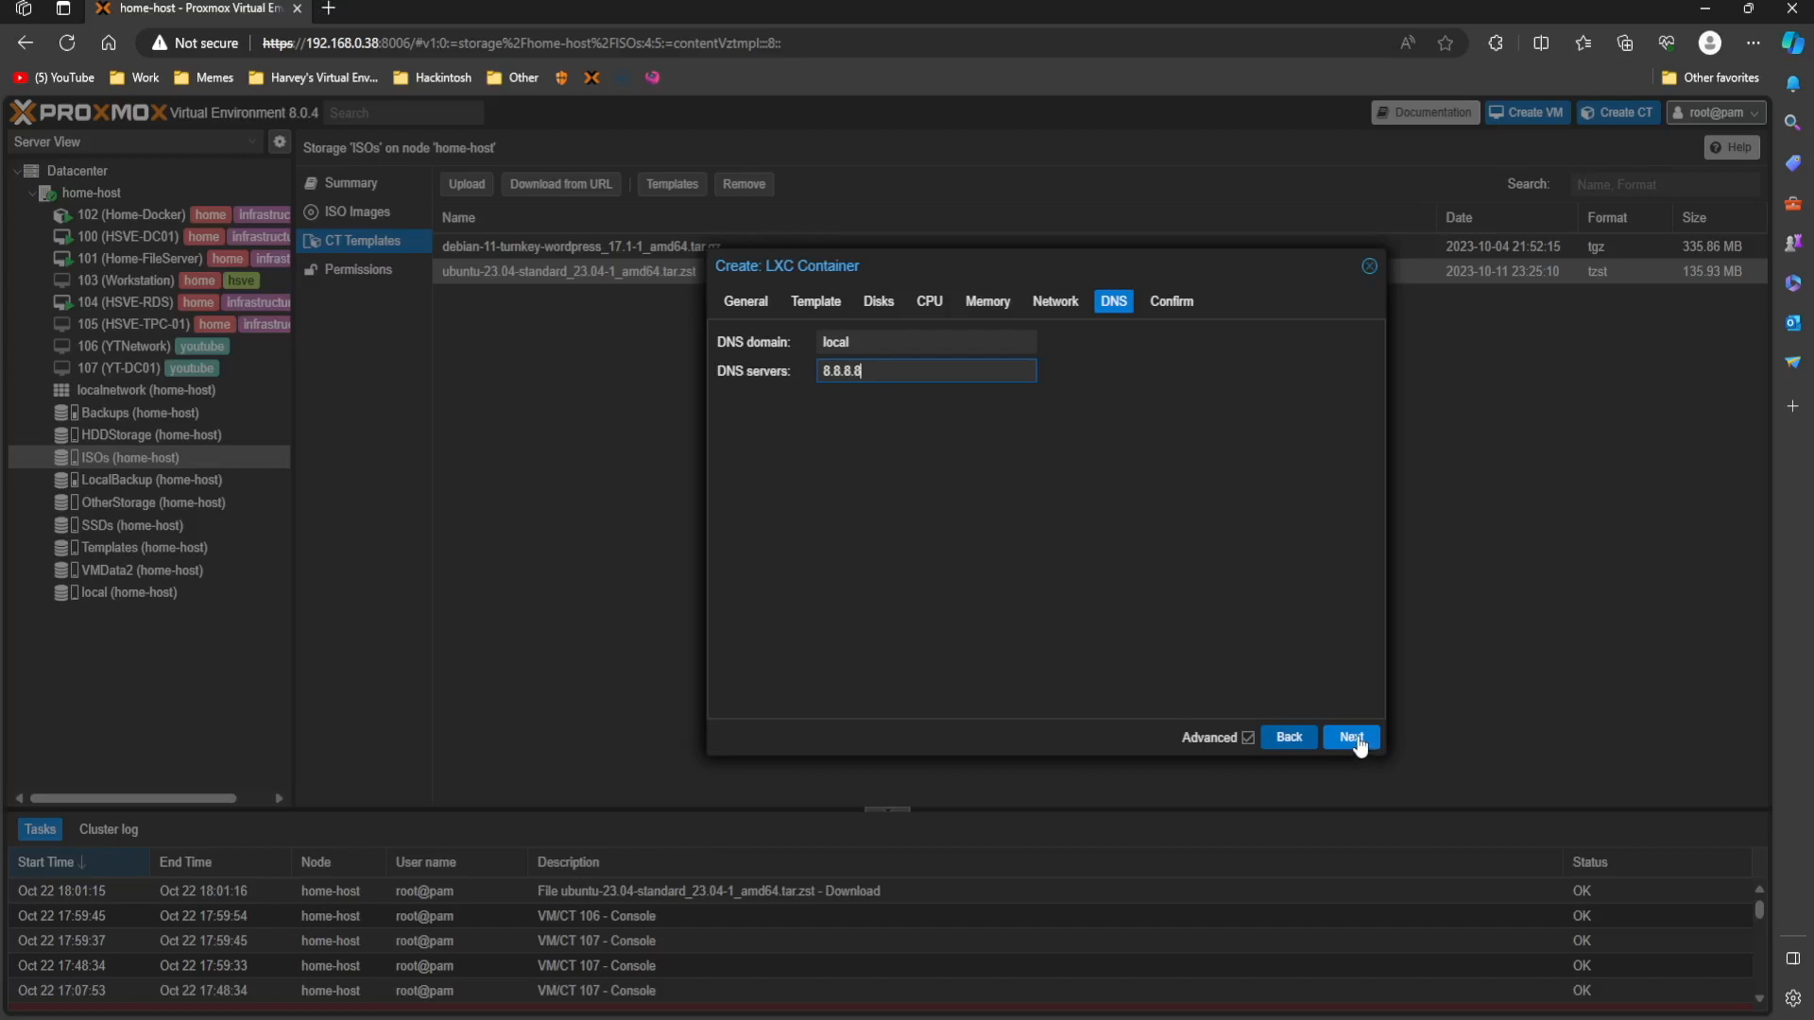
{"action": "left_click", "coordinate": [1349, 736]}
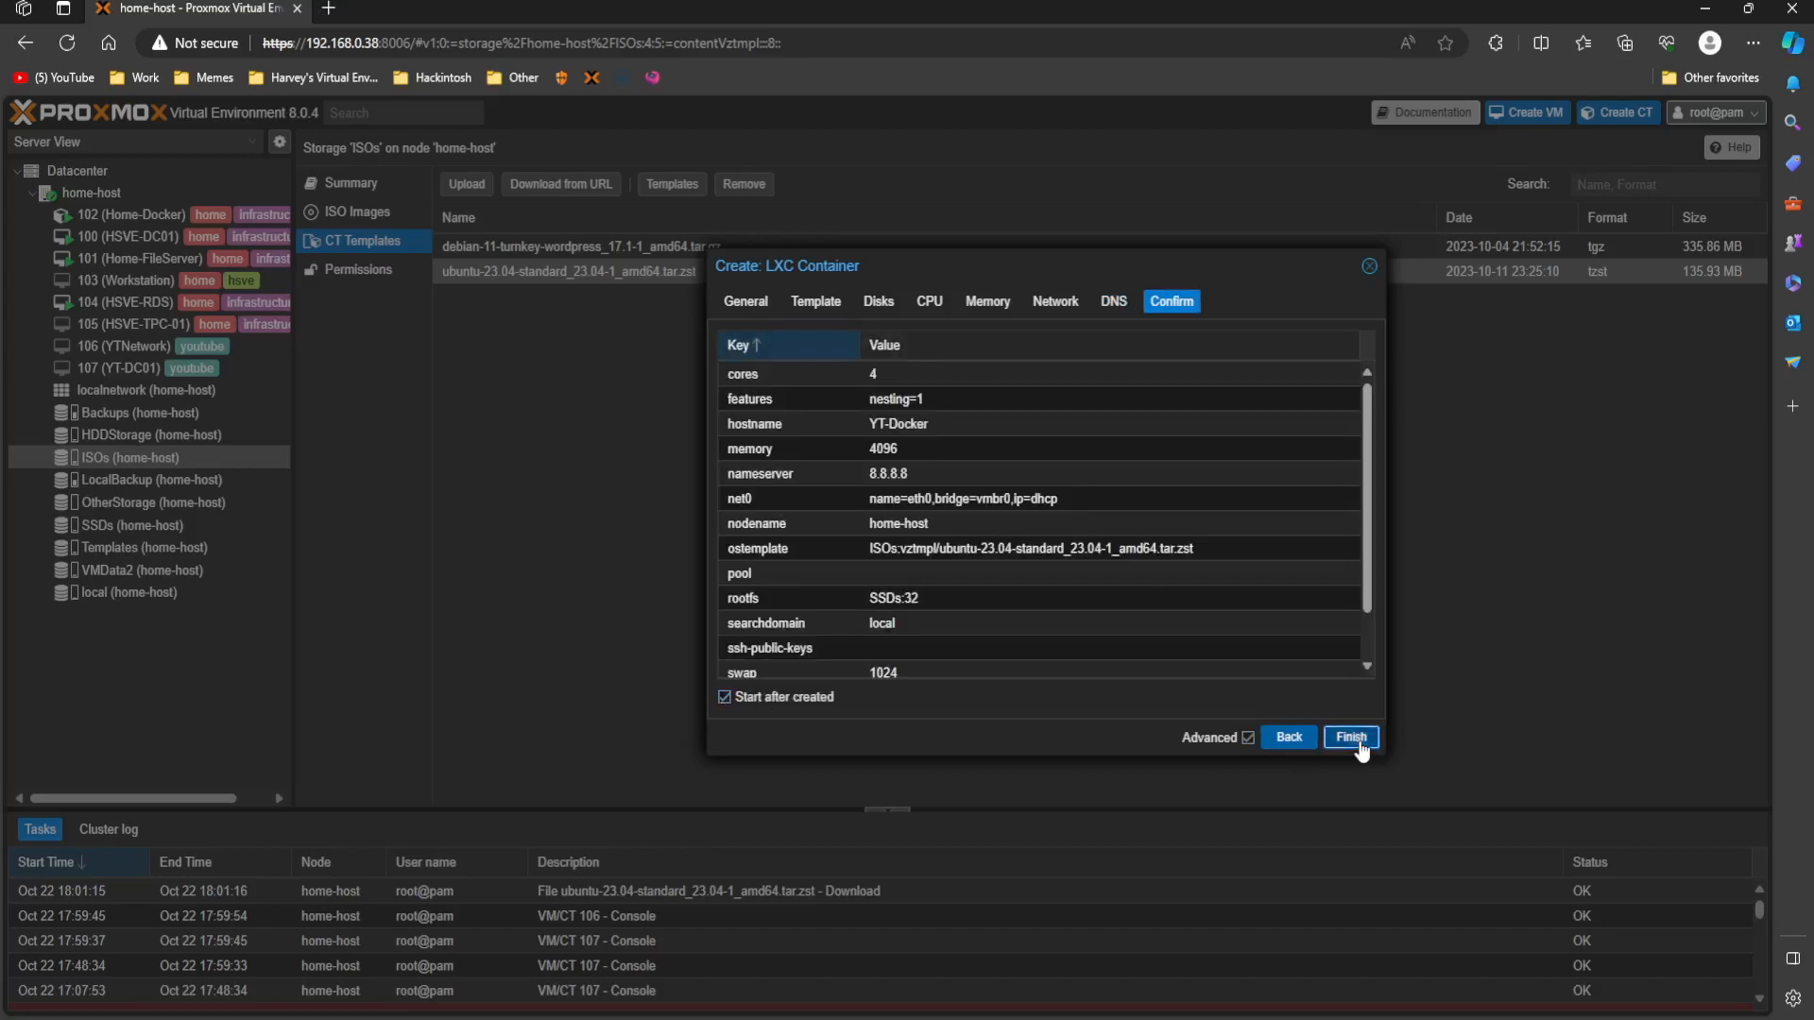
Create container 108 (YT-Docker) and show its overview running on home-host.
{"action": "left_click", "coordinate": [1349, 737]}
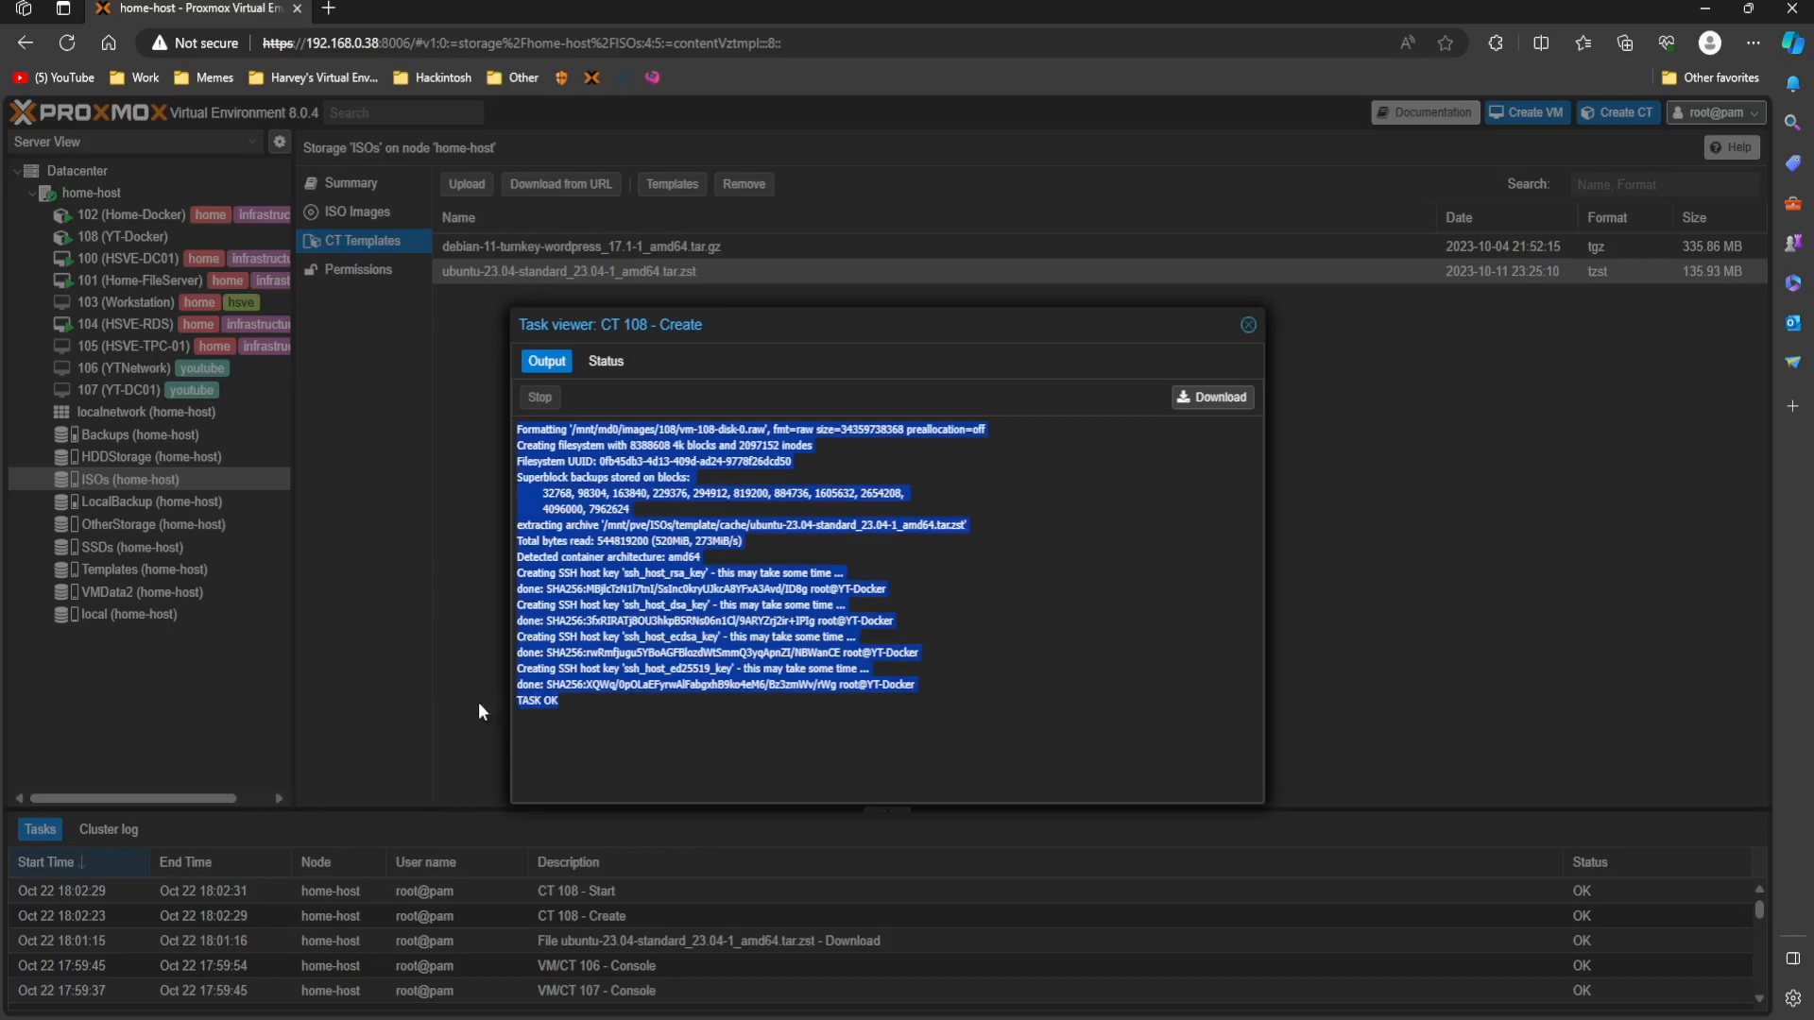
{"action": "left_click", "coordinate": [1246, 325]}
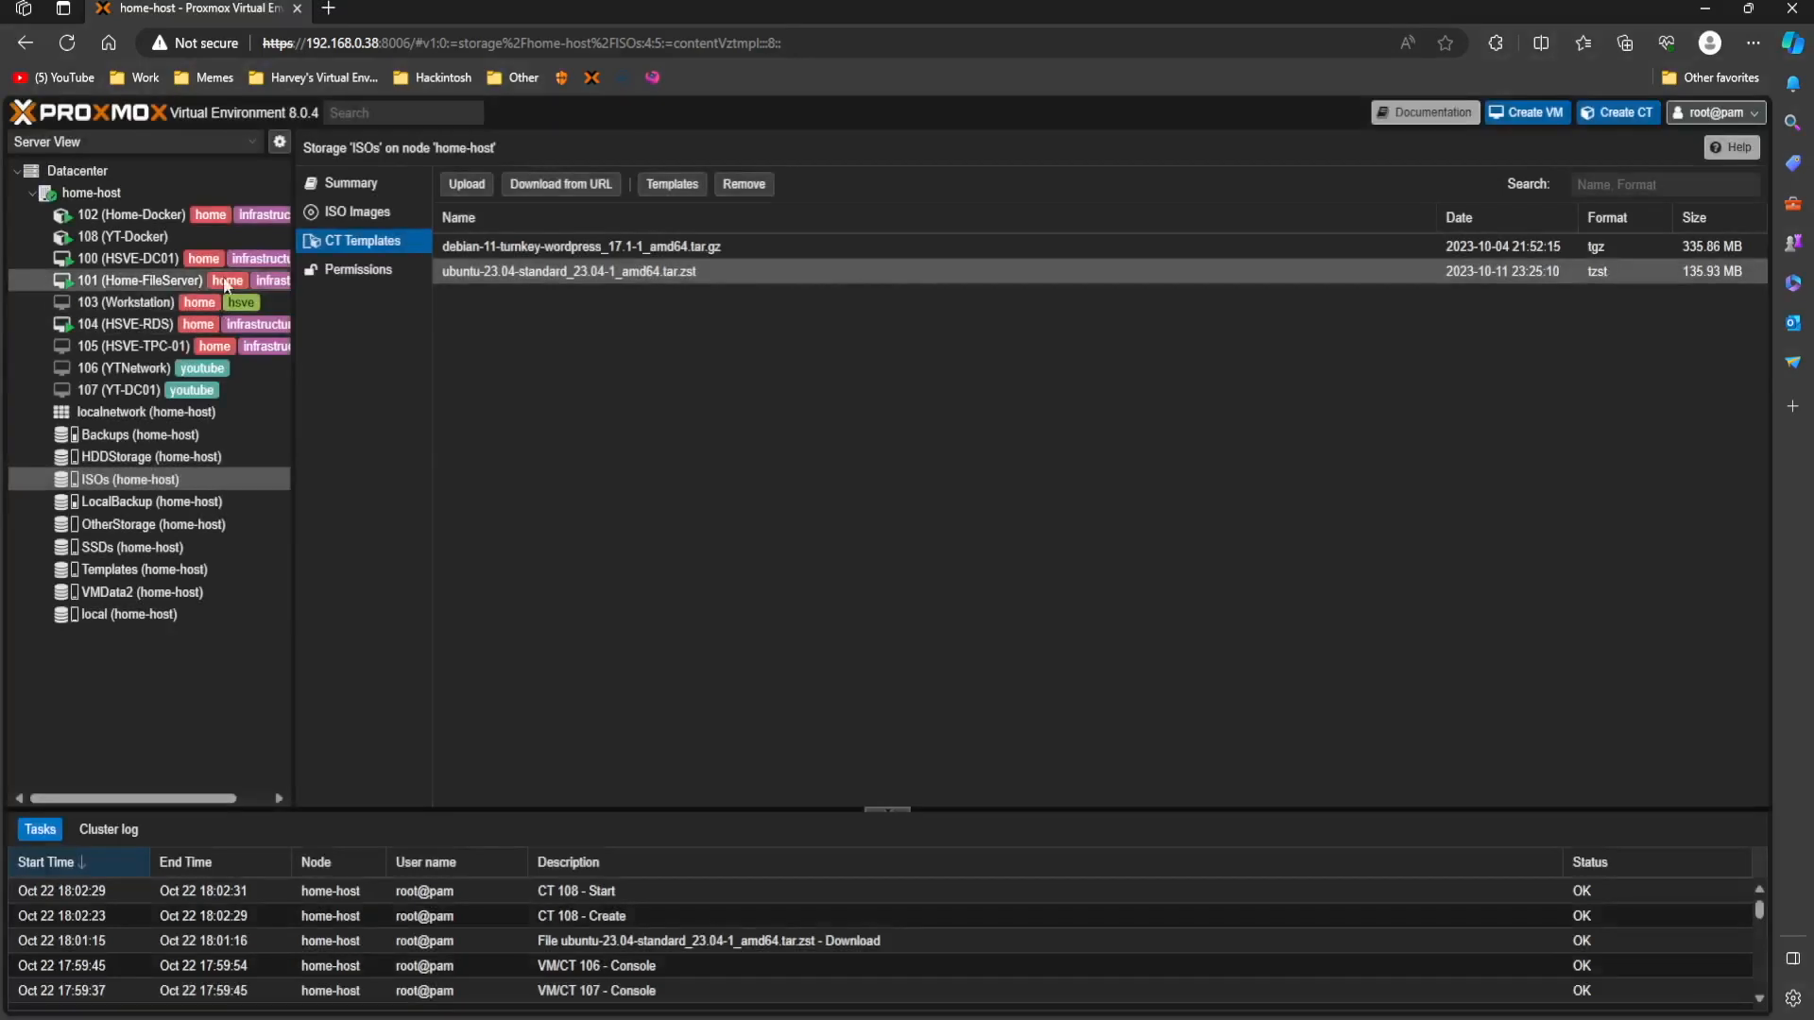
{"action": "left_click", "coordinate": [121, 236]}
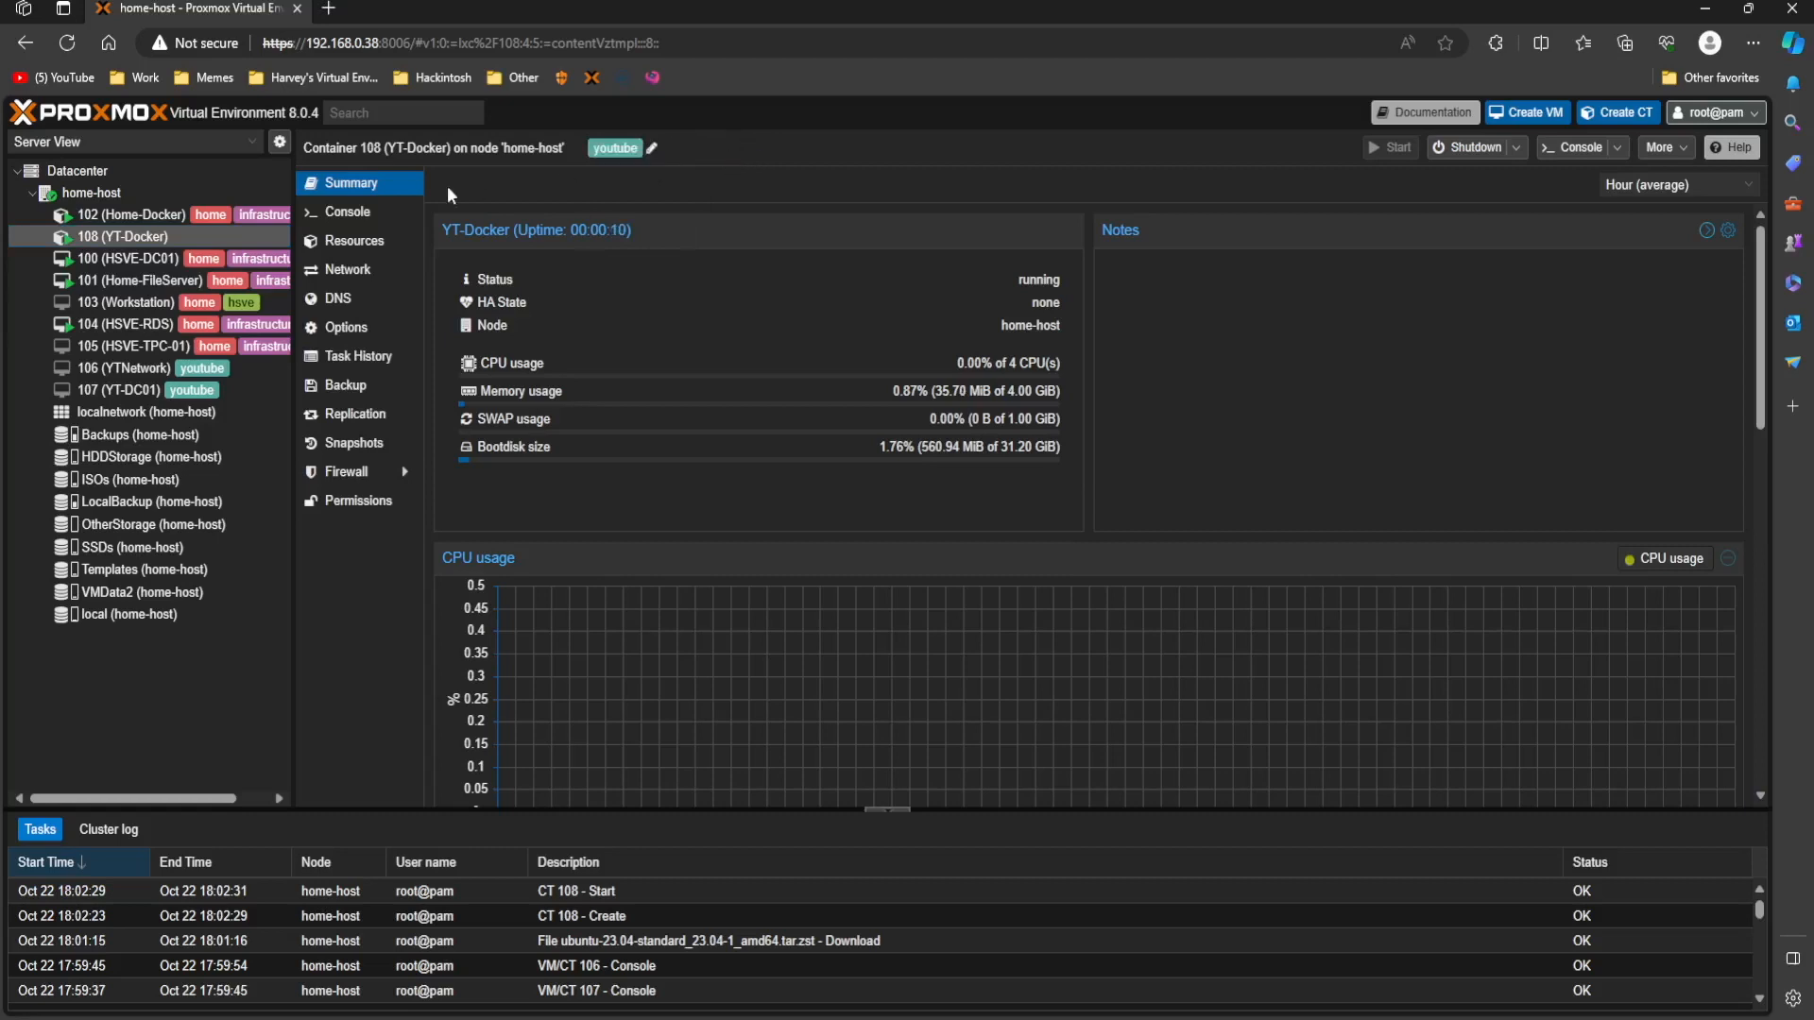
{"action": "mouse_move", "coordinate": [347, 211]}
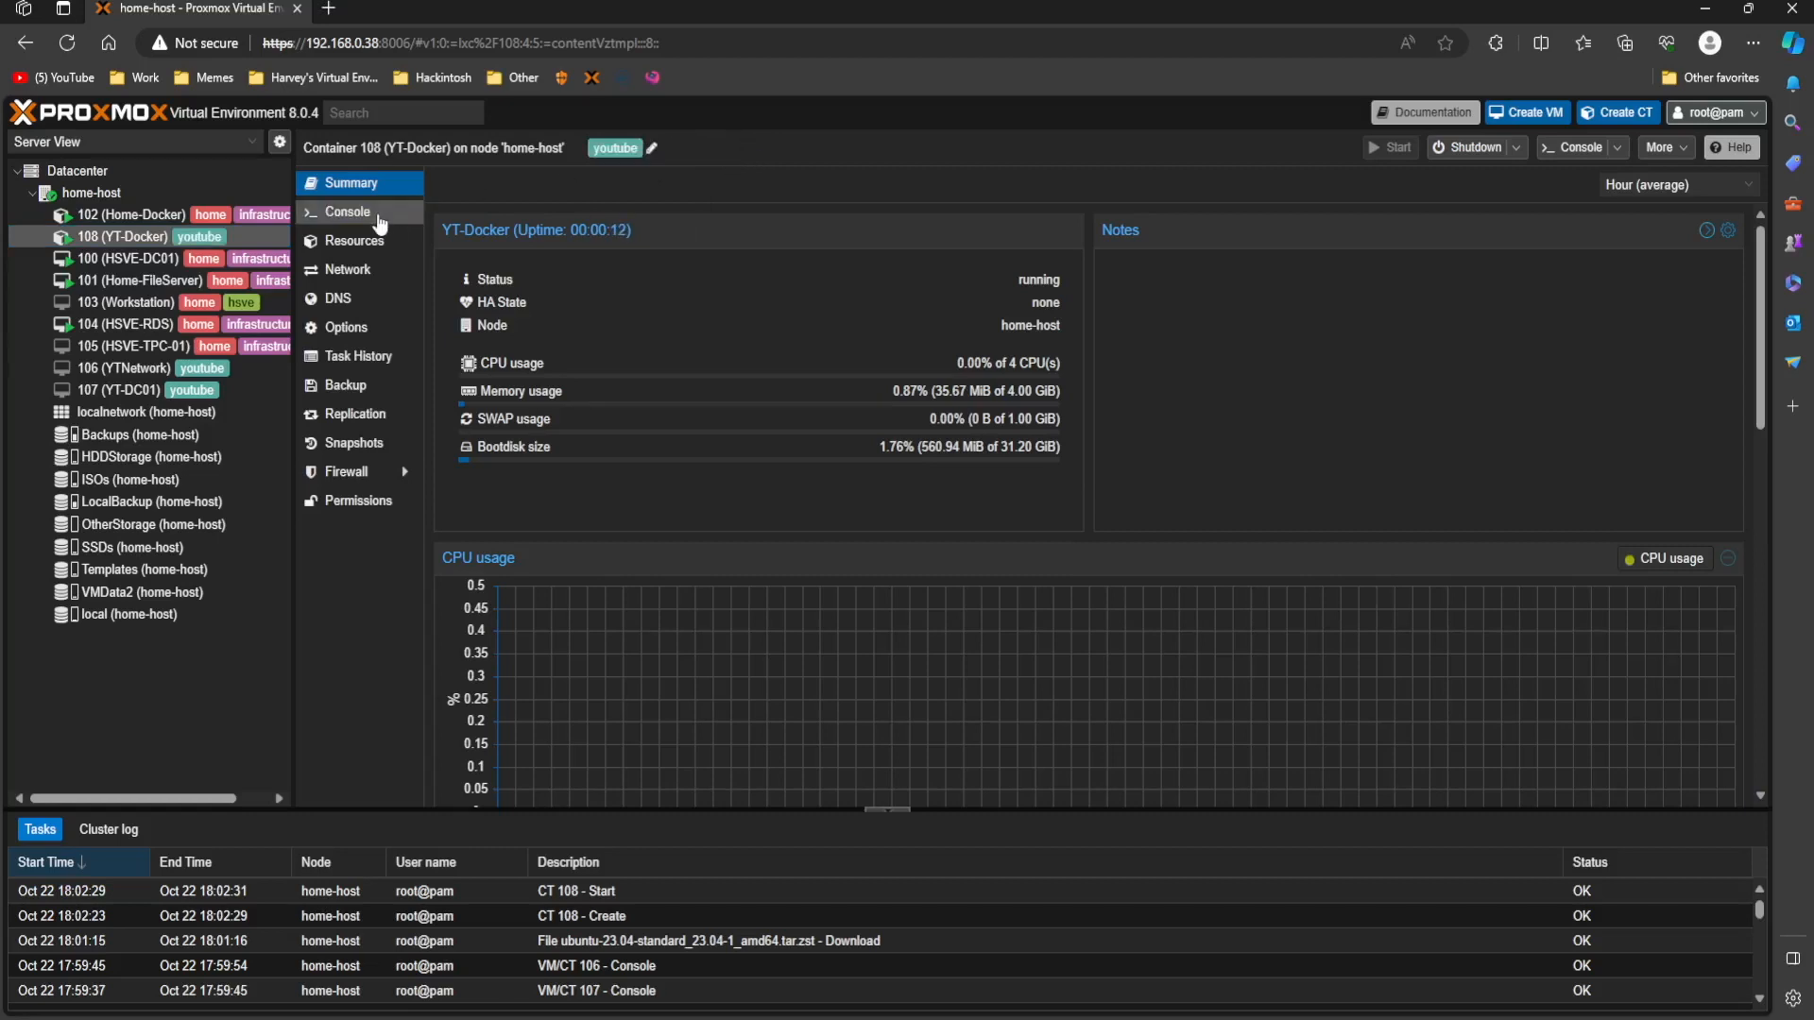
{"action": "mouse_move", "coordinate": [806, 548]}
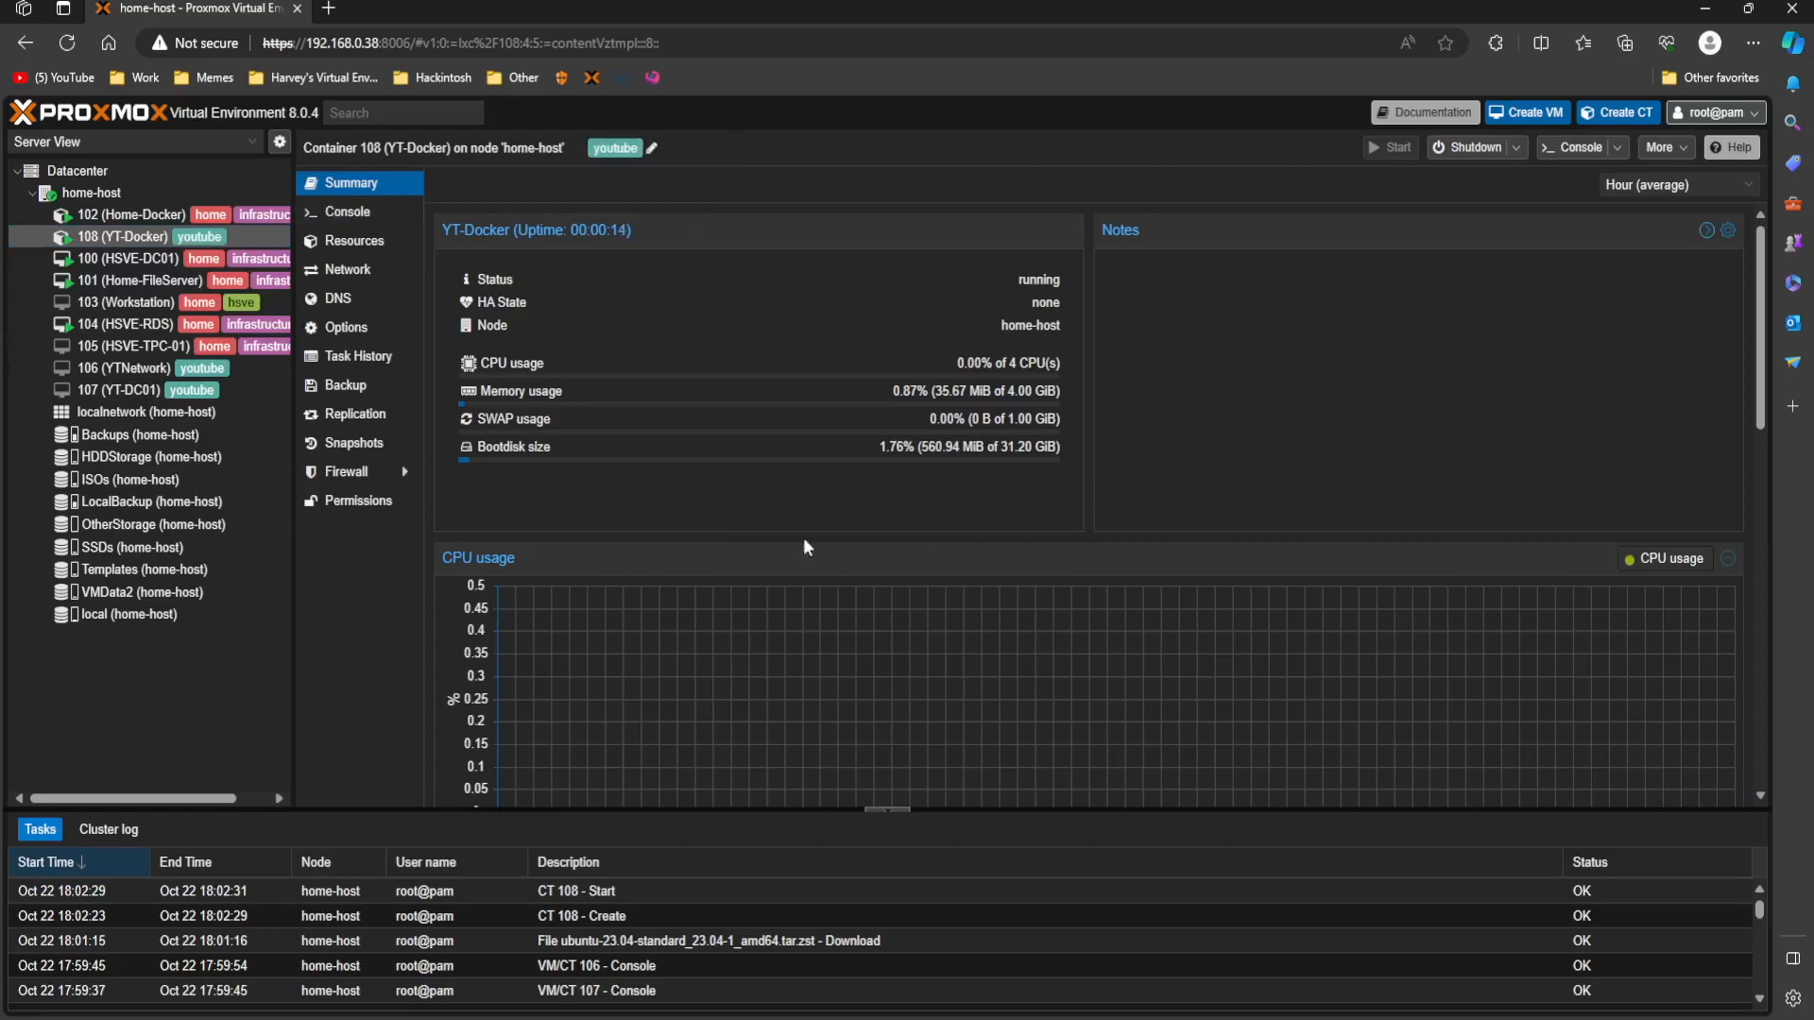
Log into the YT-Docker console as root.
{"action": "left_click", "coordinate": [348, 212]}
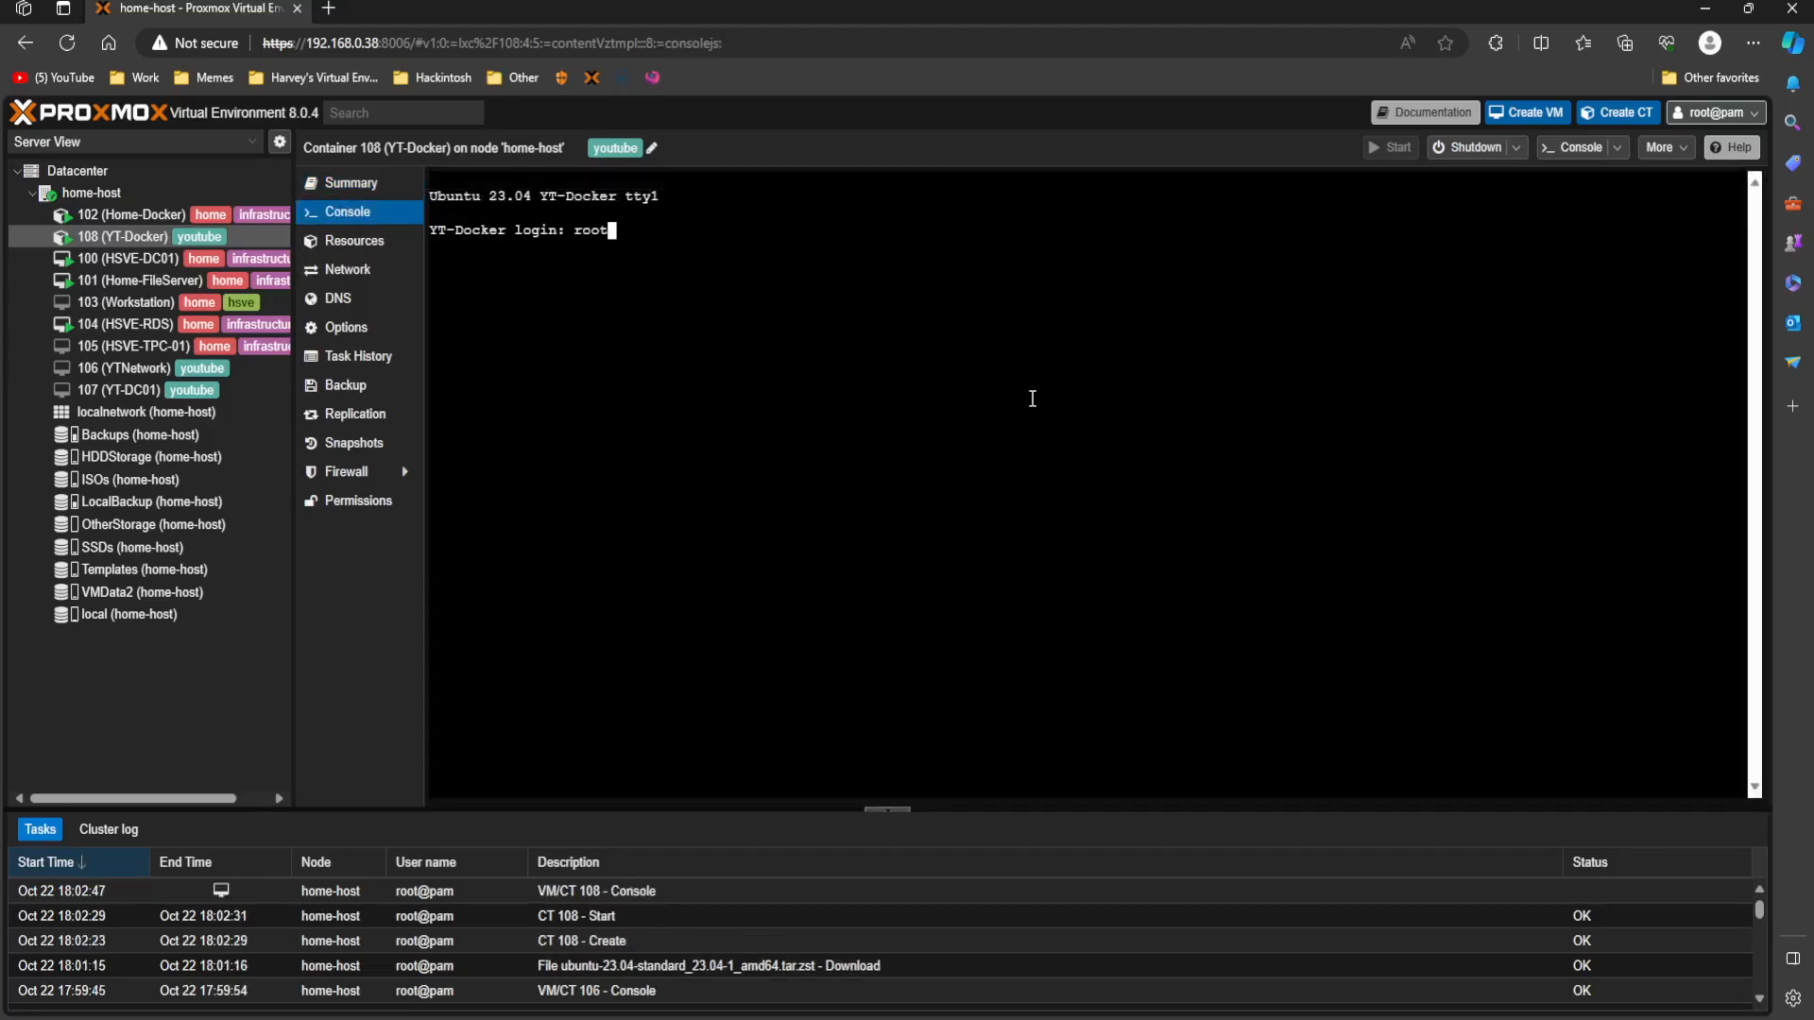
{"action": "key", "text": "enter"}
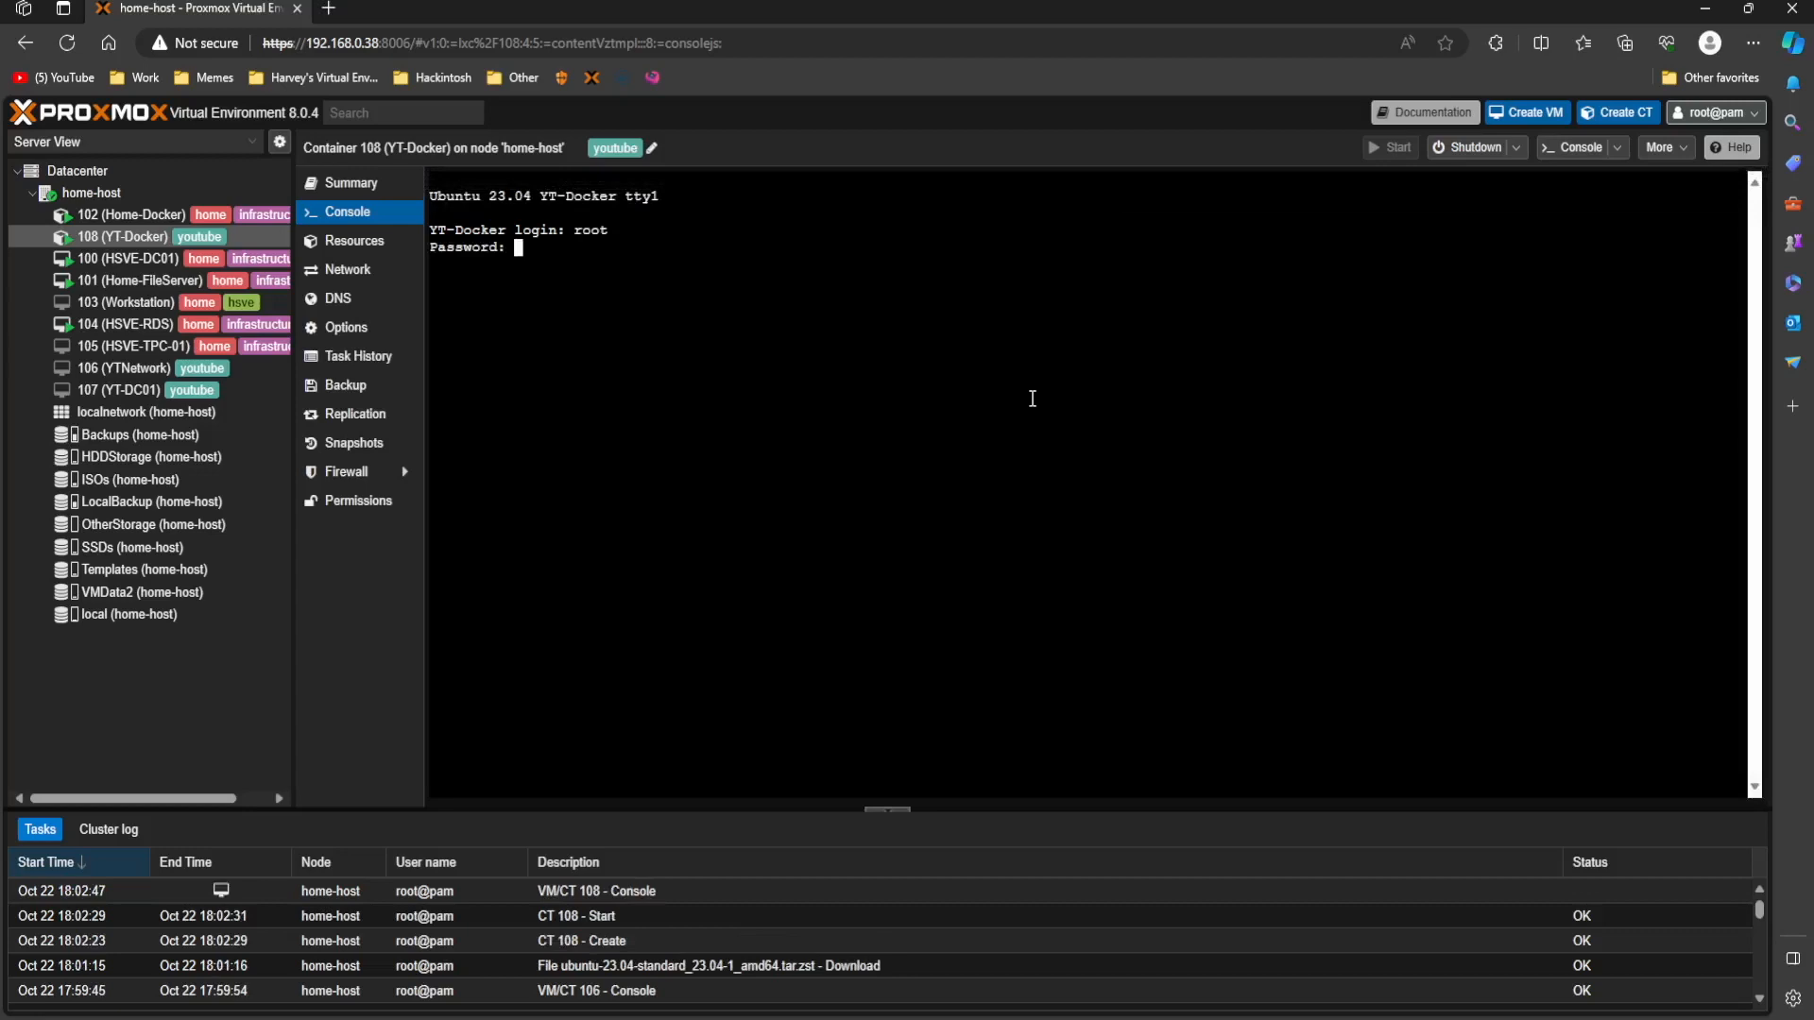
{"action": "key", "text": "Enter"}
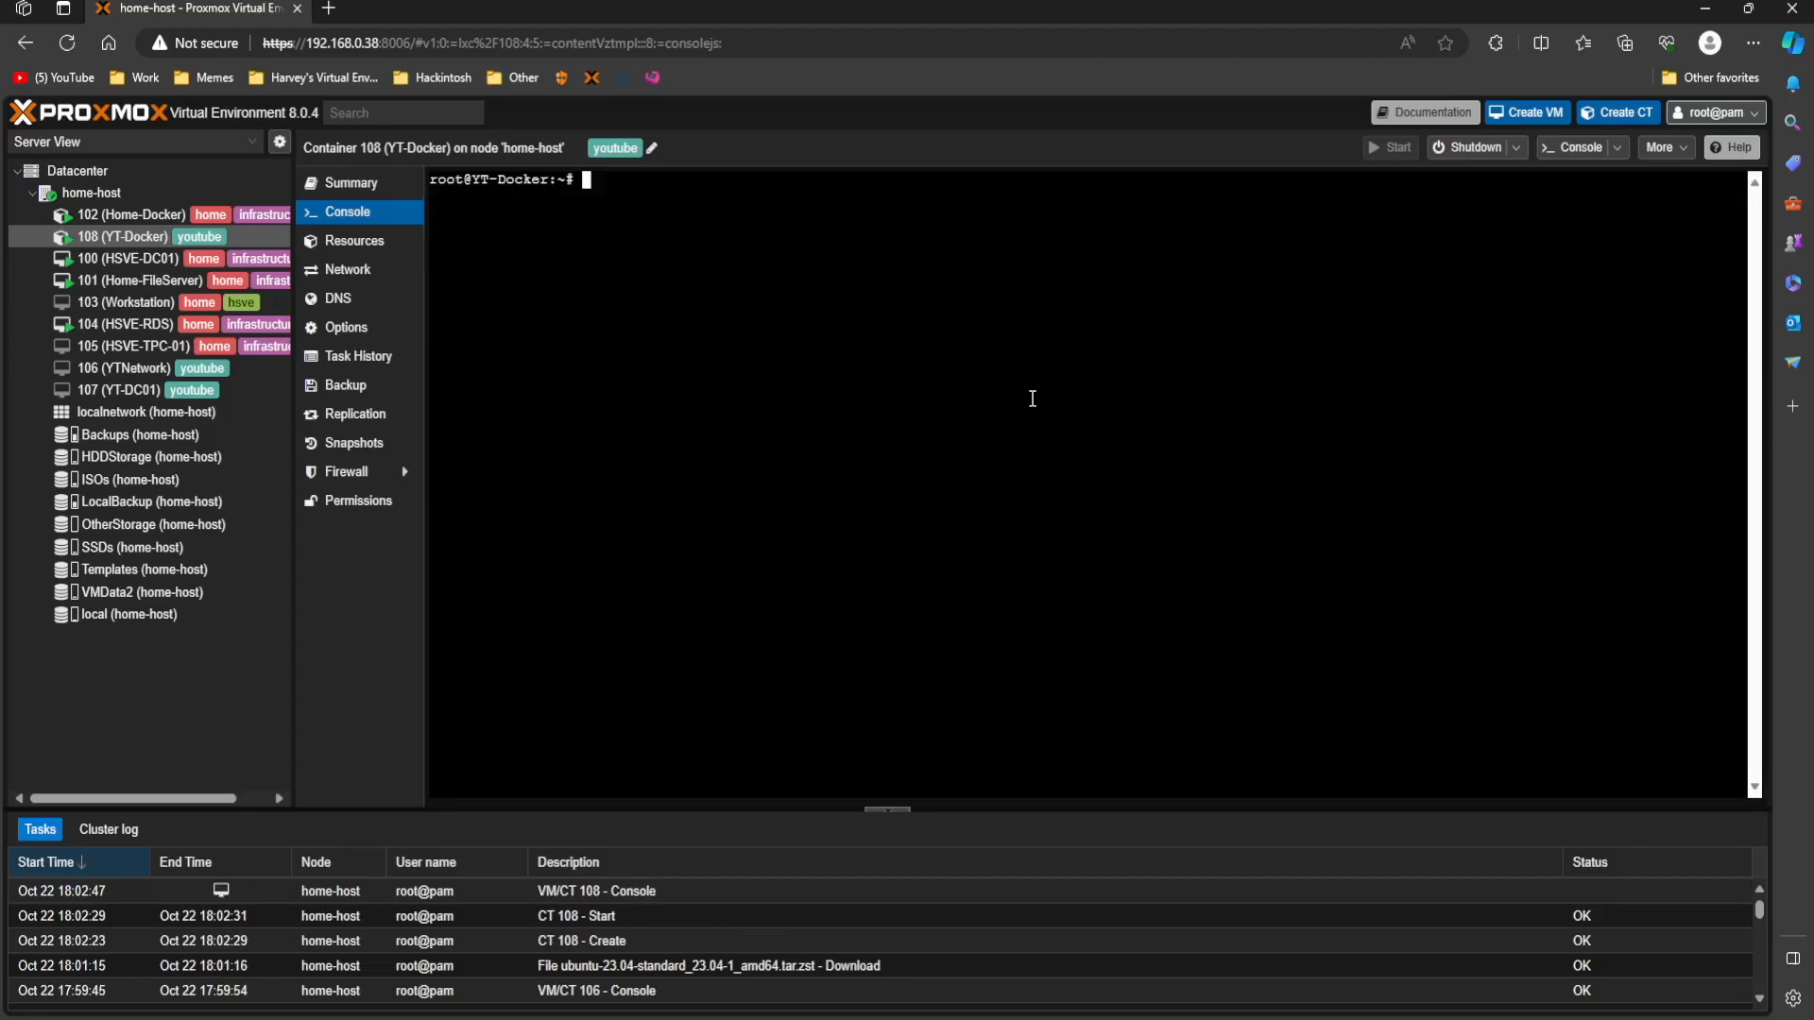
Run apt-get update && apt-get upgrade -y to update all packages.
{"action": "type", "text": "apt-get u"}
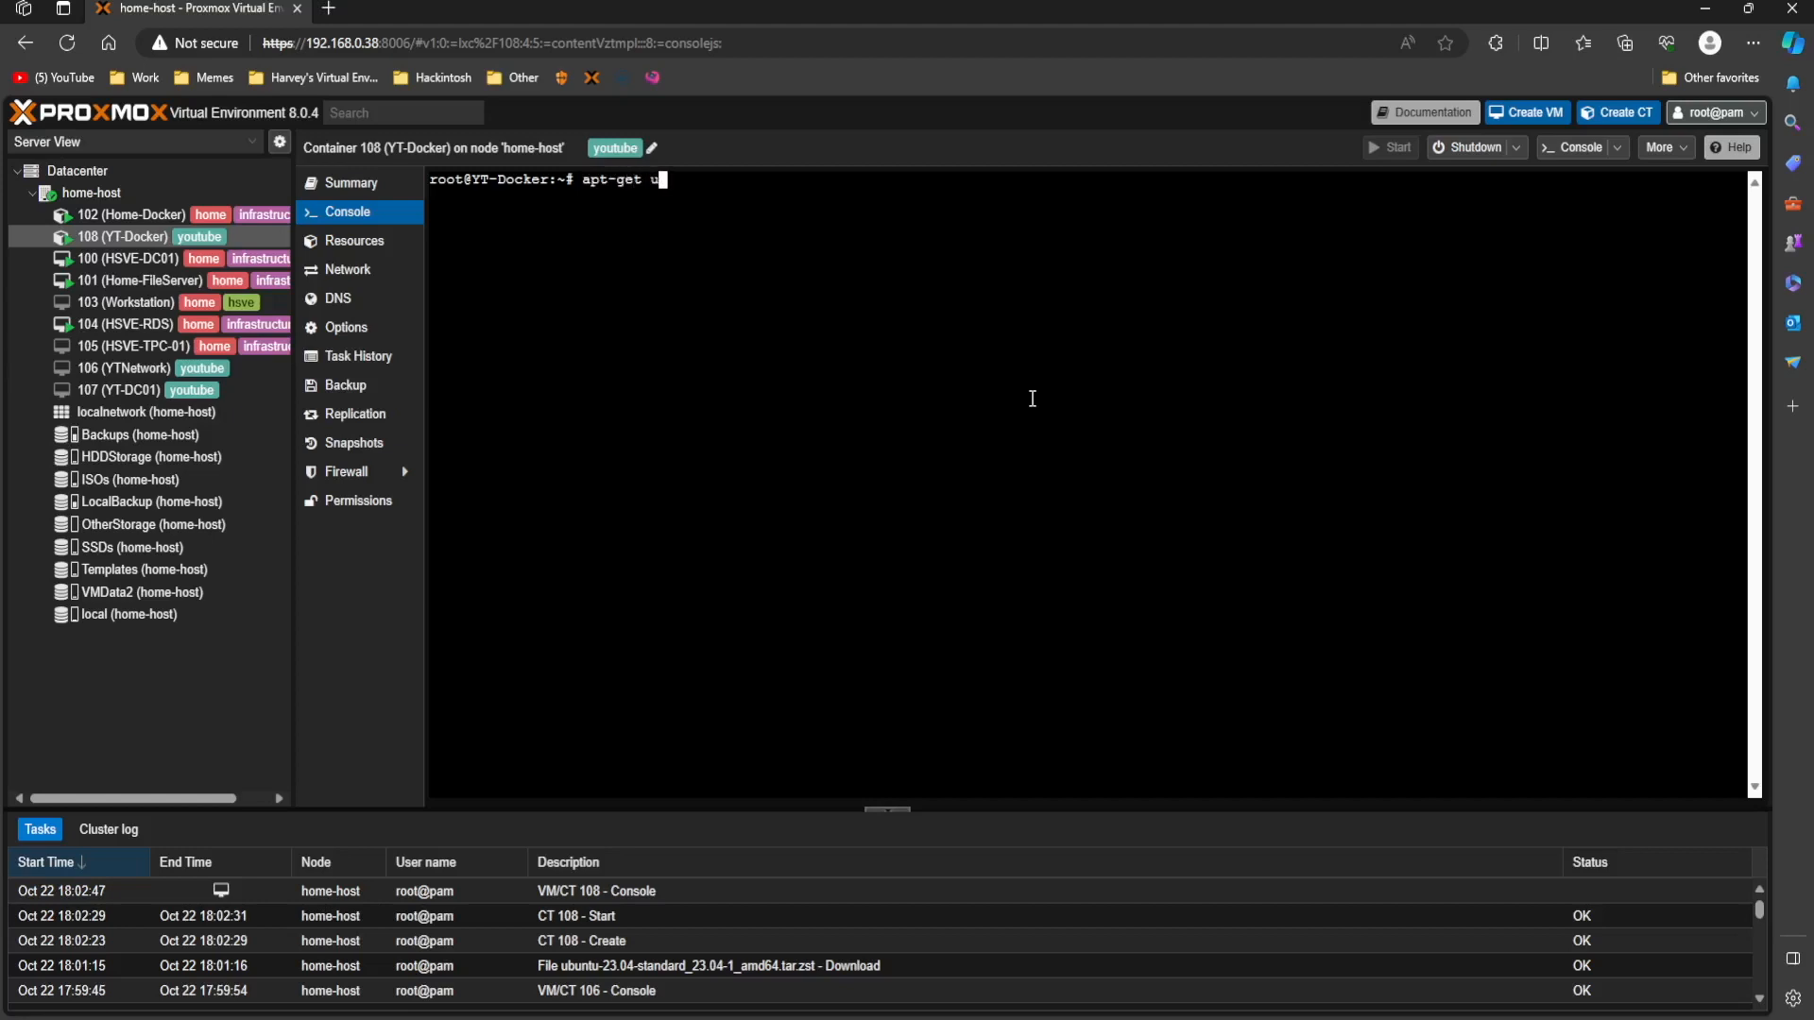
{"action": "type", "text": "pdate"}
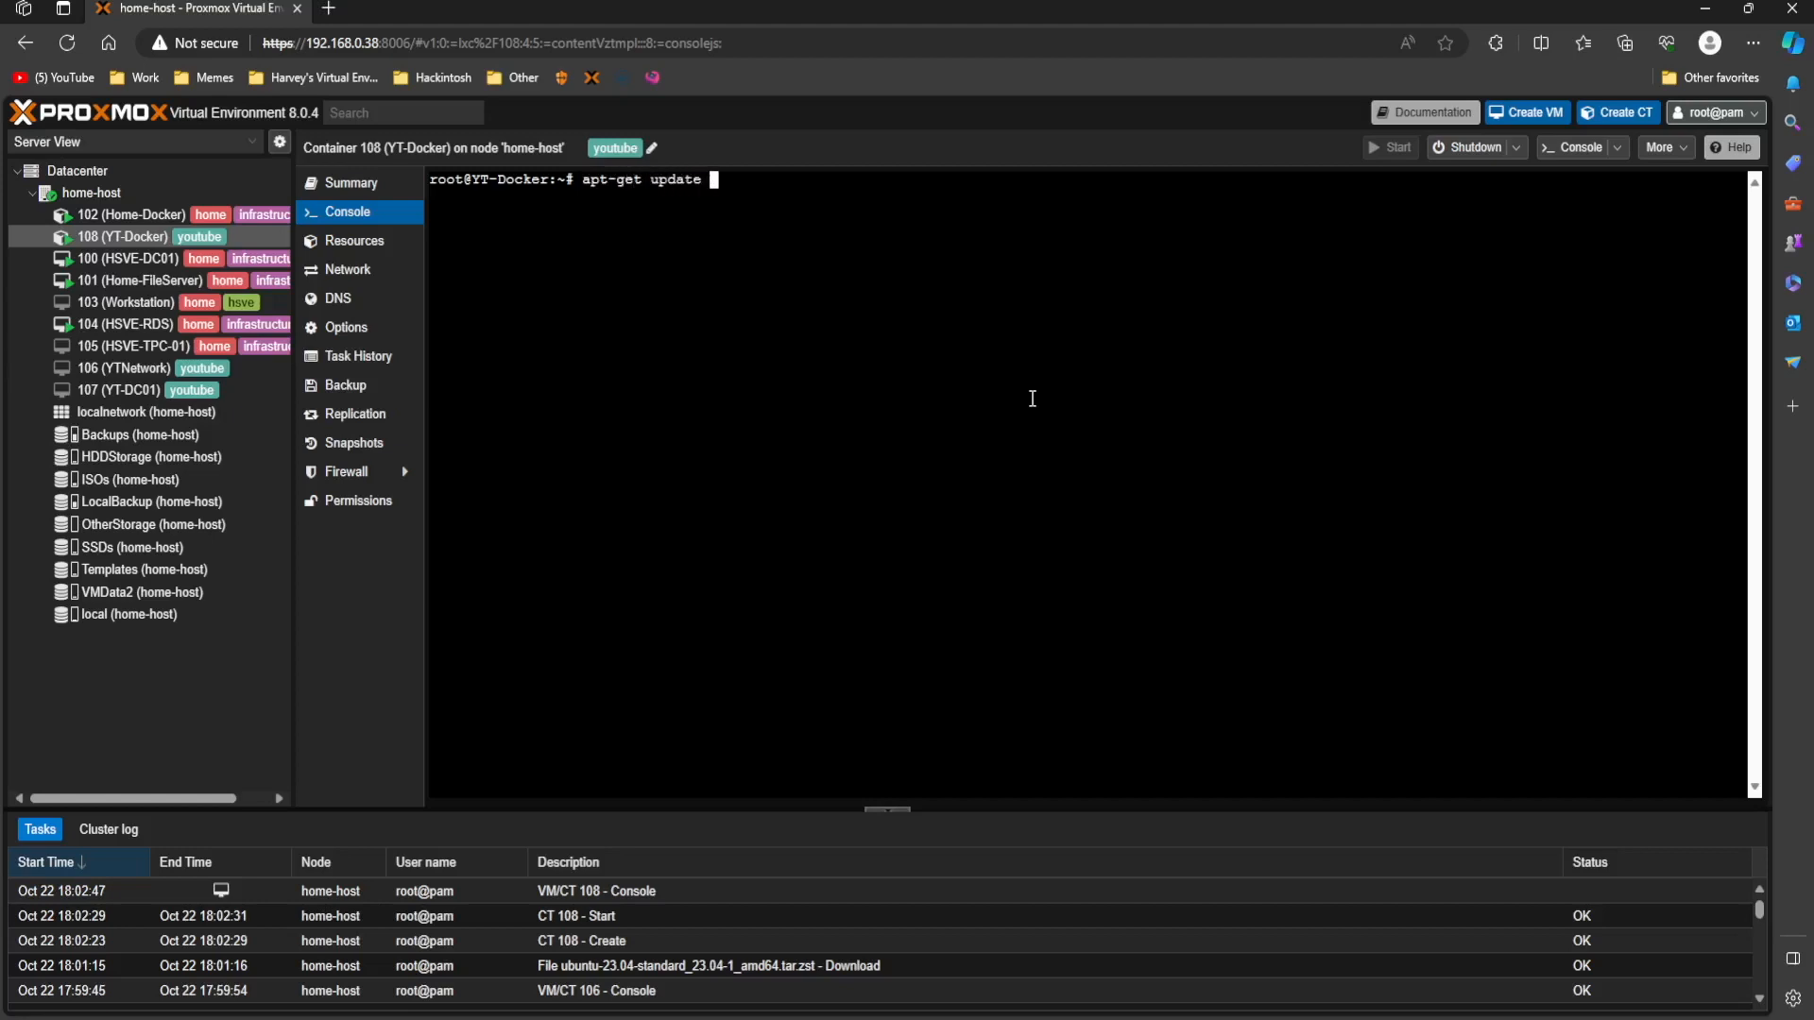
{"action": "type", "text": "&&"}
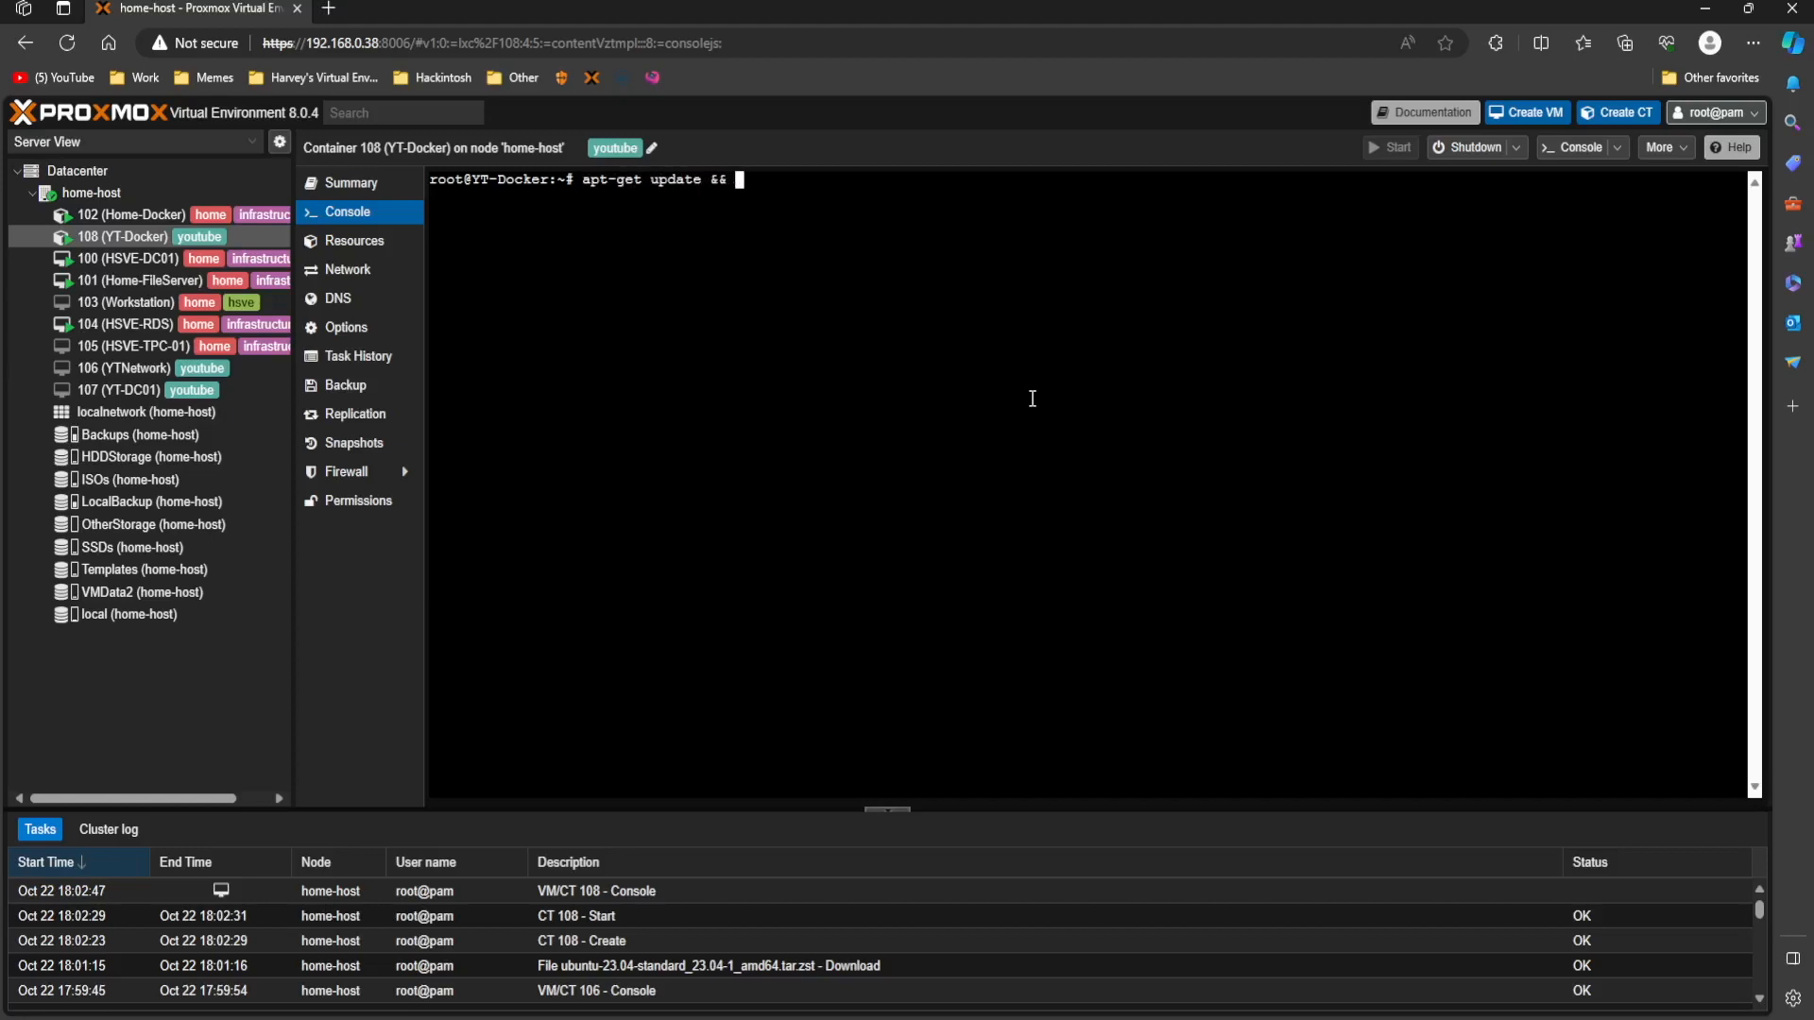
{"action": "type", "text": "apt-get up"}
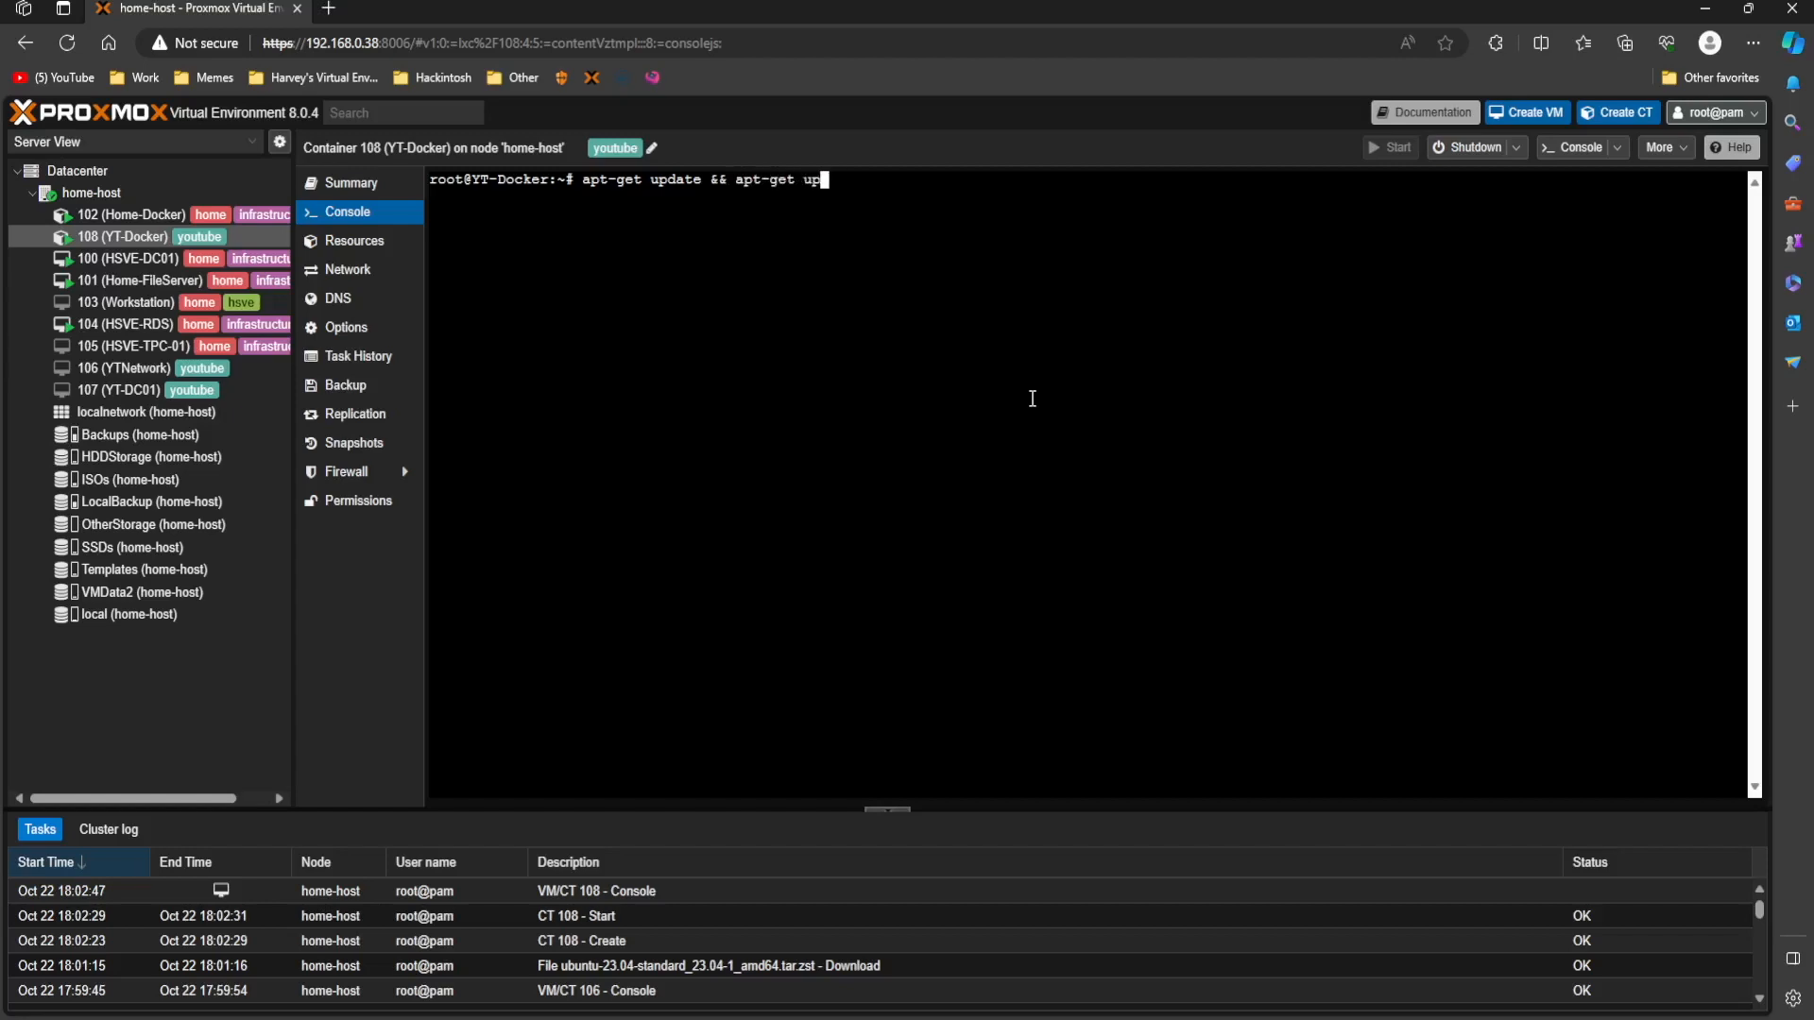
{"action": "type", "text": "grade -y"}
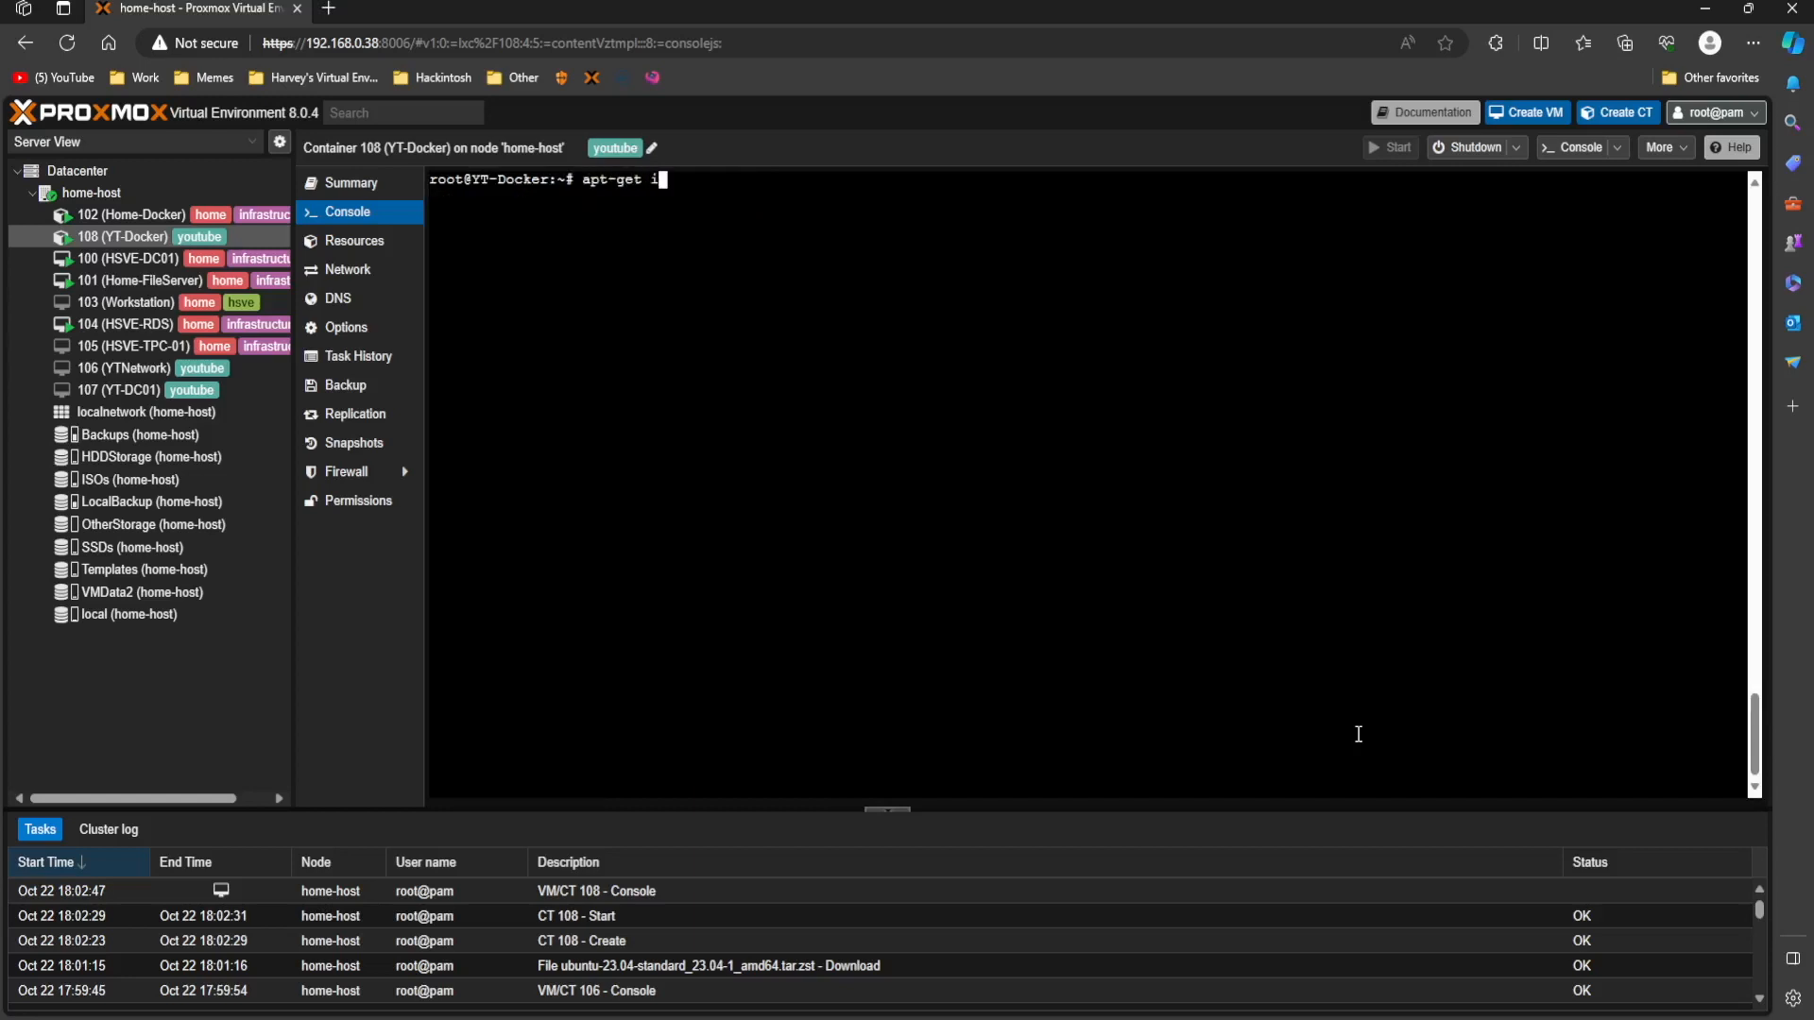
Run apt-get install docker.io in the YT-Docker console.
{"action": "type", "text": "nstall docker"}
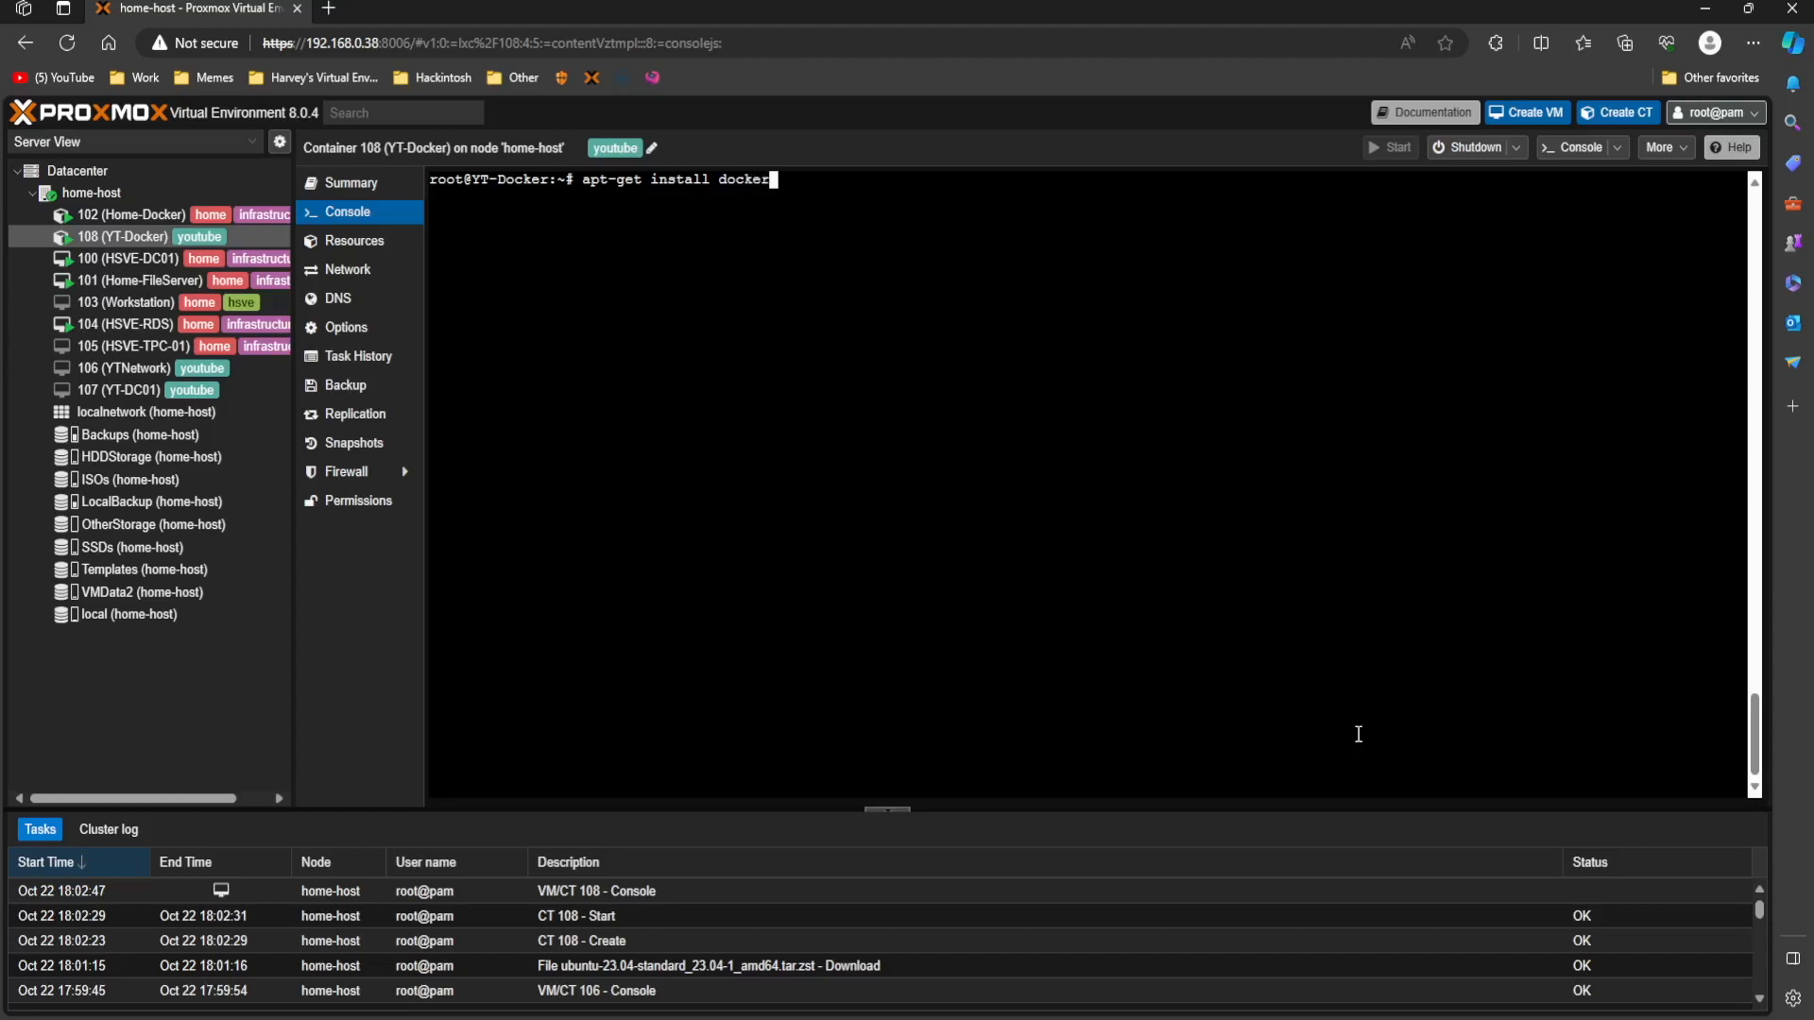
{"action": "type", "text": ".io do"}
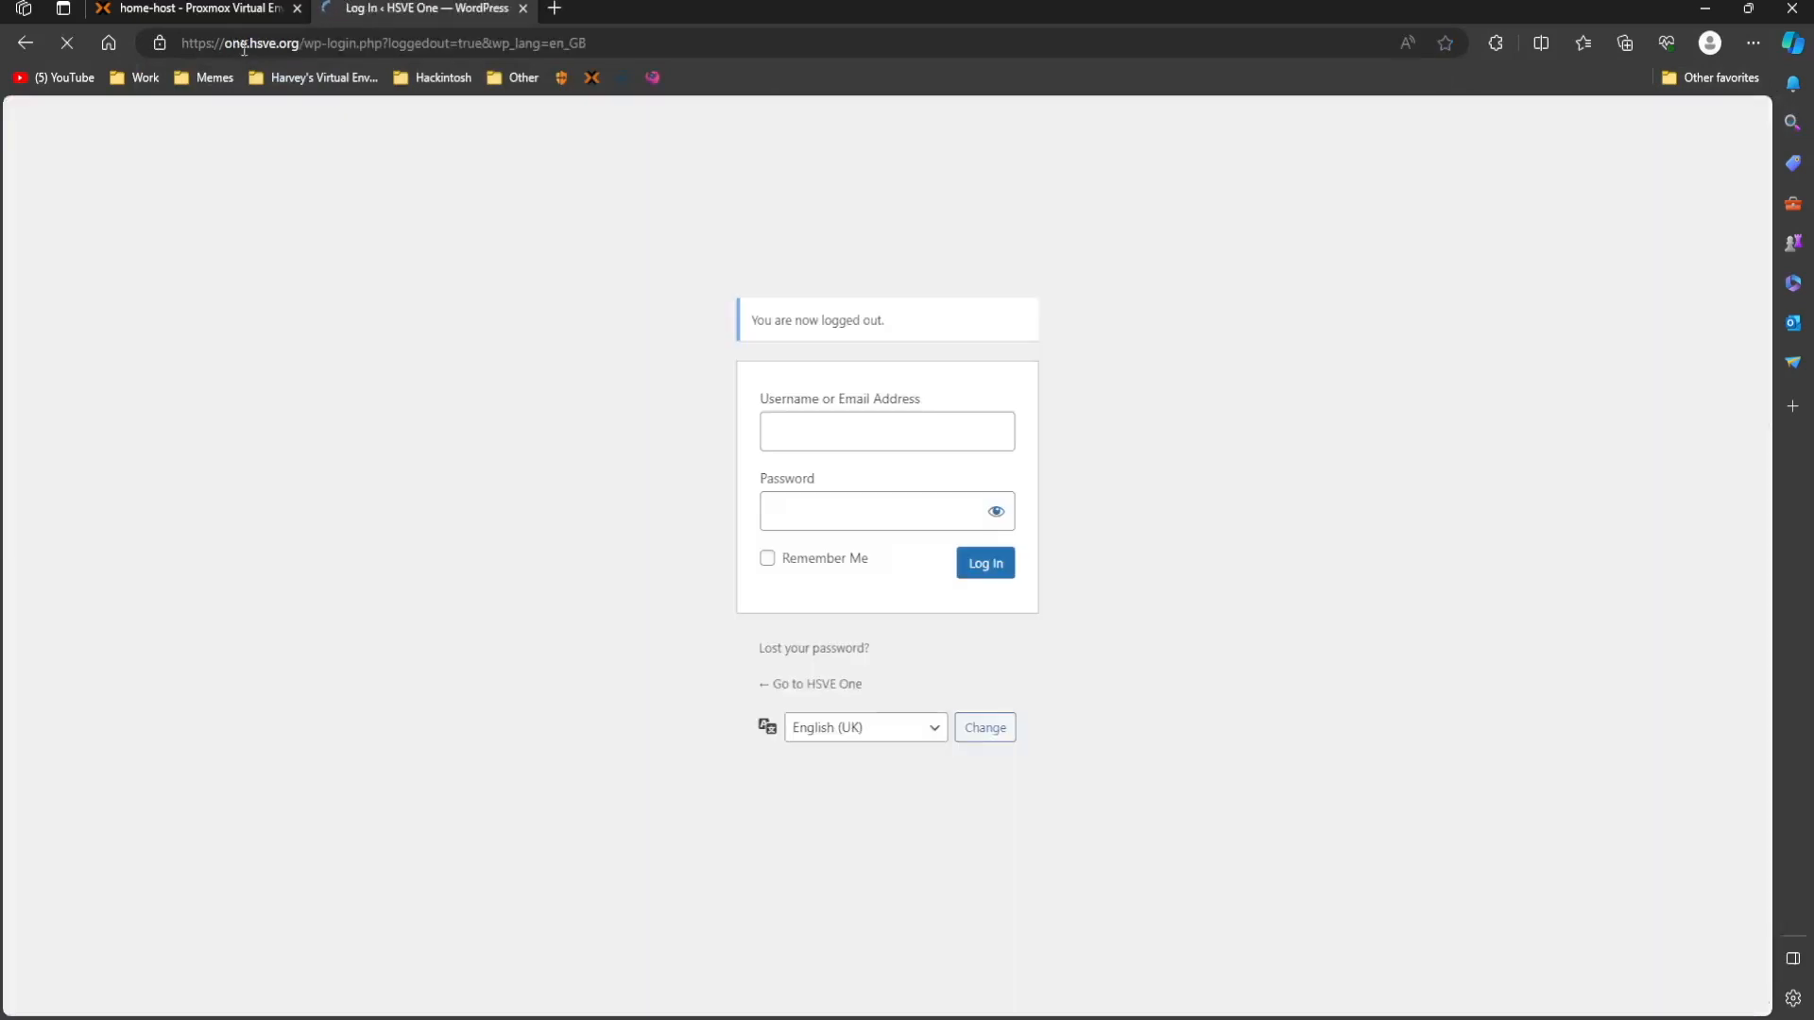
Log into the HSVE One site, browse its Cloud Storage services and return to the home page.
{"action": "type", "text": "hjs"}
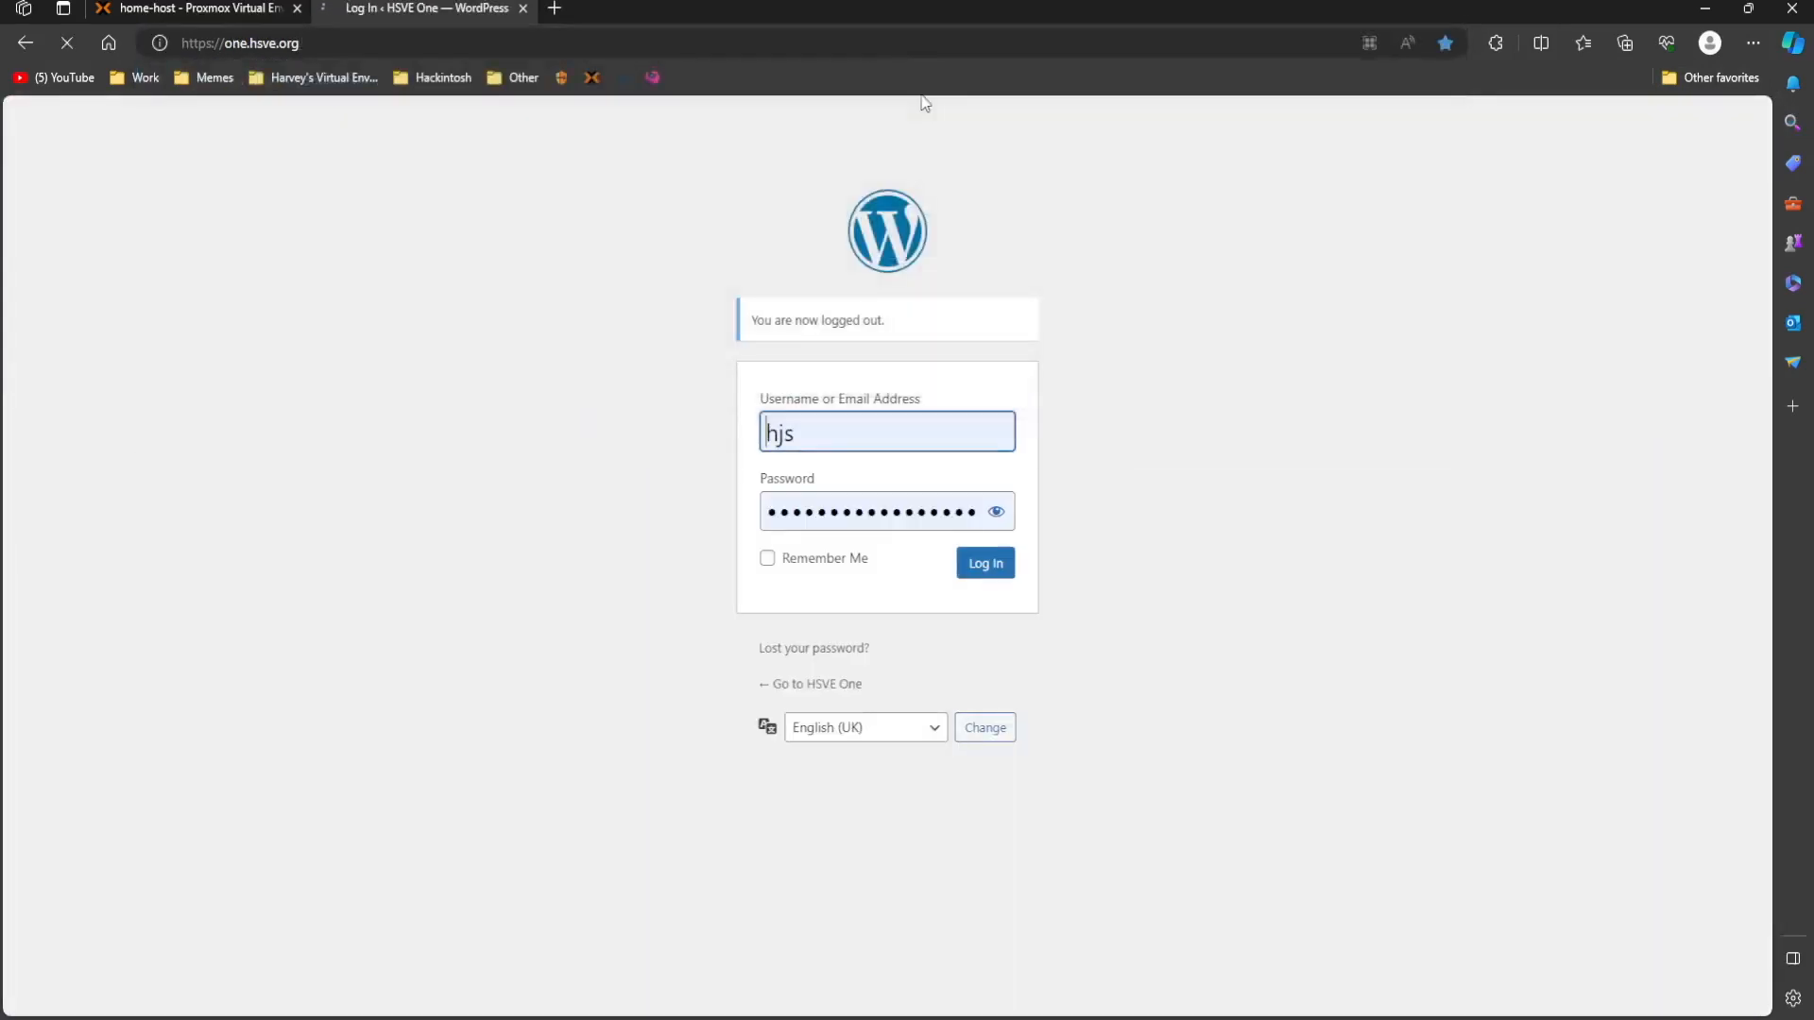
{"action": "left_click", "coordinate": [983, 563]}
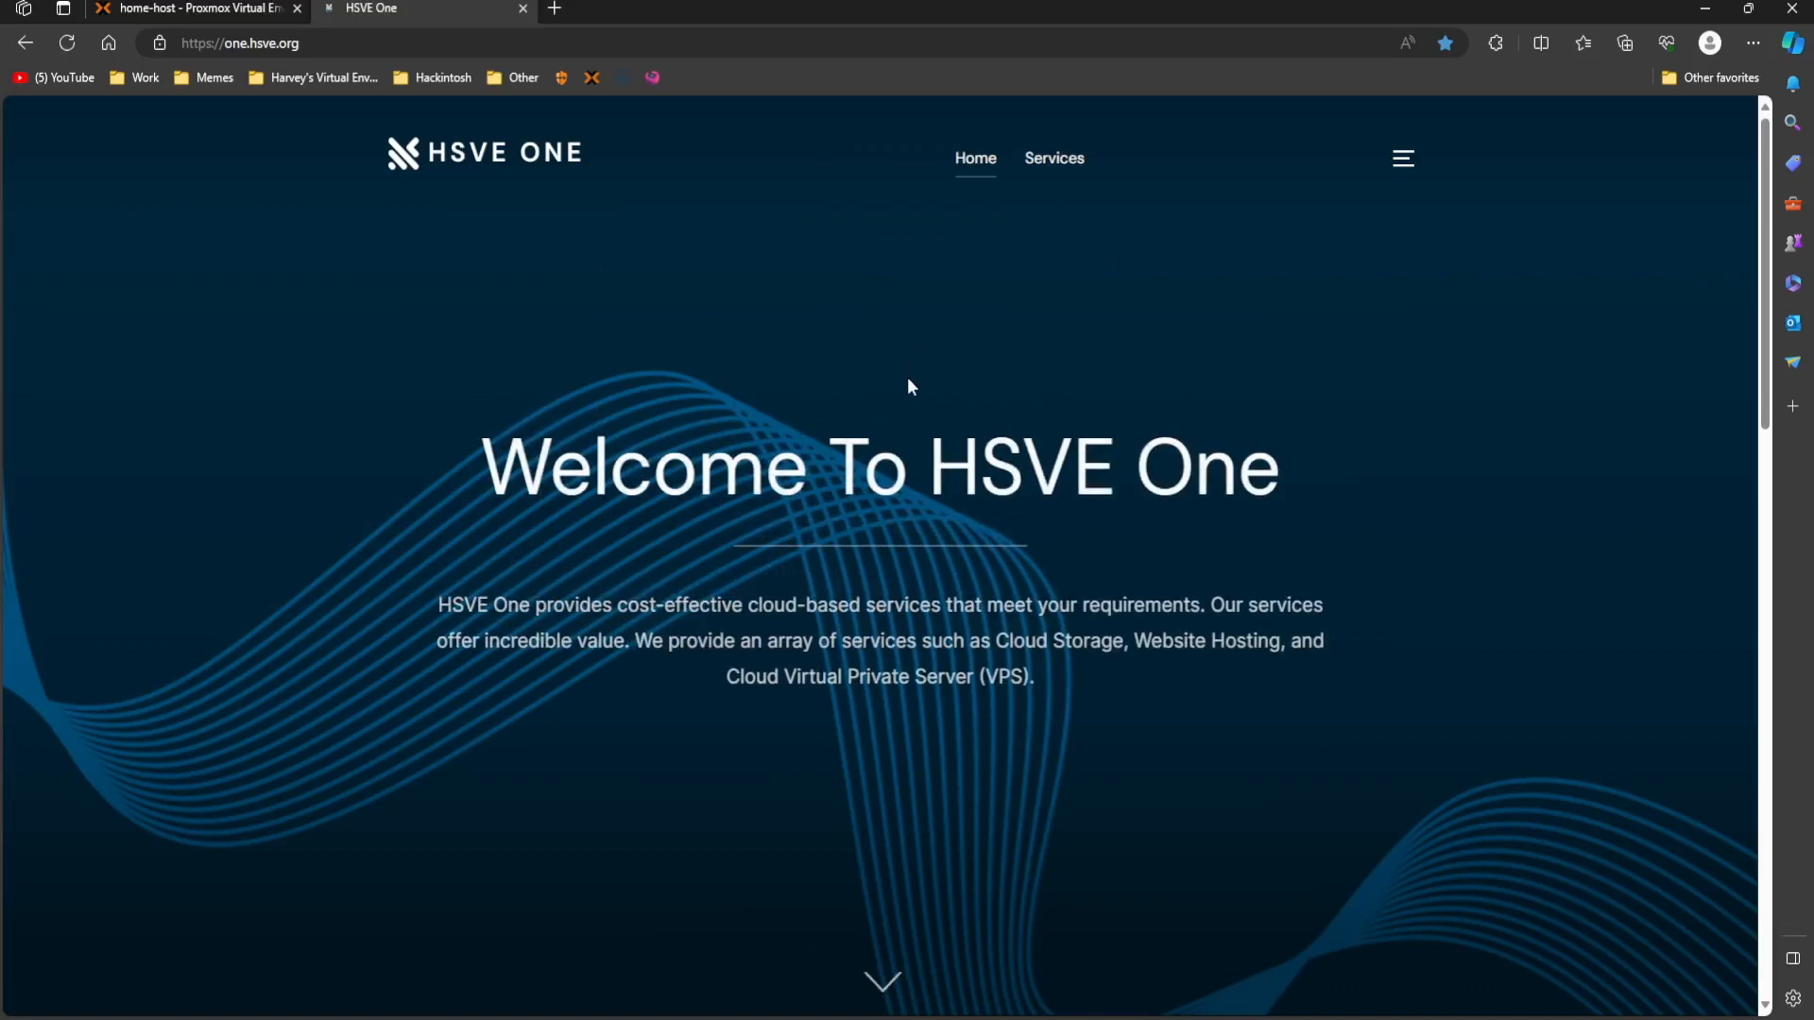
{"action": "left_click", "coordinate": [1052, 158]}
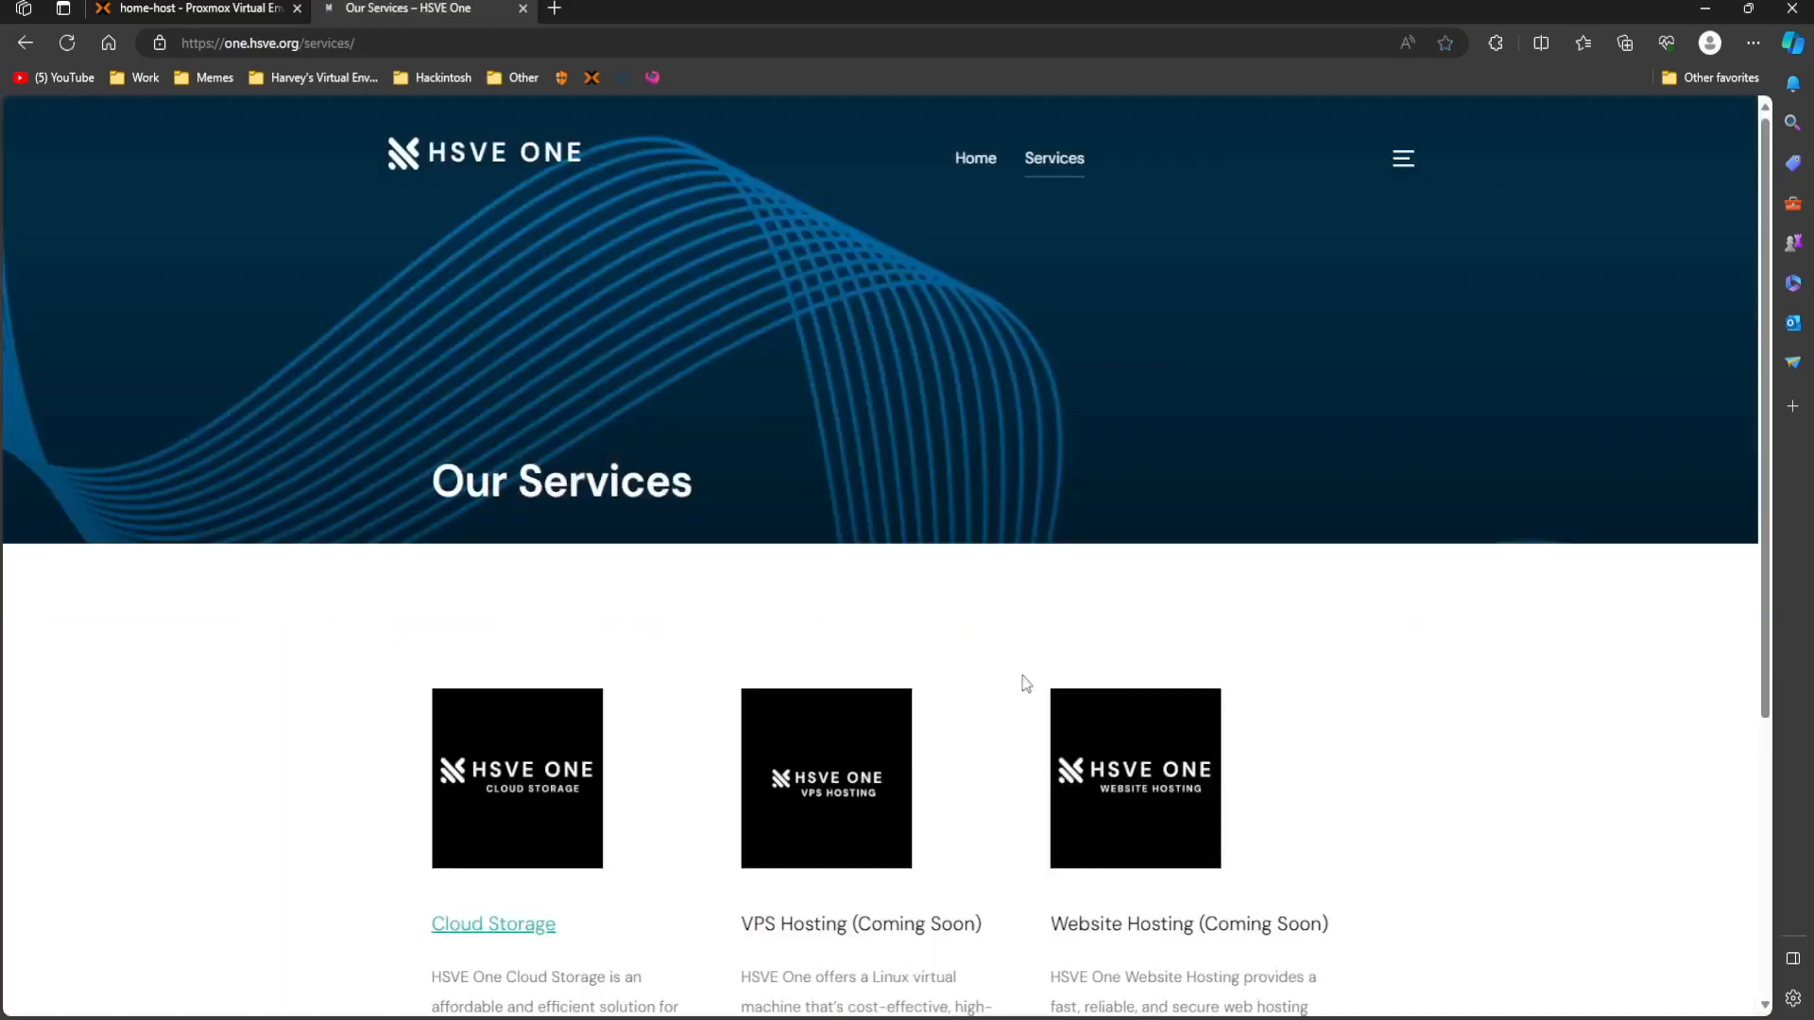
{"action": "scroll", "scroll_direction": "down", "scroll_amount": 3}
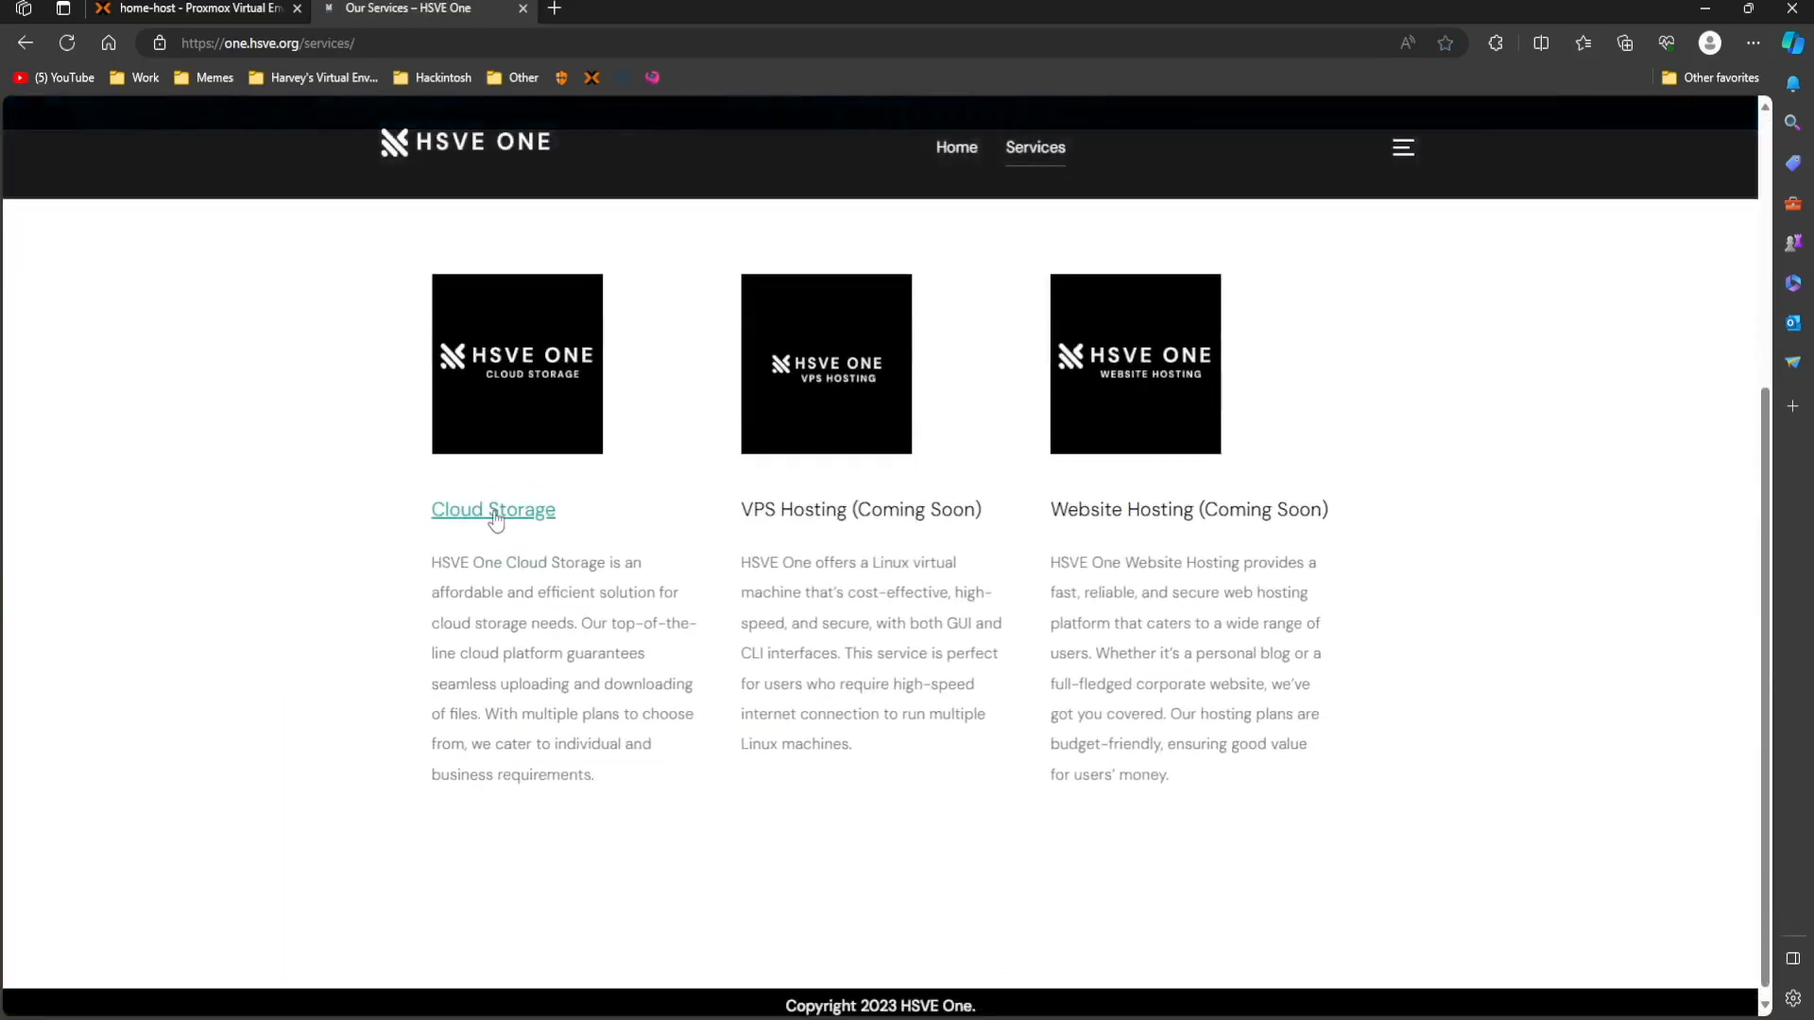
{"action": "left_click", "coordinate": [491, 508]}
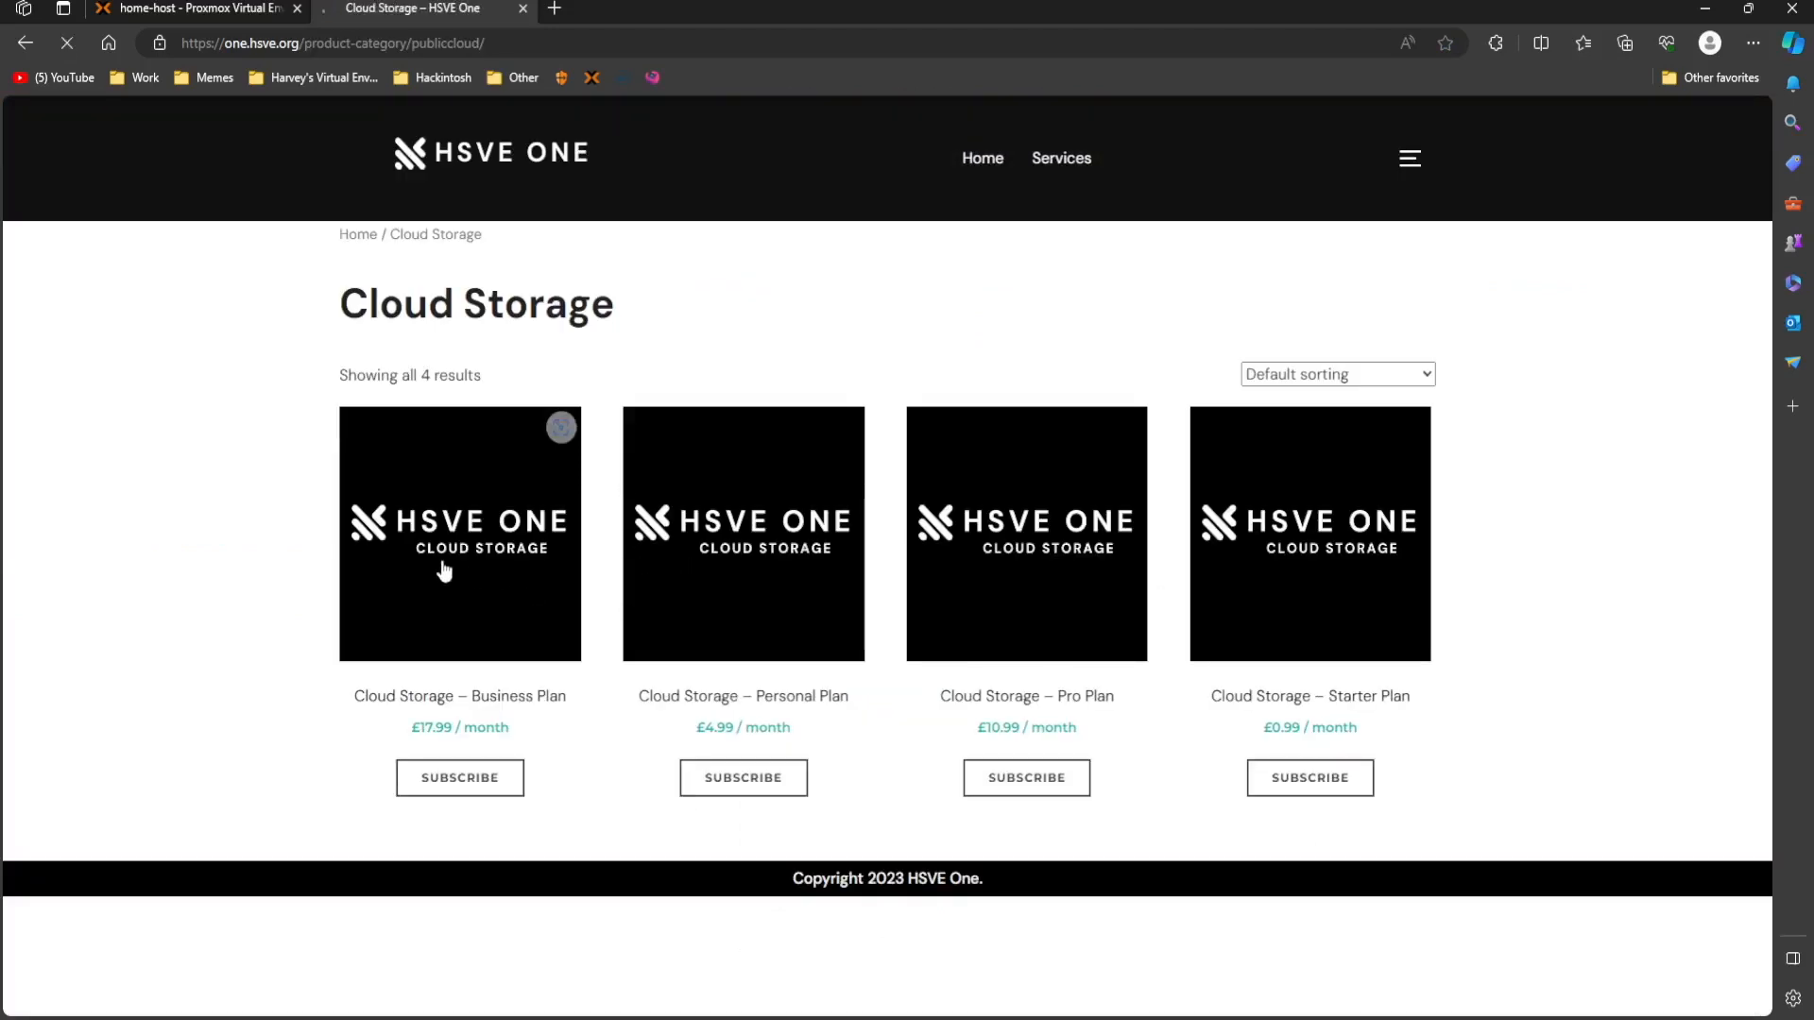
{"action": "left_click", "coordinate": [459, 533]}
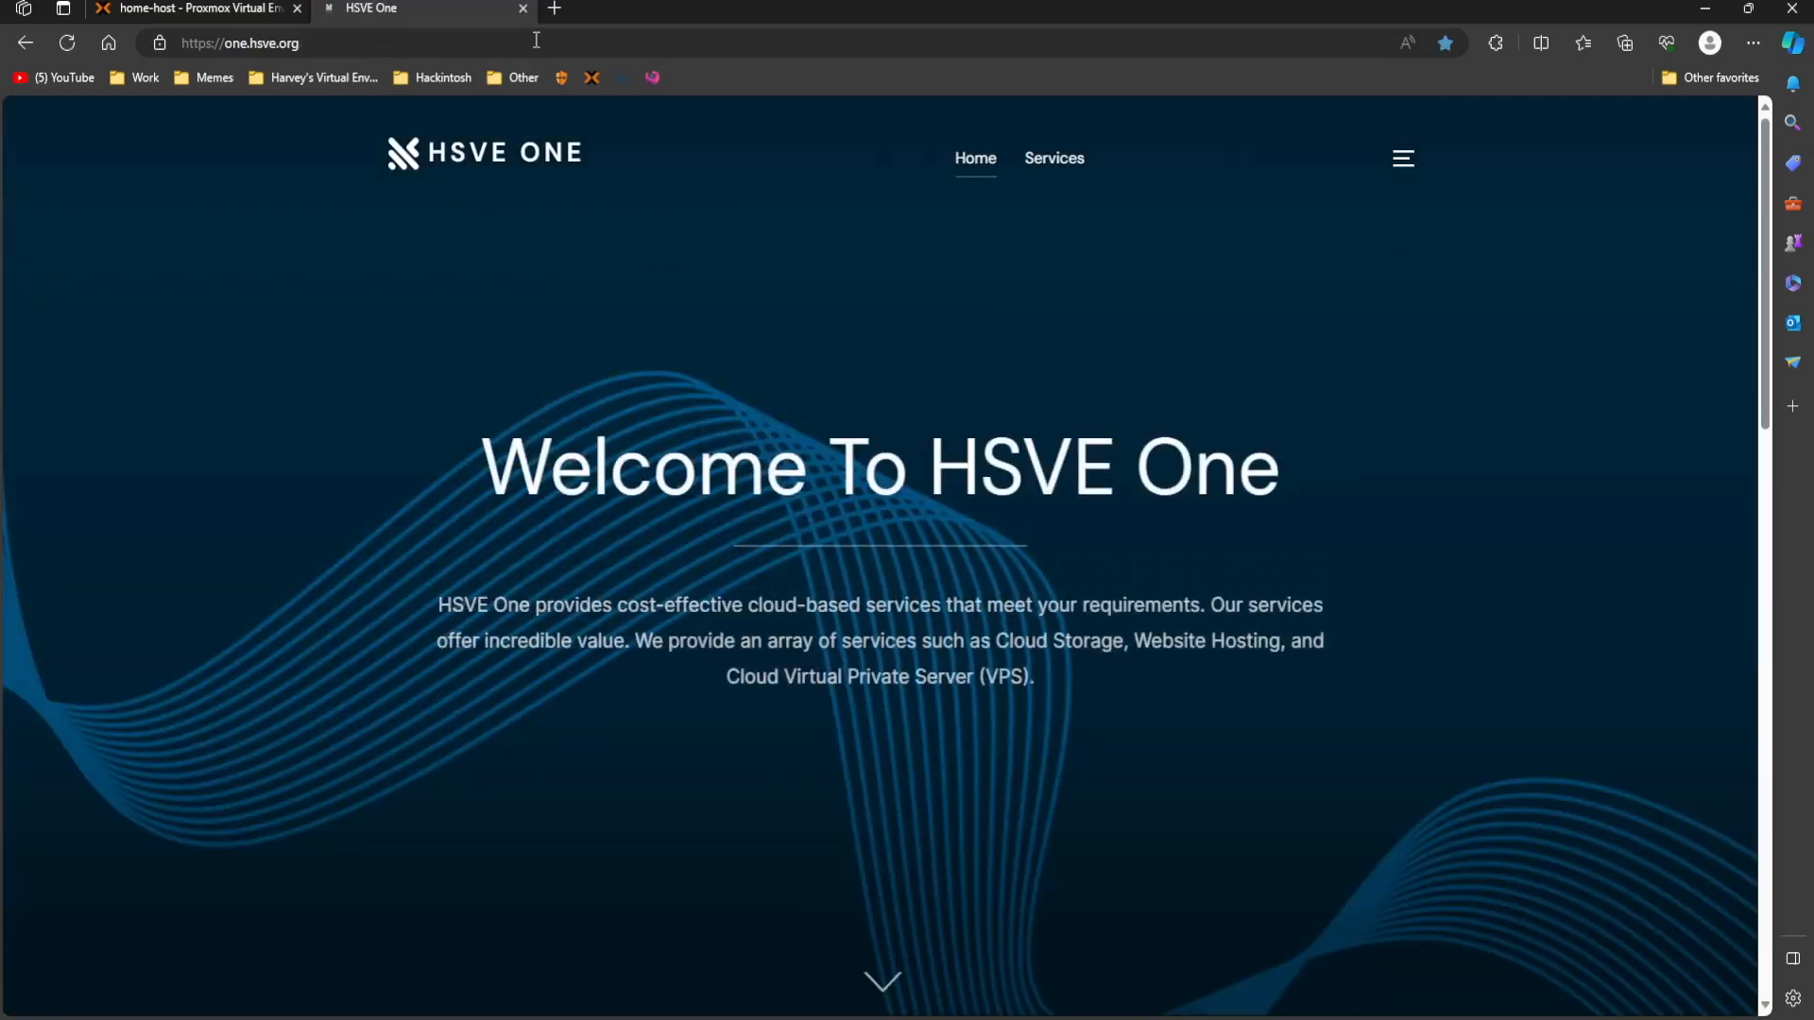
{"action": "mouse_move", "coordinate": [502, 204]}
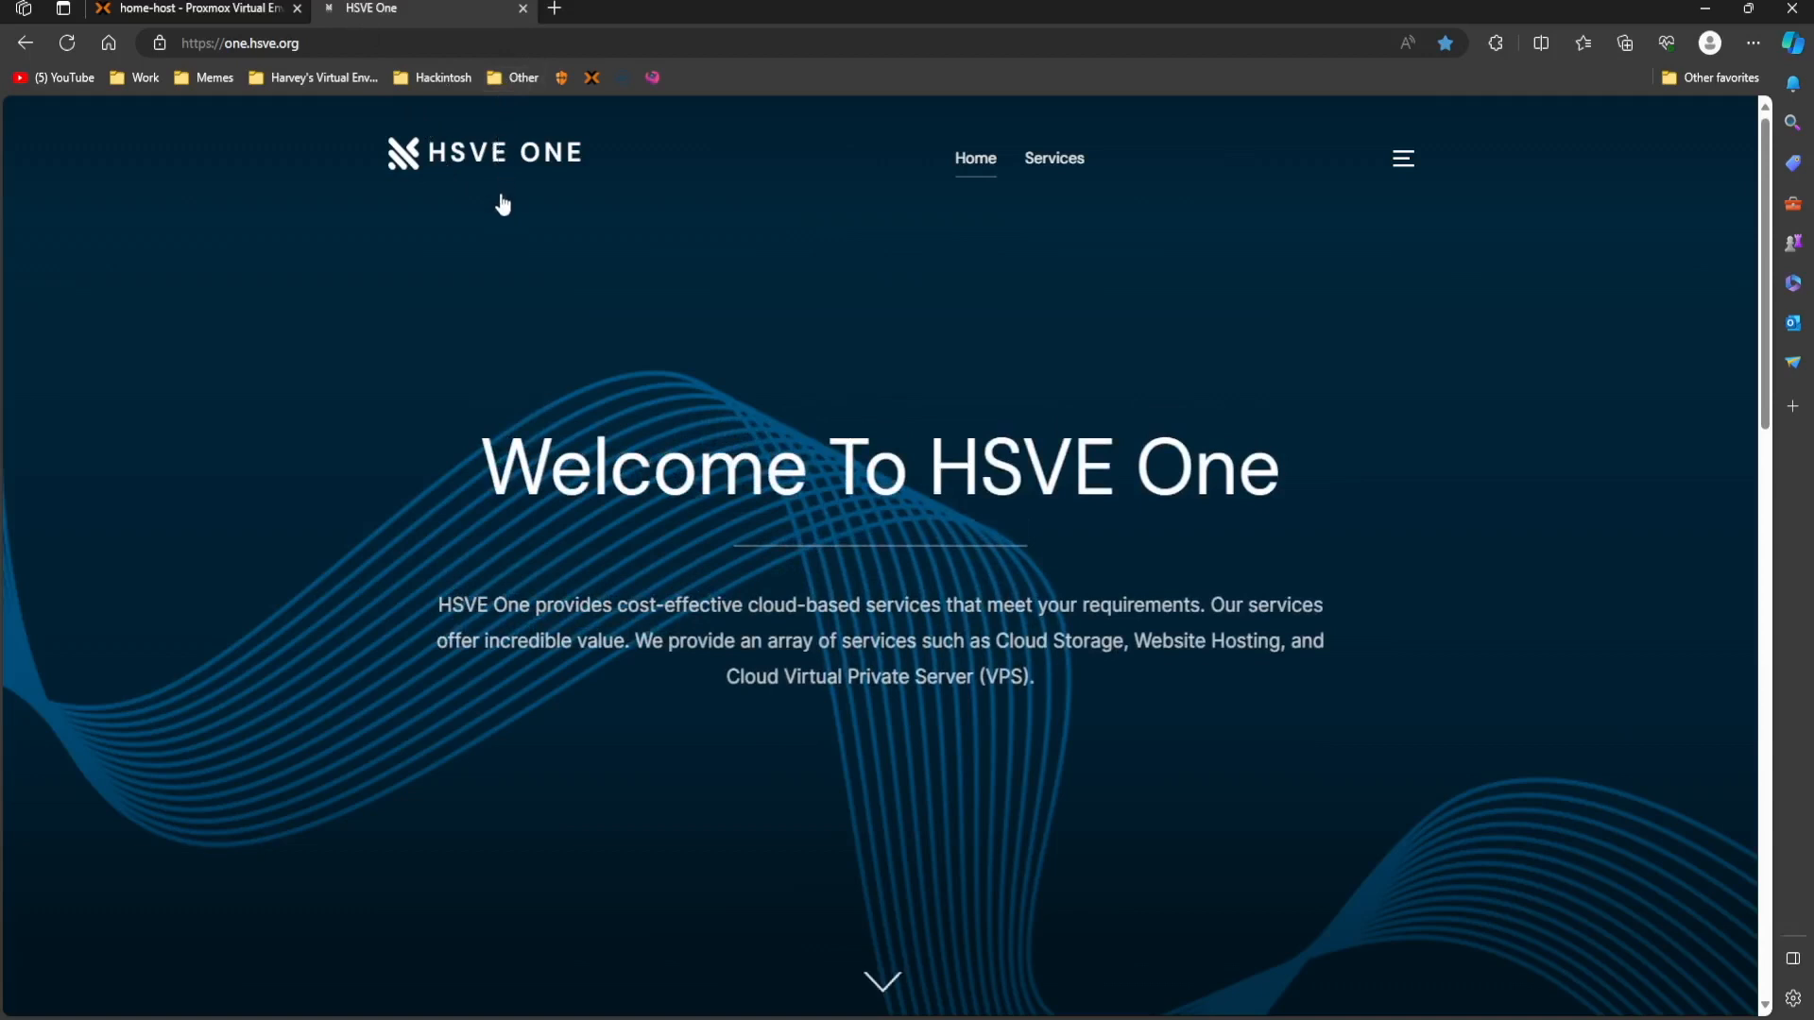
{"action": "mouse_move", "coordinate": [493, 327]}
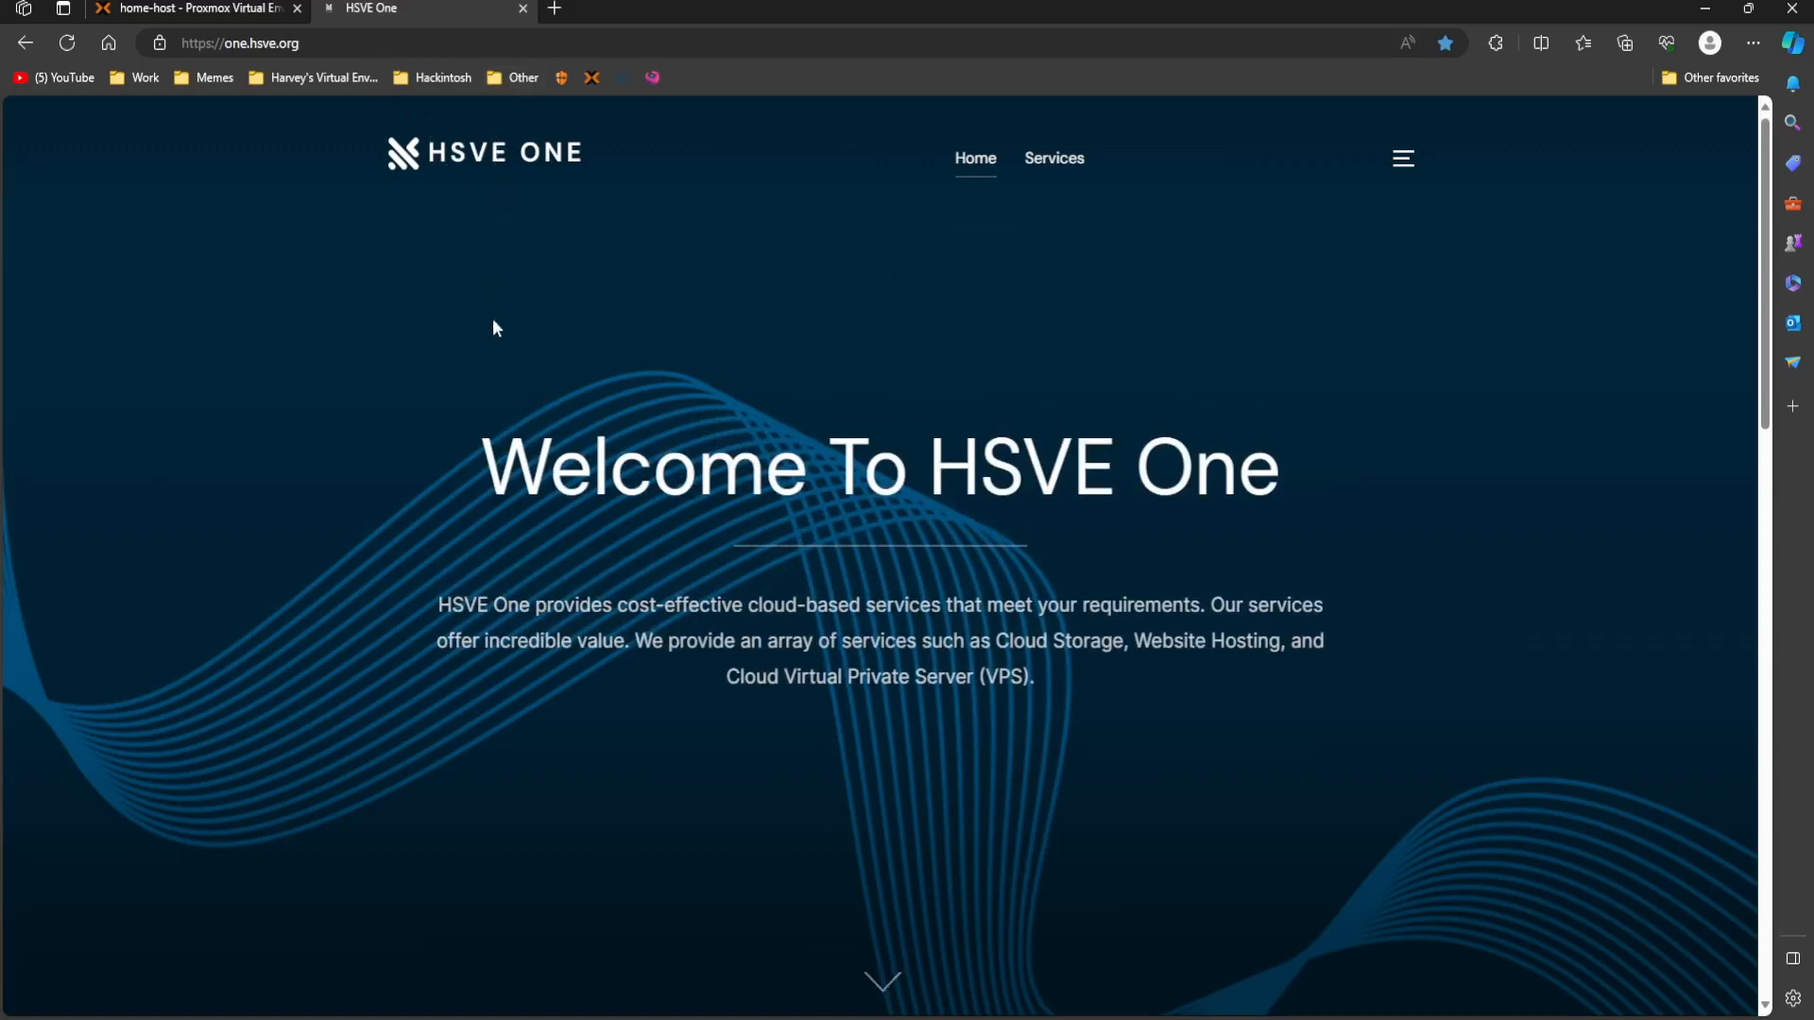
{"action": "mouse_move", "coordinate": [544, 37]}
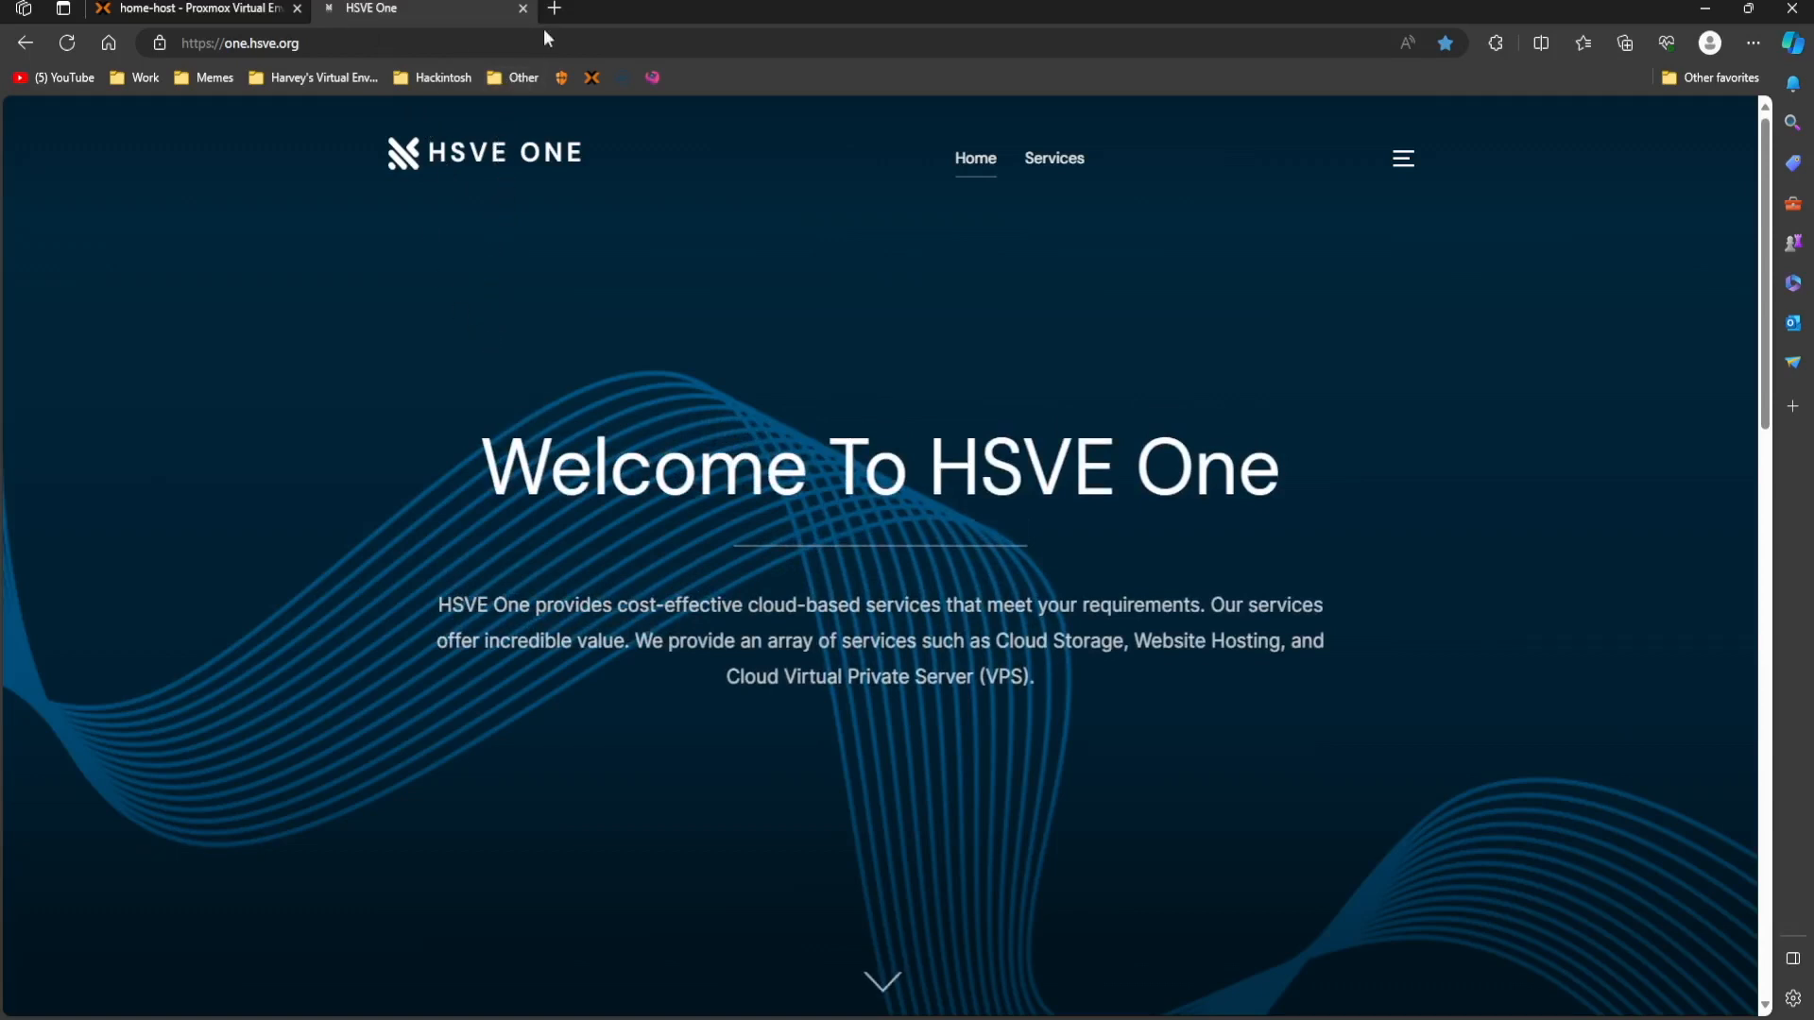
Visit portainer.io and scroll through its get-started page of plan options.
{"action": "left_click", "coordinate": [197, 10]}
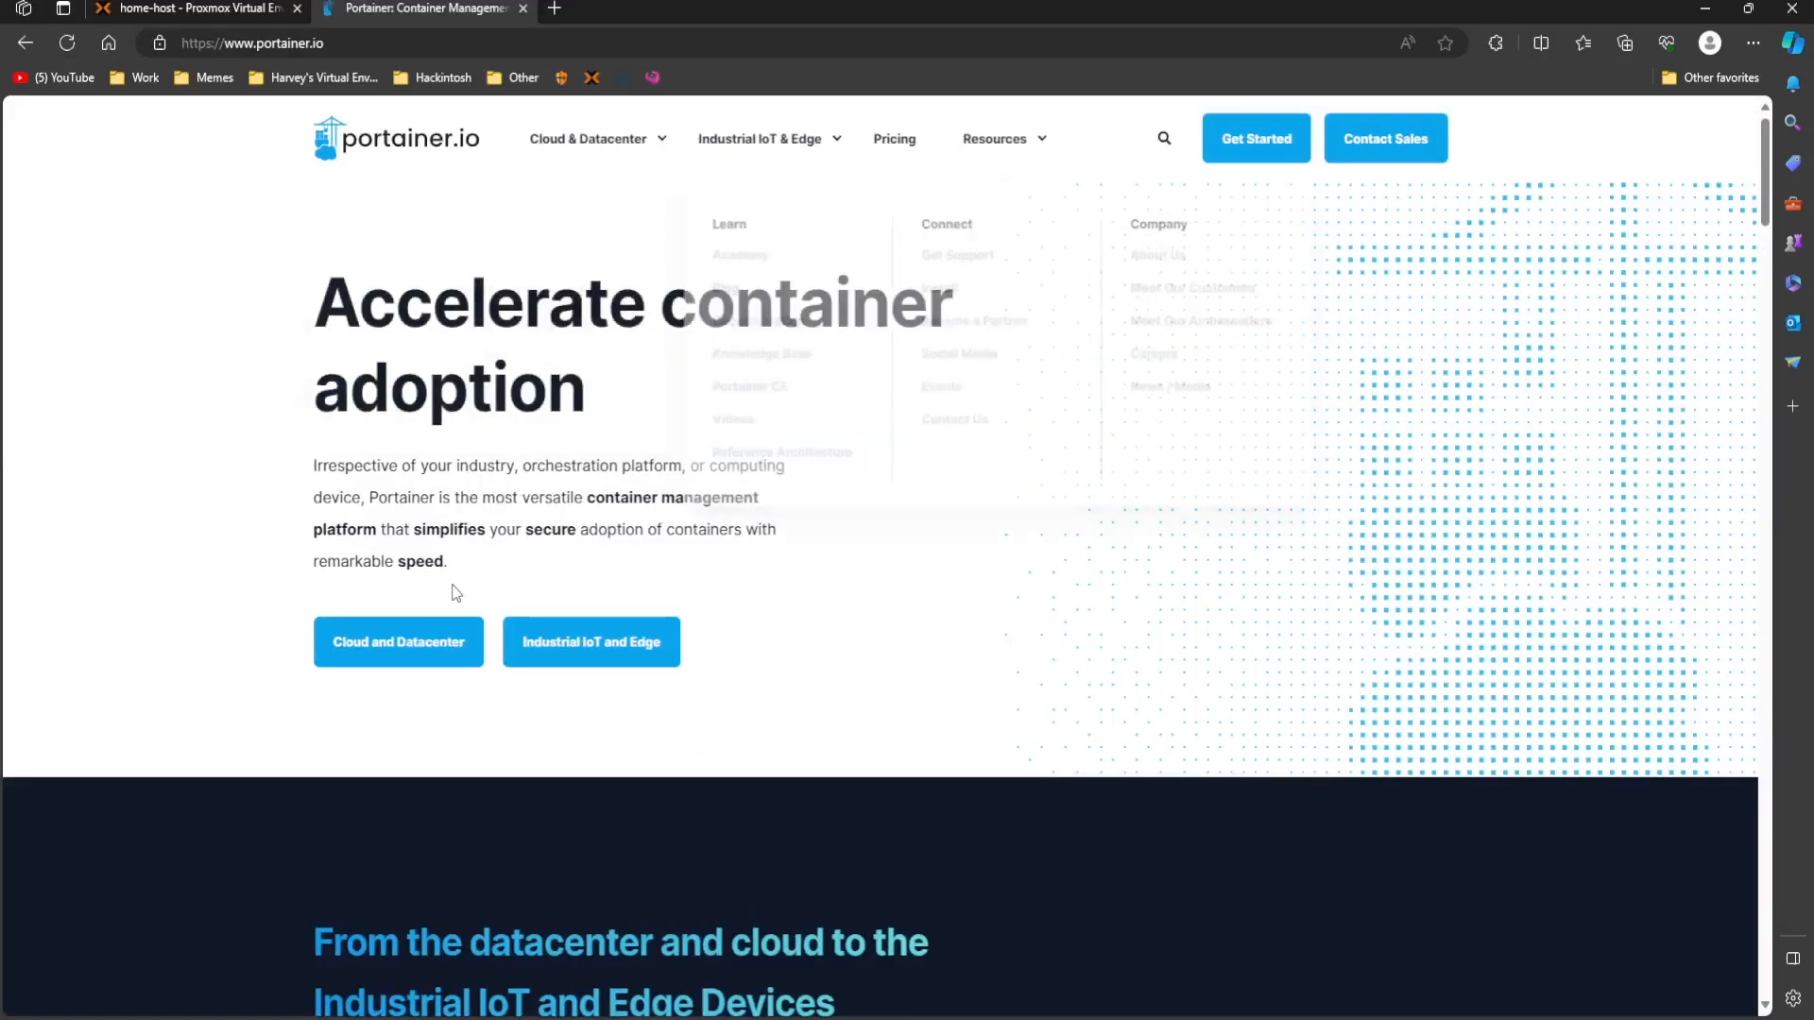
{"action": "scroll", "scroll_direction": "down", "scroll_amount": 3}
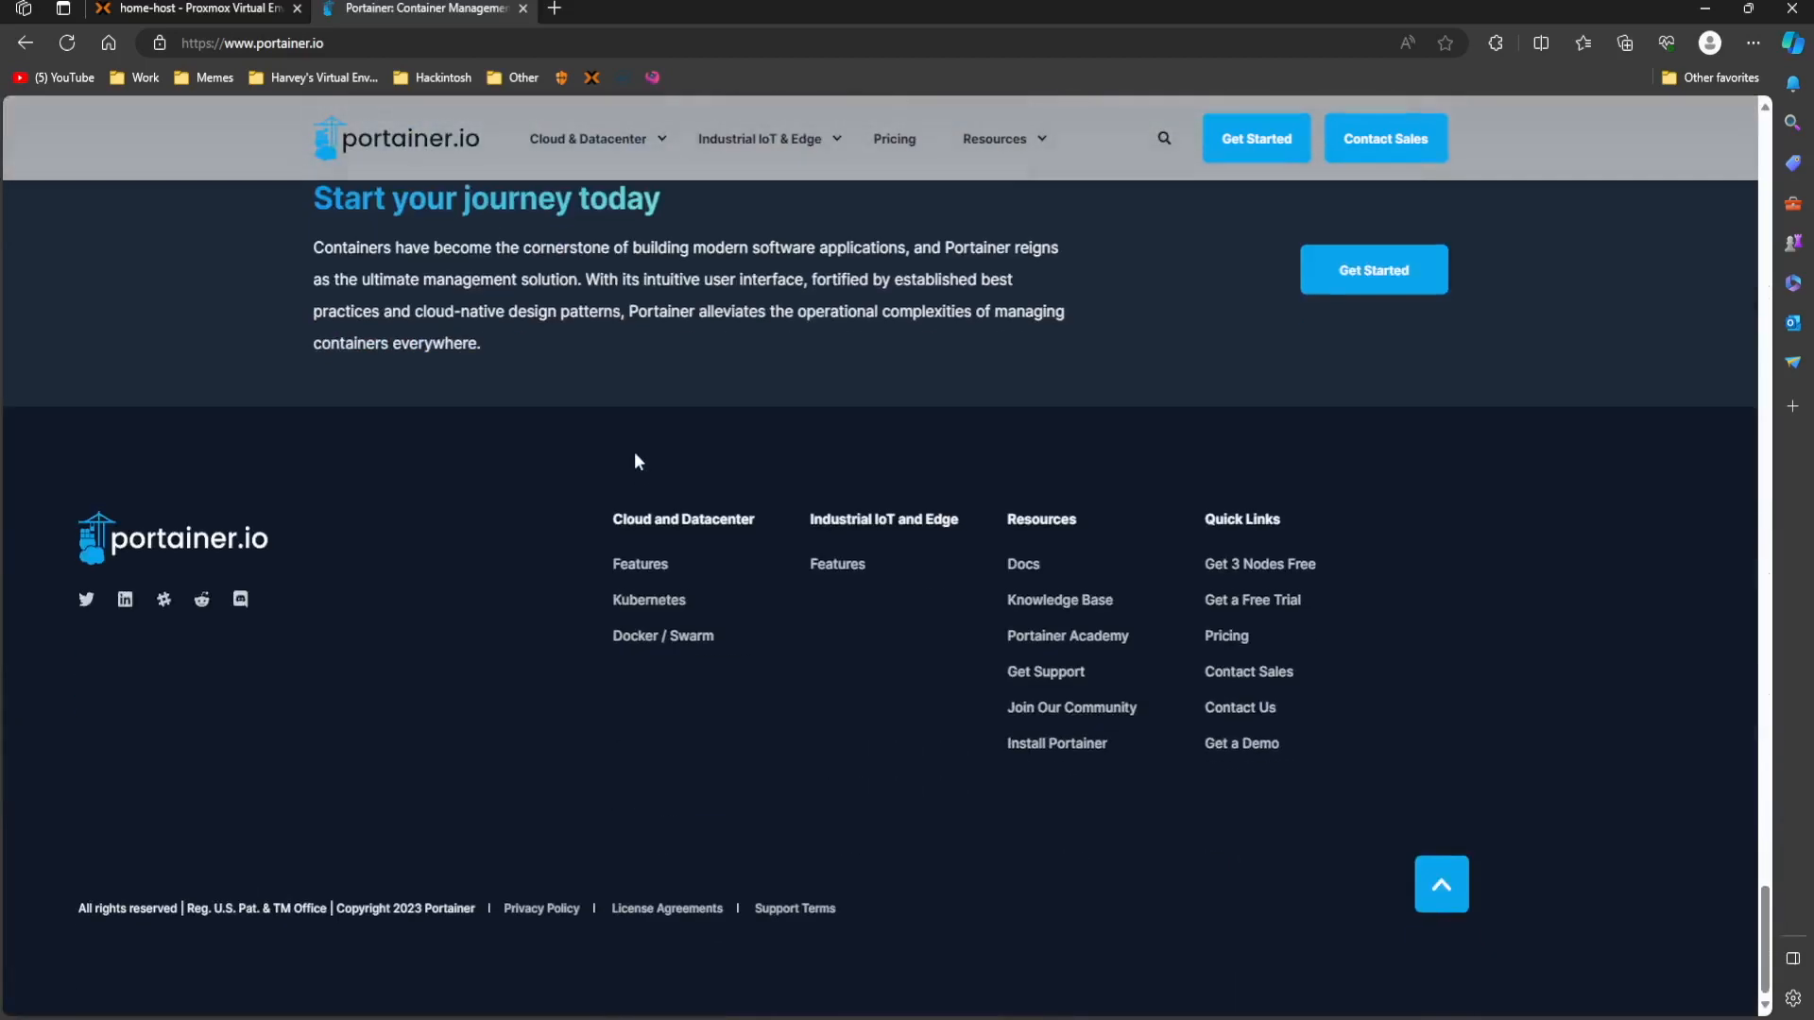
{"action": "mouse_move", "coordinate": [1070, 627]}
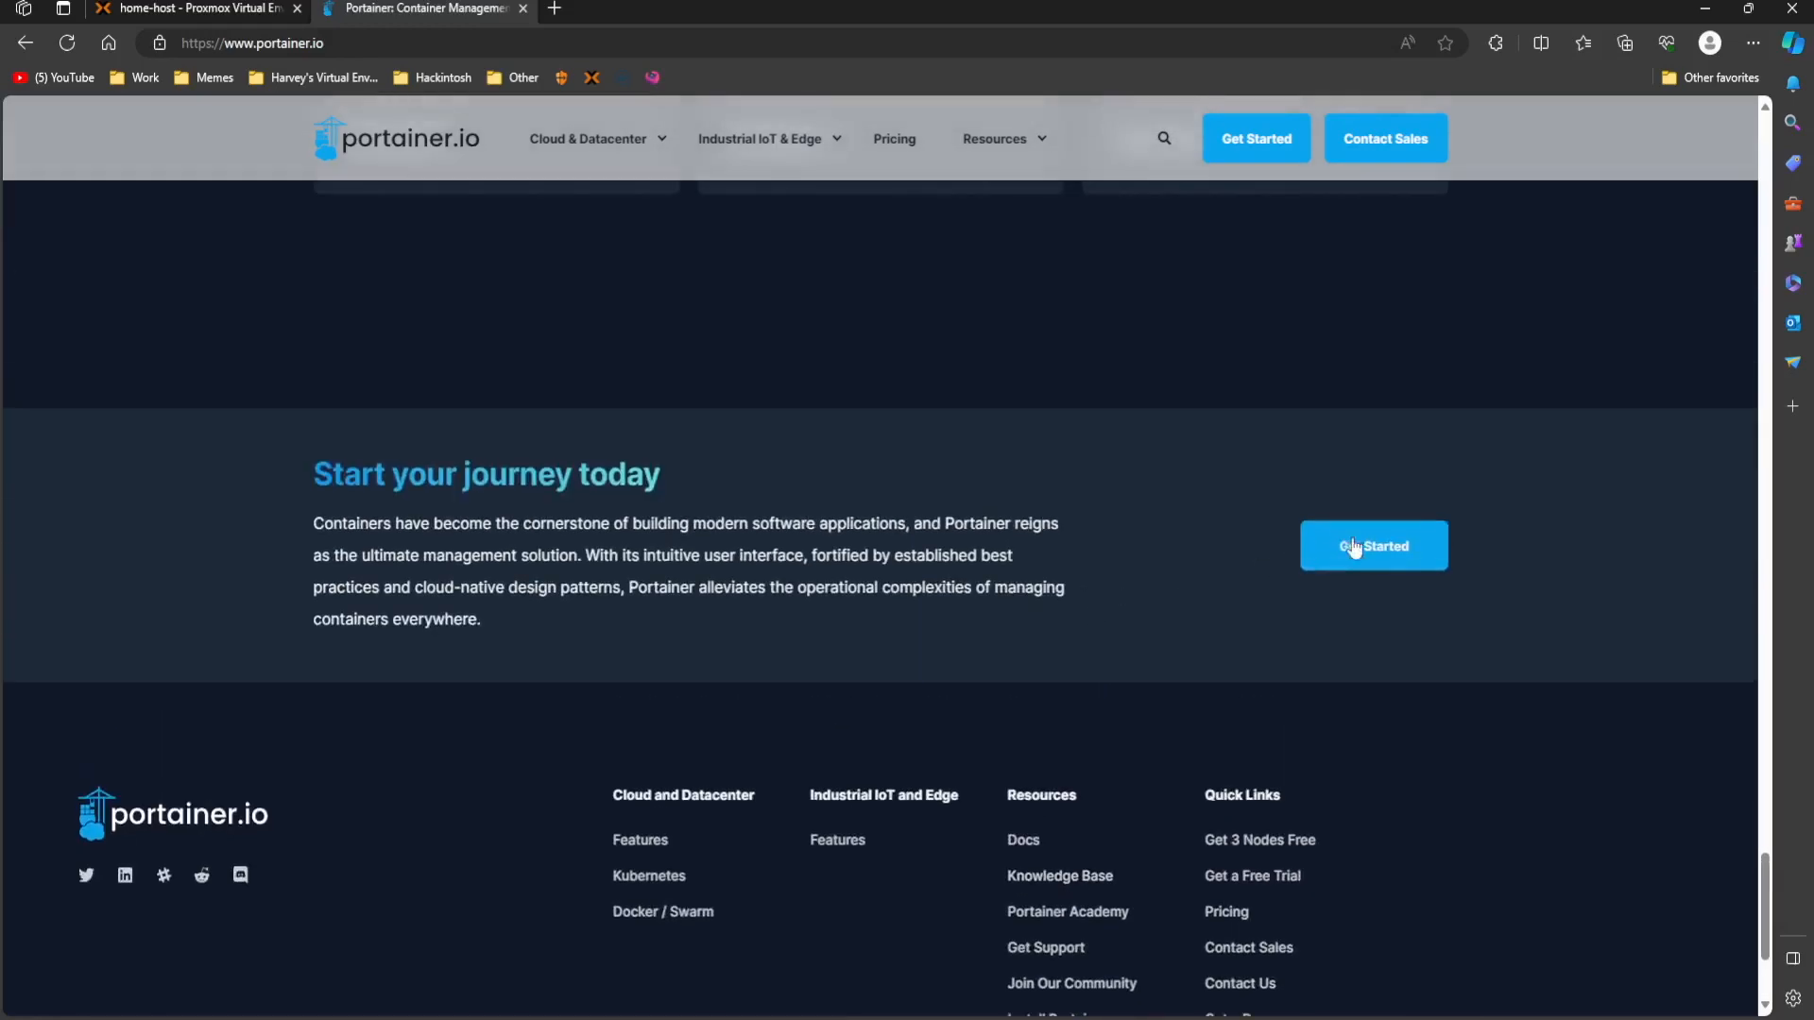
{"action": "left_click", "coordinate": [1373, 546]}
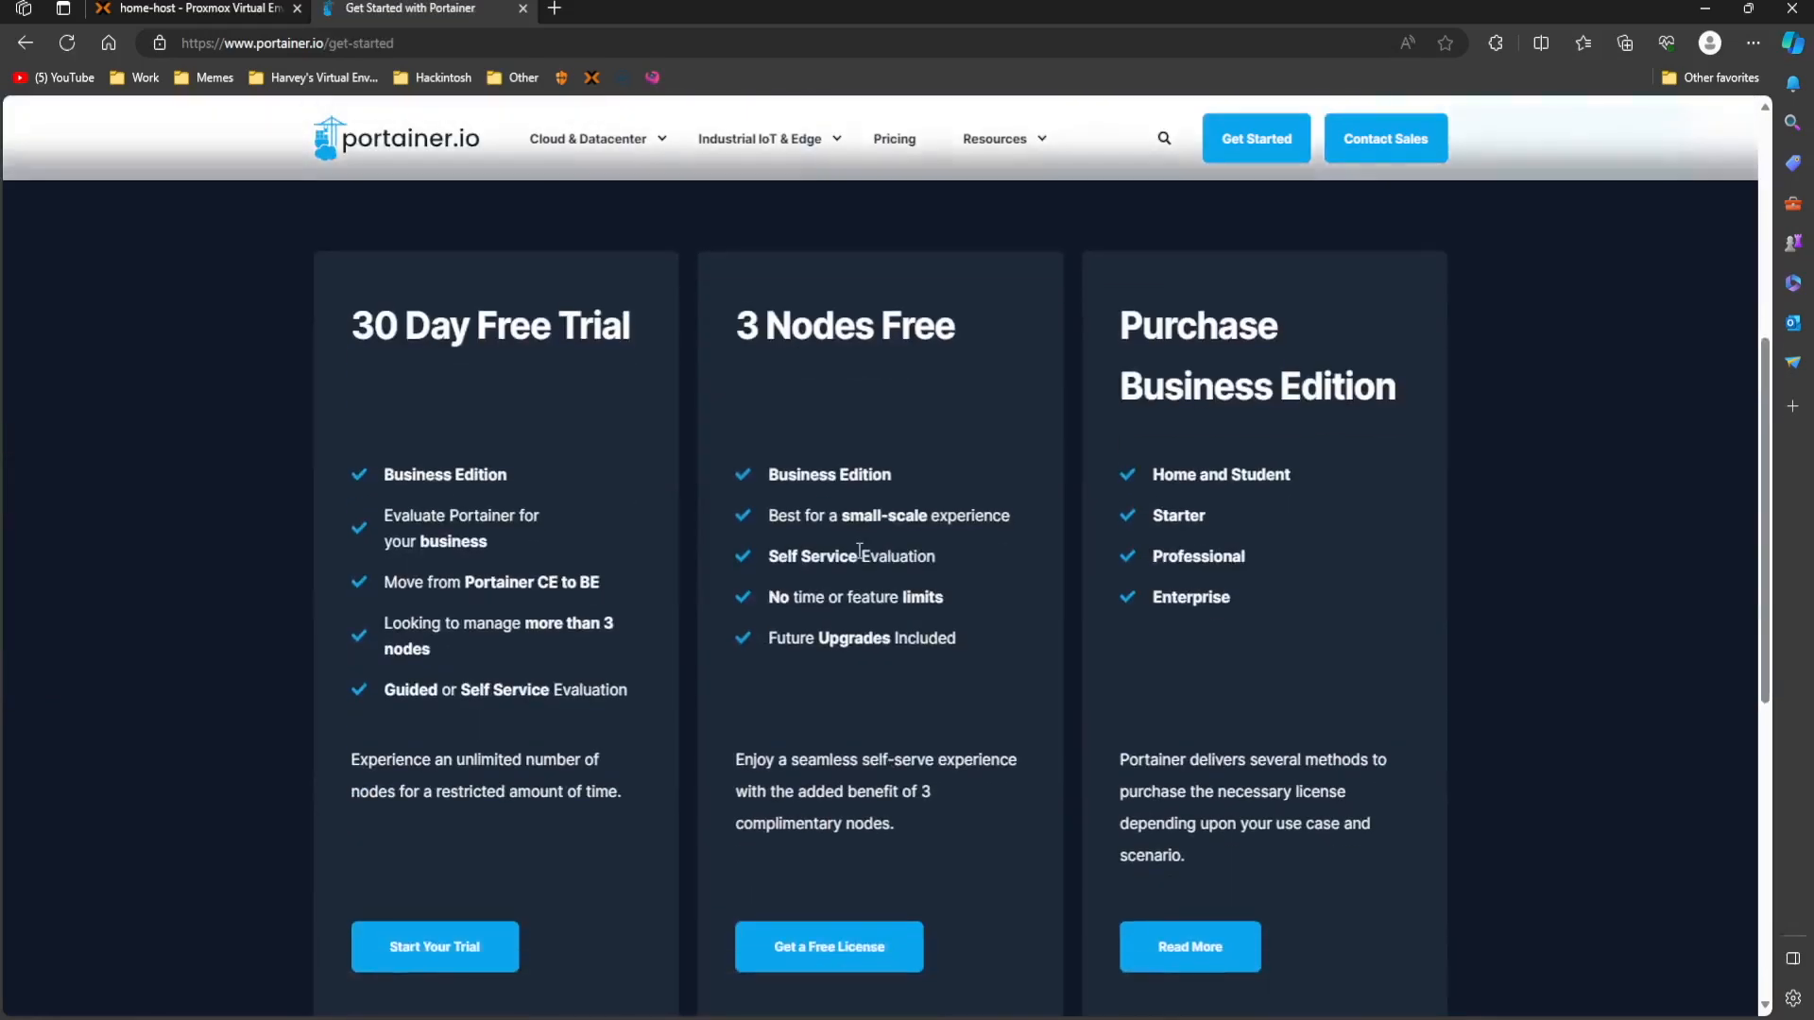
{"action": "scroll", "scroll_direction": "down", "scroll_amount": 3}
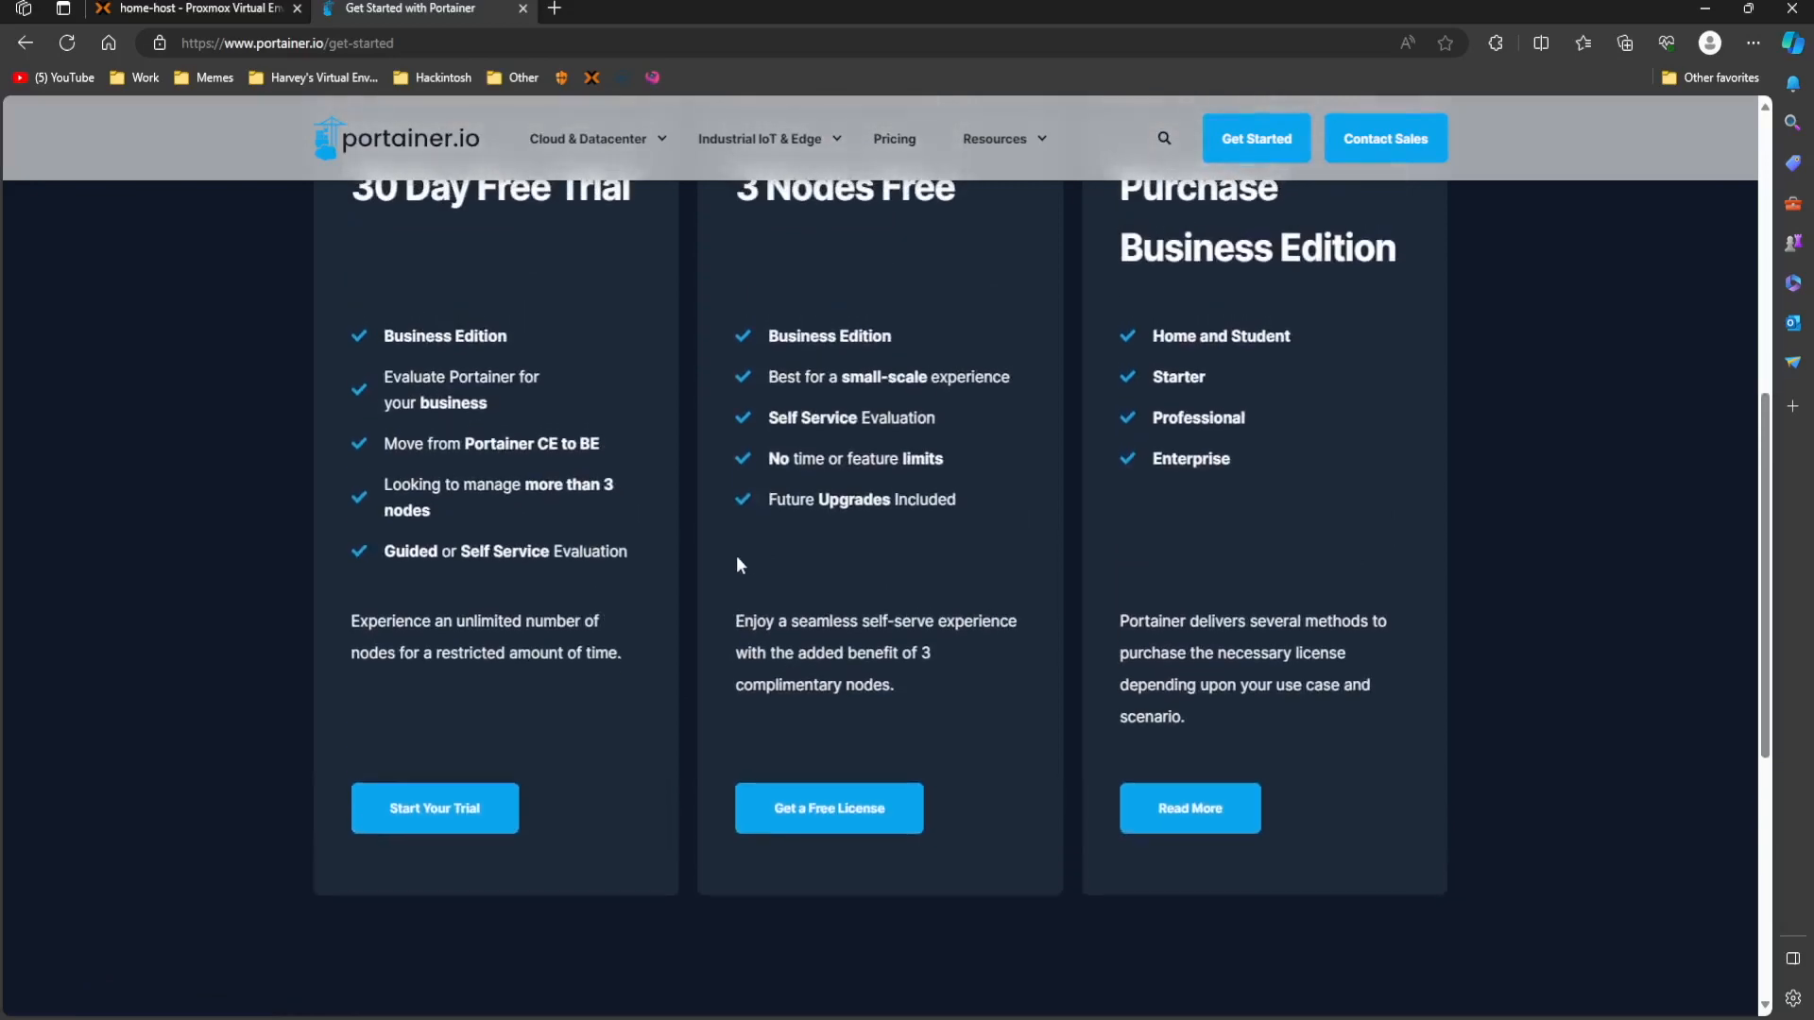
{"action": "scroll", "scroll_direction": "down", "scroll_amount": 3}
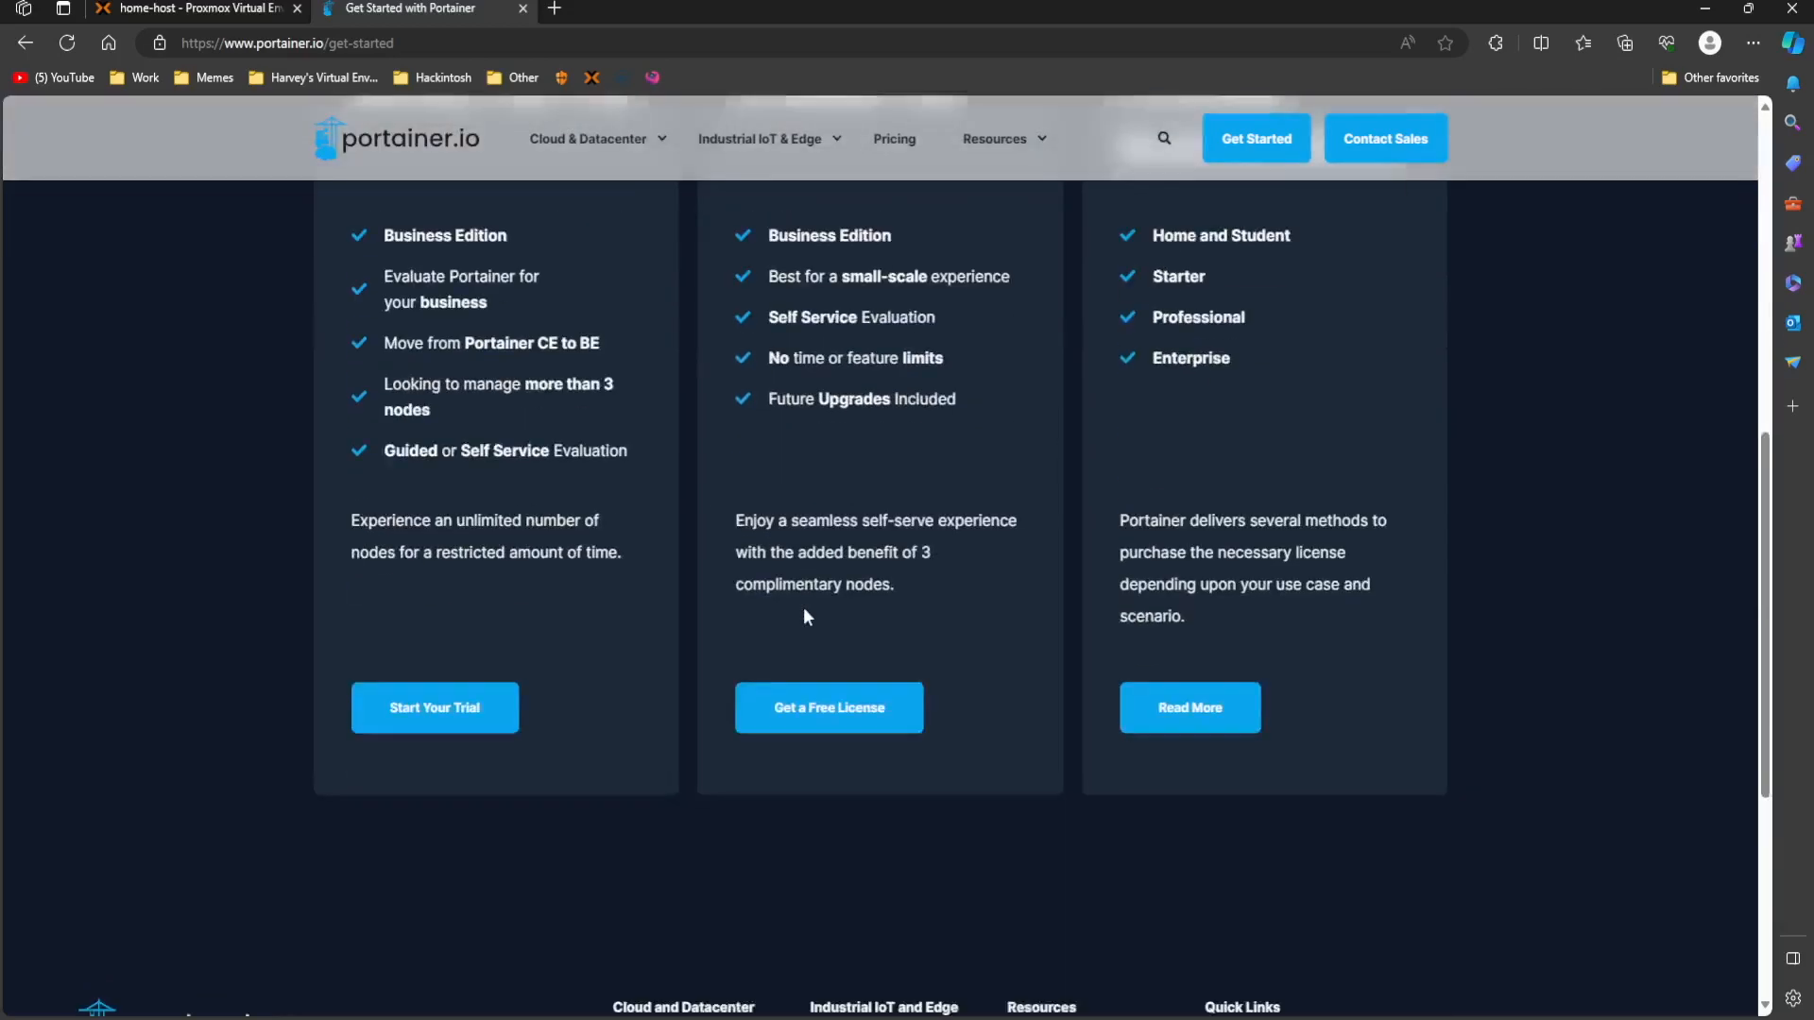
{"action": "scroll", "scroll_direction": "down", "scroll_amount": 3}
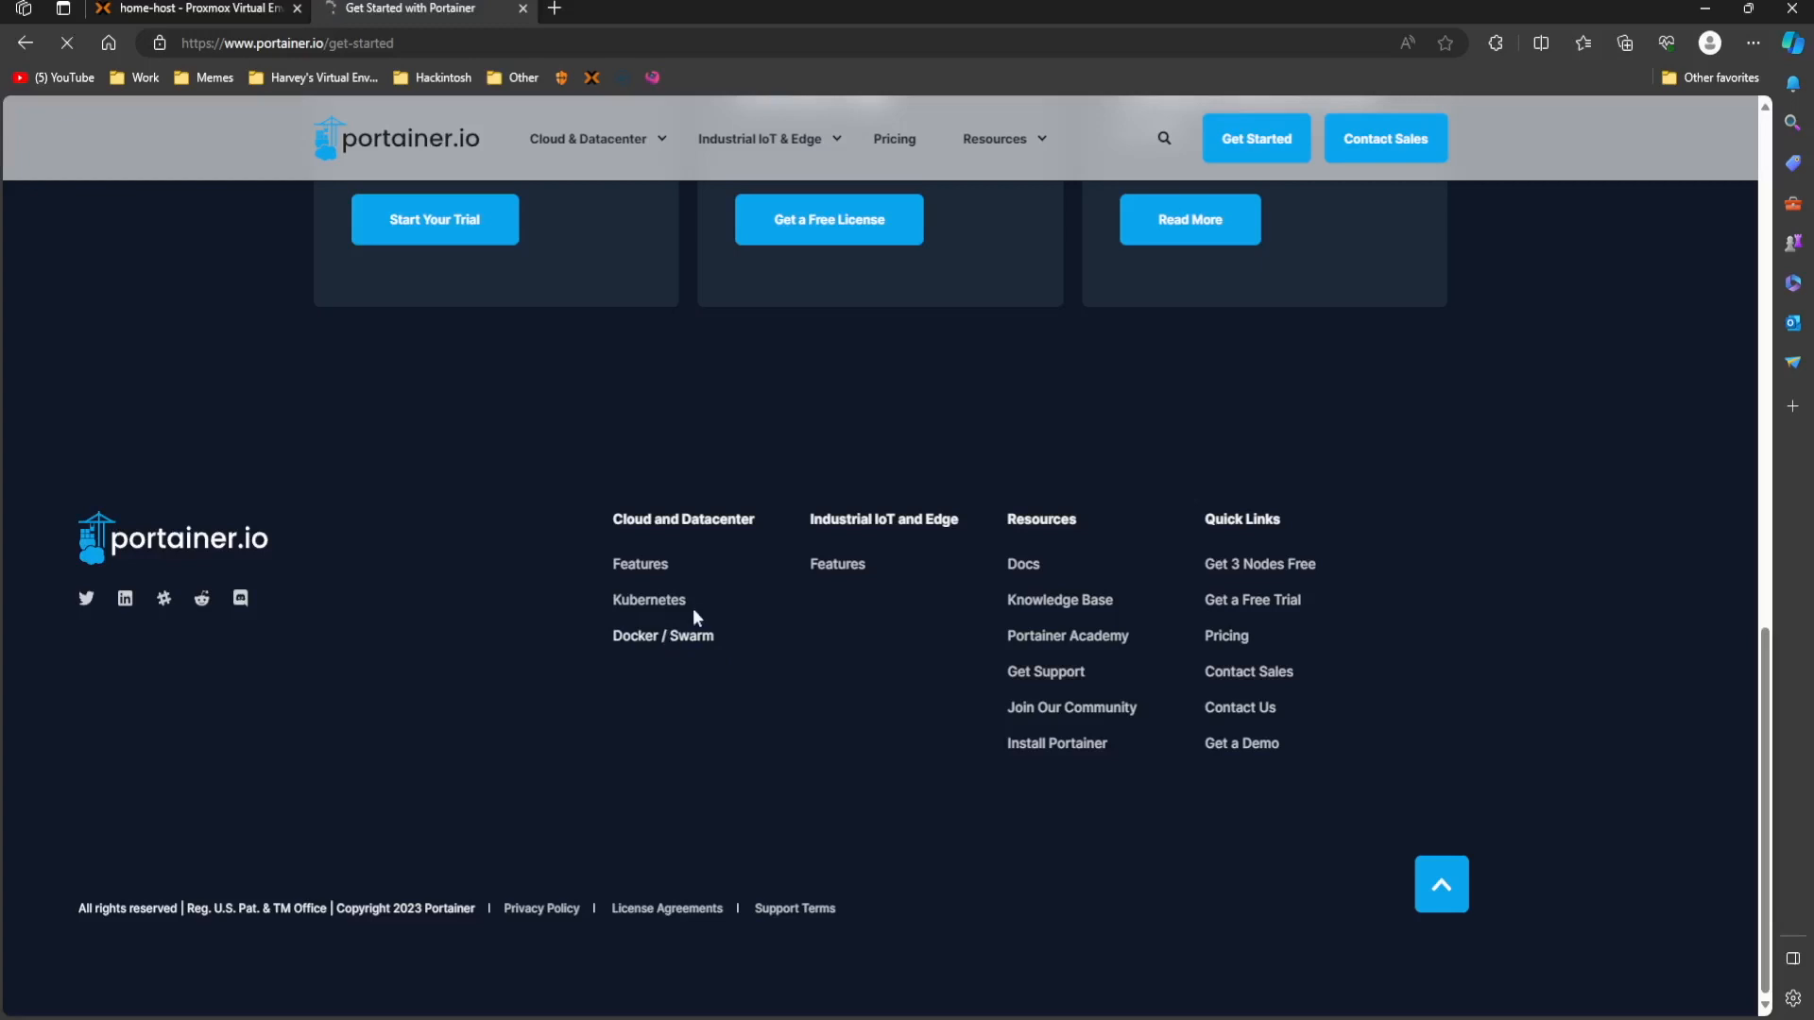
Reach the Portainer CE Docker Standalone install guide's Deployment commands in the docs.
{"action": "left_click", "coordinate": [662, 635]}
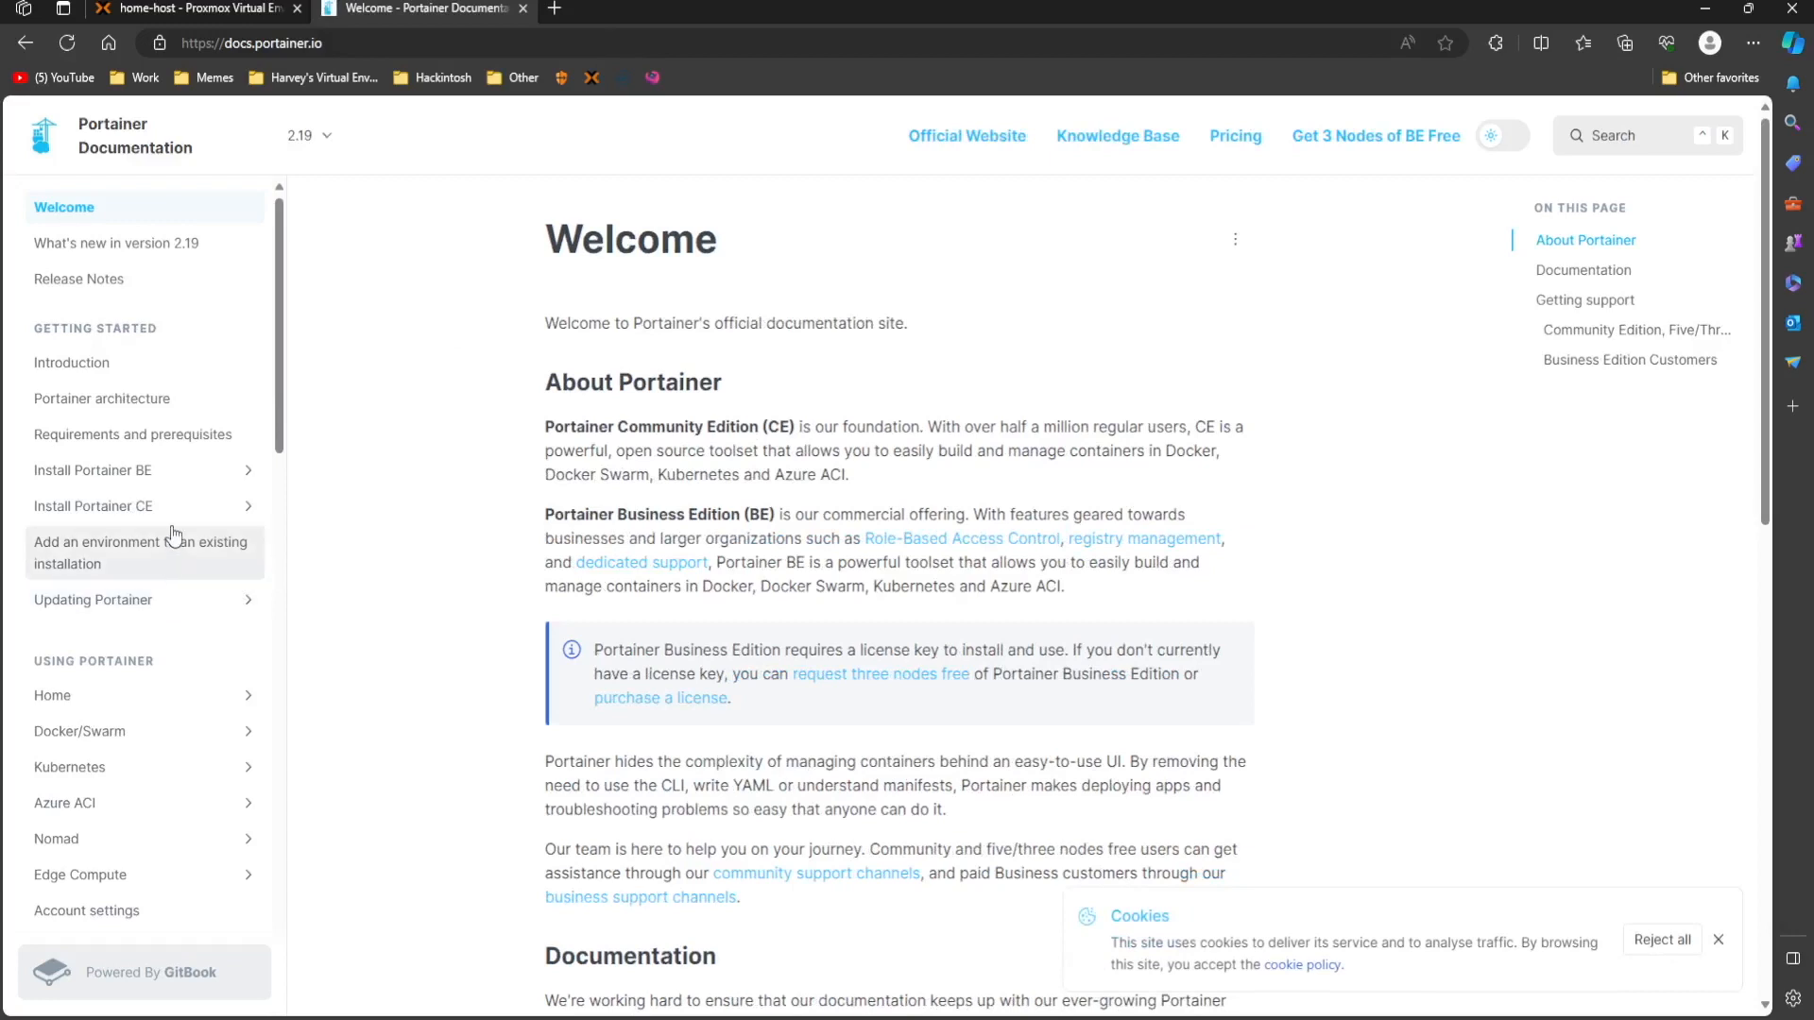
{"action": "left_click", "coordinate": [92, 506]}
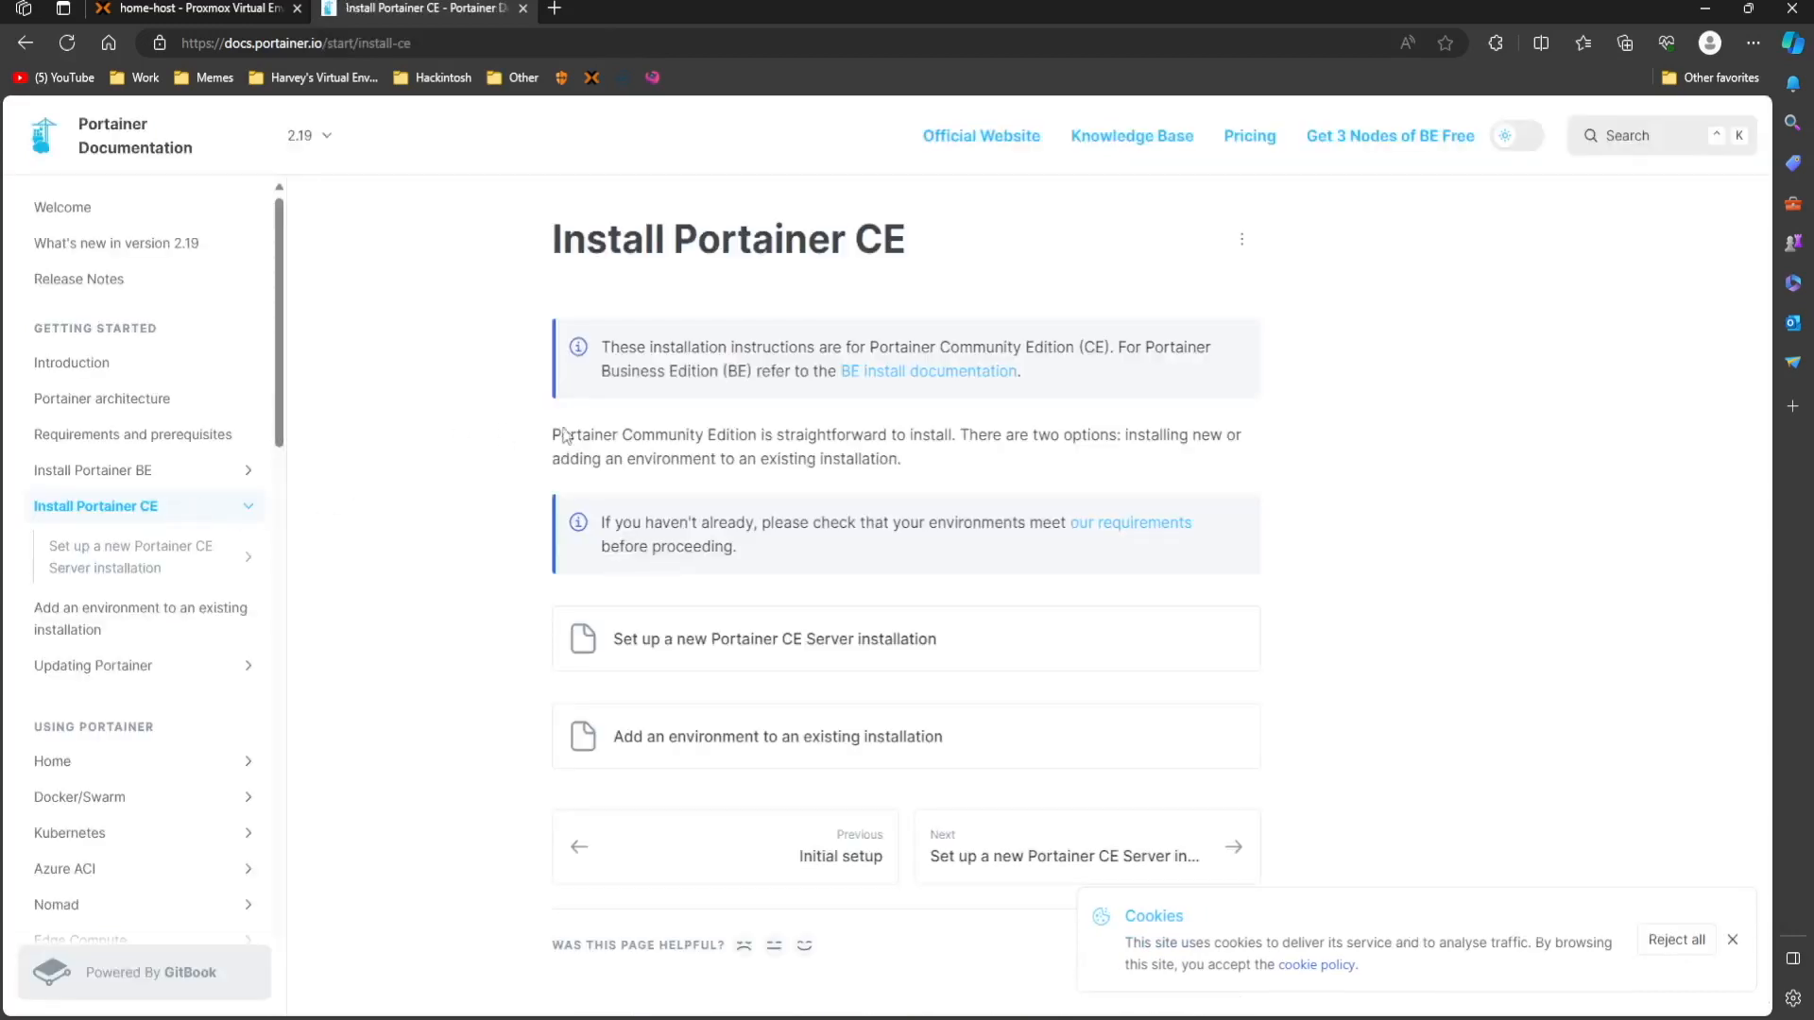
{"action": "left_click", "coordinate": [772, 639]}
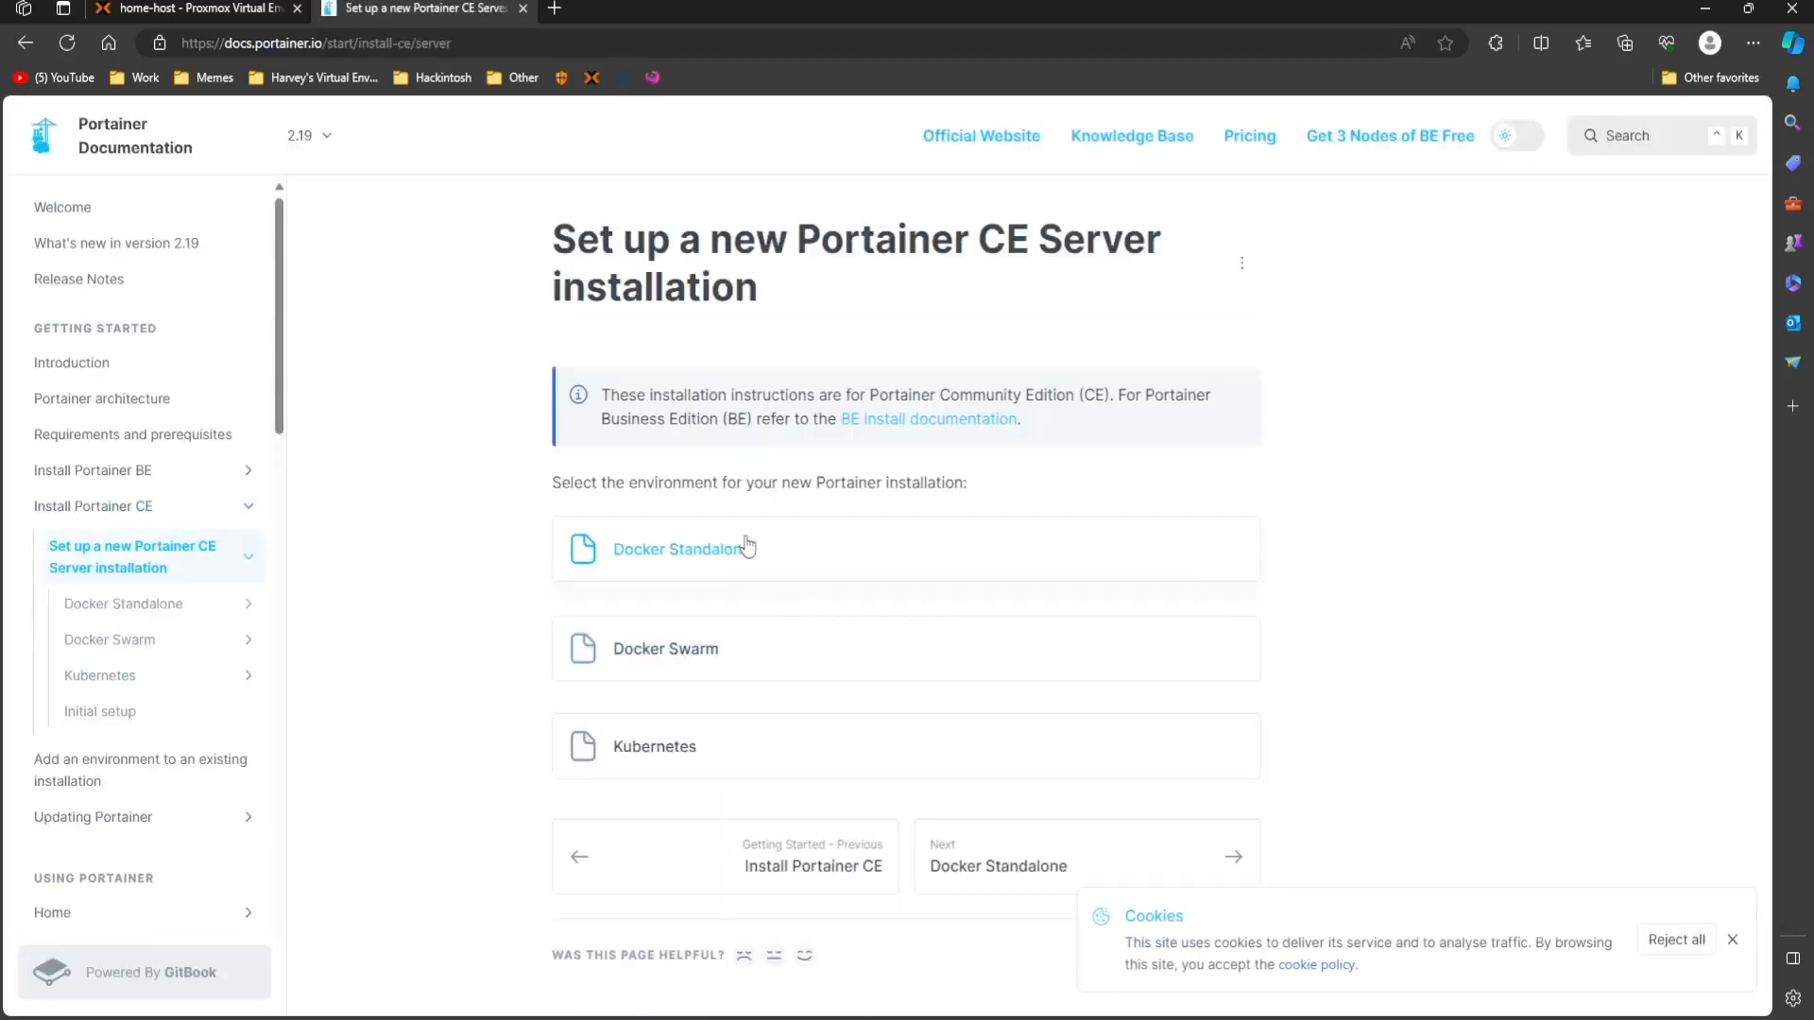
{"action": "left_click", "coordinate": [682, 547]}
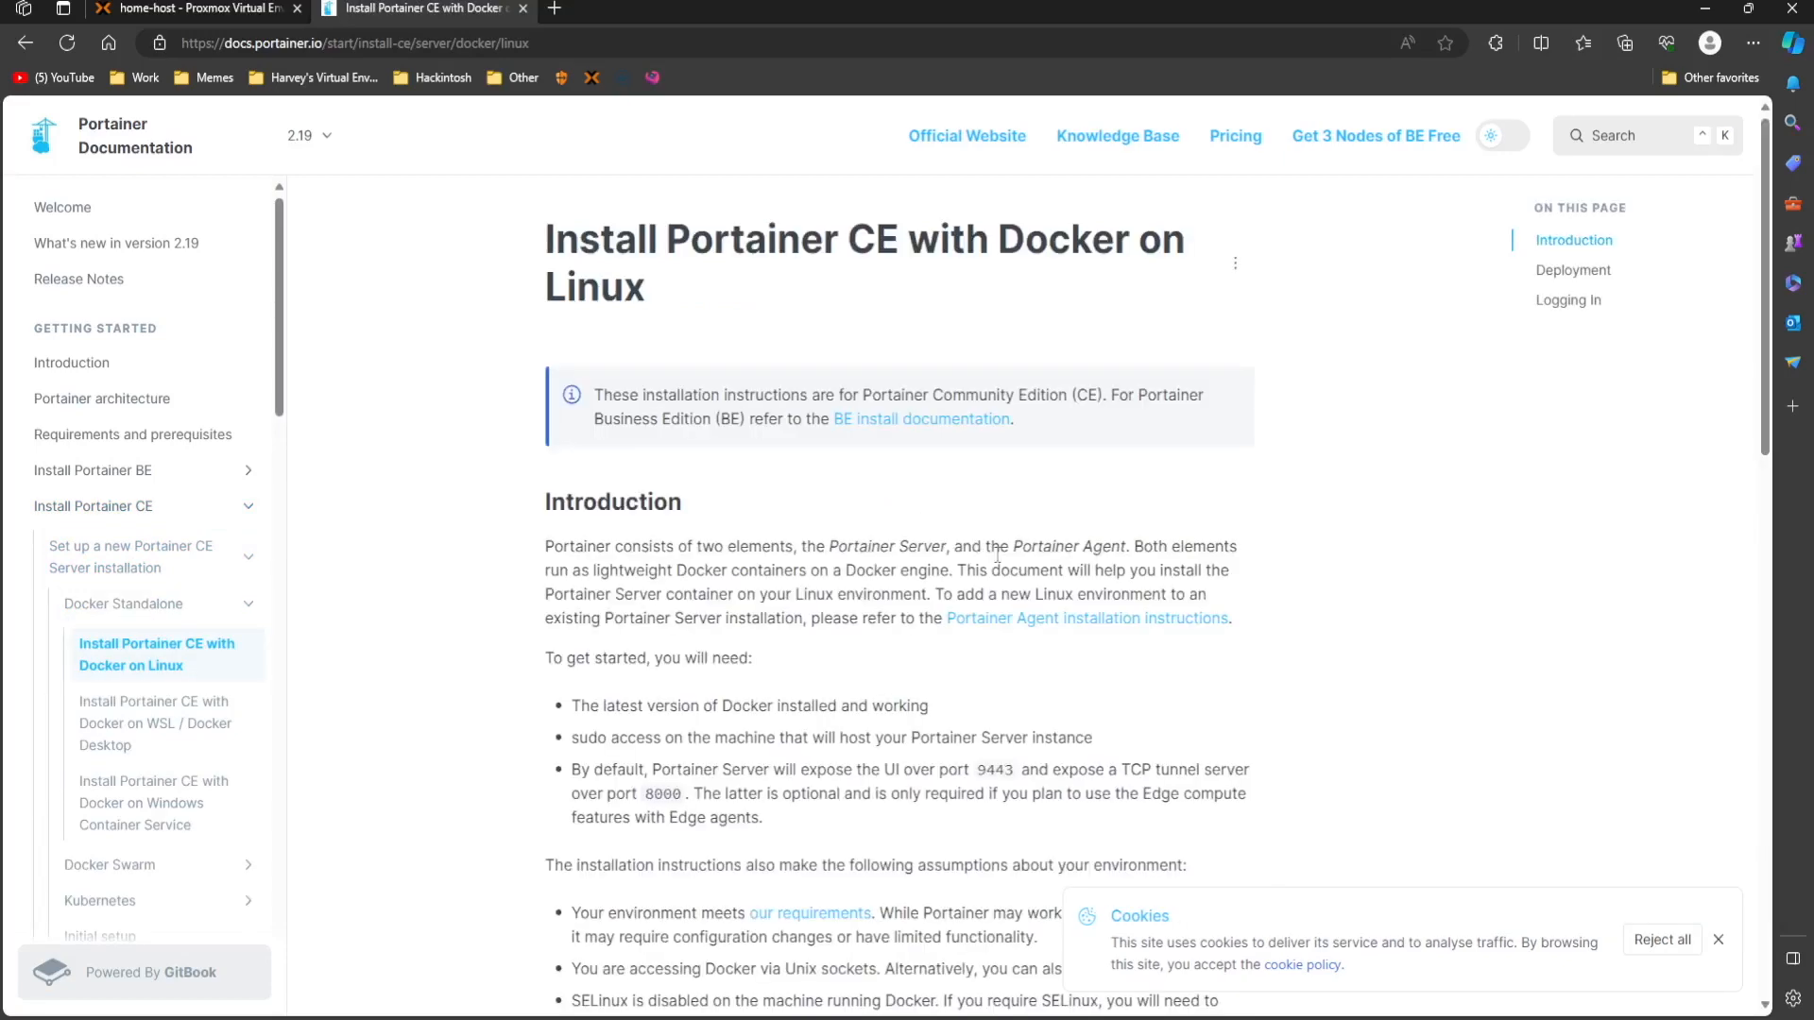
{"action": "scroll", "scroll_direction": "down", "scroll_amount": 3}
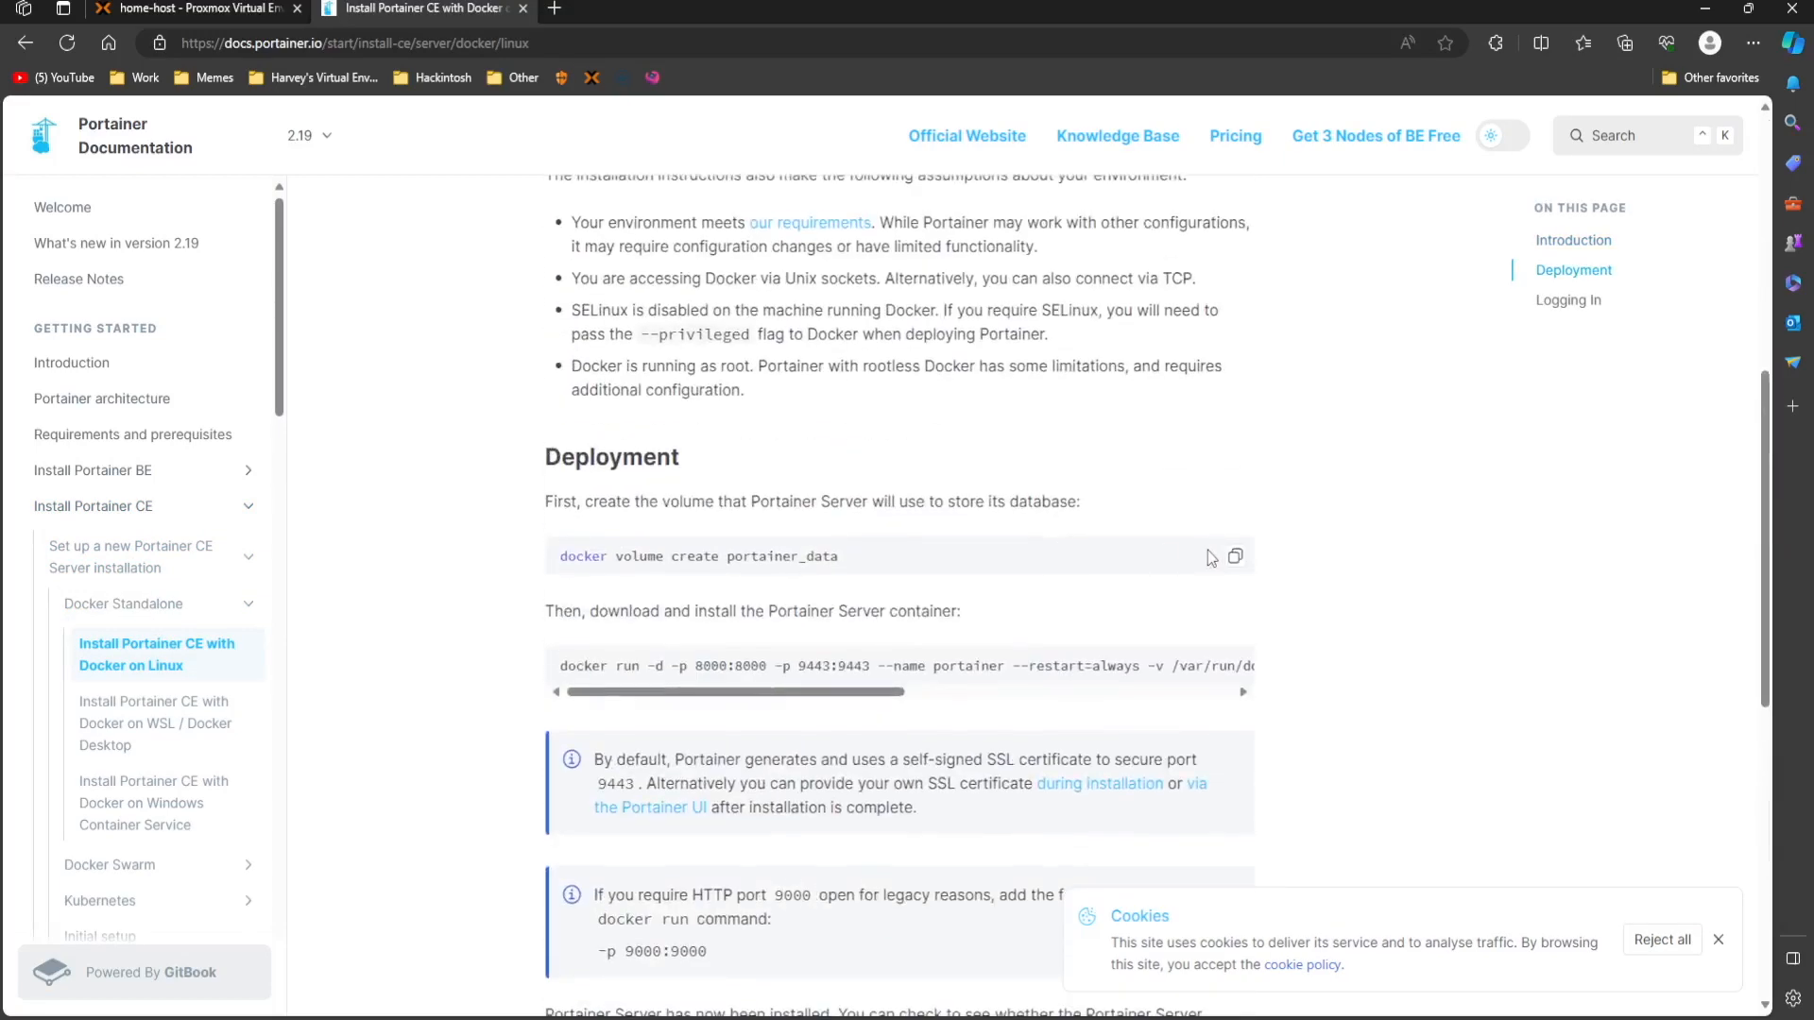
Create the portainer_data volume and run the Portainer CE container in the YT-Docker console.
{"action": "left_click", "coordinate": [195, 7]}
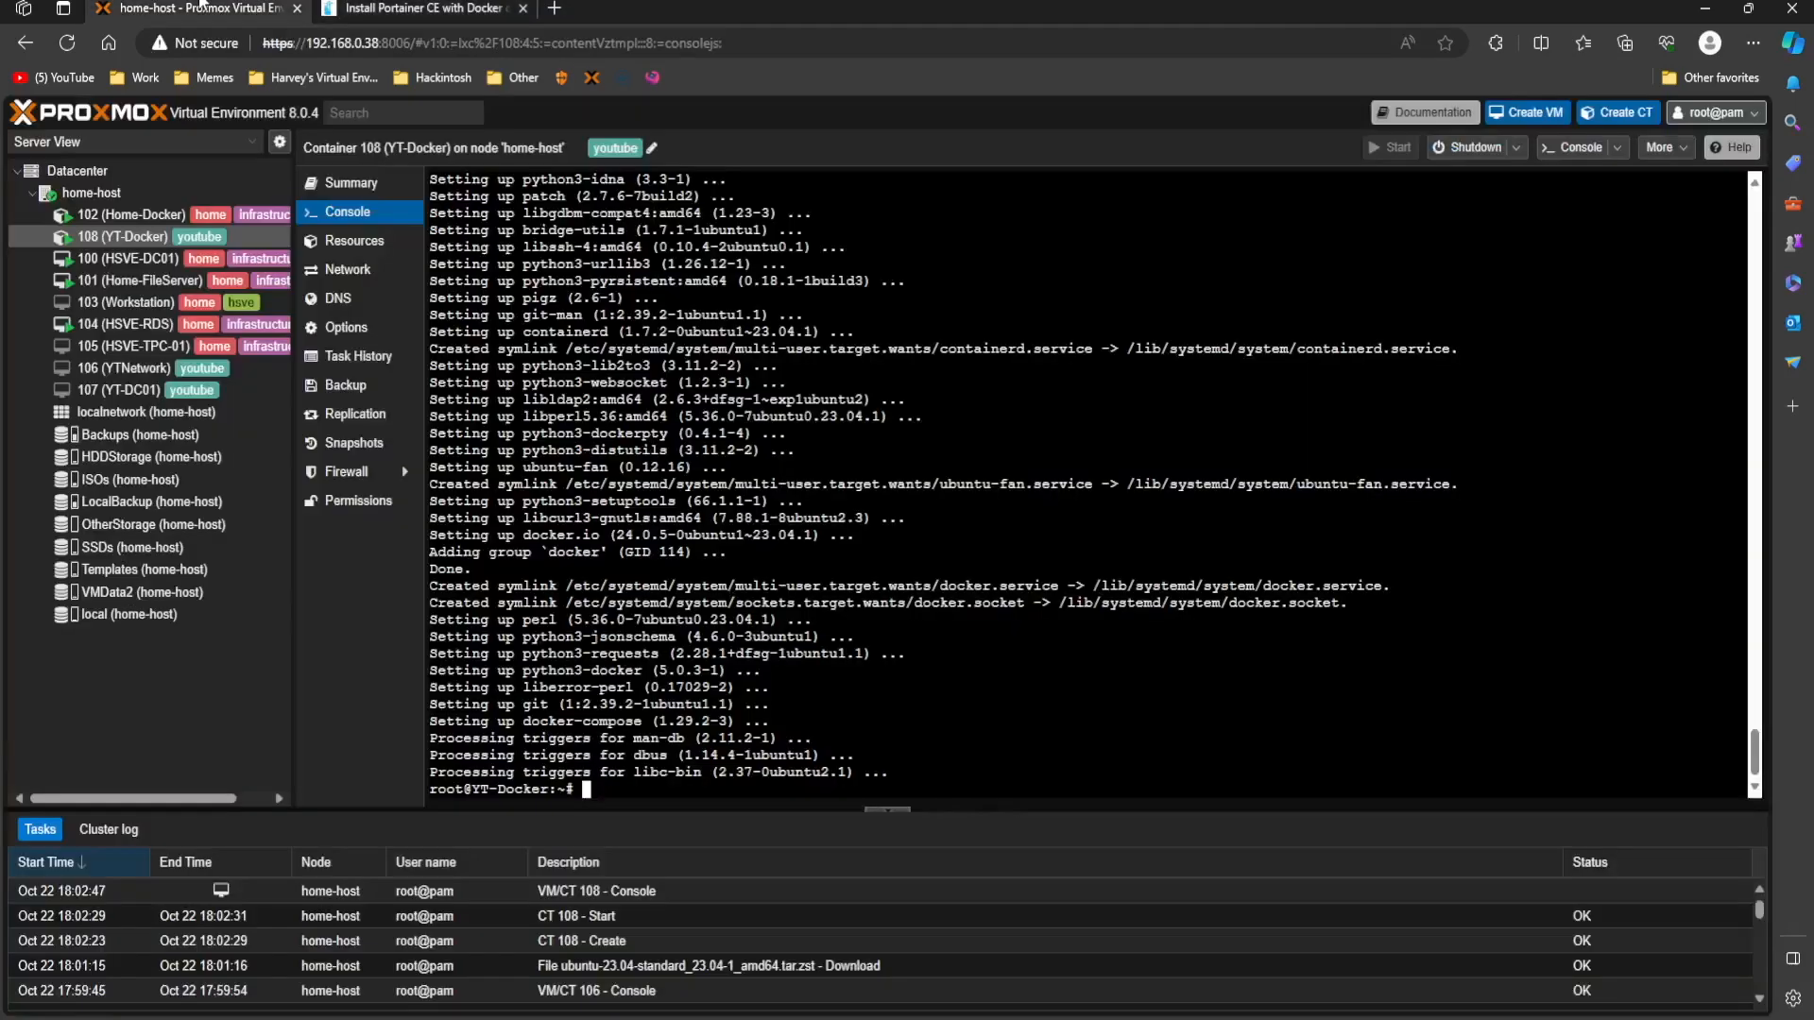
{"action": "type", "text": "docker volume create portainer_data"}
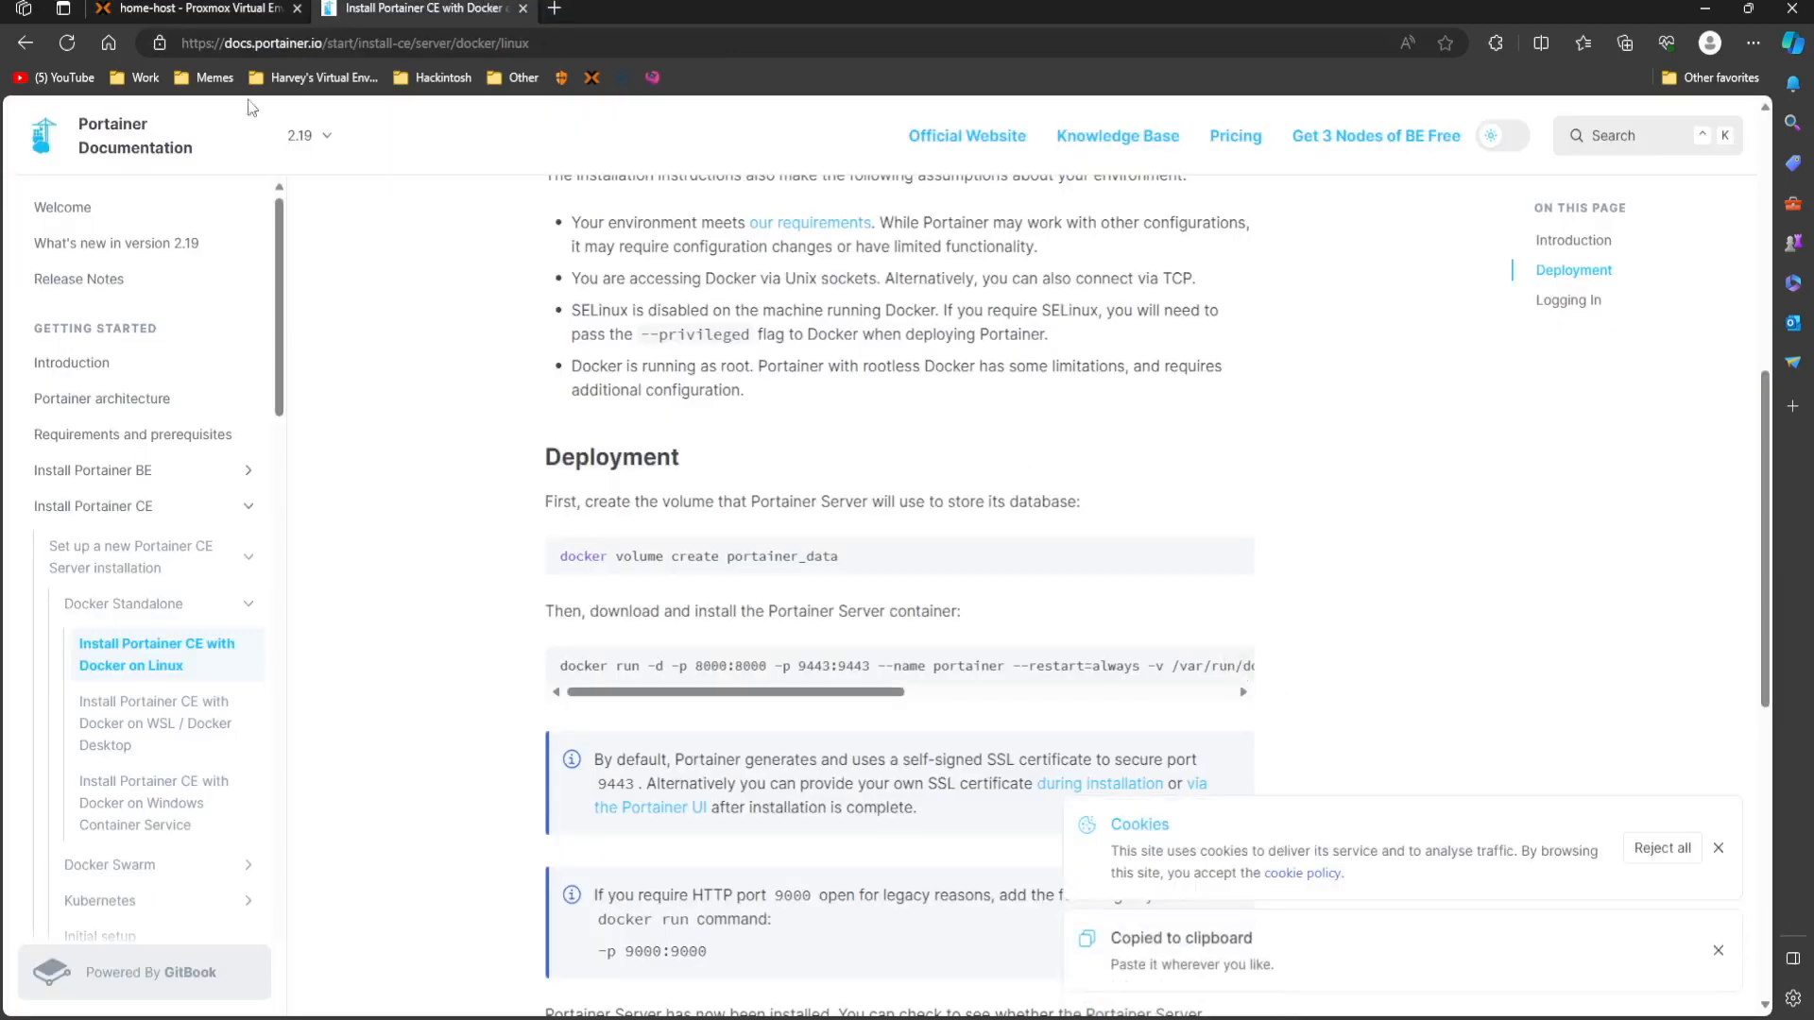
{"action": "left_click", "coordinate": [195, 8]}
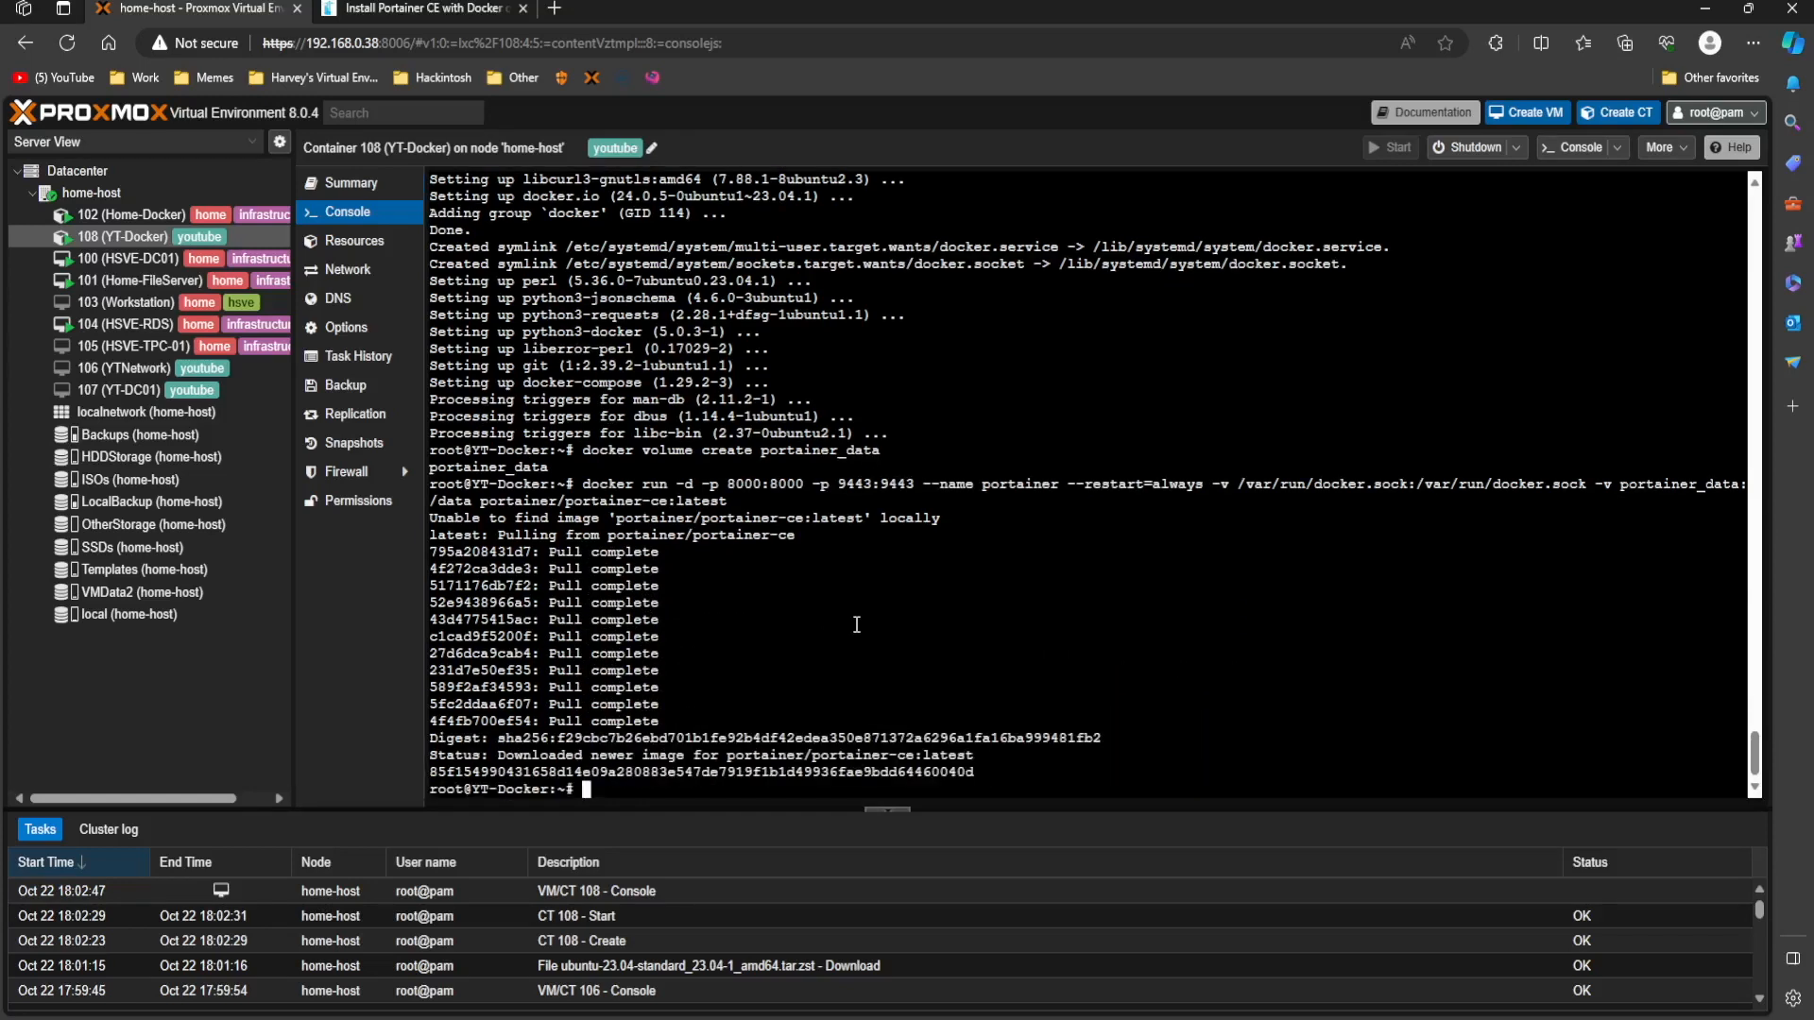
Run hostname -I to find the container's IP address.
{"action": "type", "text": "h"}
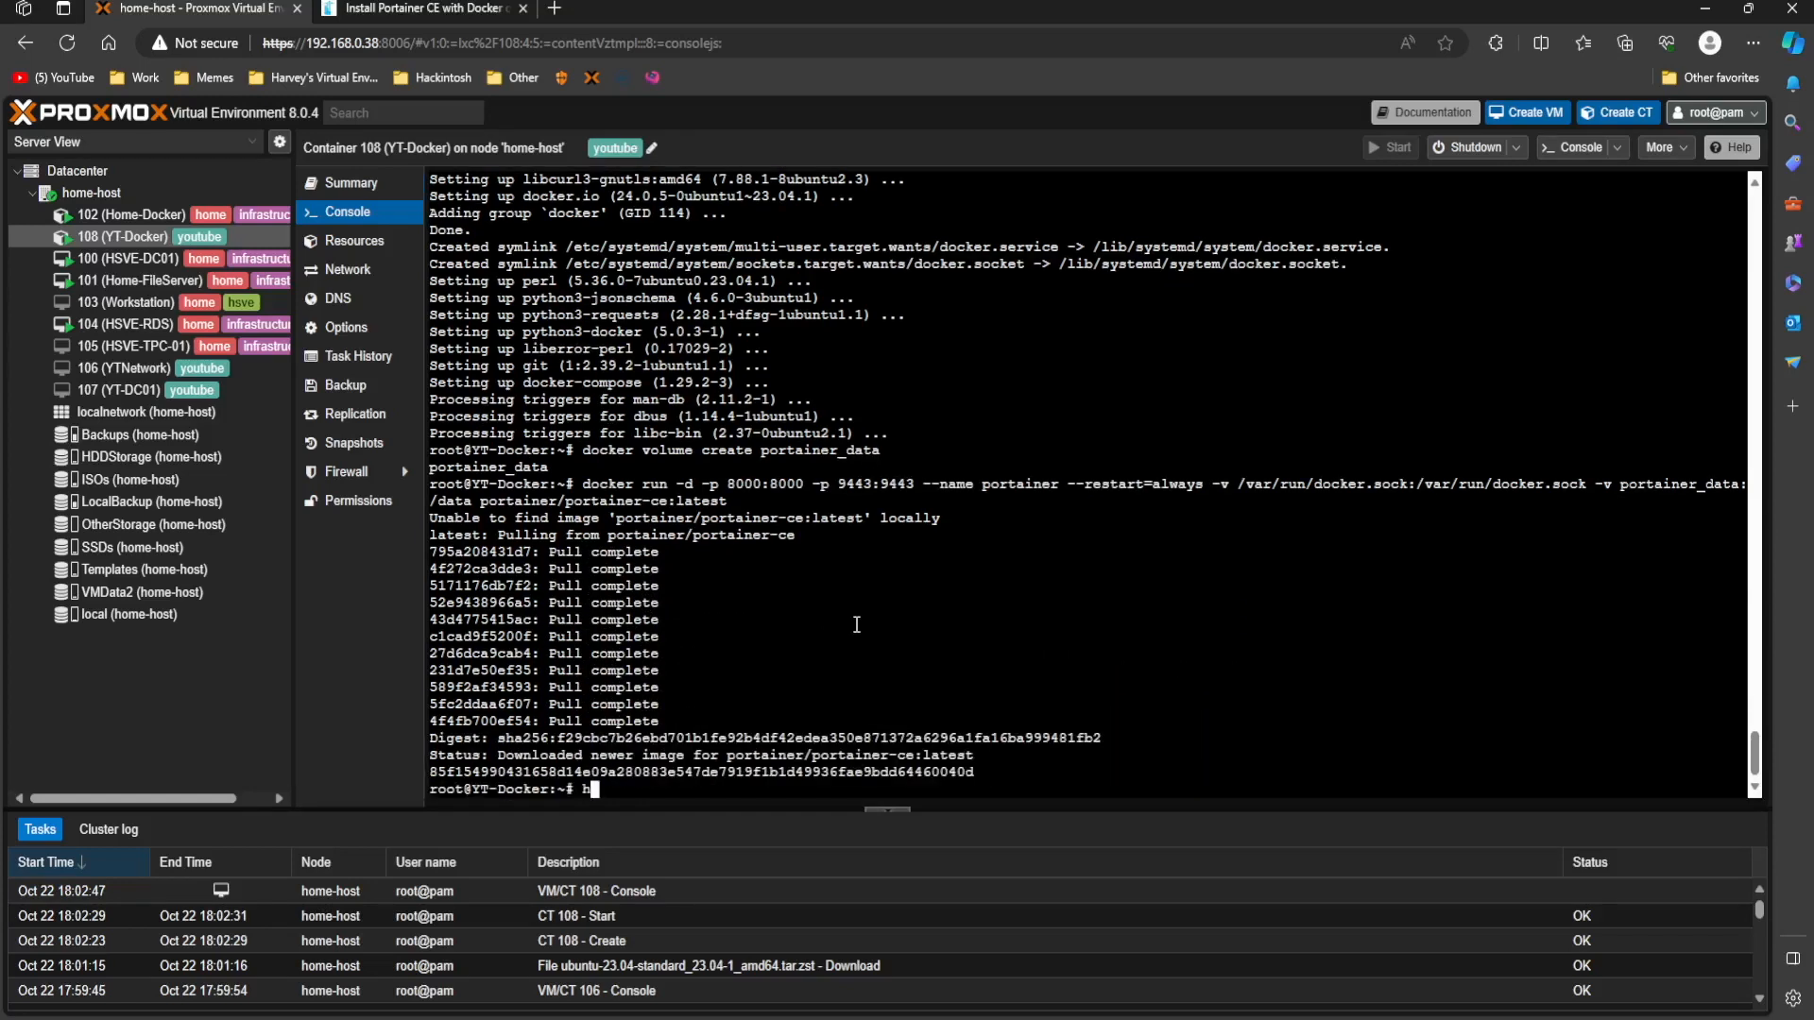
{"action": "type", "text": "hostname -I"}
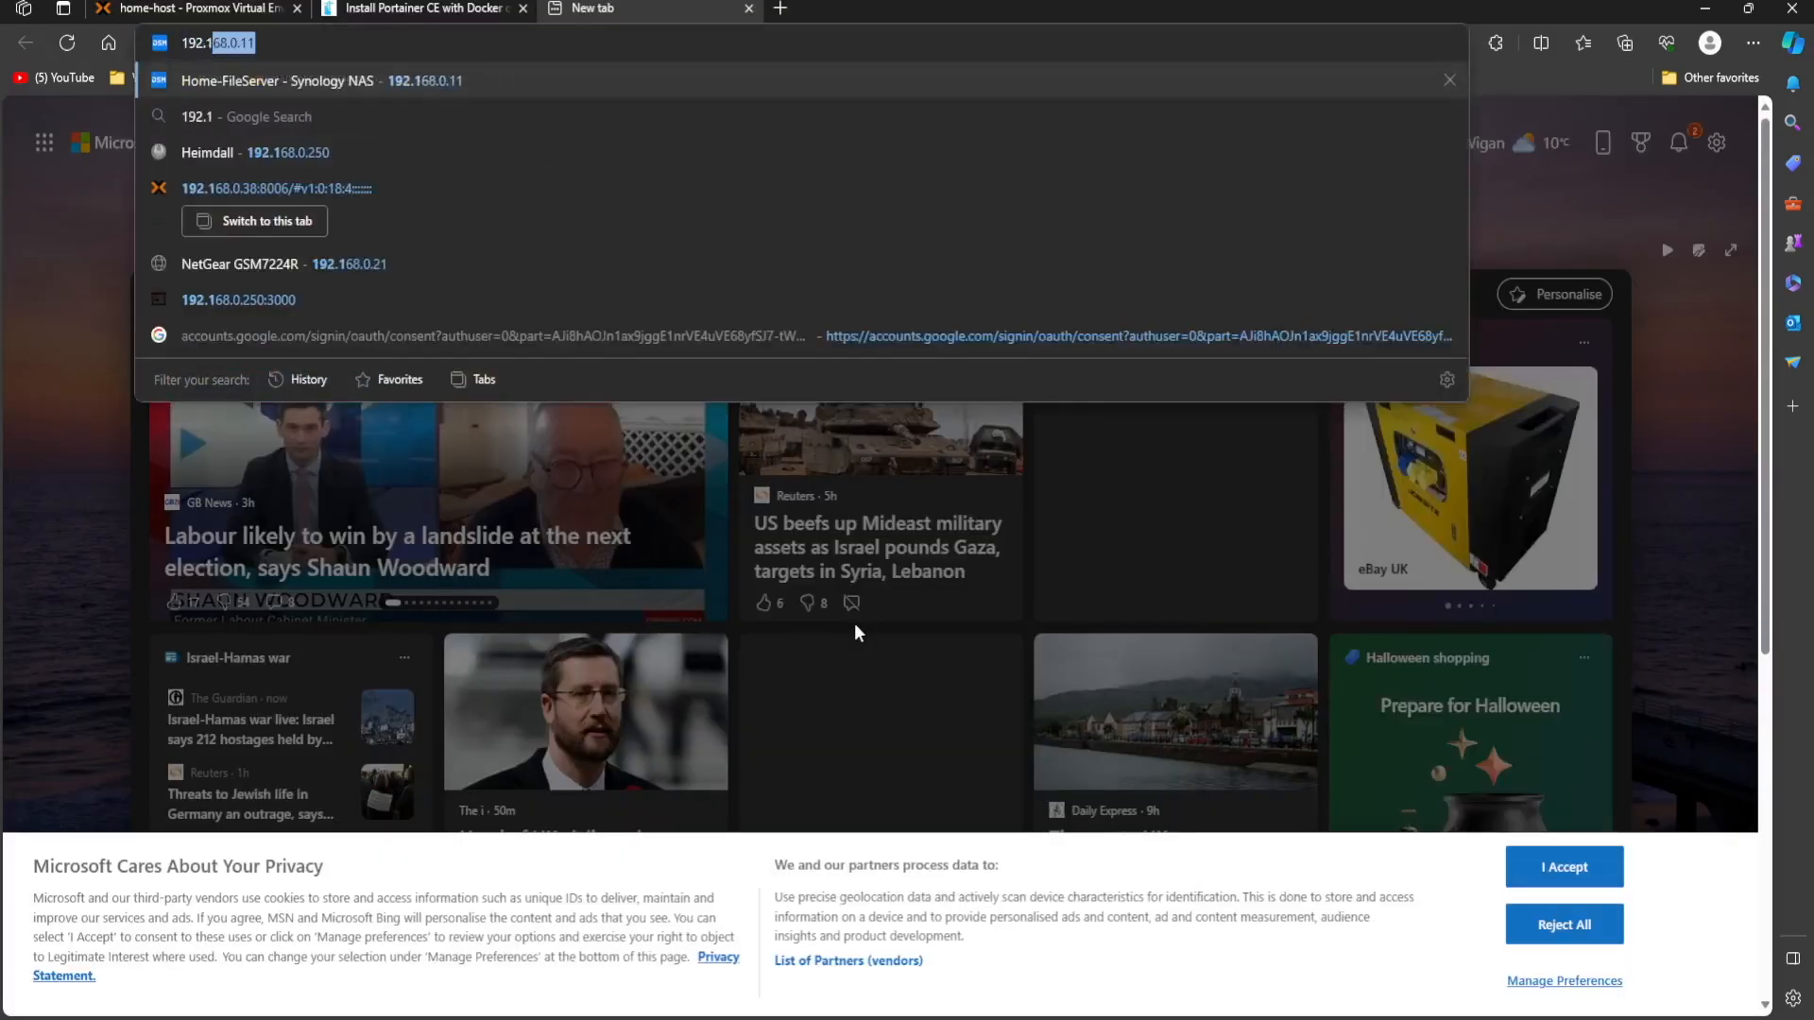
Browse to the Portainer web UI at 192.168.0.35:9443.
{"action": "type", "text": "192.168.0.35"}
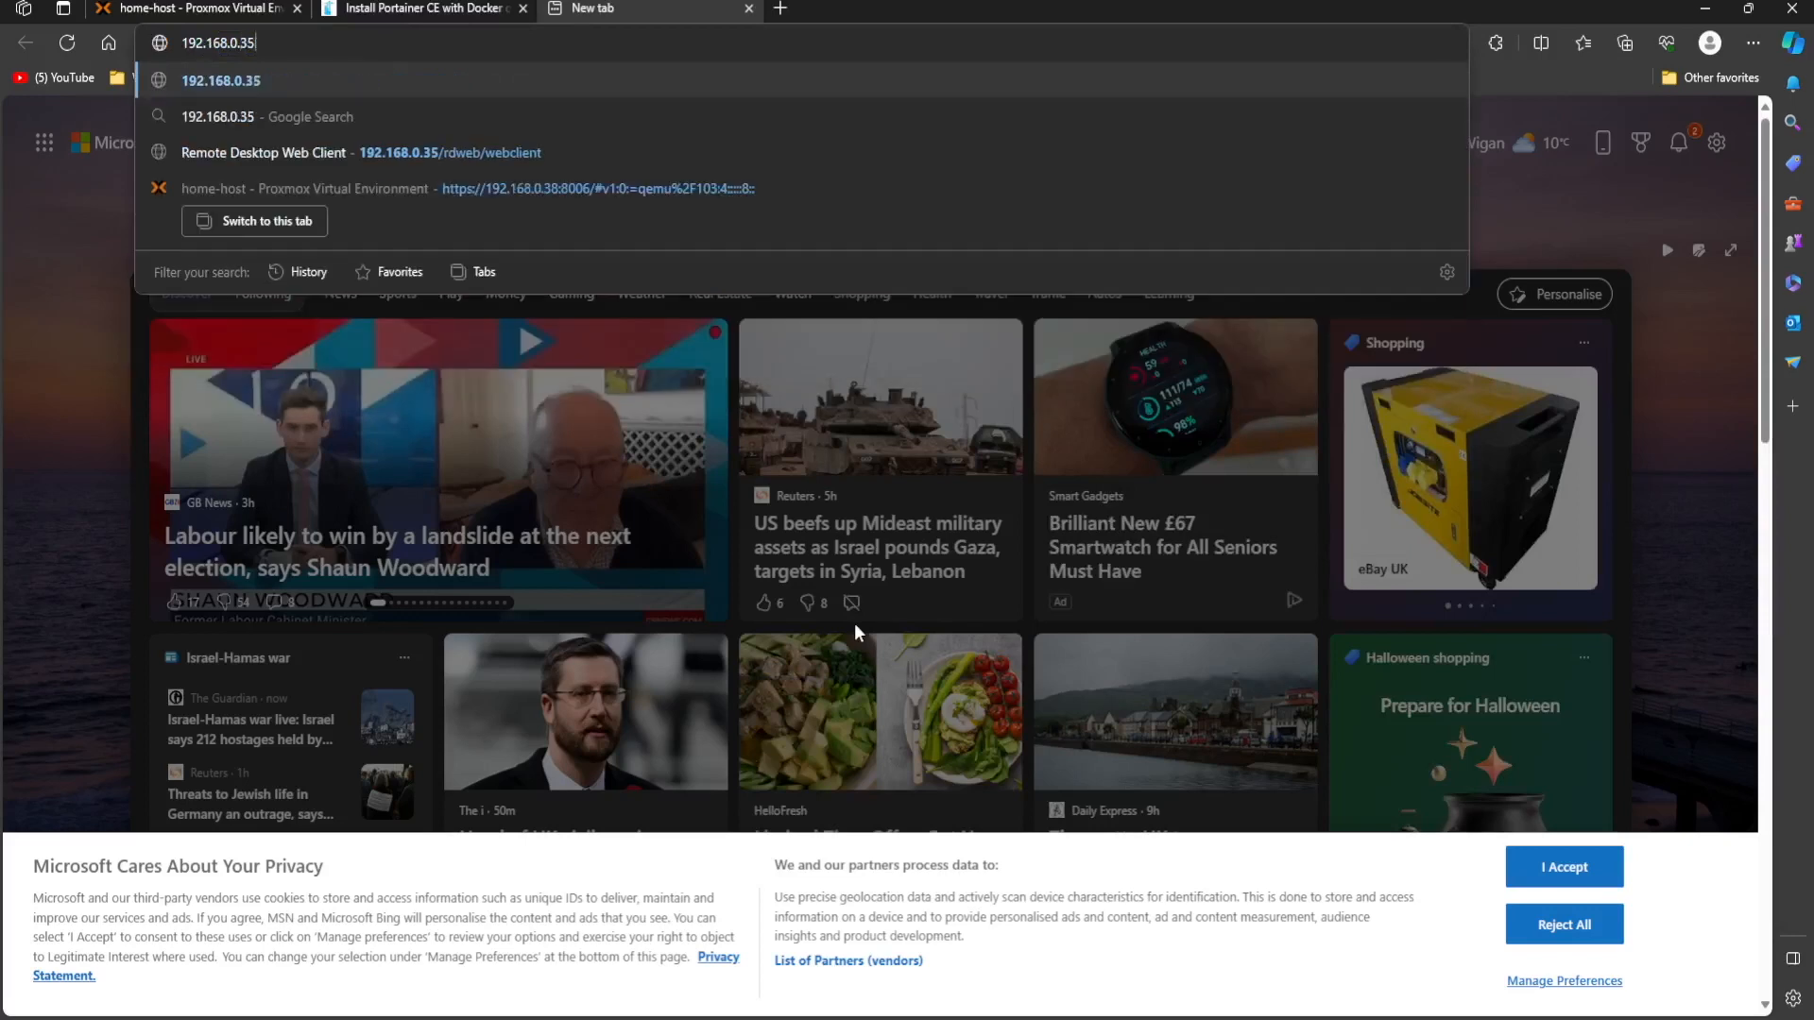
{"action": "type", "text": ":944"}
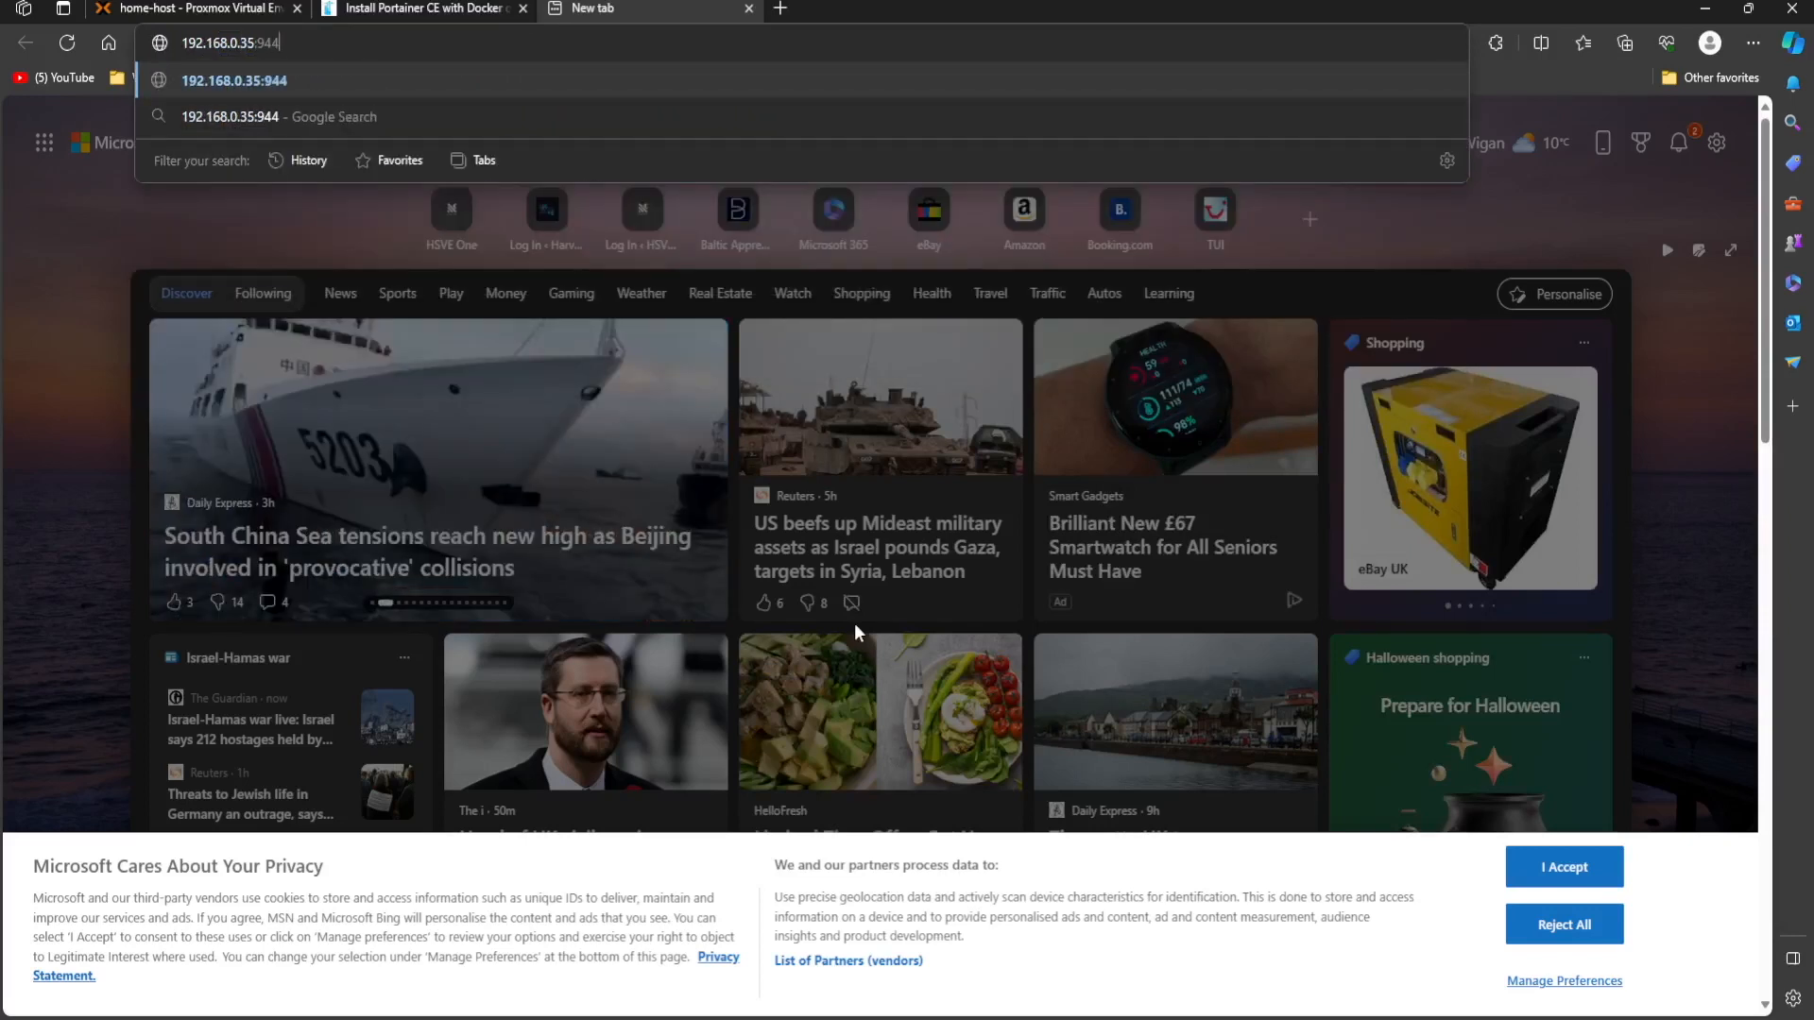
{"action": "type", "text": "3"}
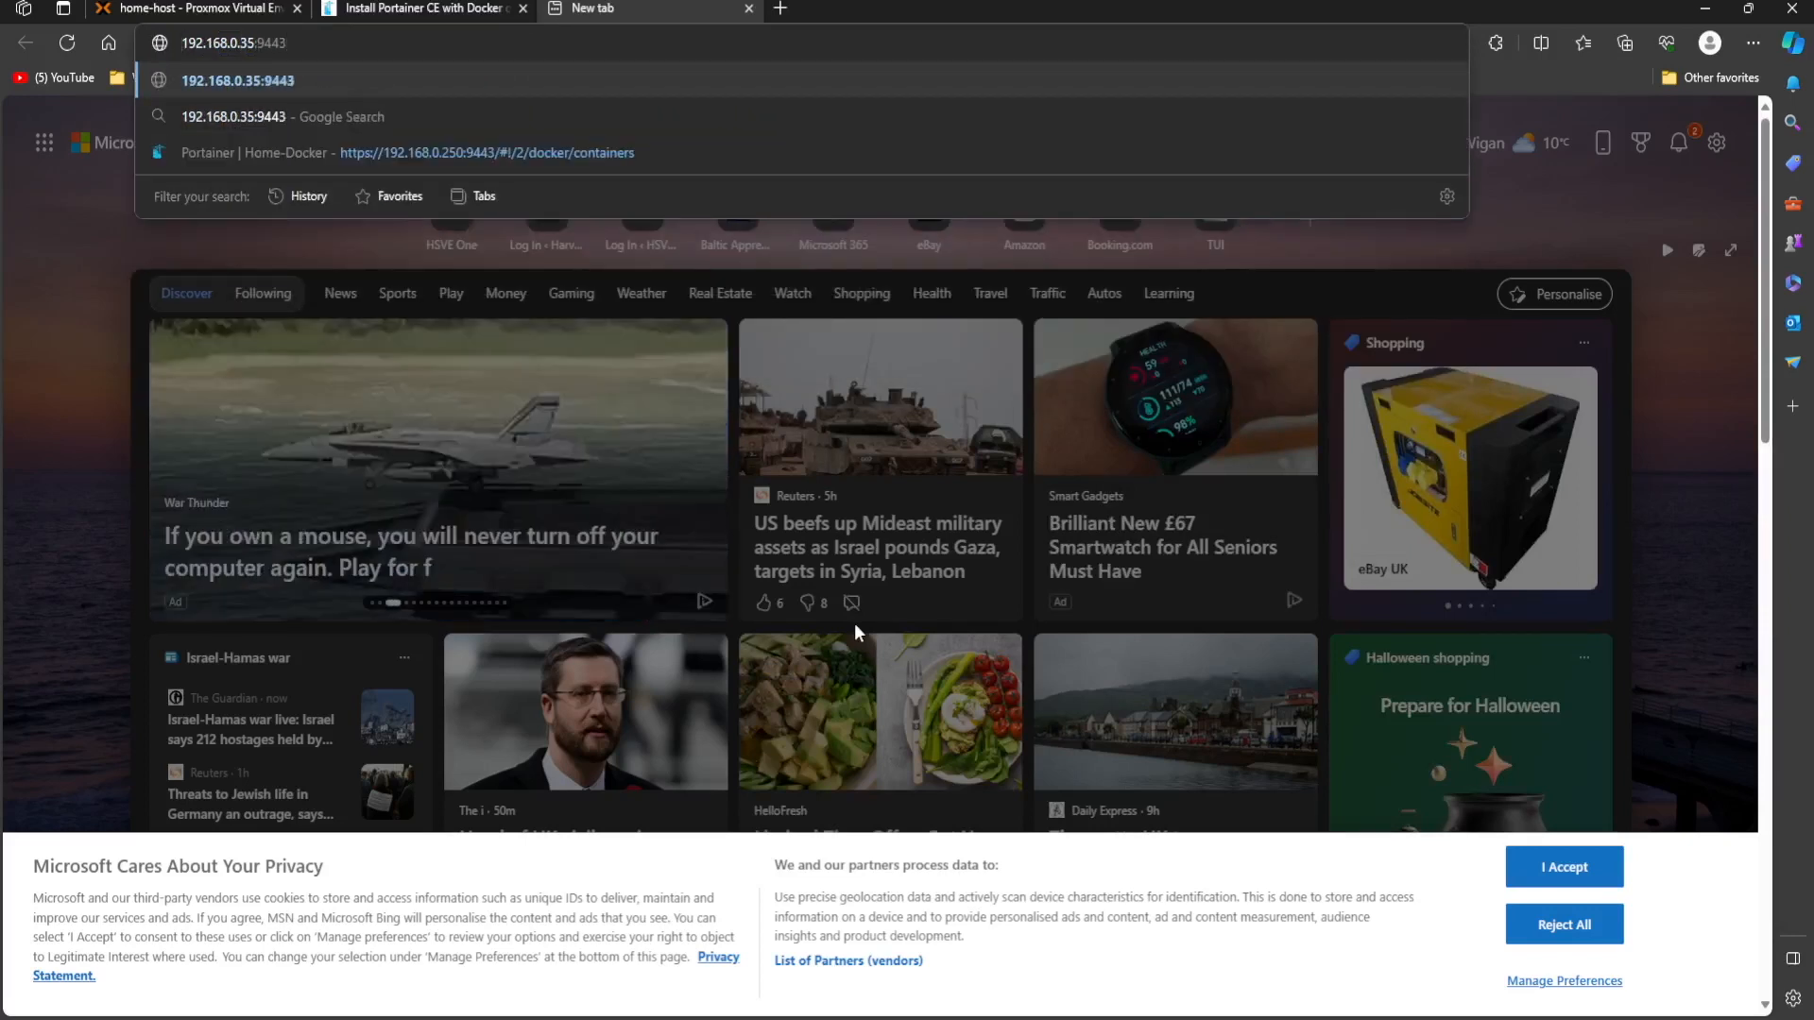
{"action": "left_click", "coordinate": [238, 79]}
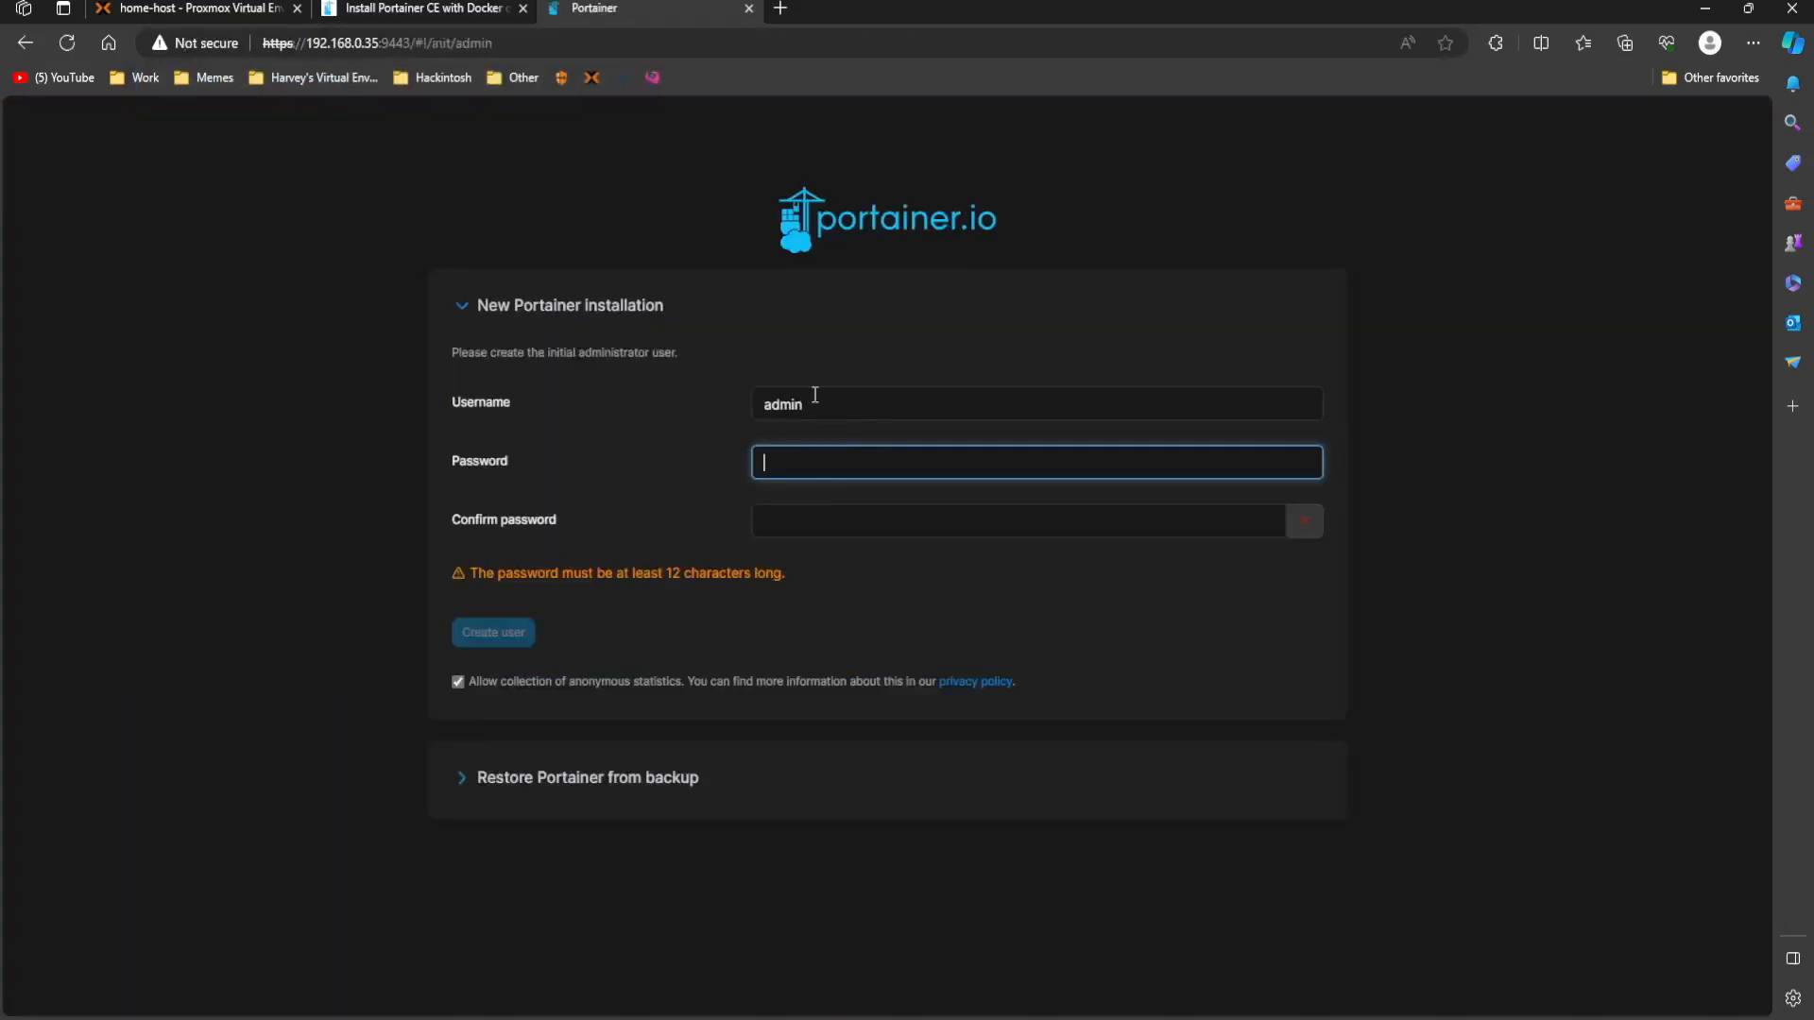
Create the initial administrator user hjs with a 12+ character password.
{"action": "type", "text": "hjs"}
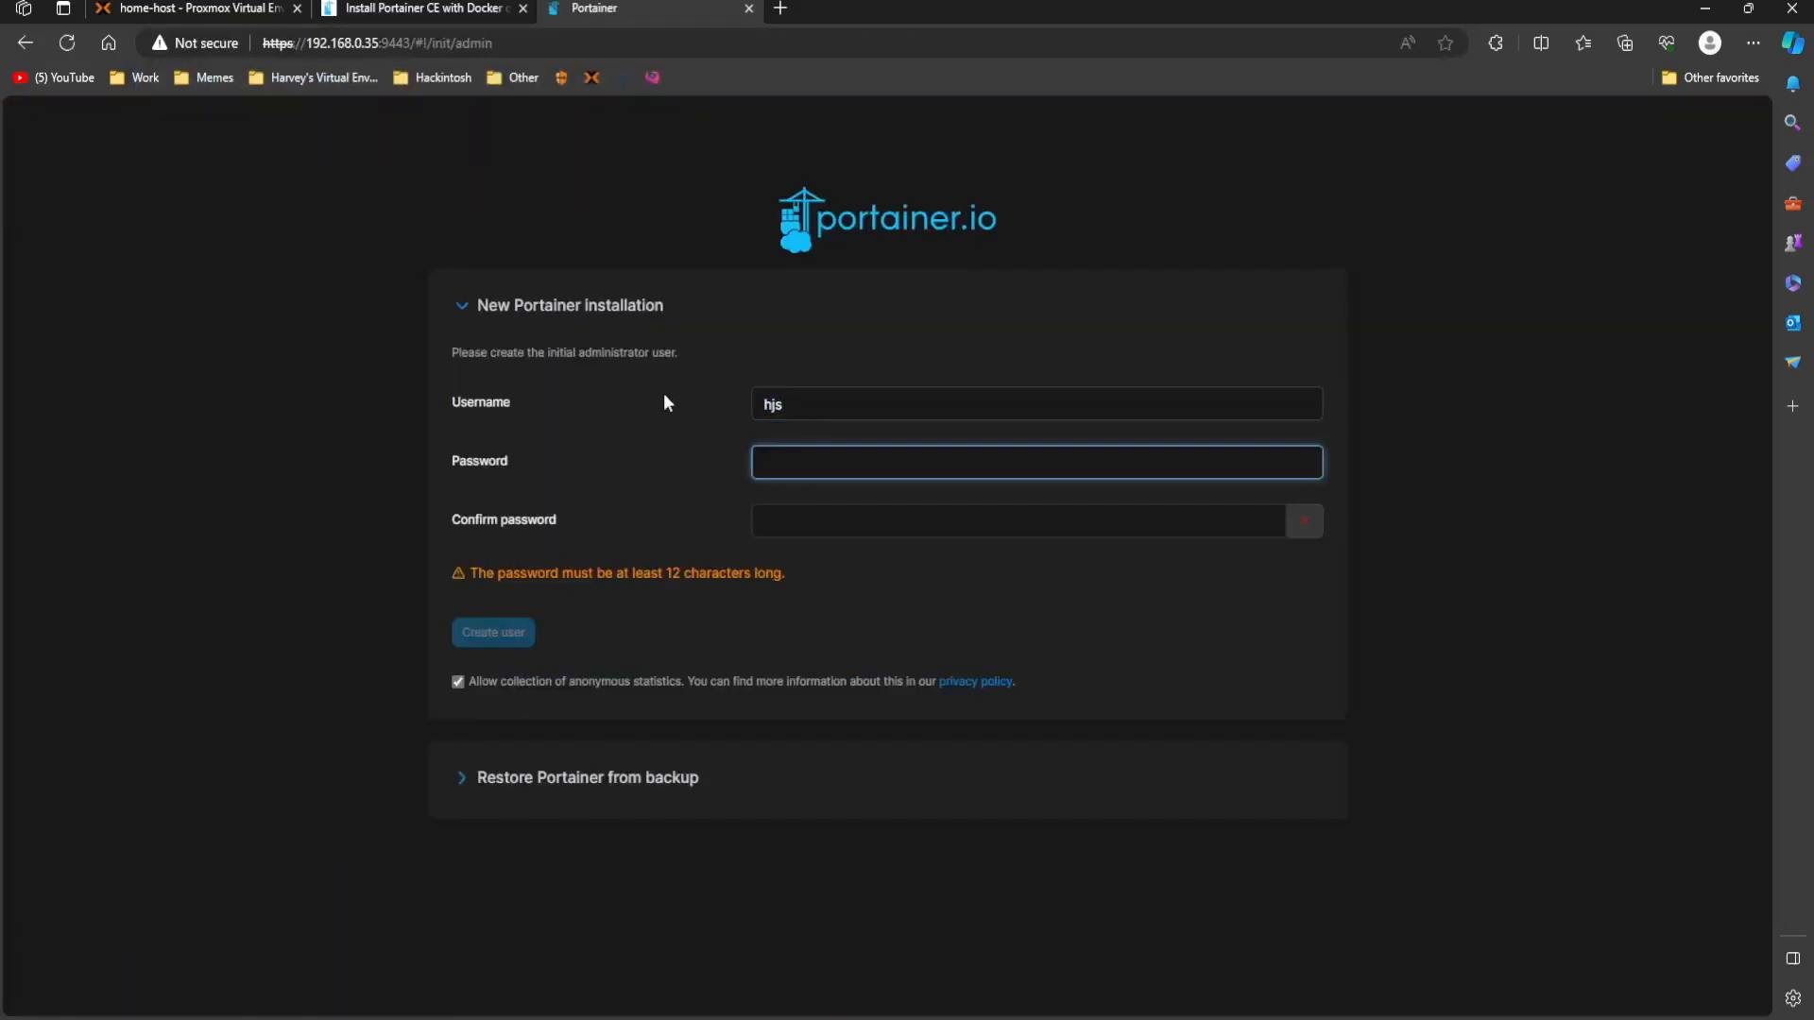
{"action": "type", "text": "•••••"}
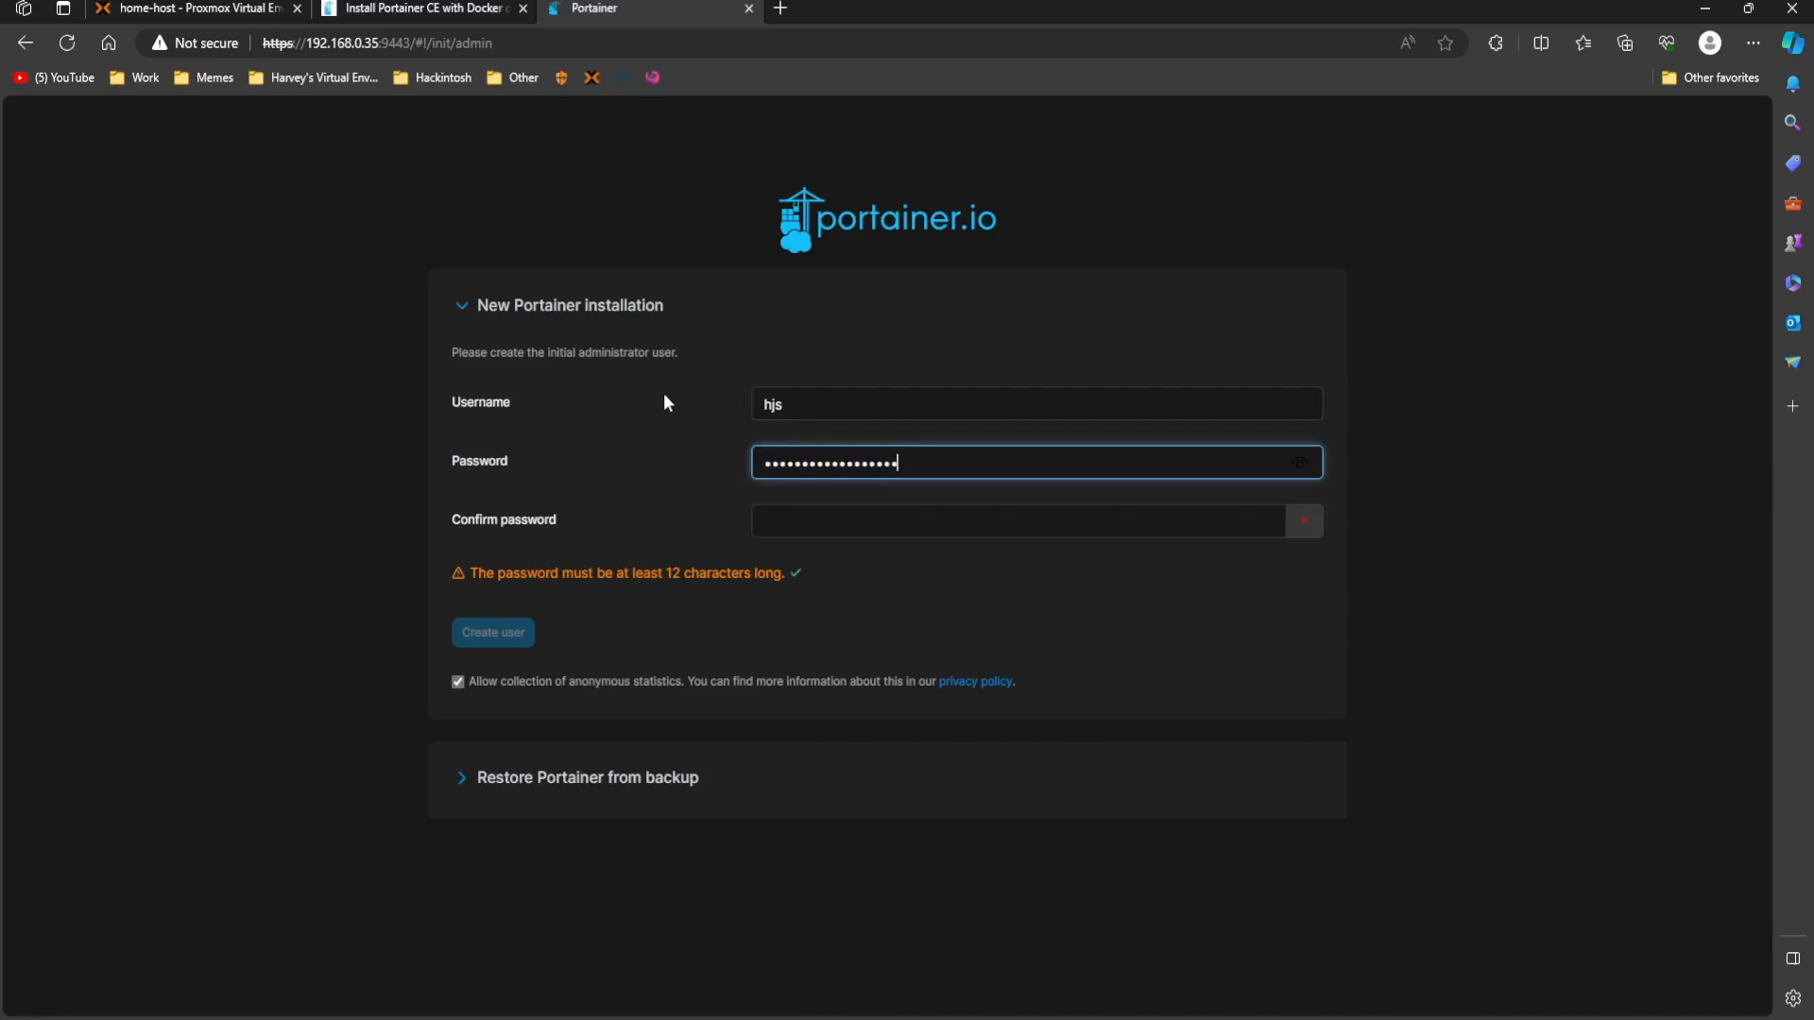
{"action": "type", "text": "•••"}
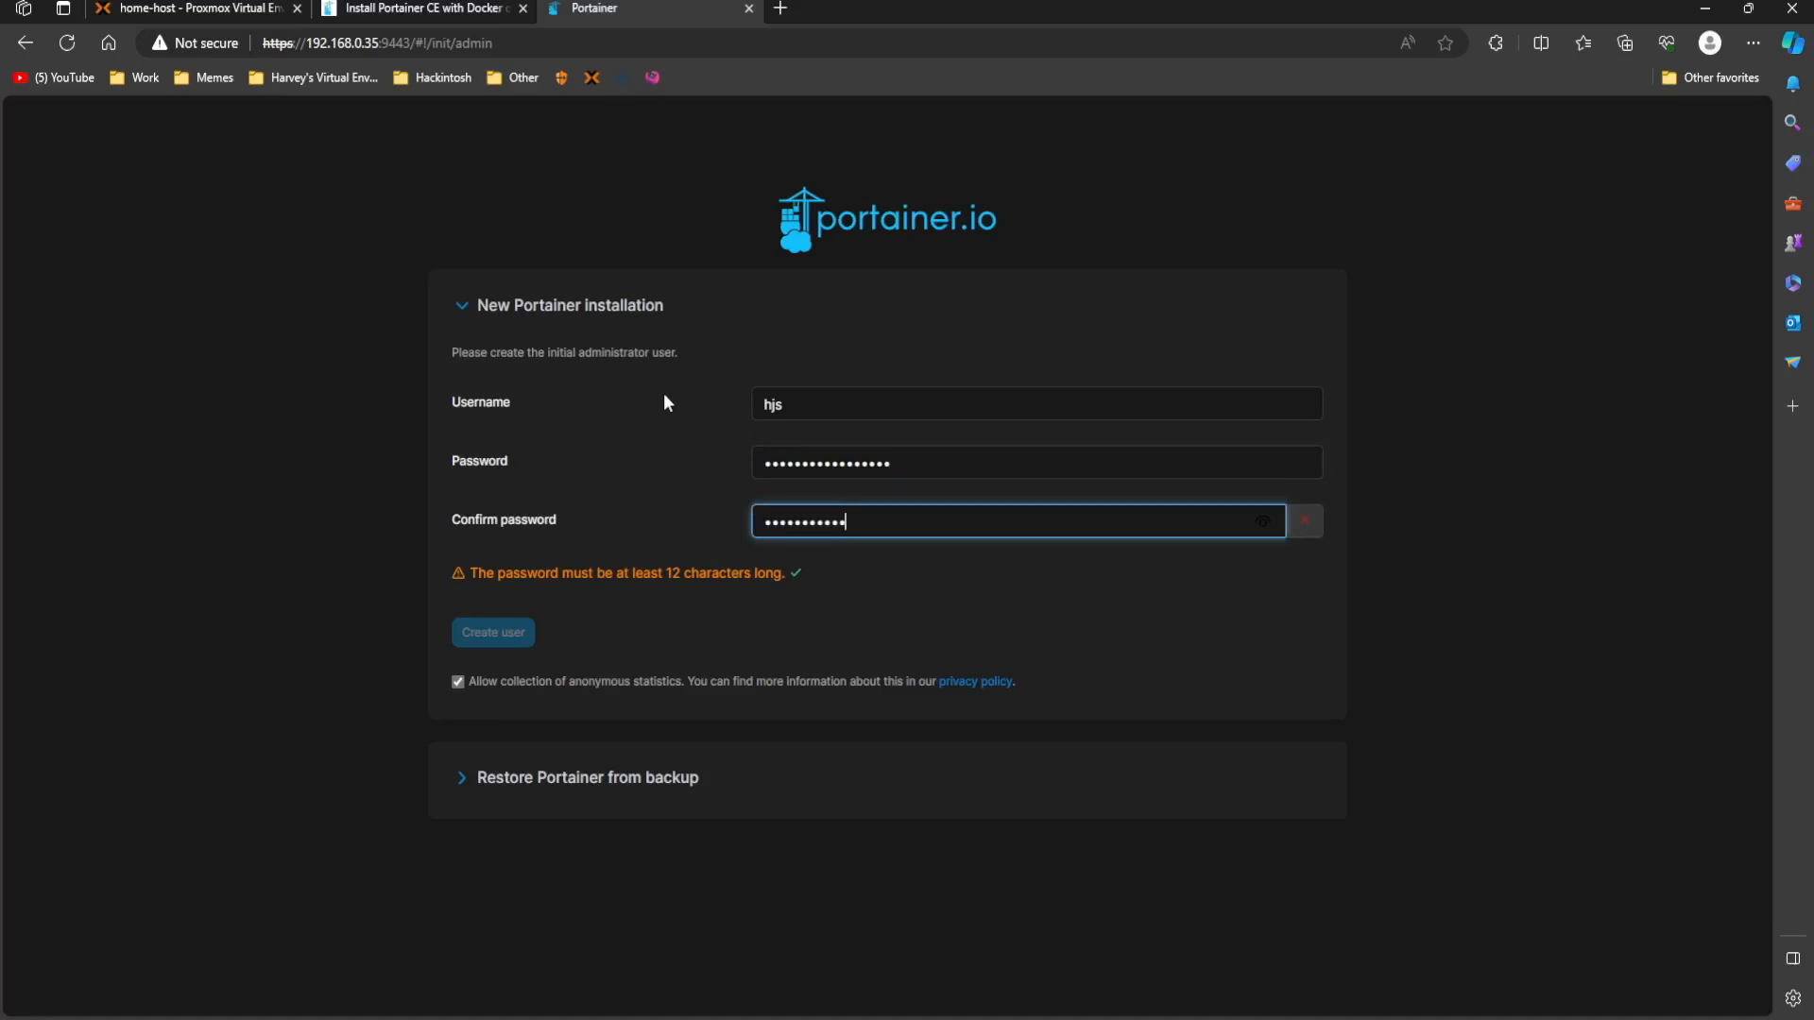
{"action": "left_click", "coordinate": [492, 631]}
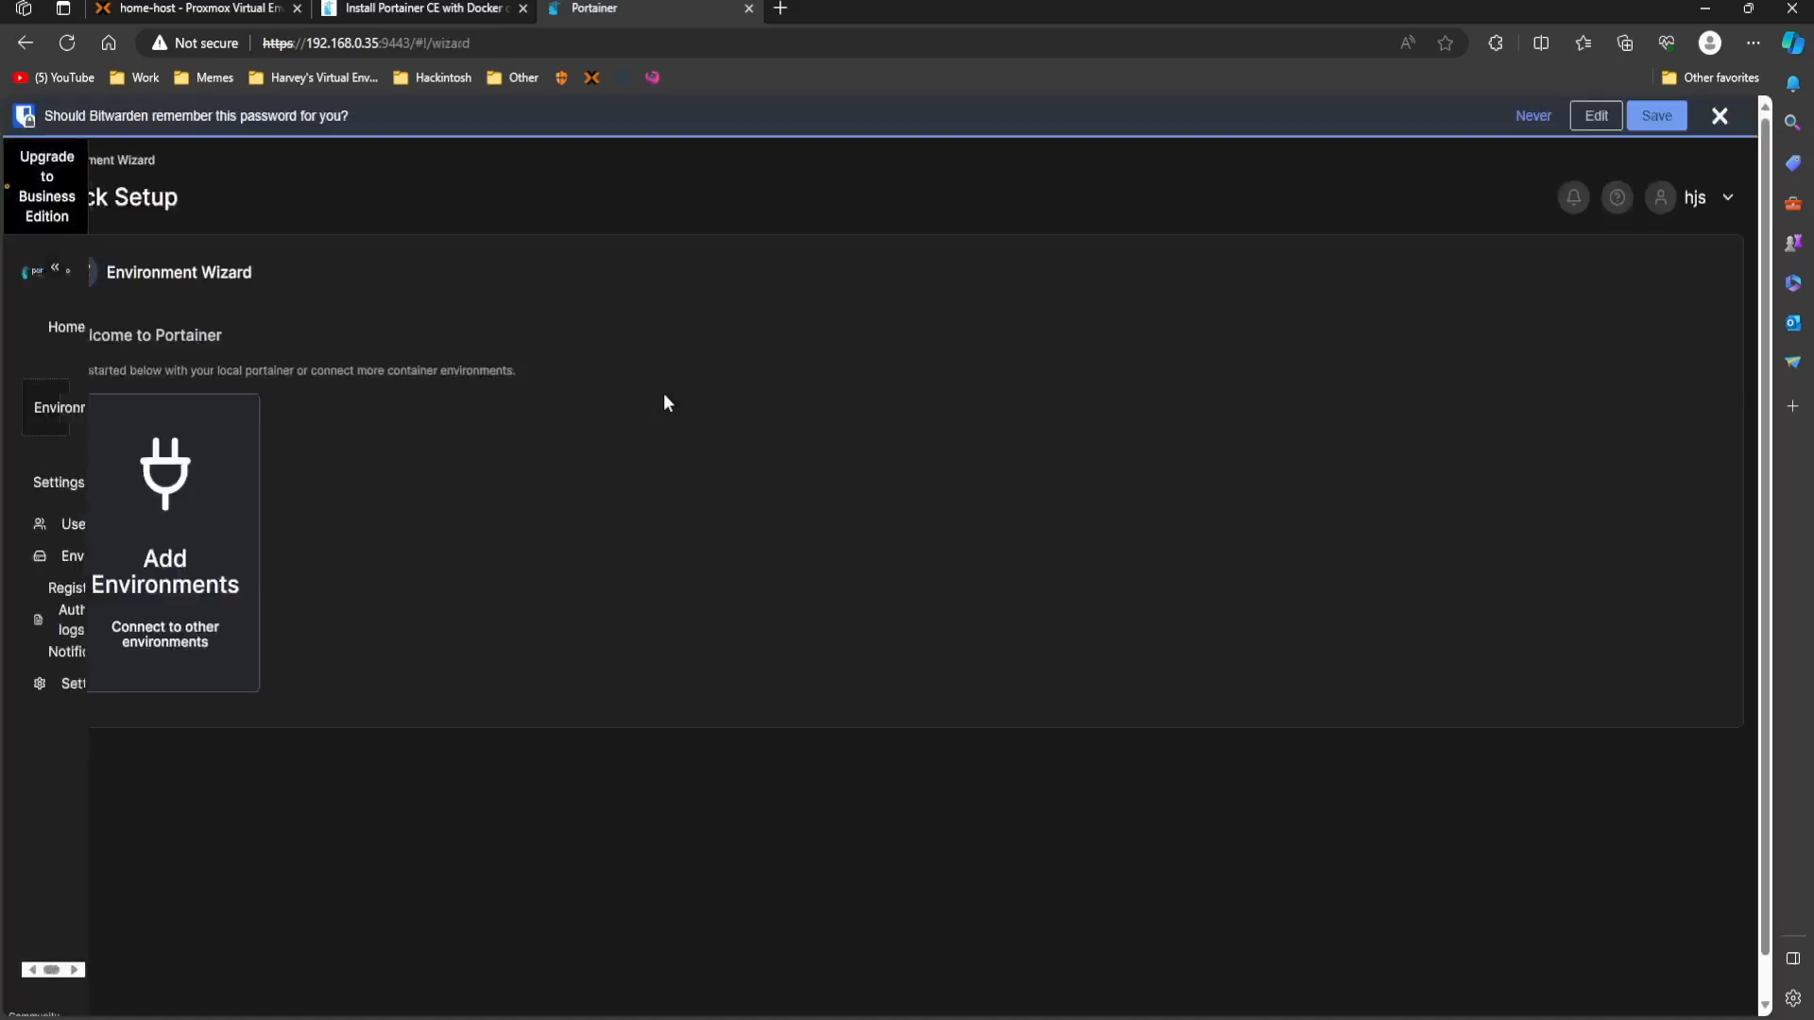